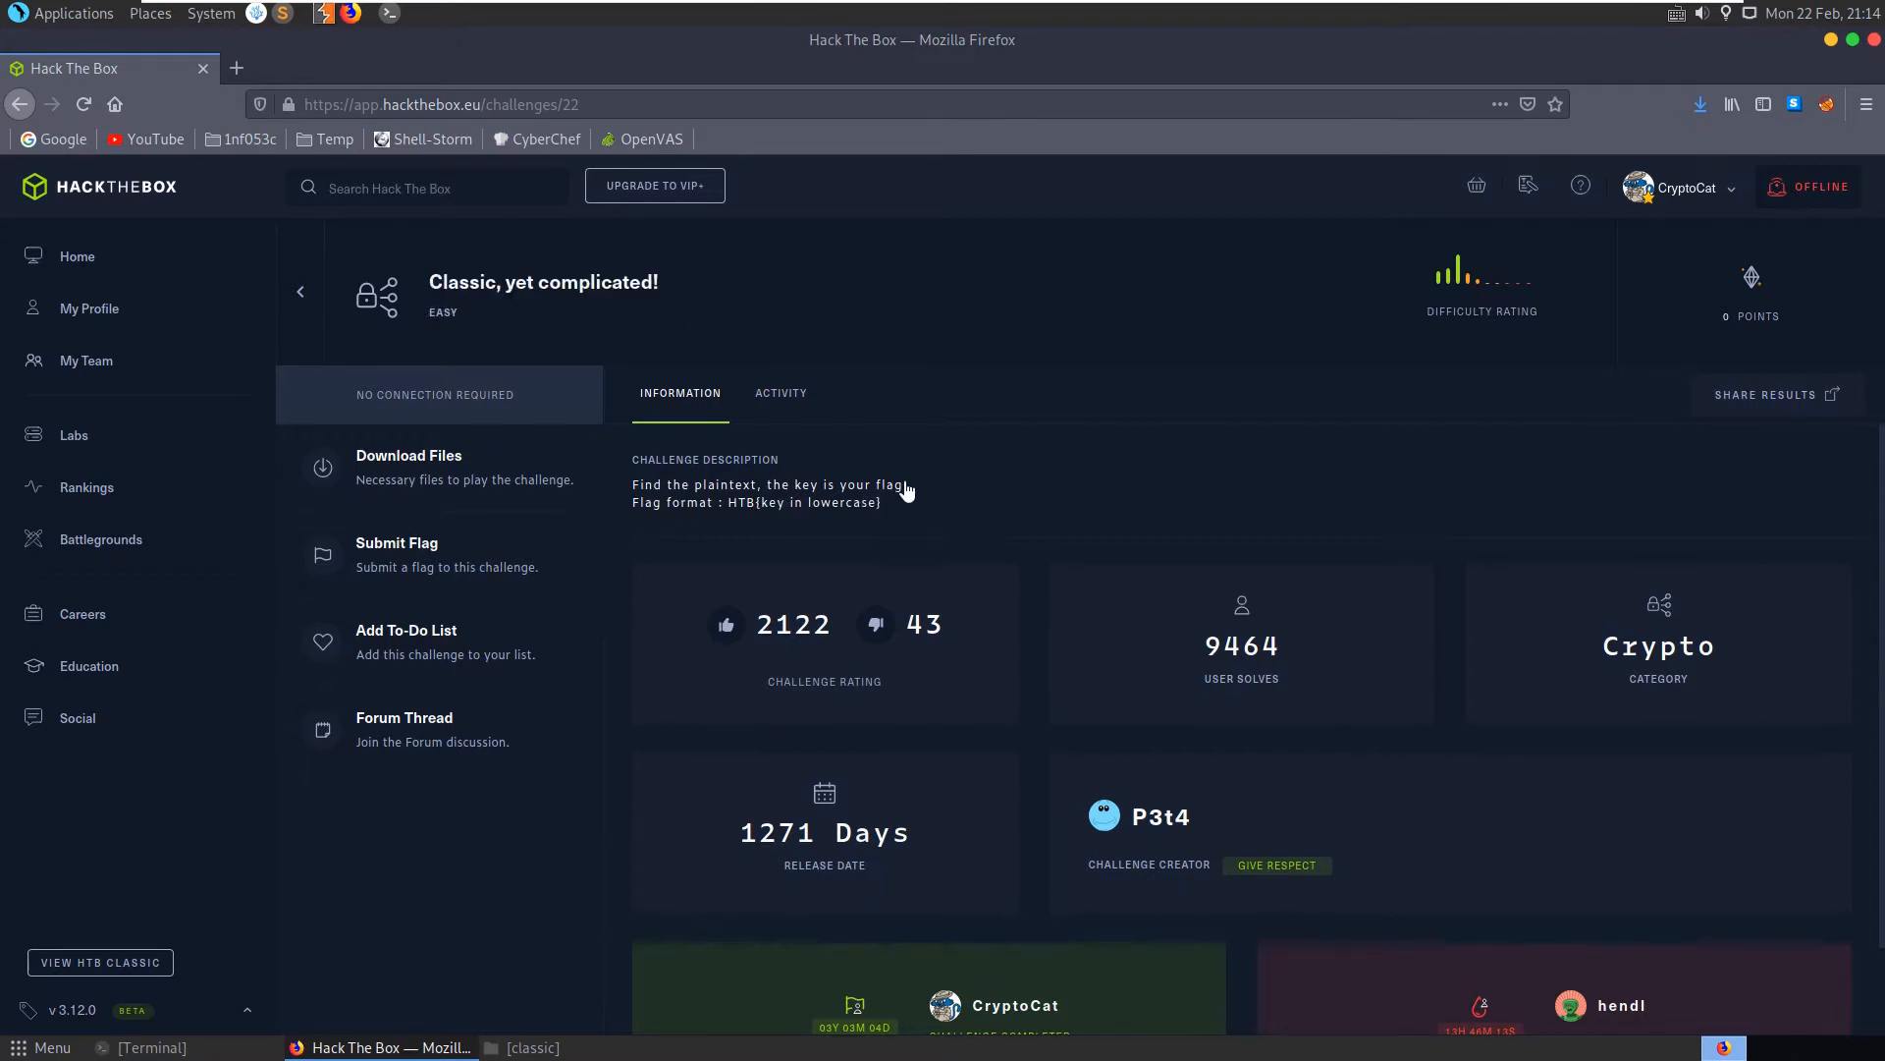
mouse_move(902, 480)
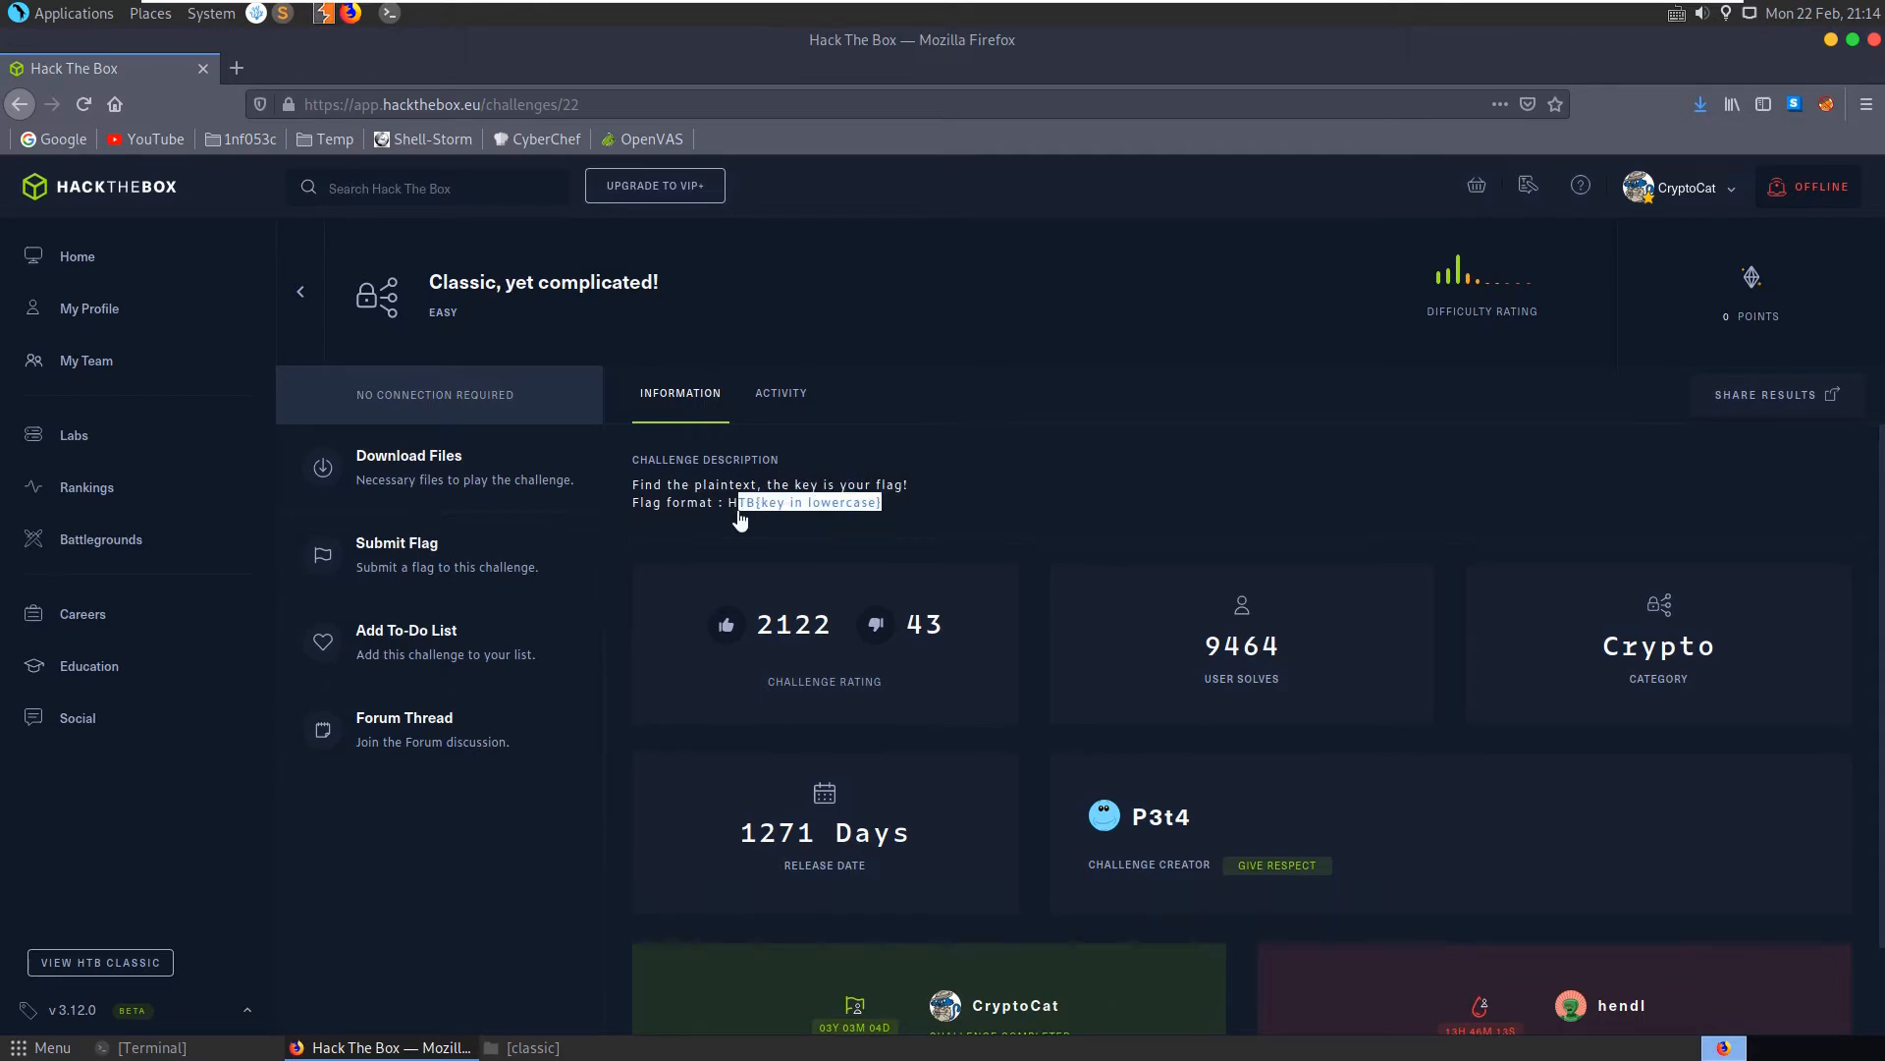
mouse_move(686, 463)
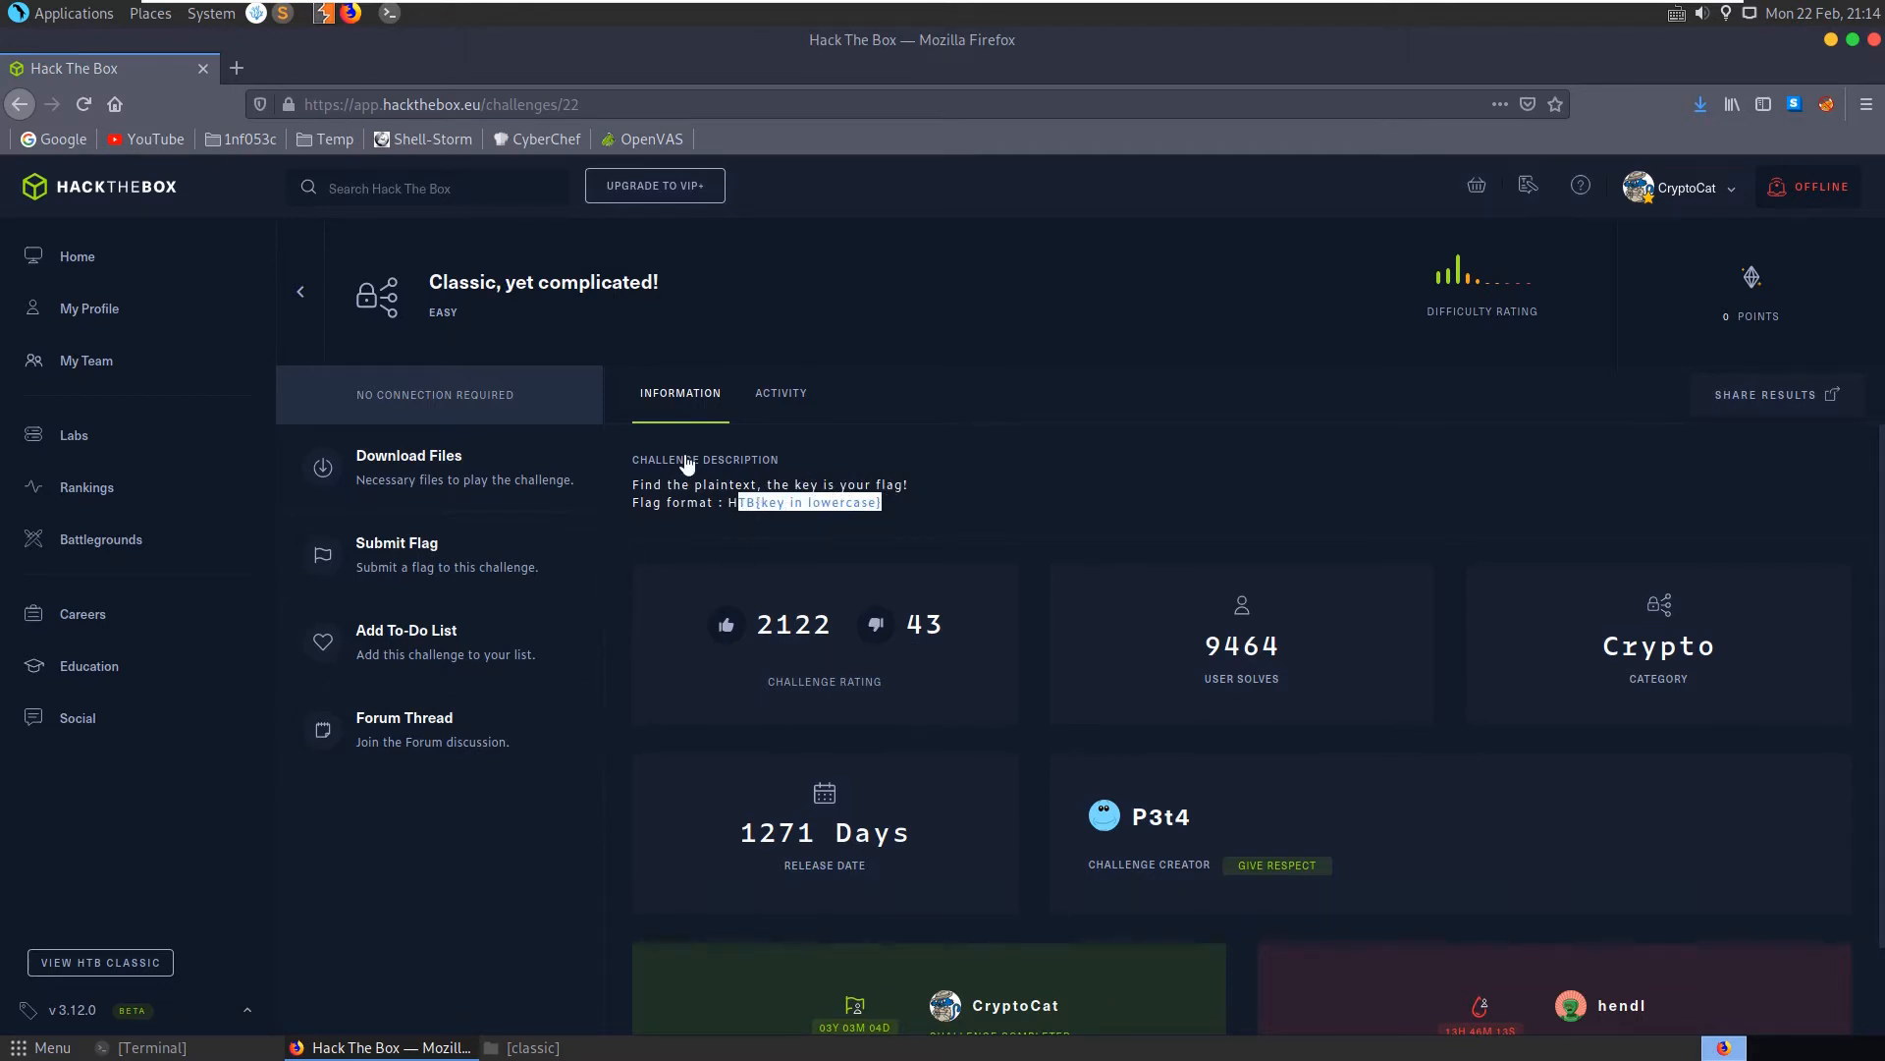
click(409, 467)
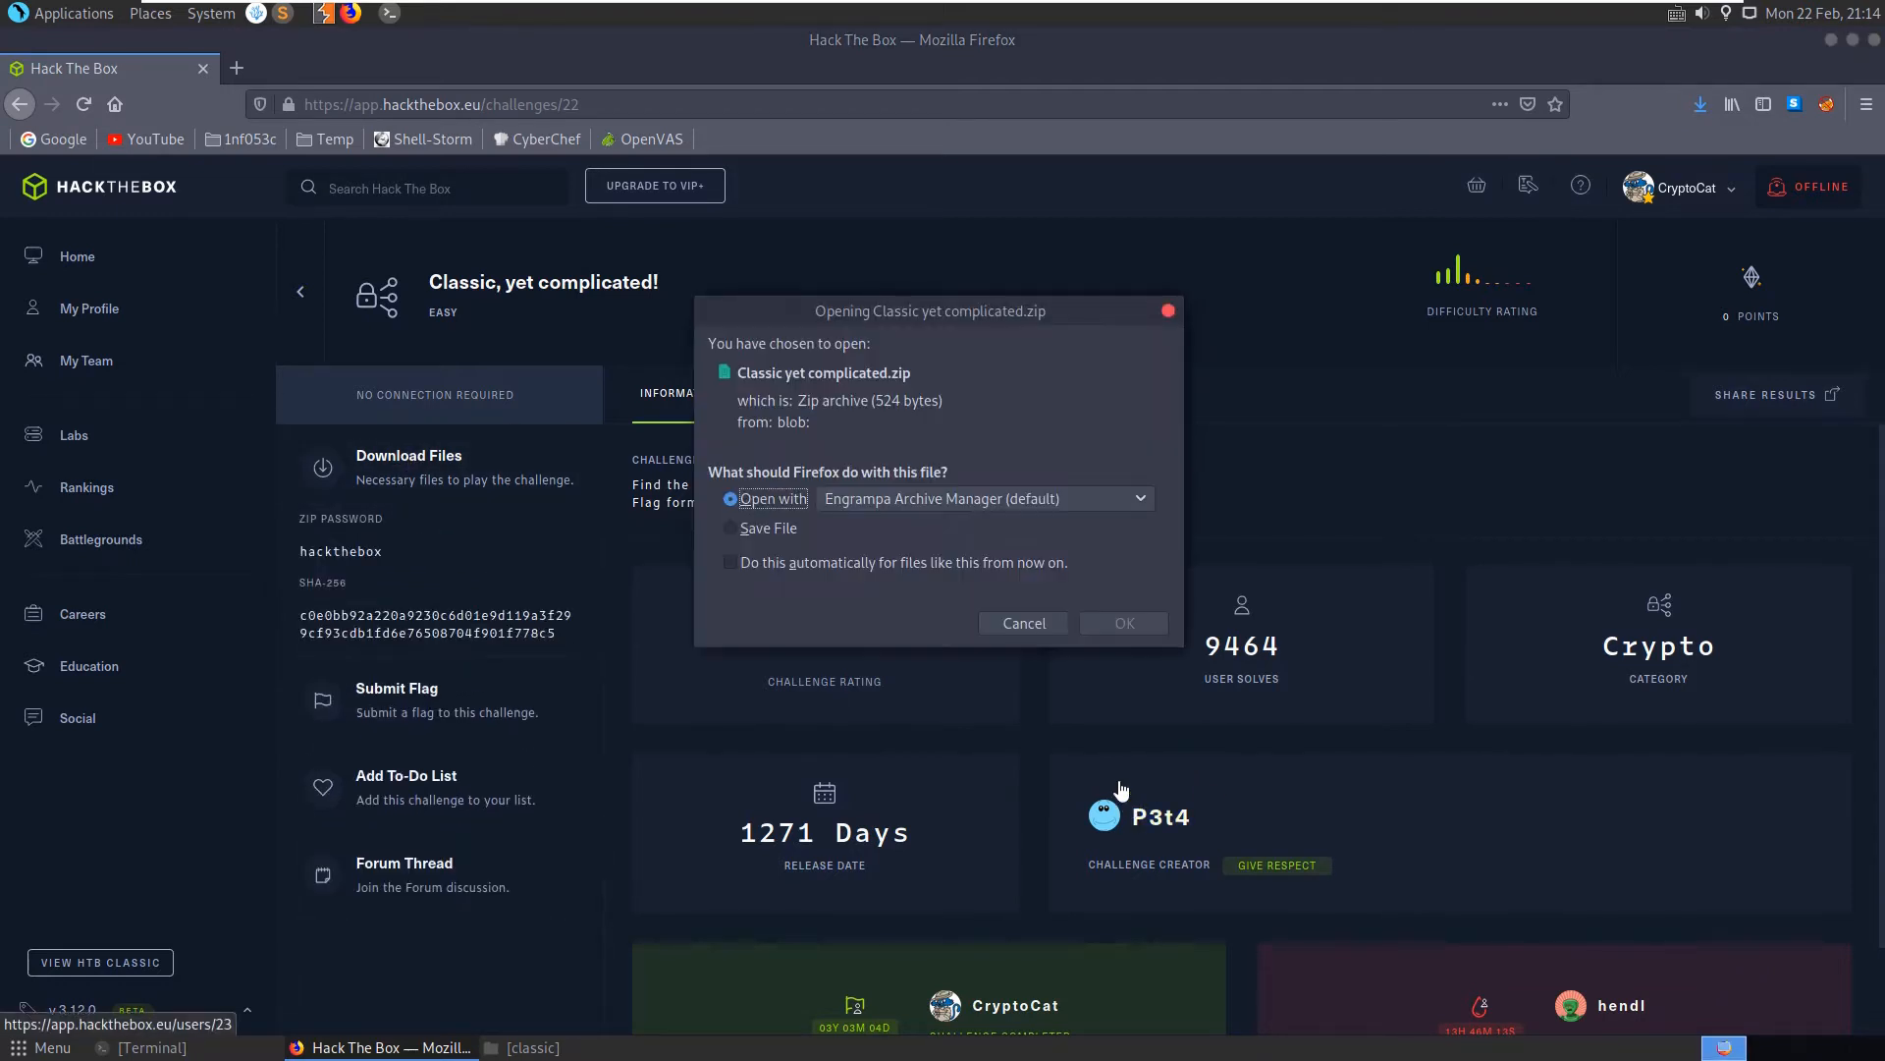
Open the zip in Engrampa and extract ciphertext.txt using password hackthebox.
click(1124, 622)
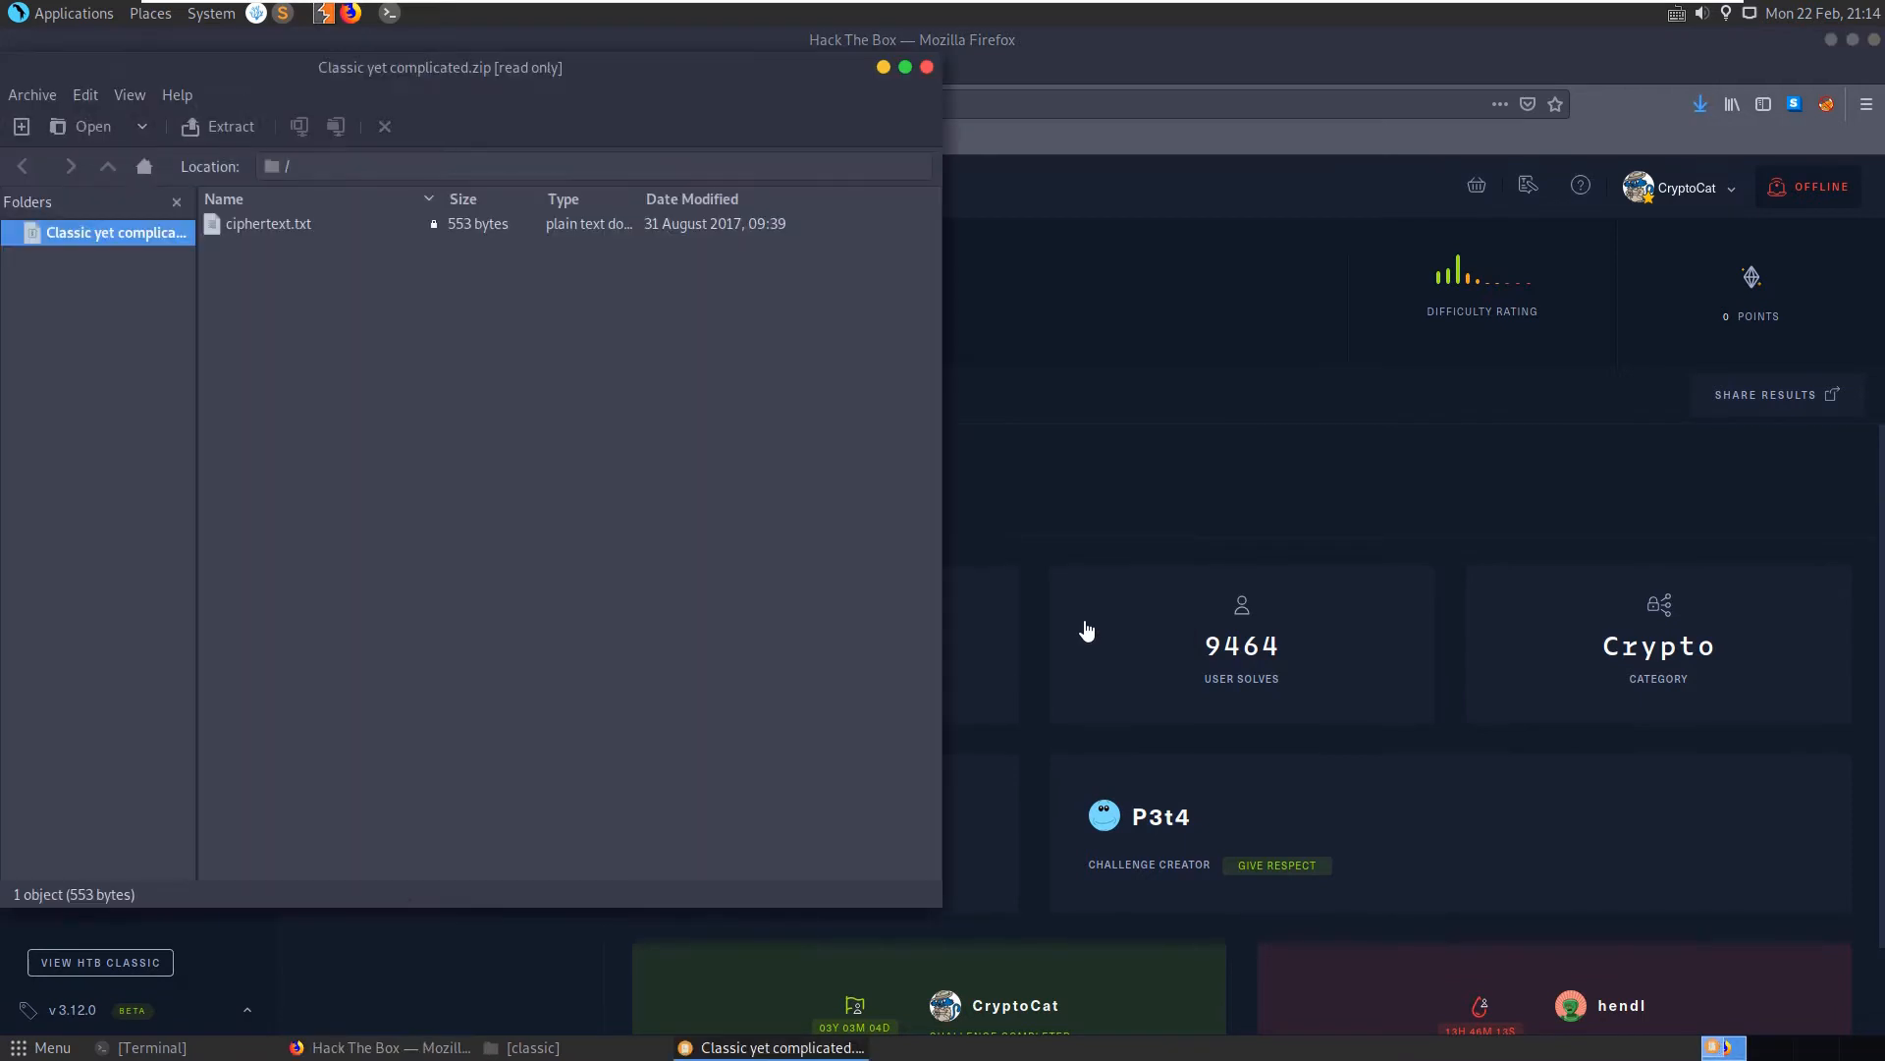
mouse_move(718, 987)
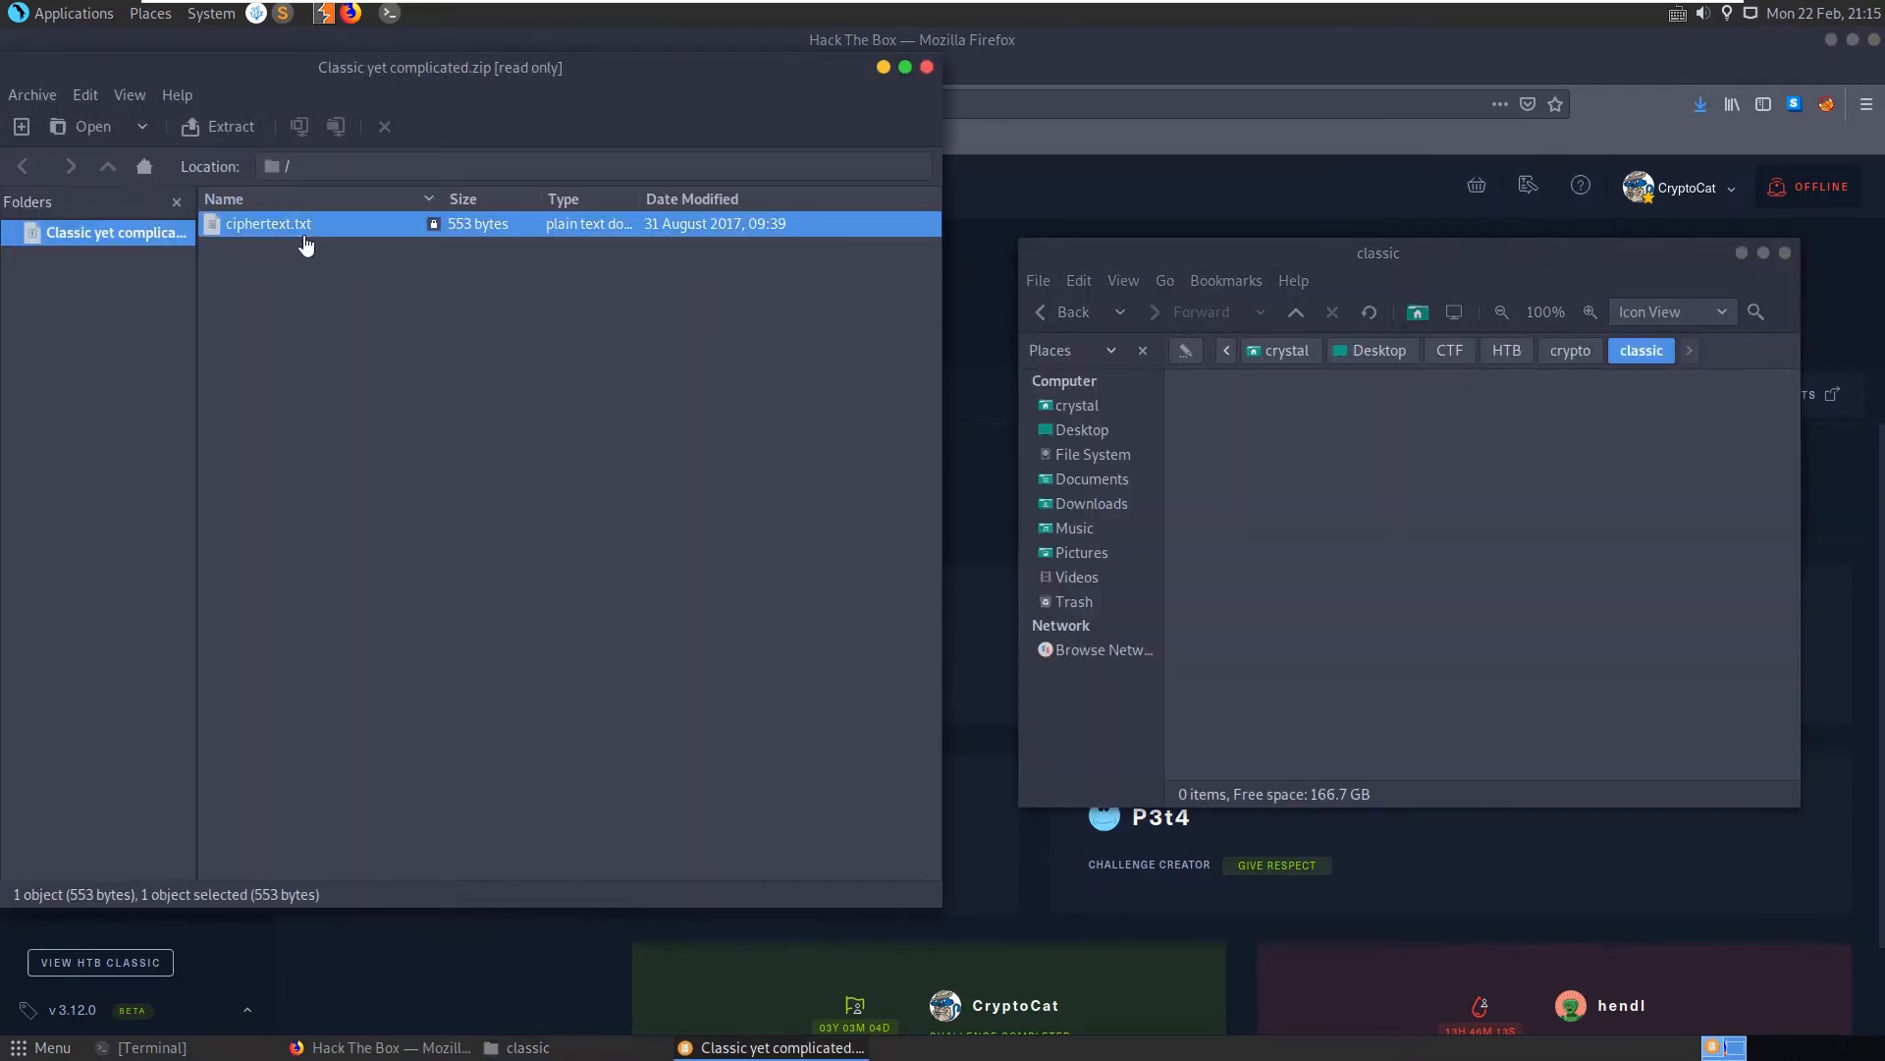
mouse_move(270, 226)
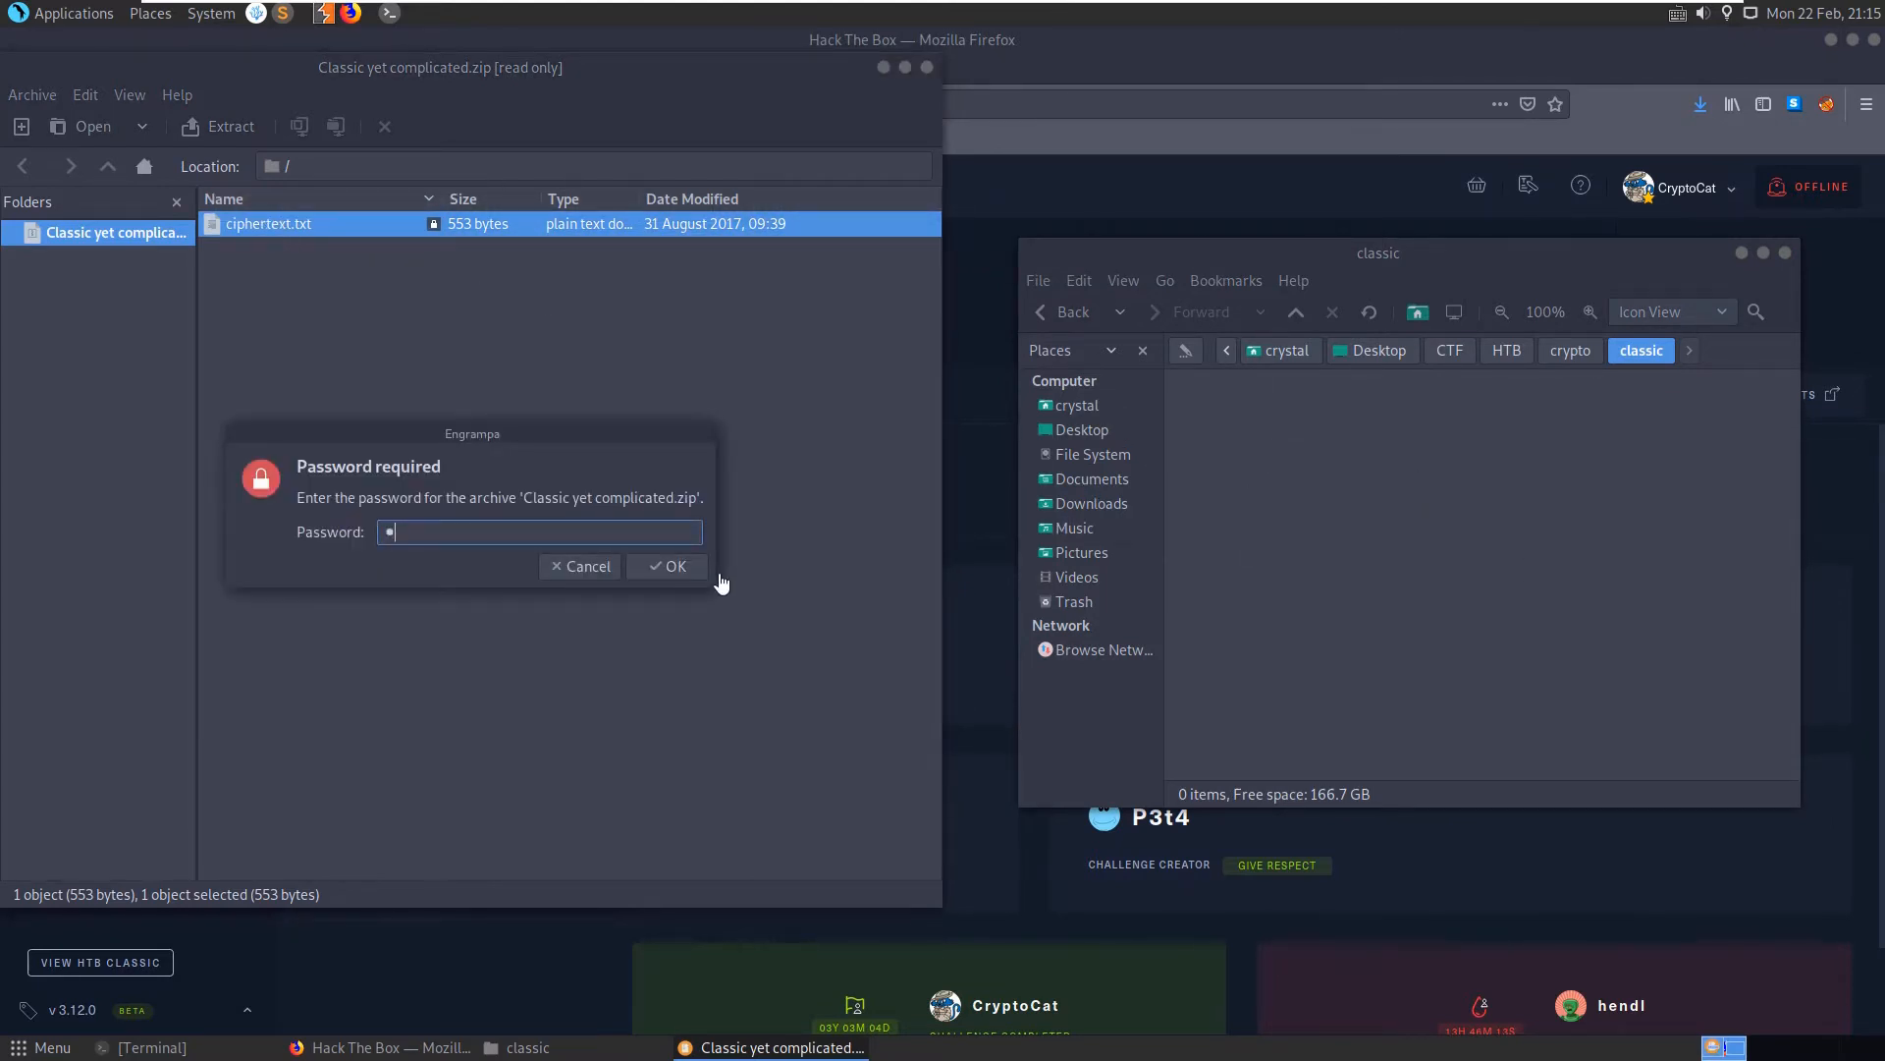
click(667, 566)
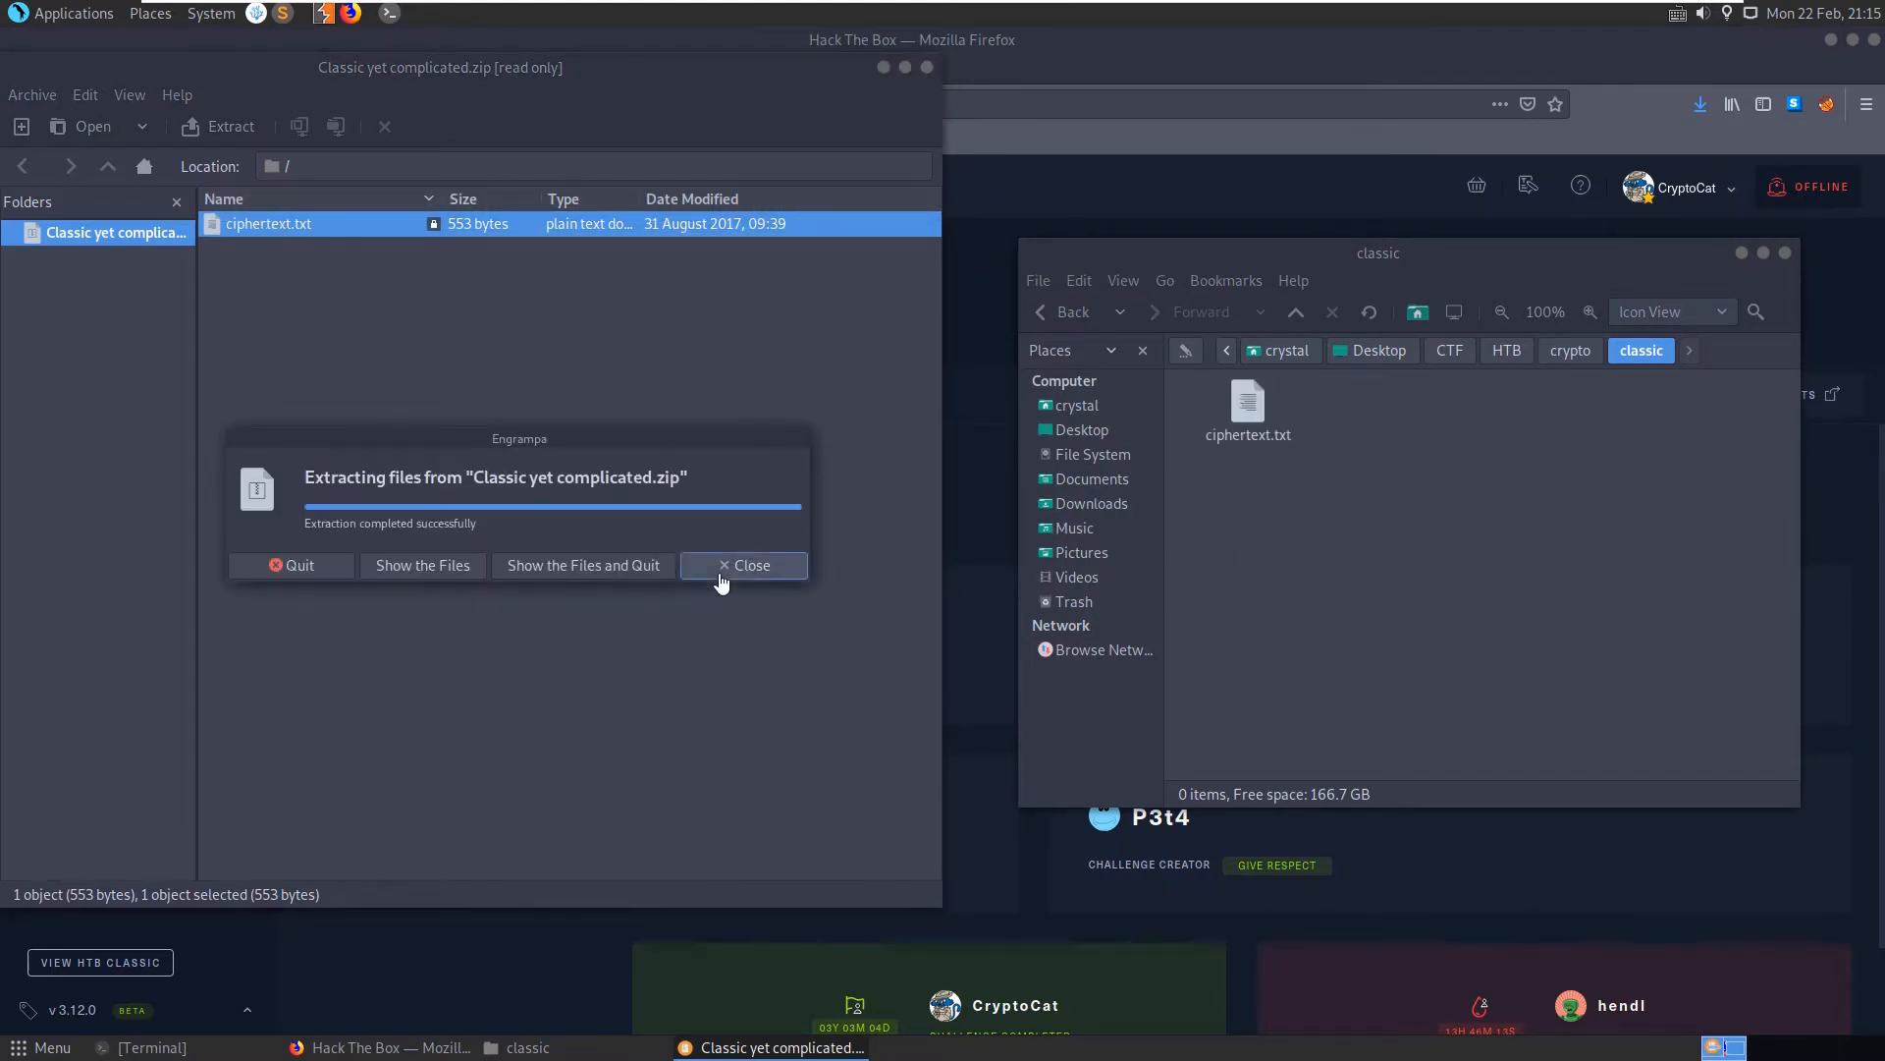
click(743, 564)
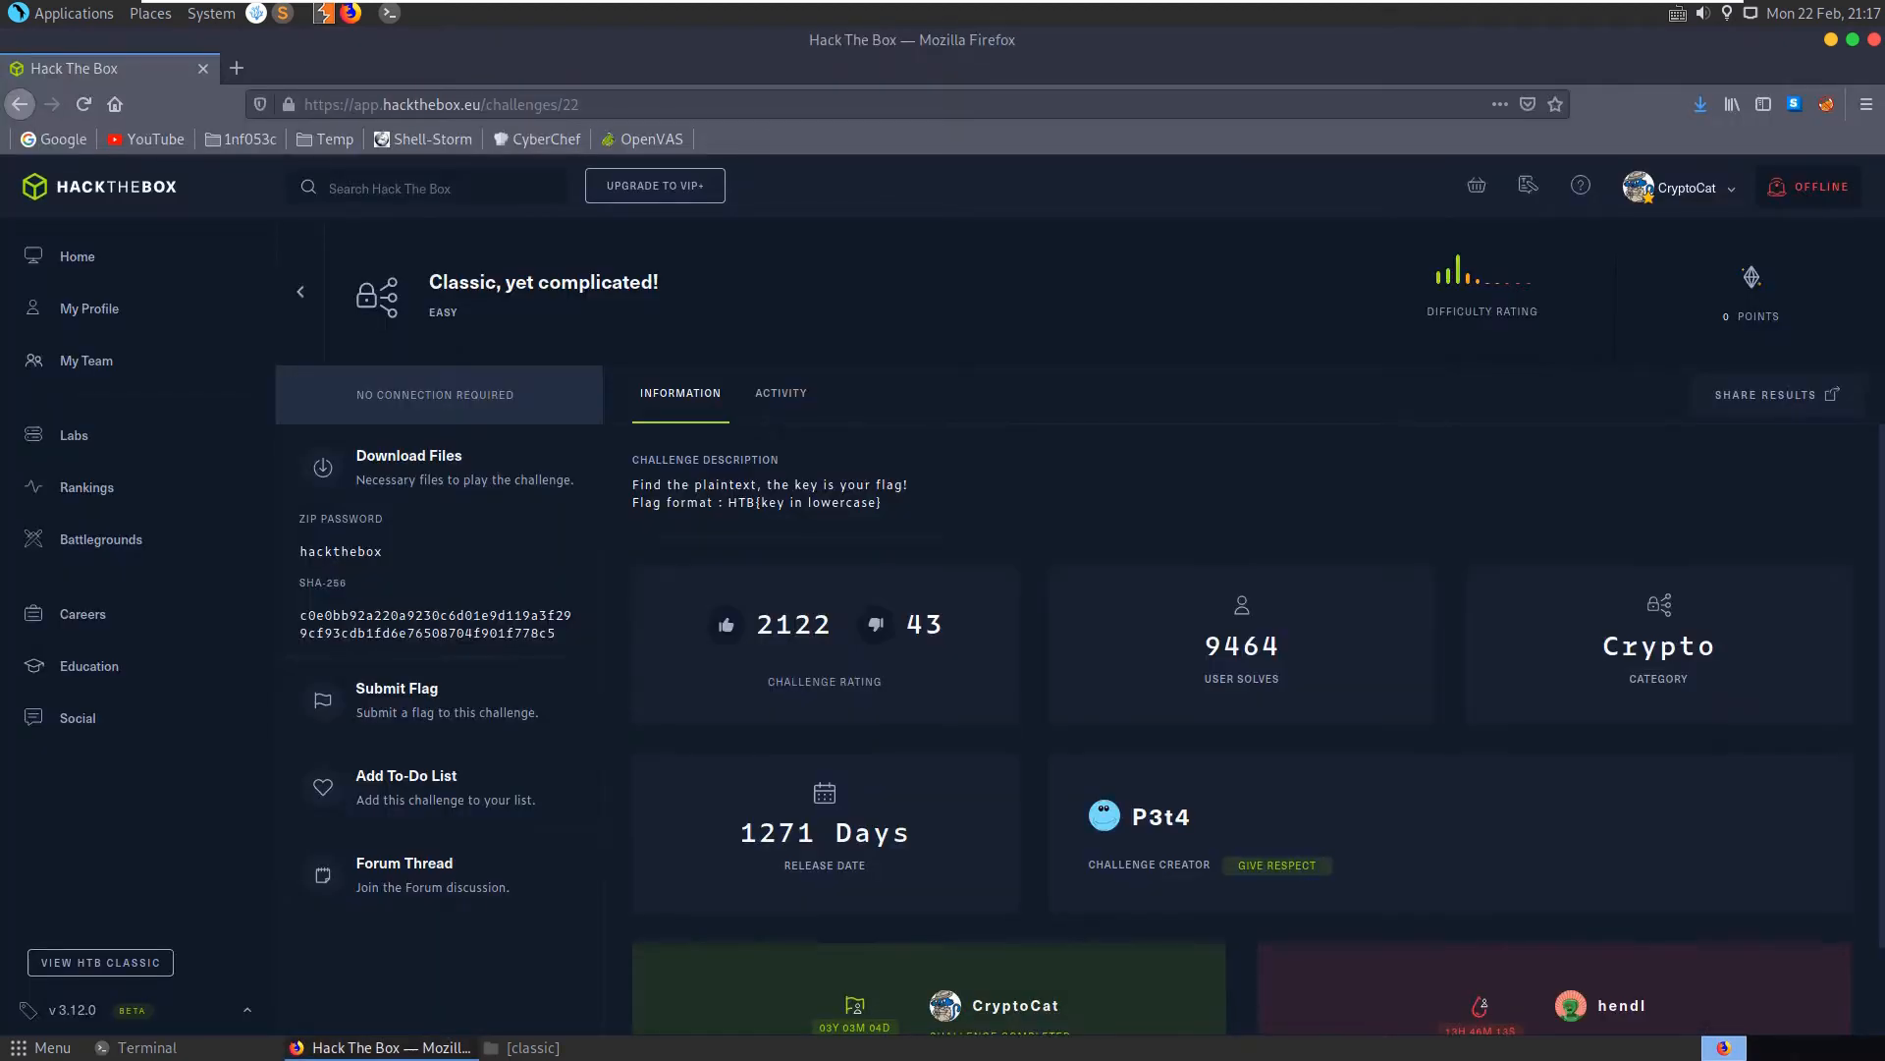
Use the taskbar to get back to the Firefox challenge page.
click(147, 1047)
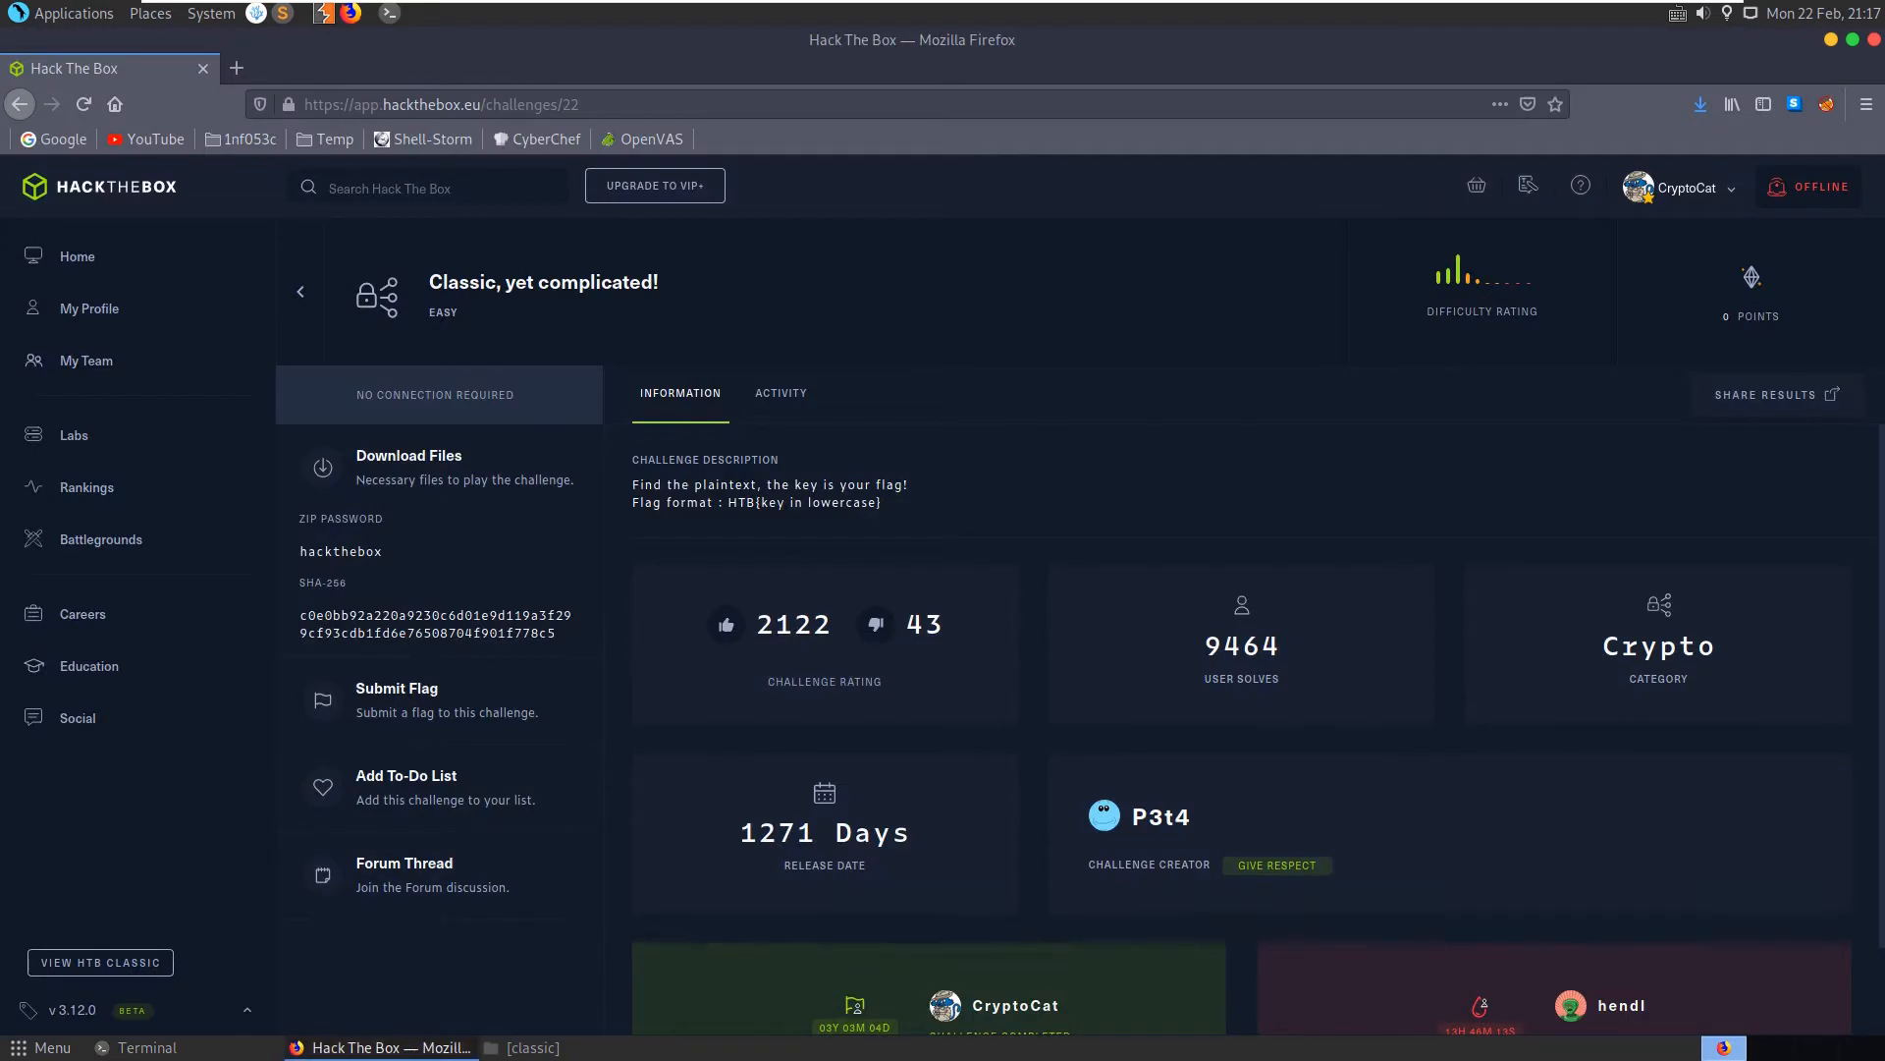
scroll(down, 3)
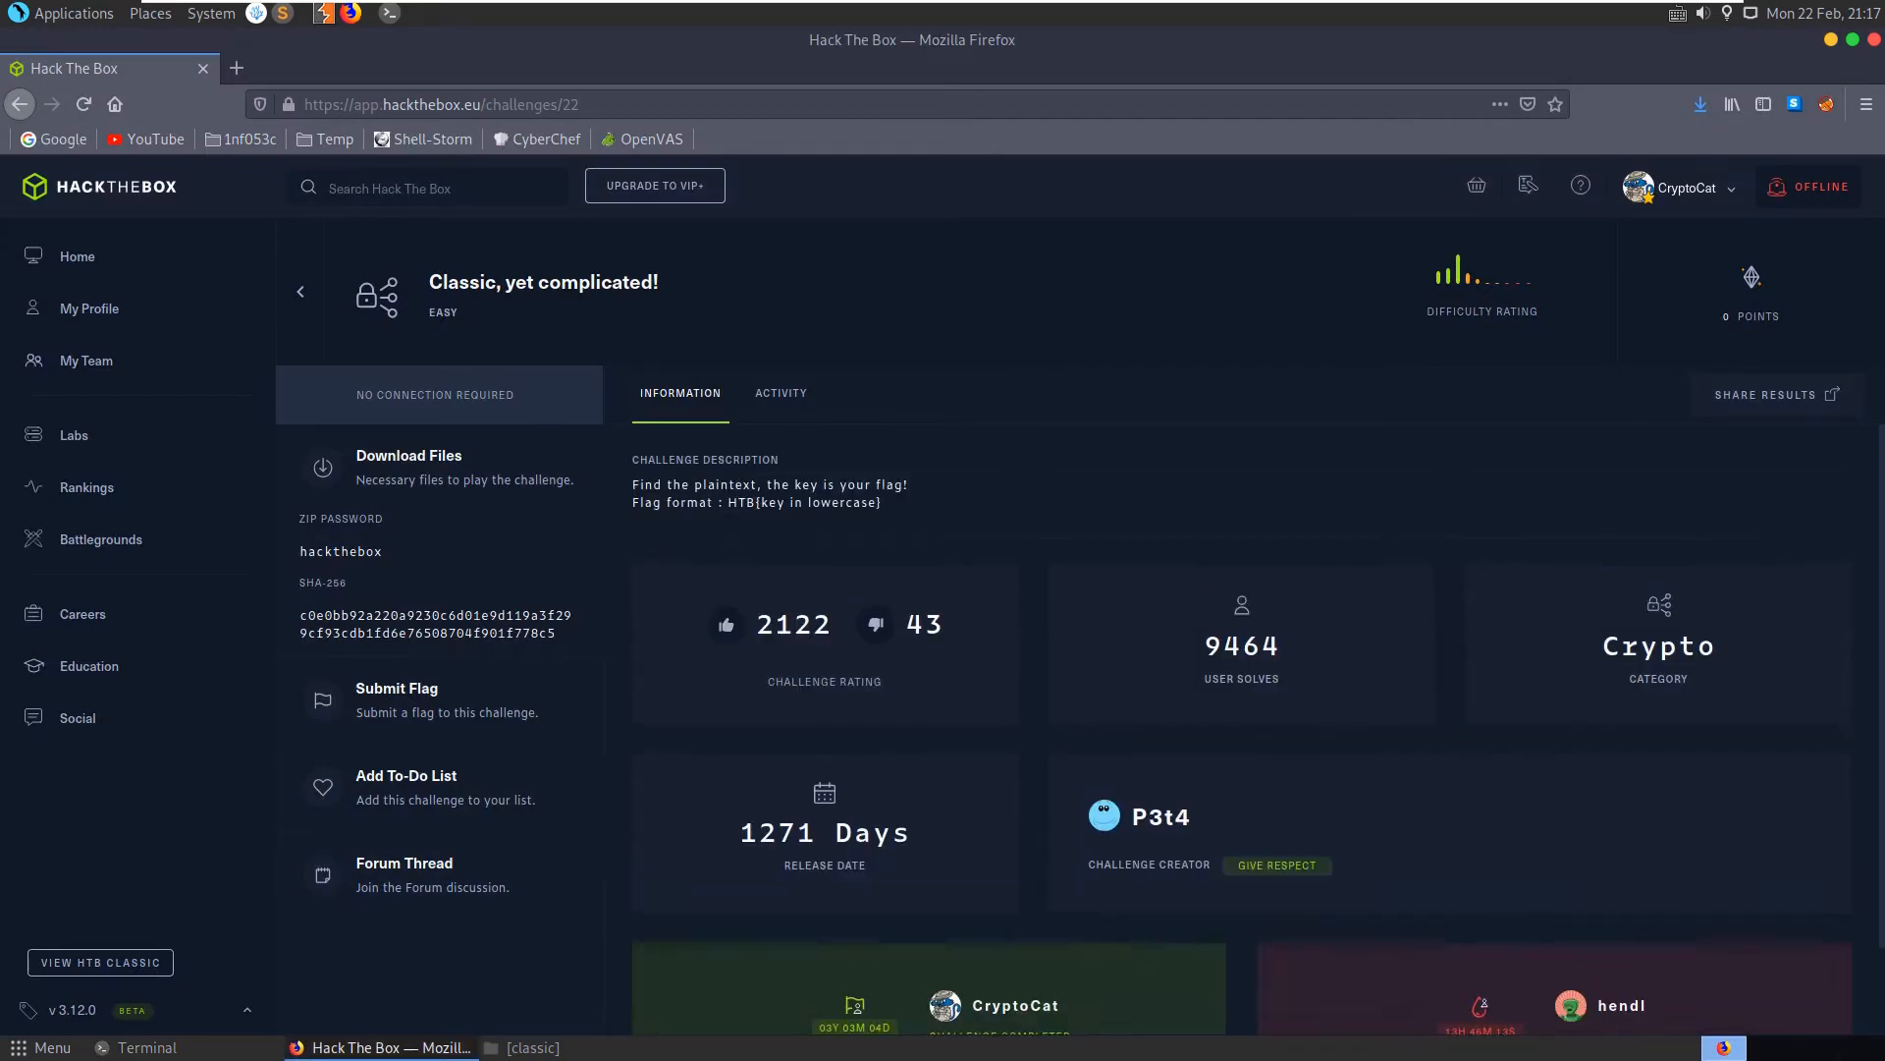
click(147, 1046)
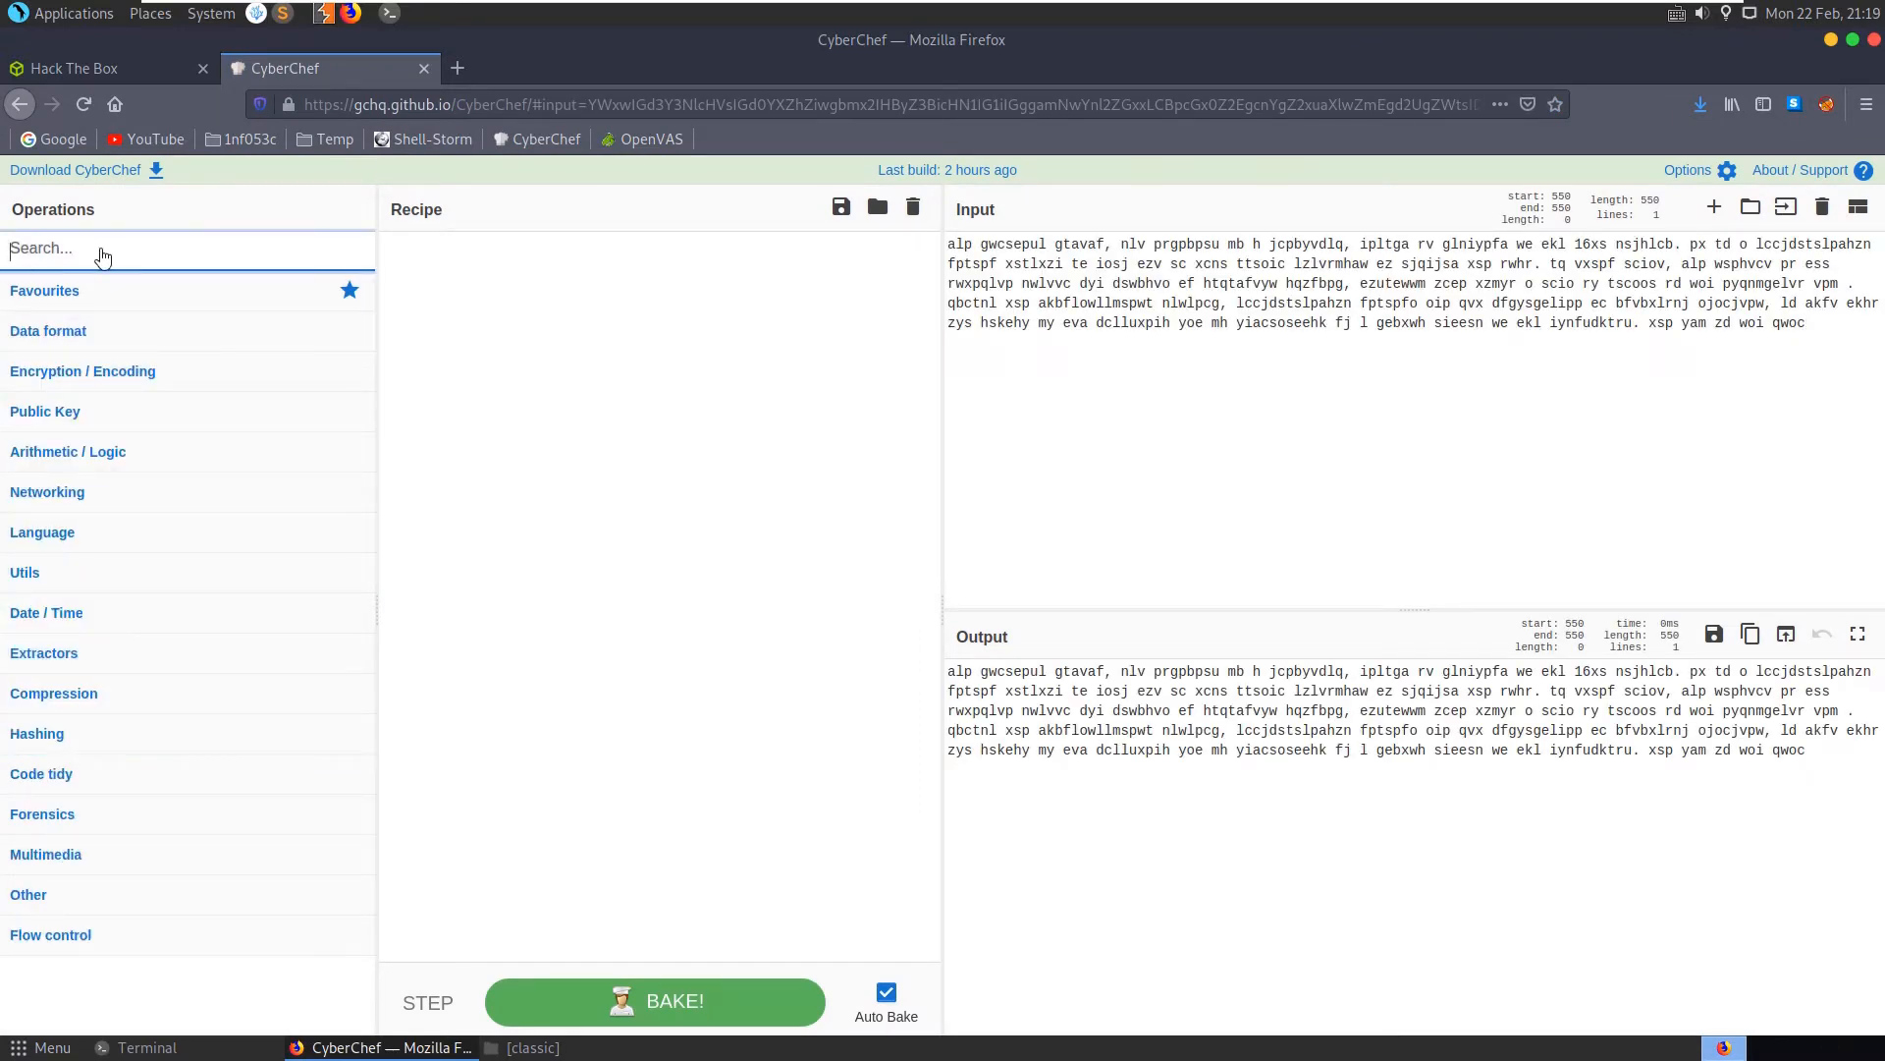
Add Magic to the recipe over the whole ciphertext, with HTB as the crib.
text(magic)
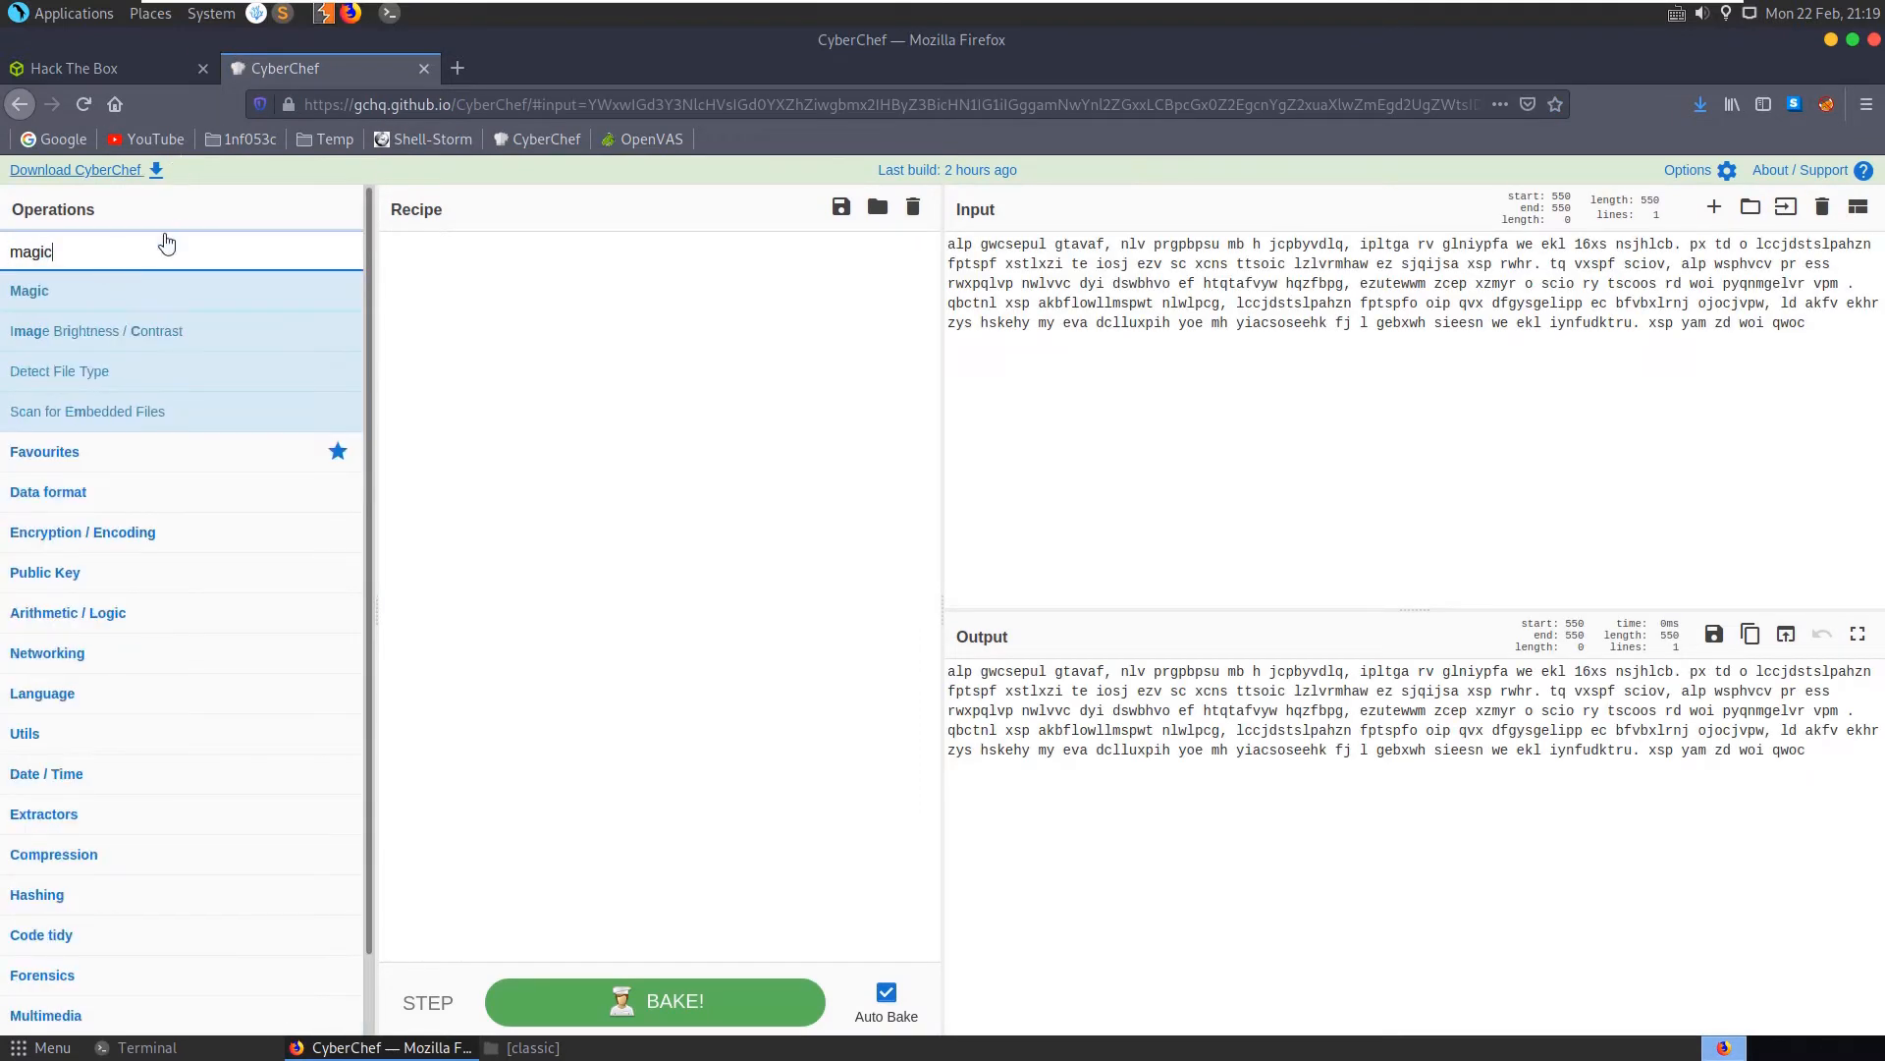
double_click(29, 291)
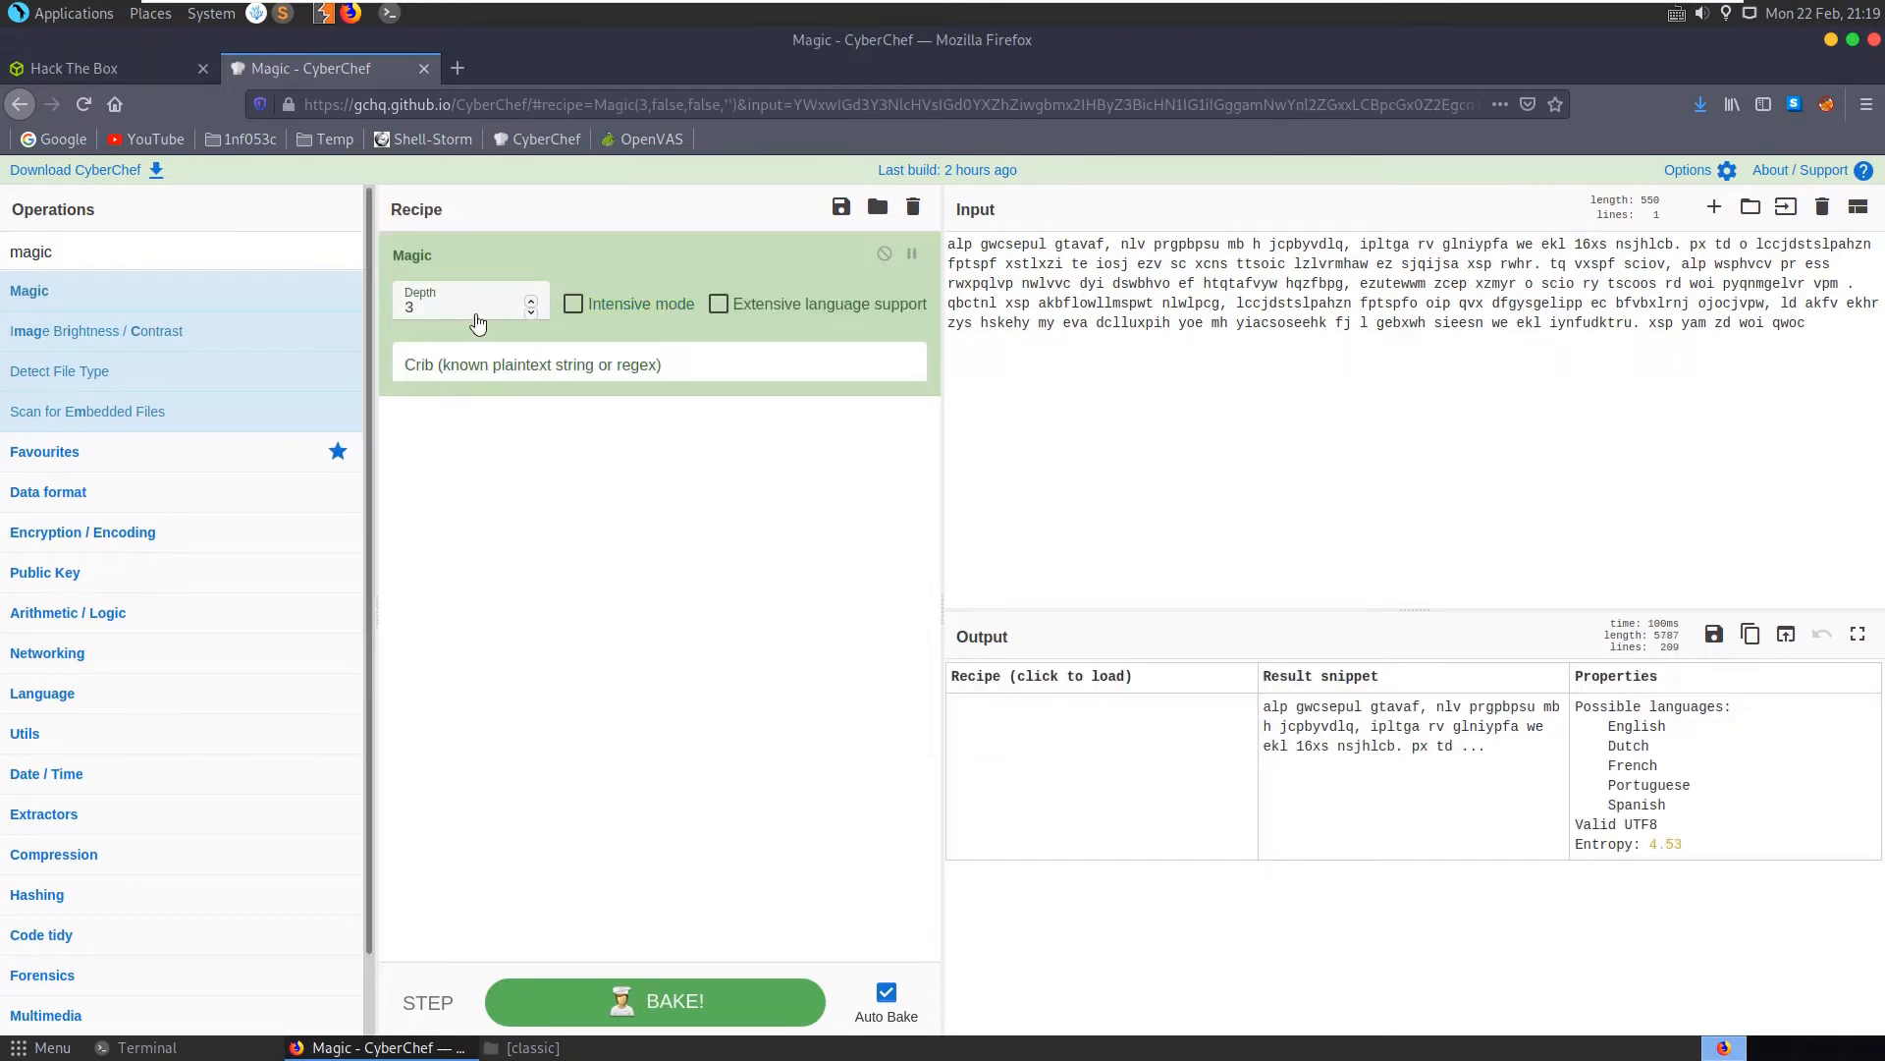
mouse_move(1569, 747)
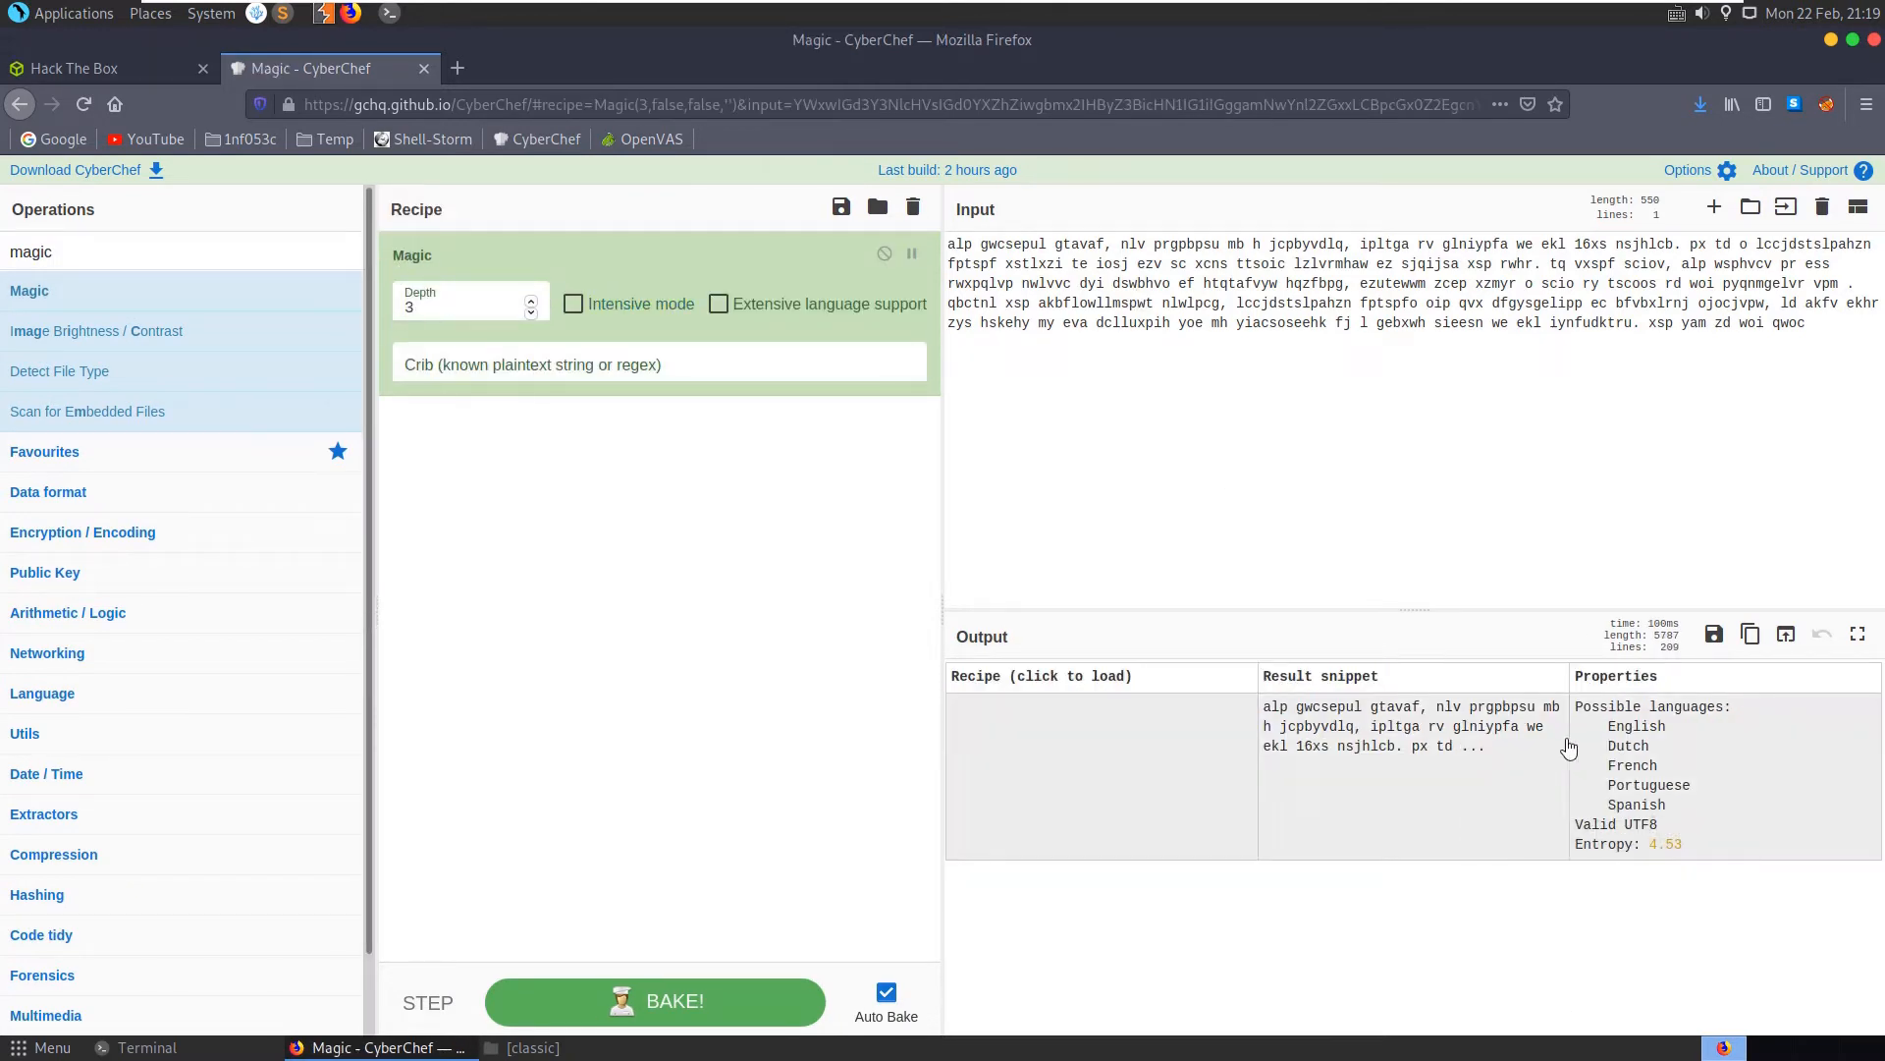
drag(948, 263, 1804, 322)
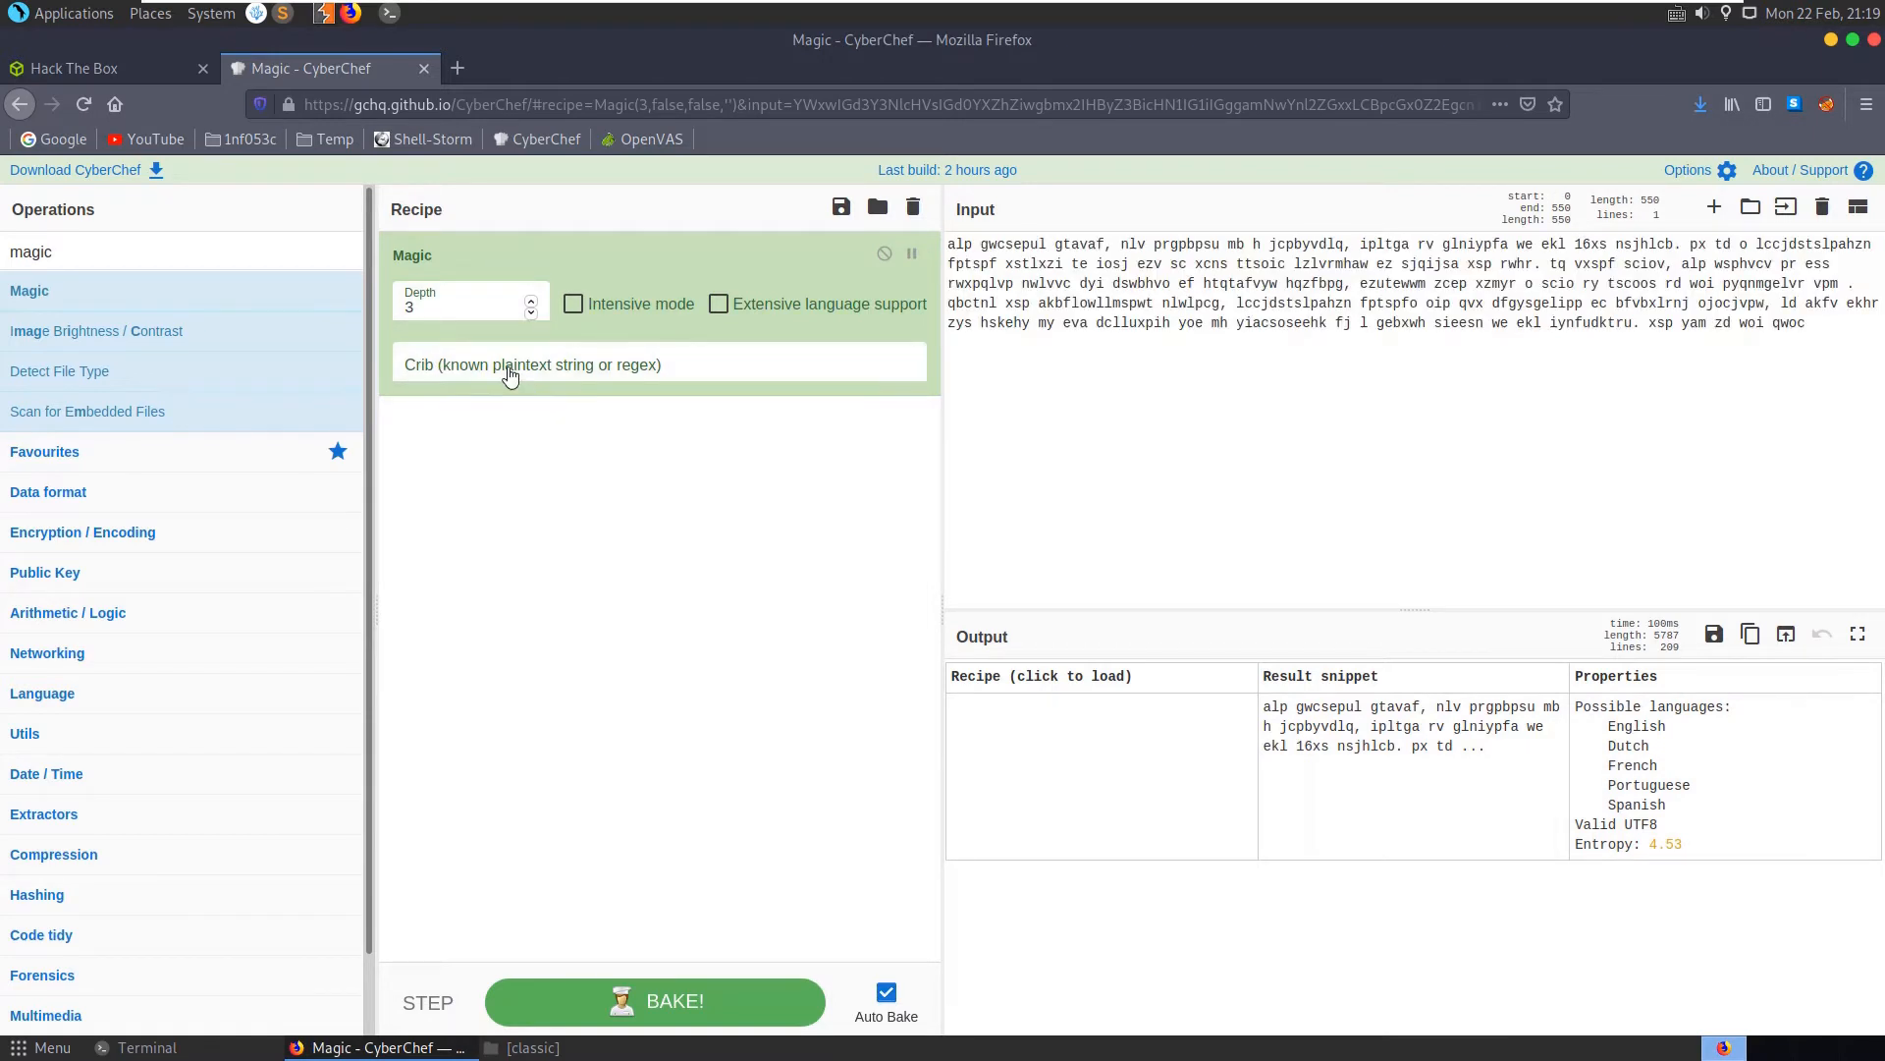
text(flag)
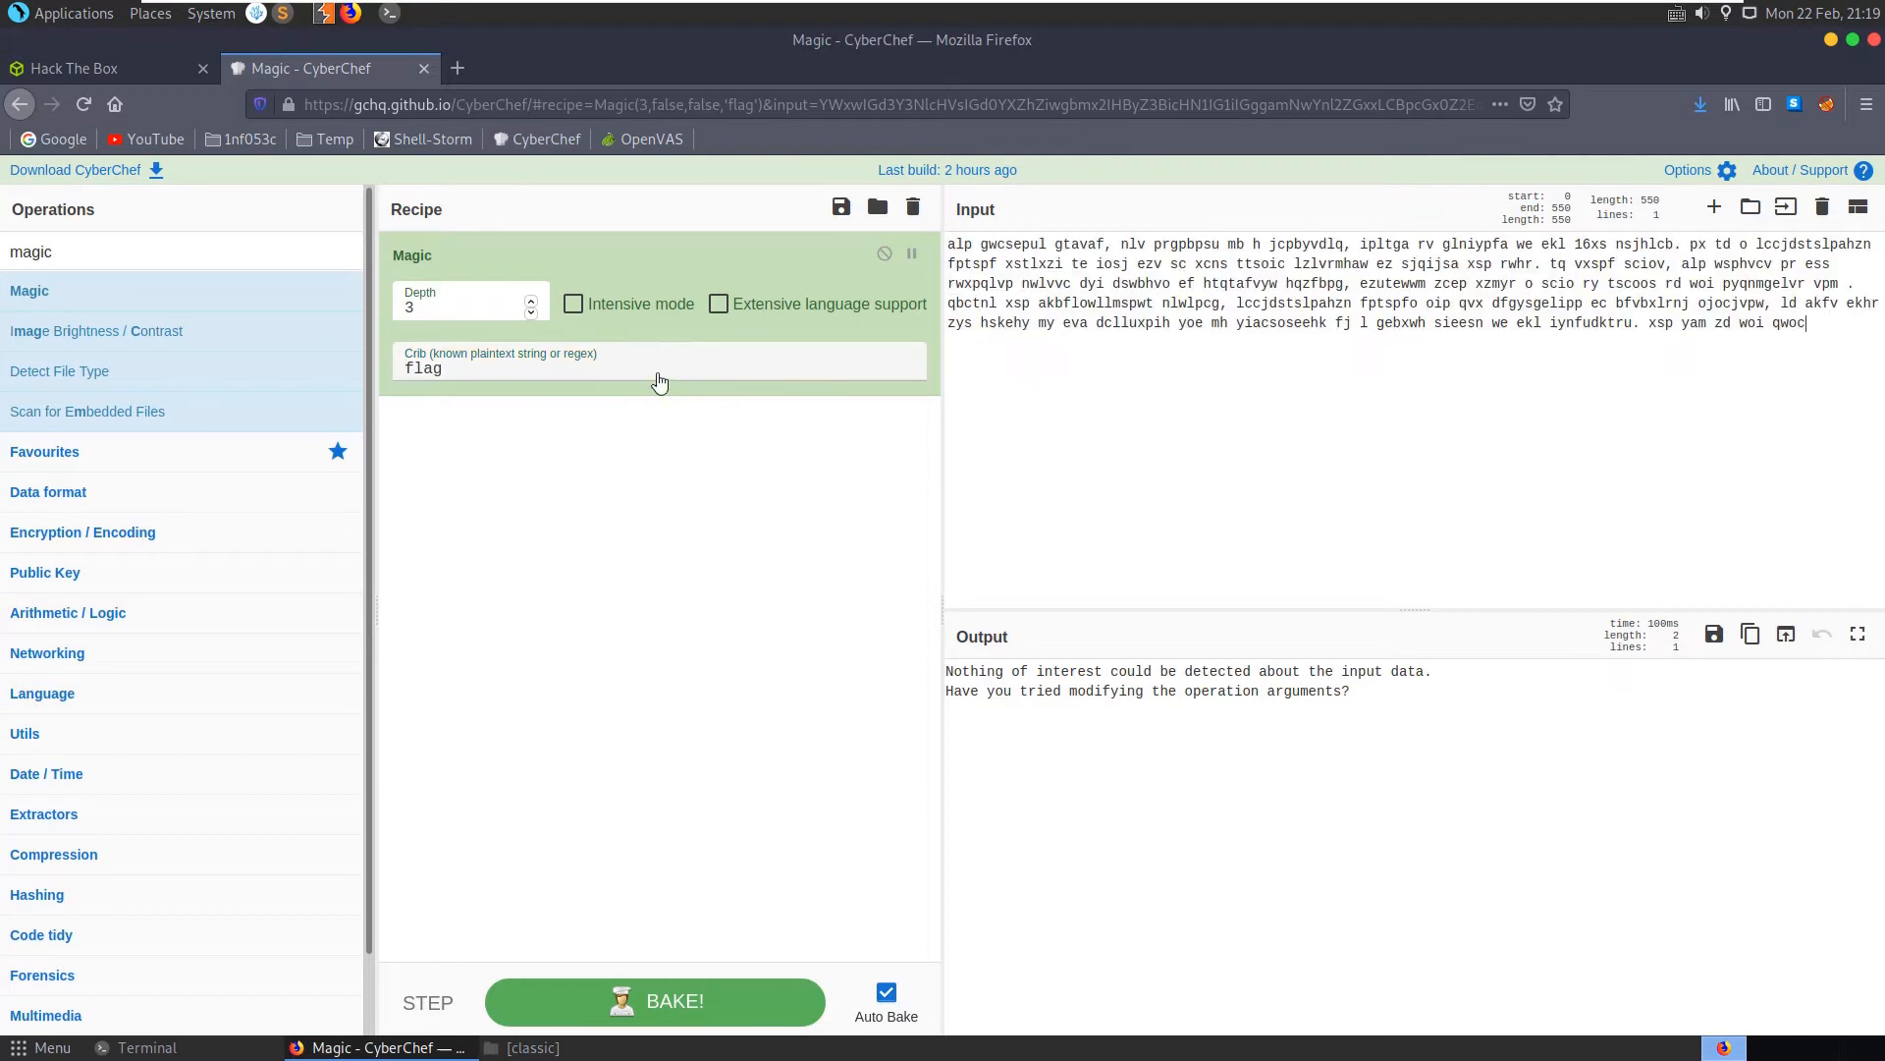
text(HTB)
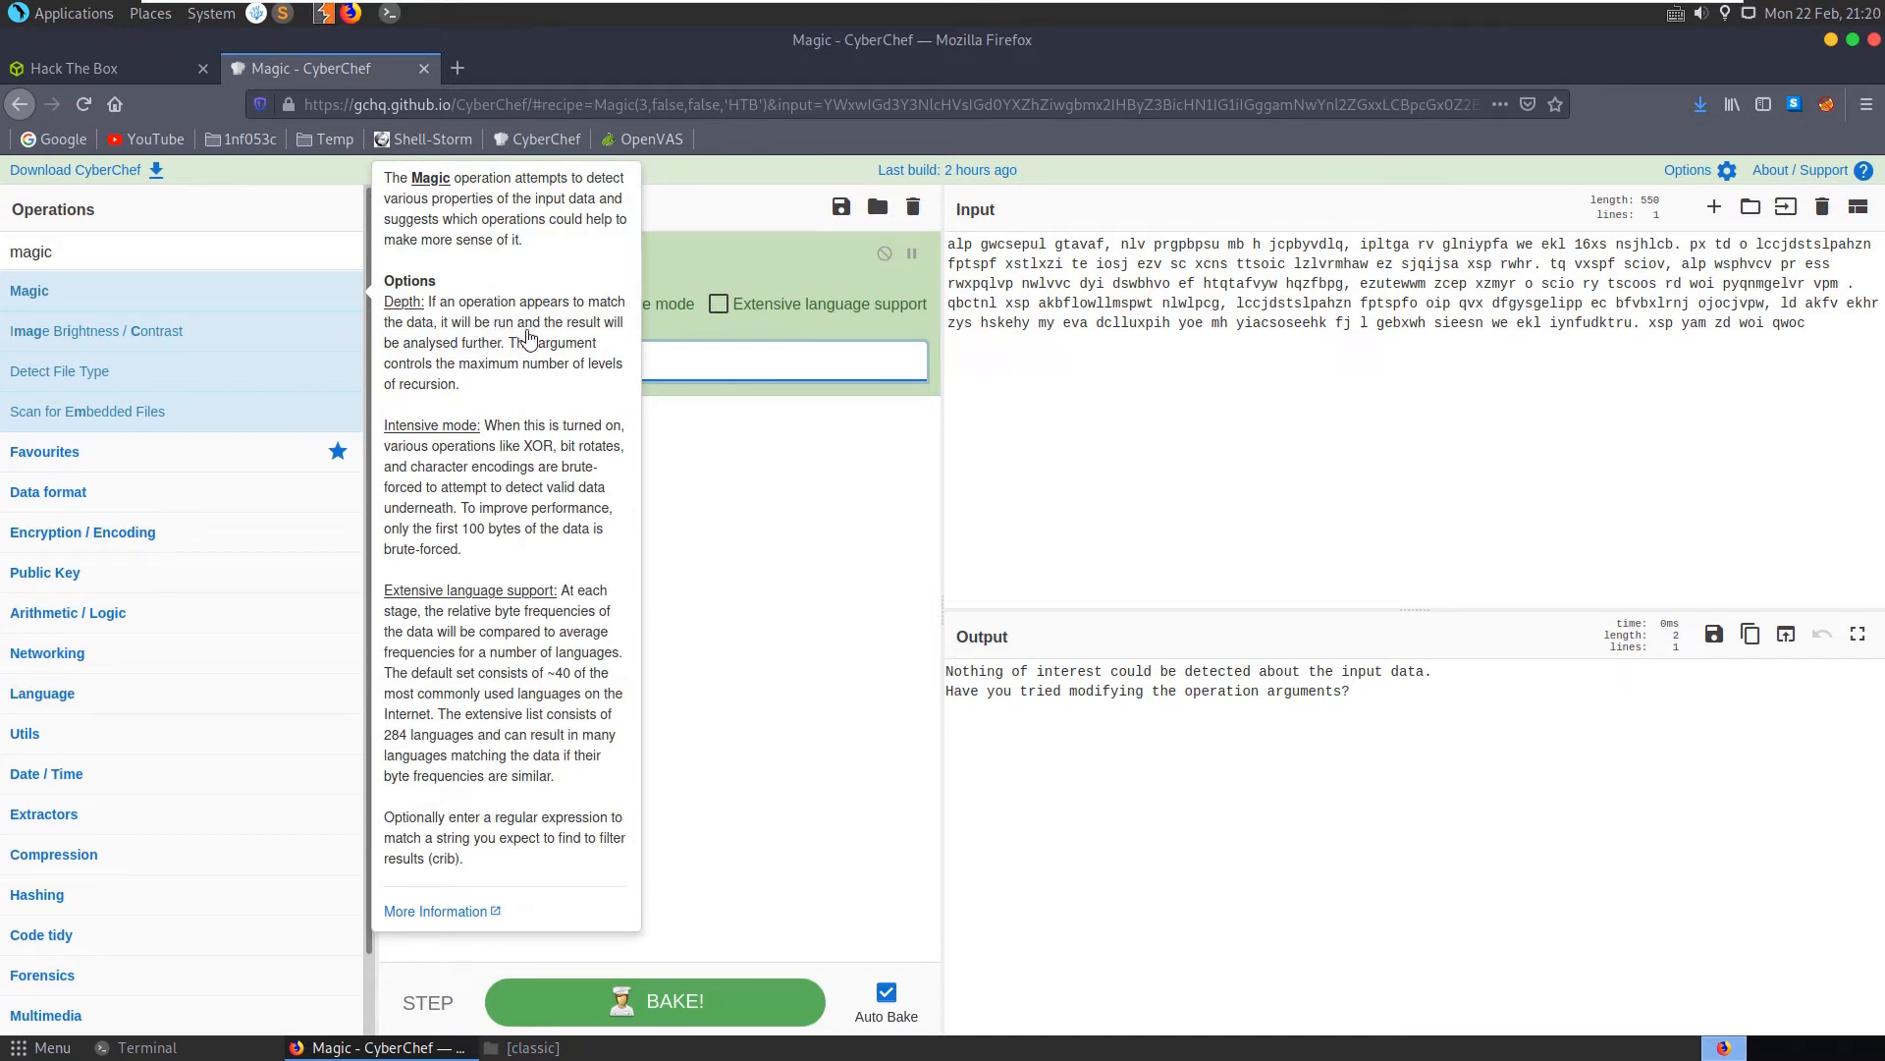
mouse_move(539, 387)
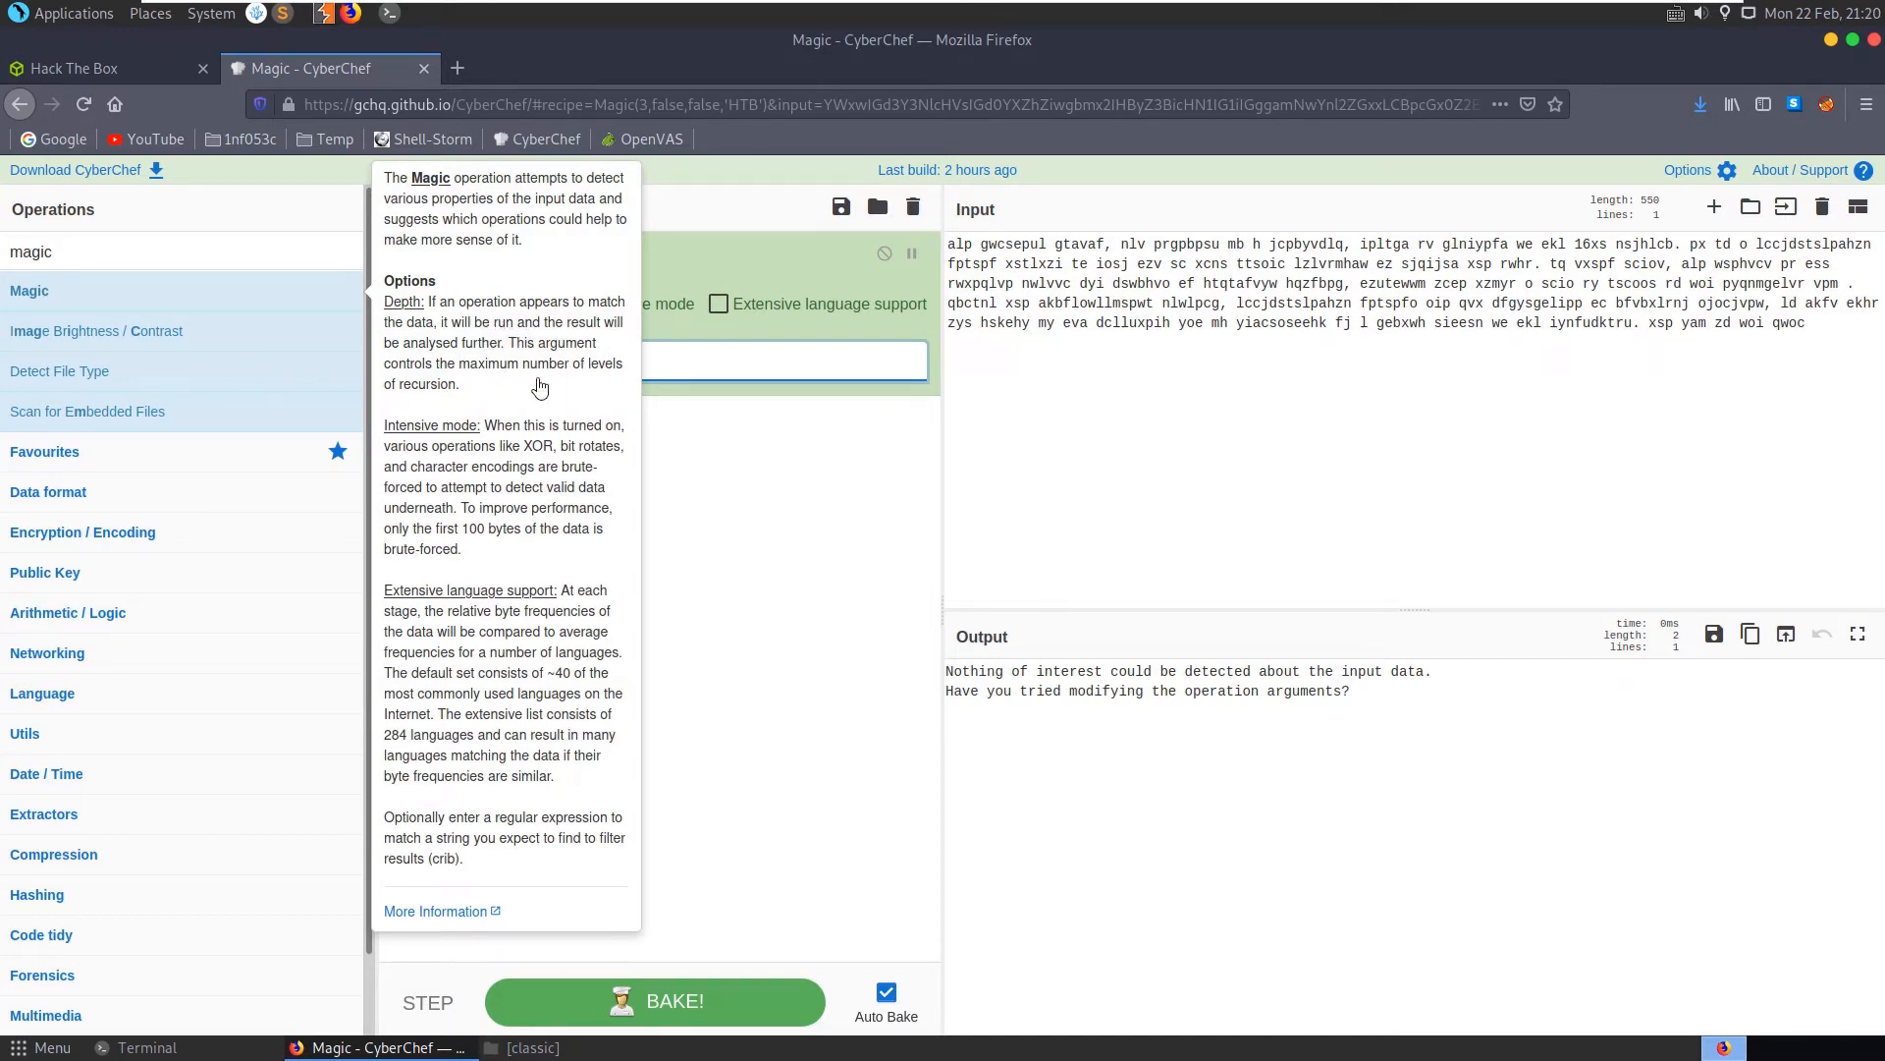
mouse_move(524, 412)
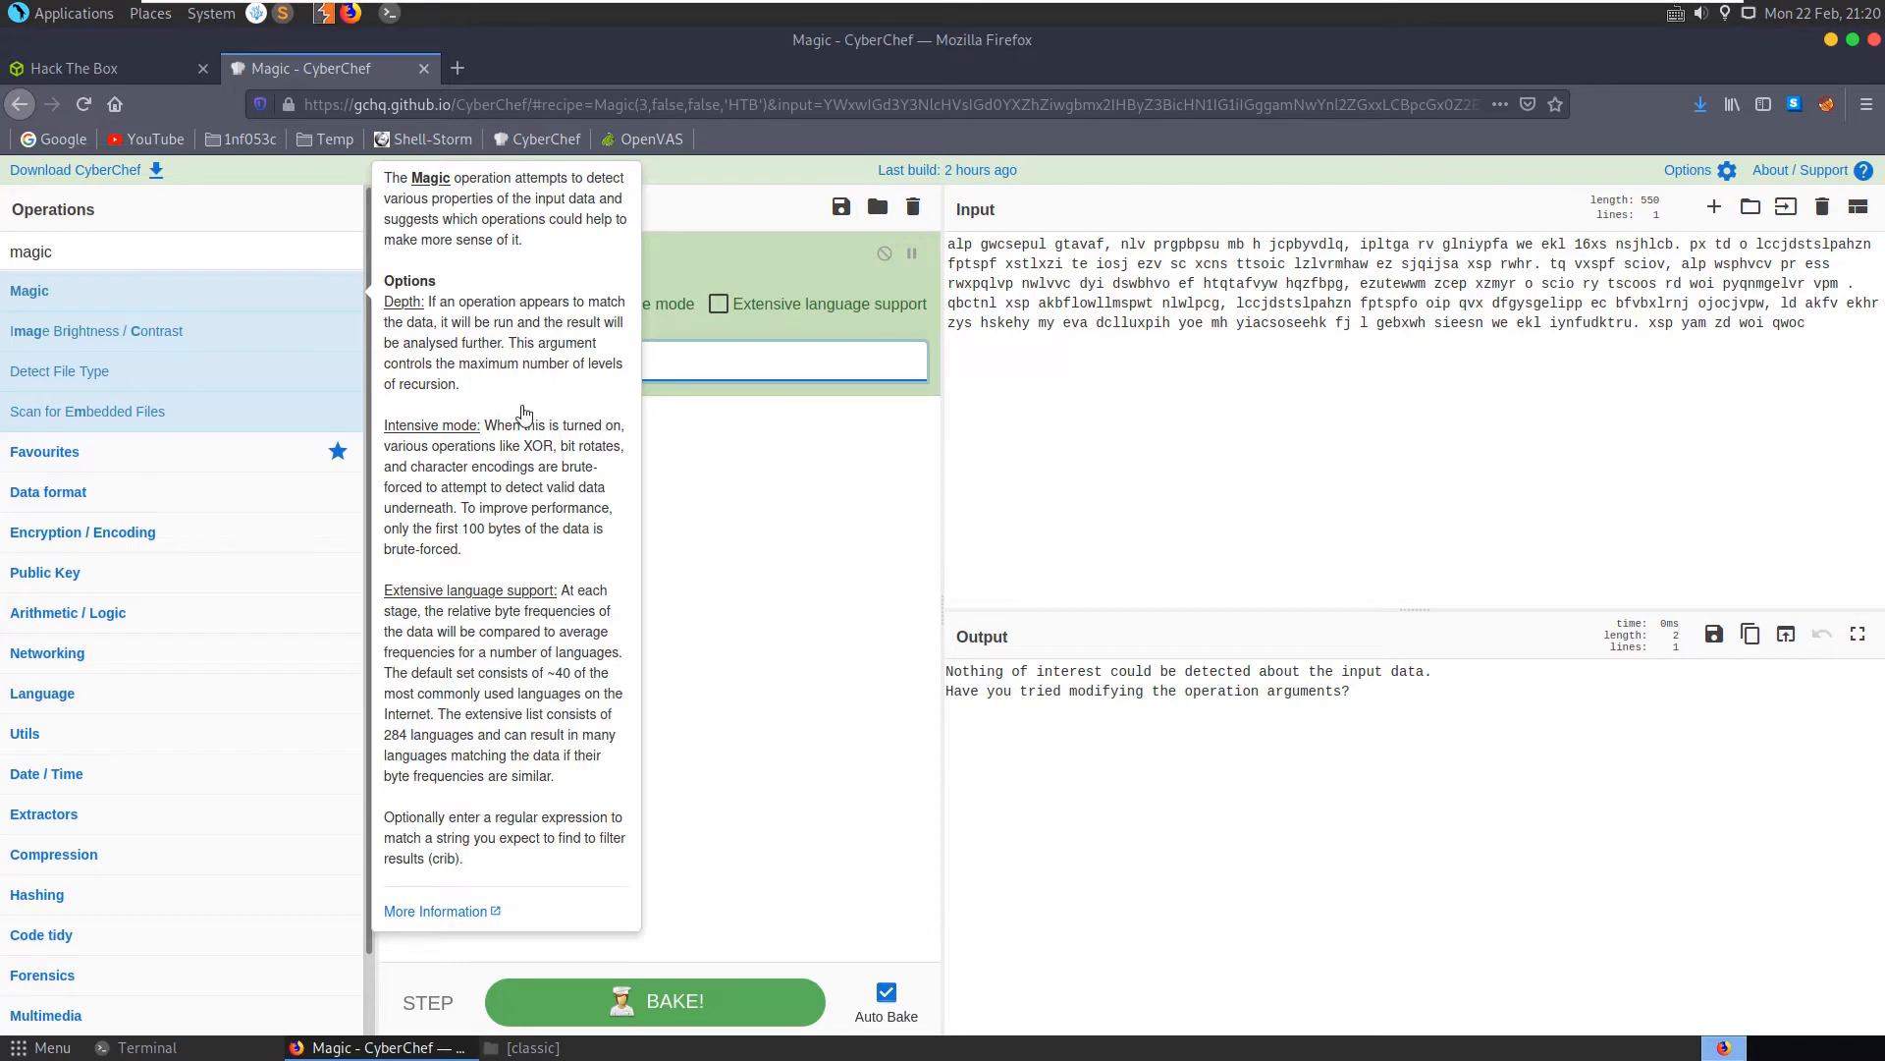
mouse_move(555, 373)
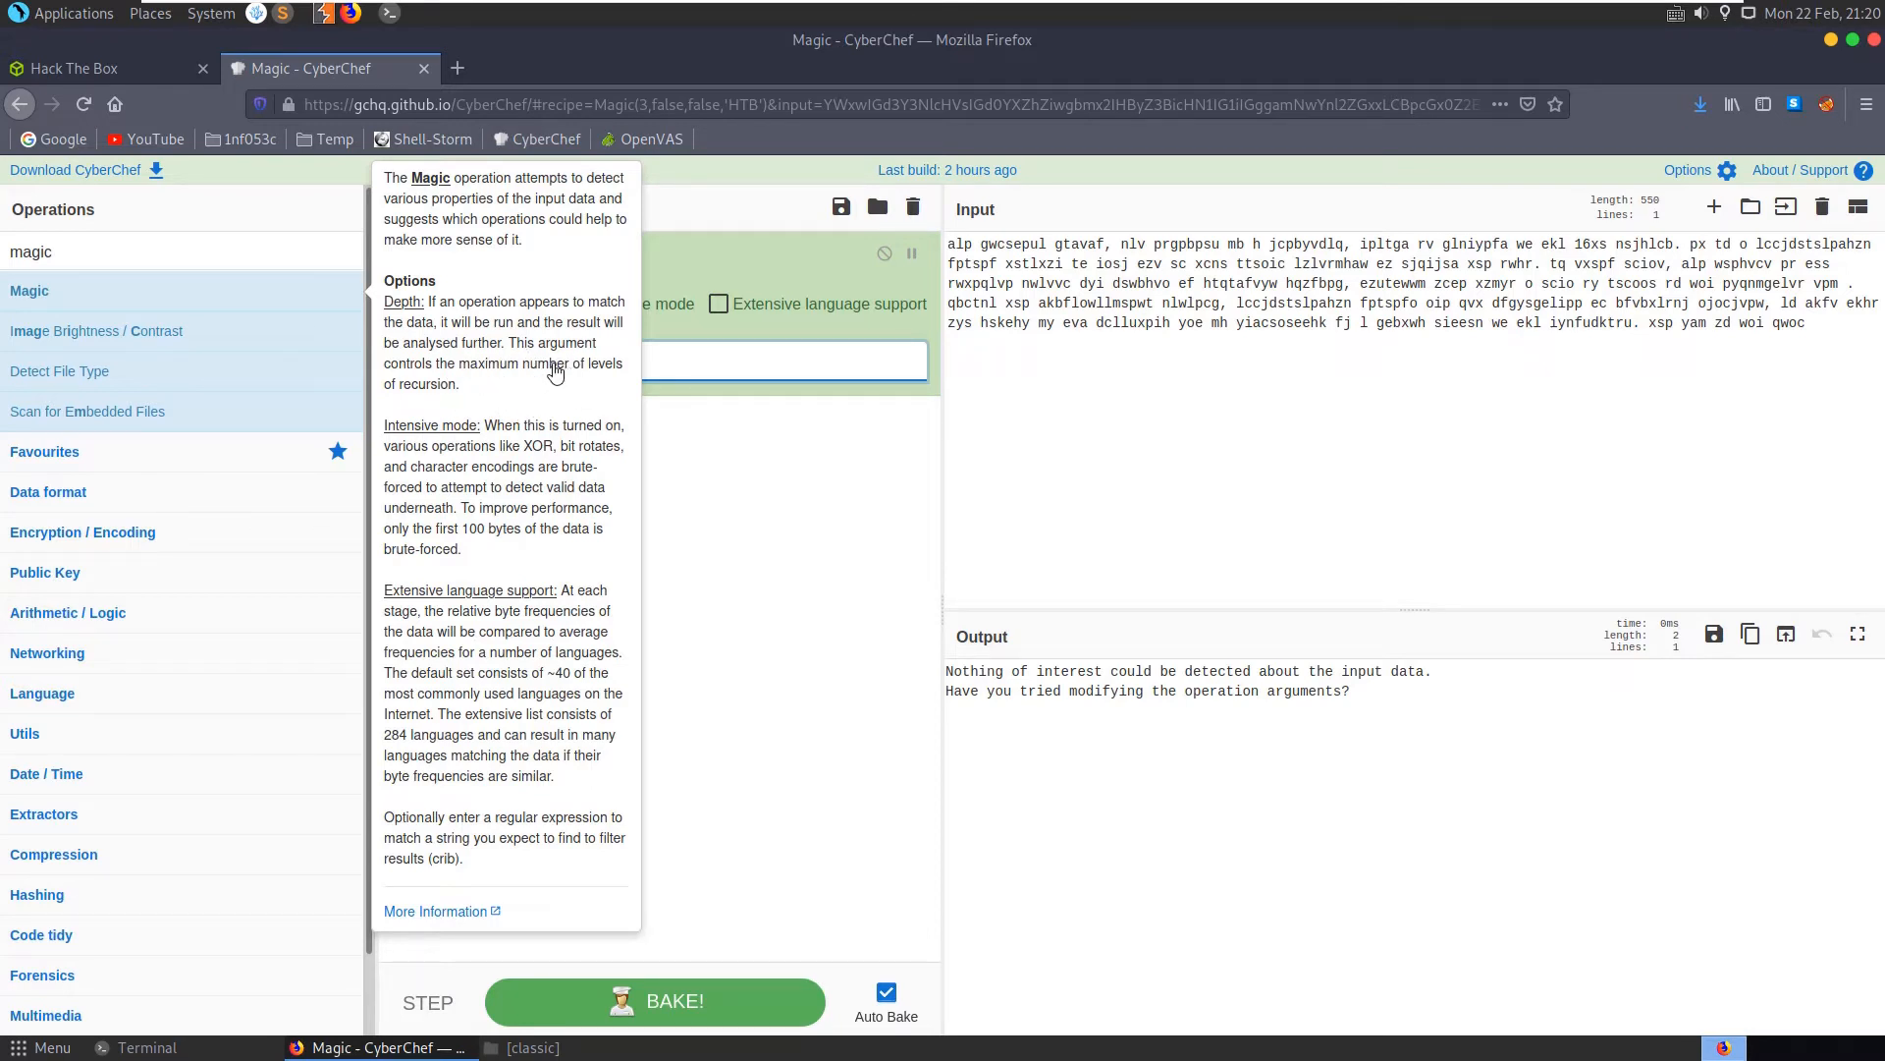
mouse_move(589, 422)
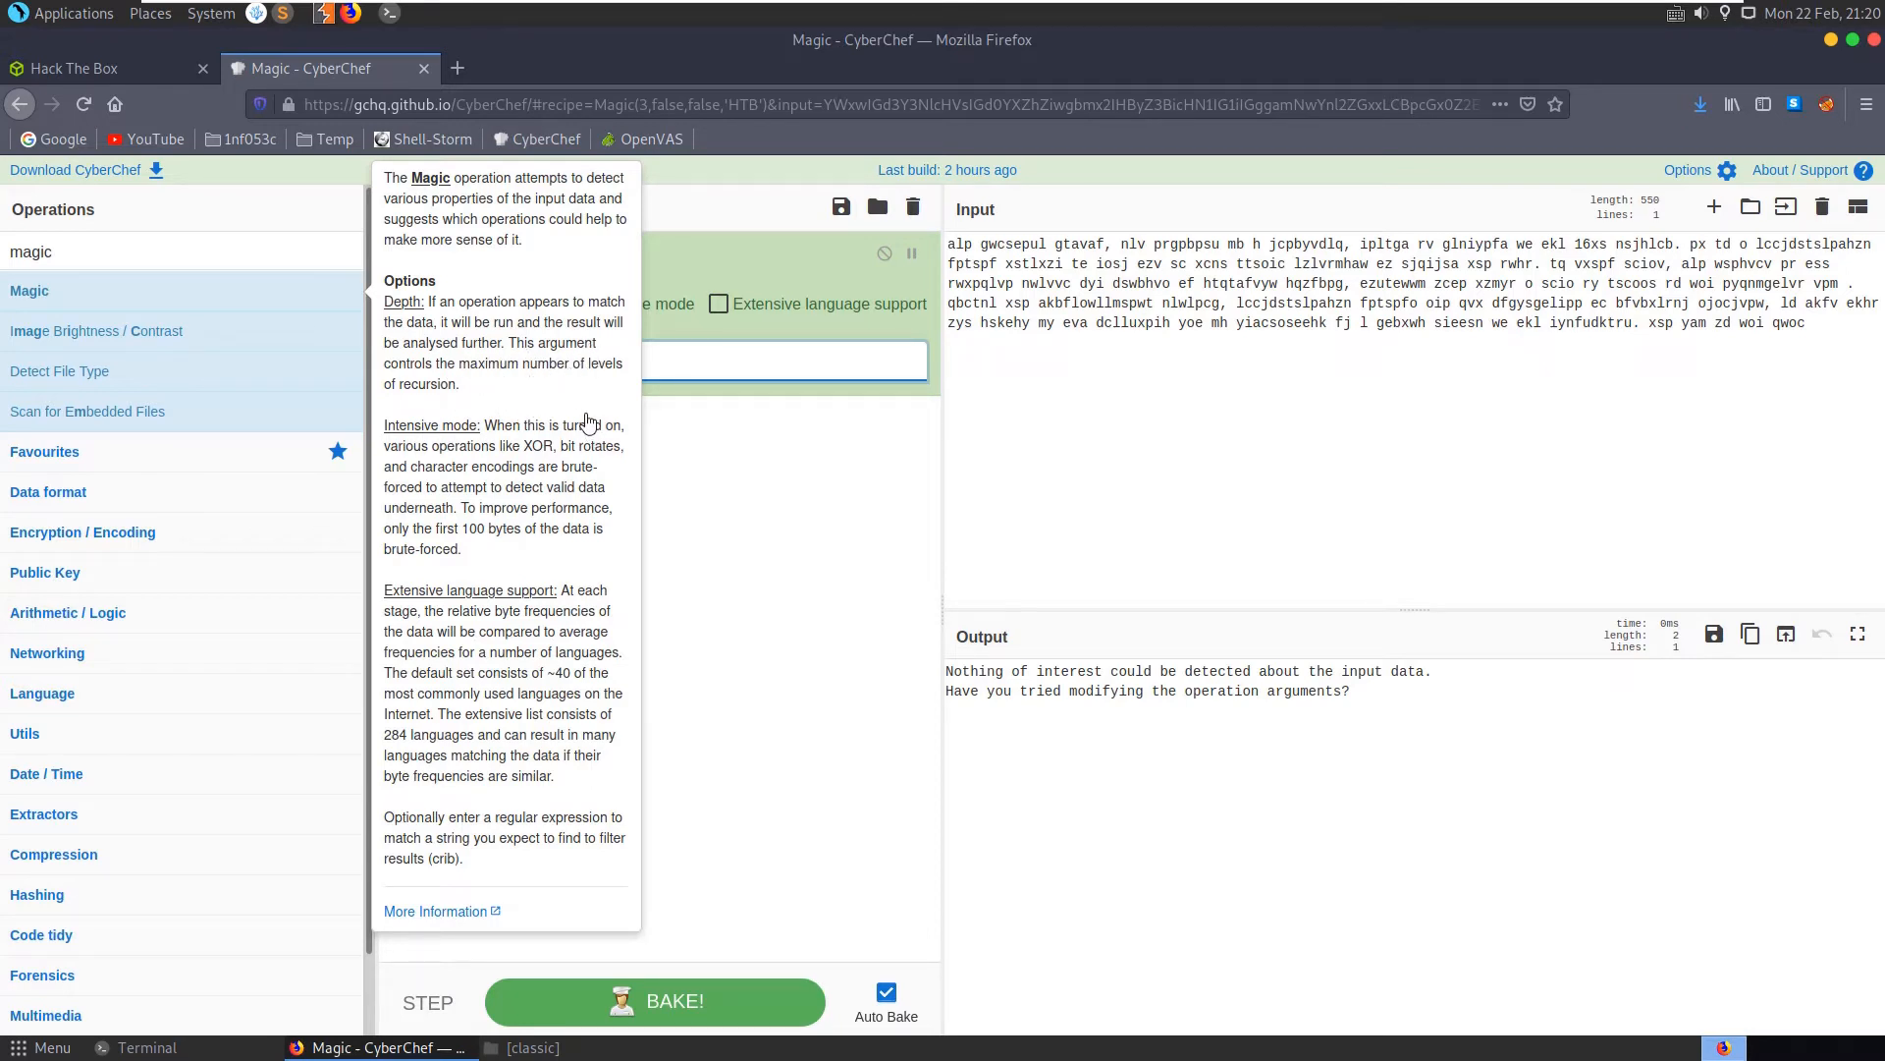
mouse_move(532, 487)
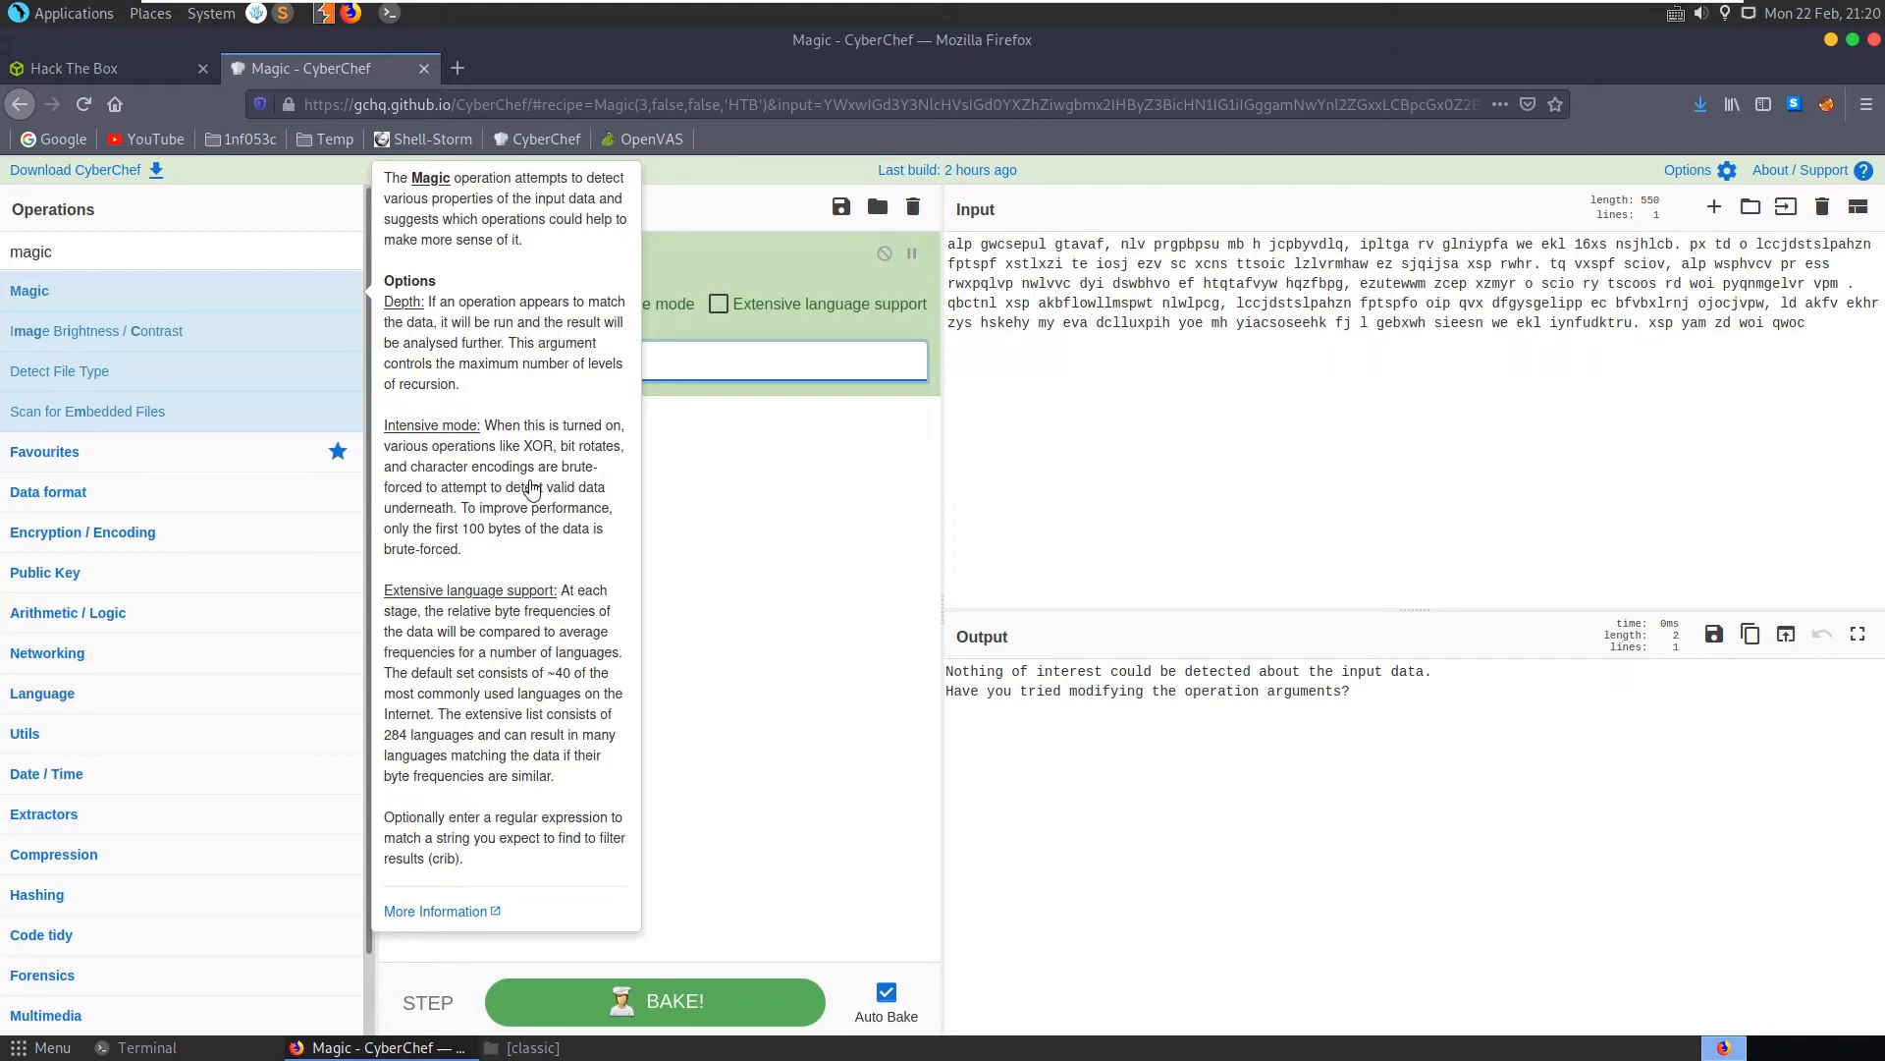
mouse_move(489, 487)
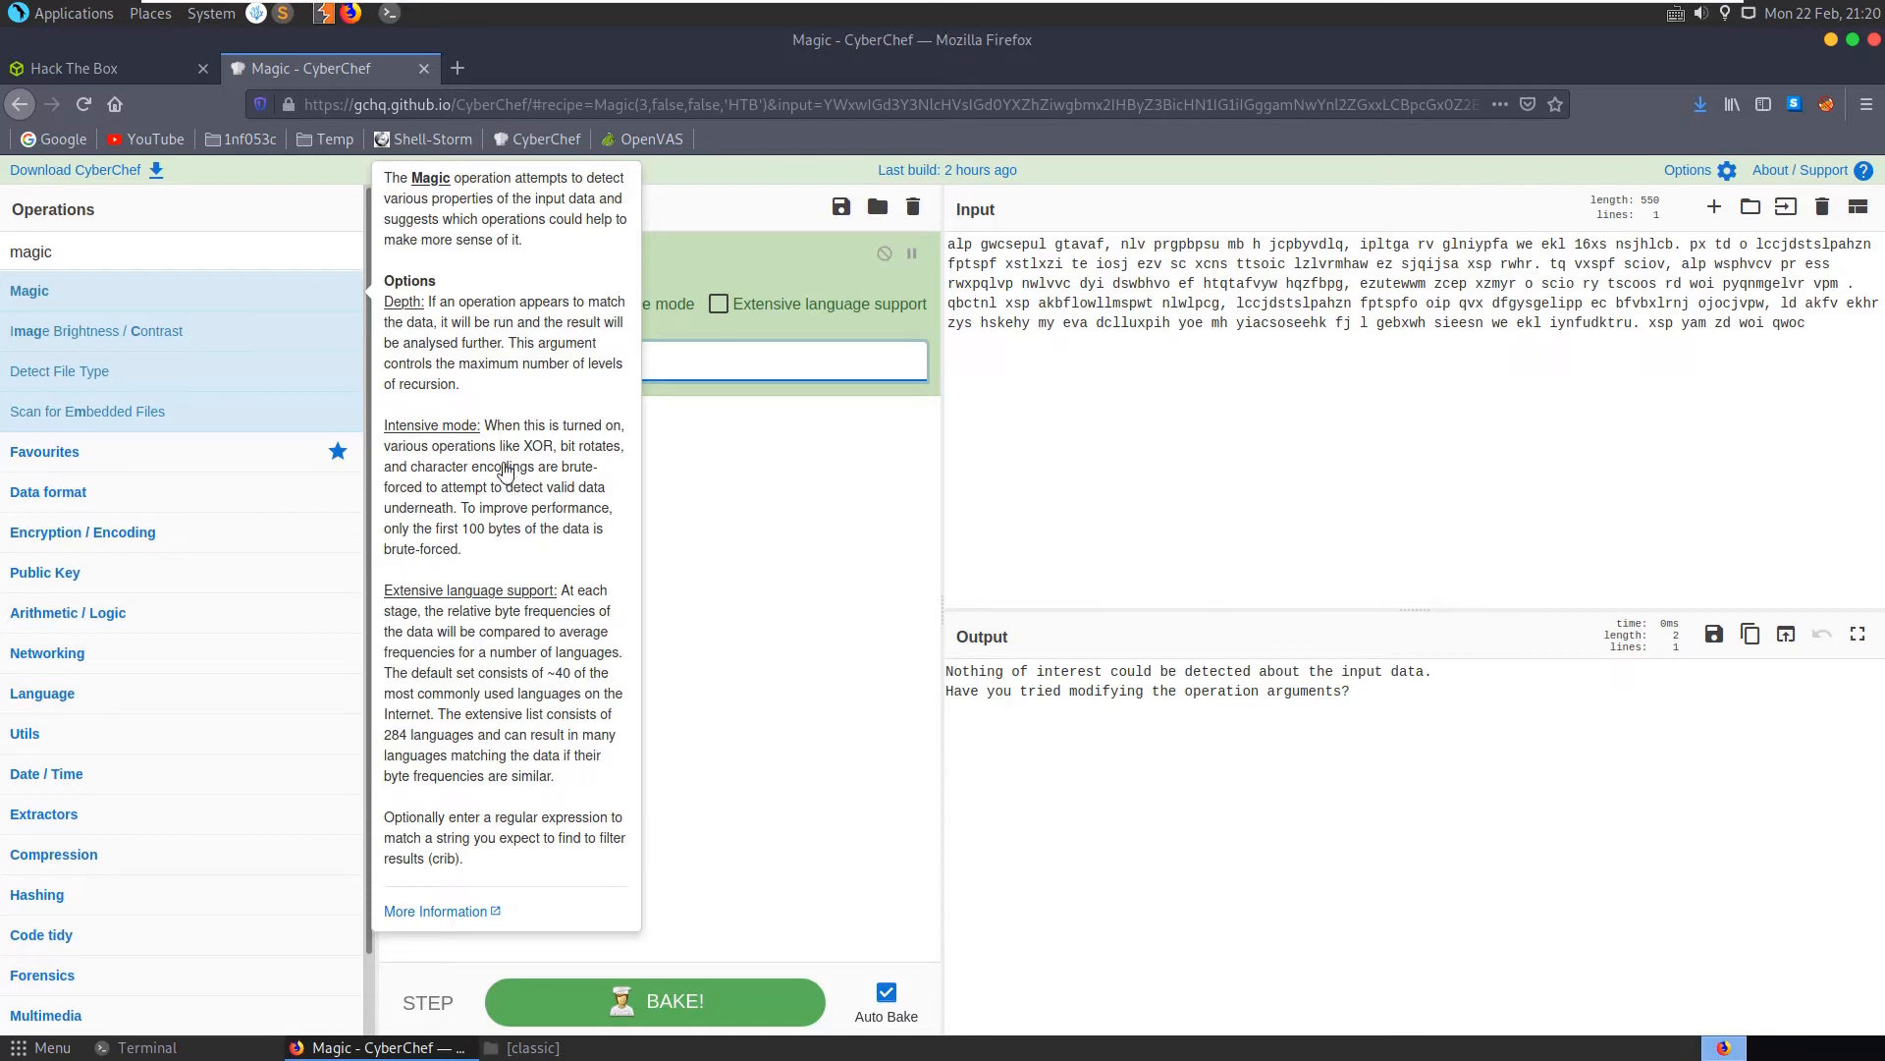
mouse_move(580, 321)
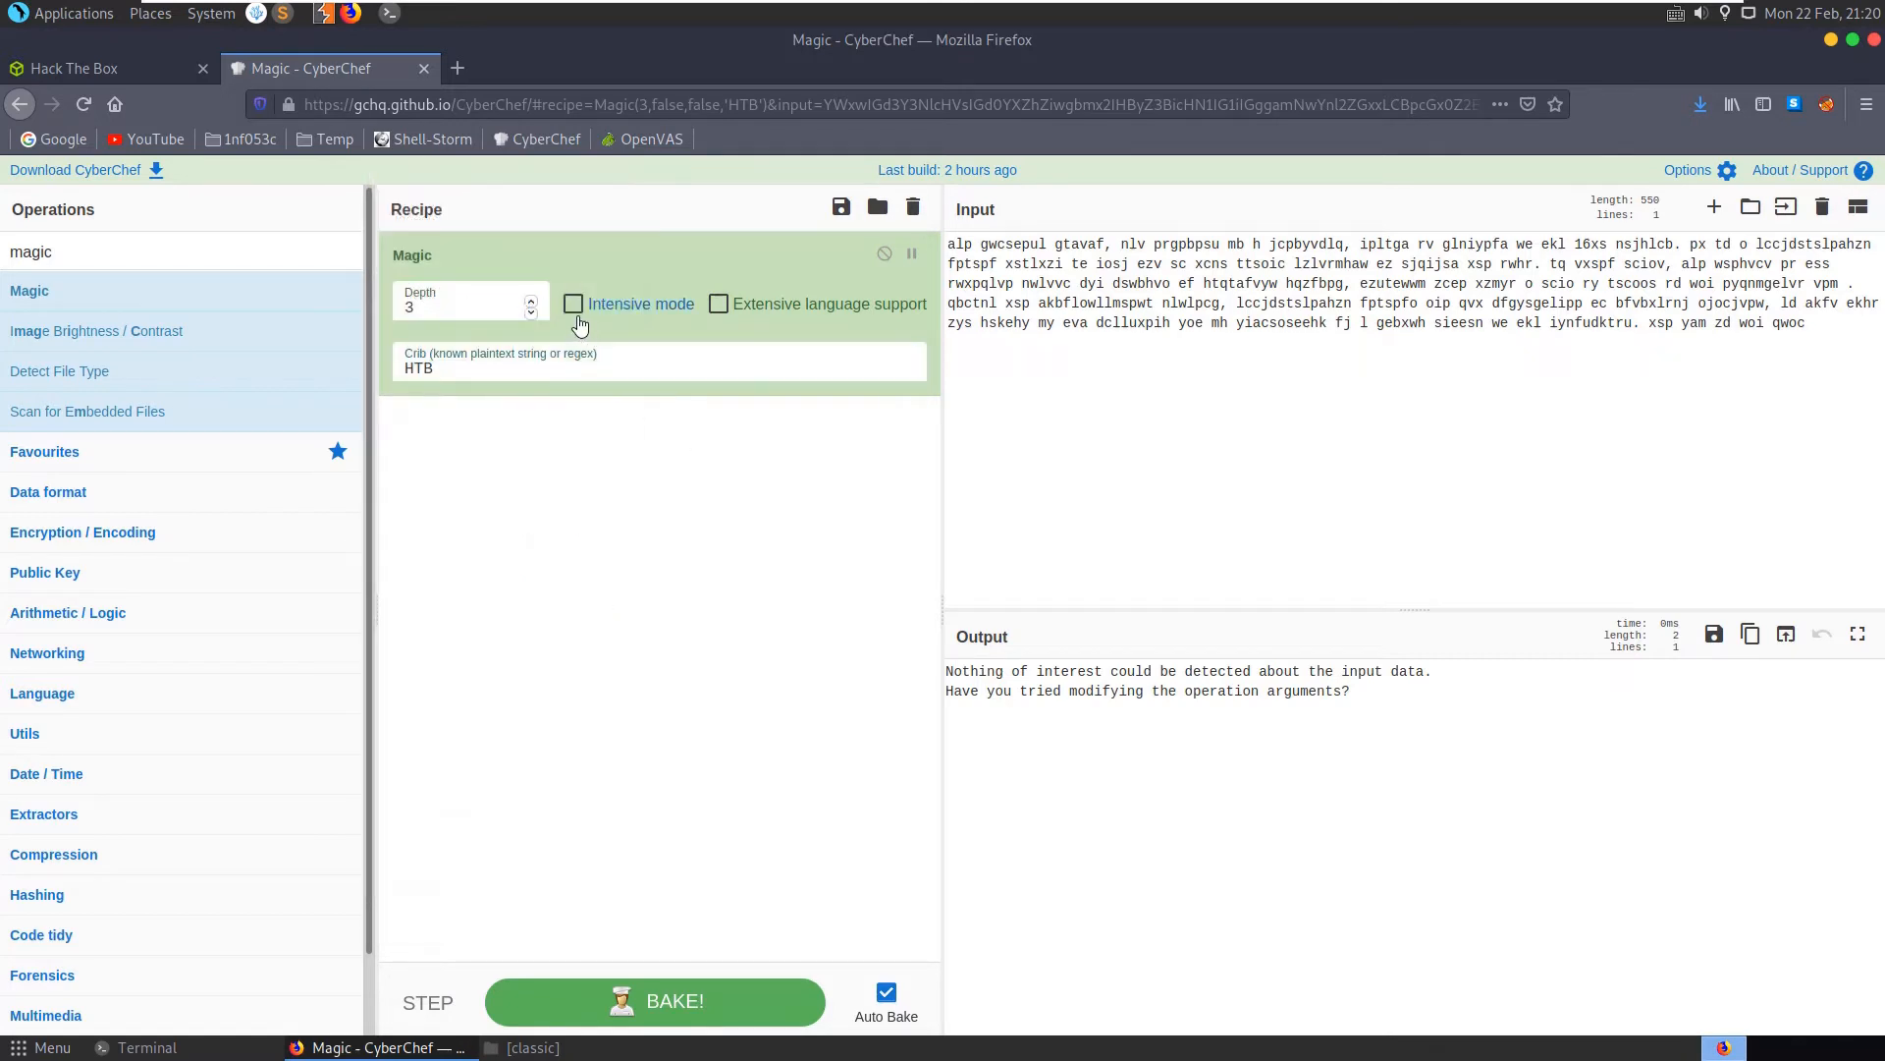
Enable Magic's intensive mode, remove the HTB crib and rerun the analysis.
click(573, 304)
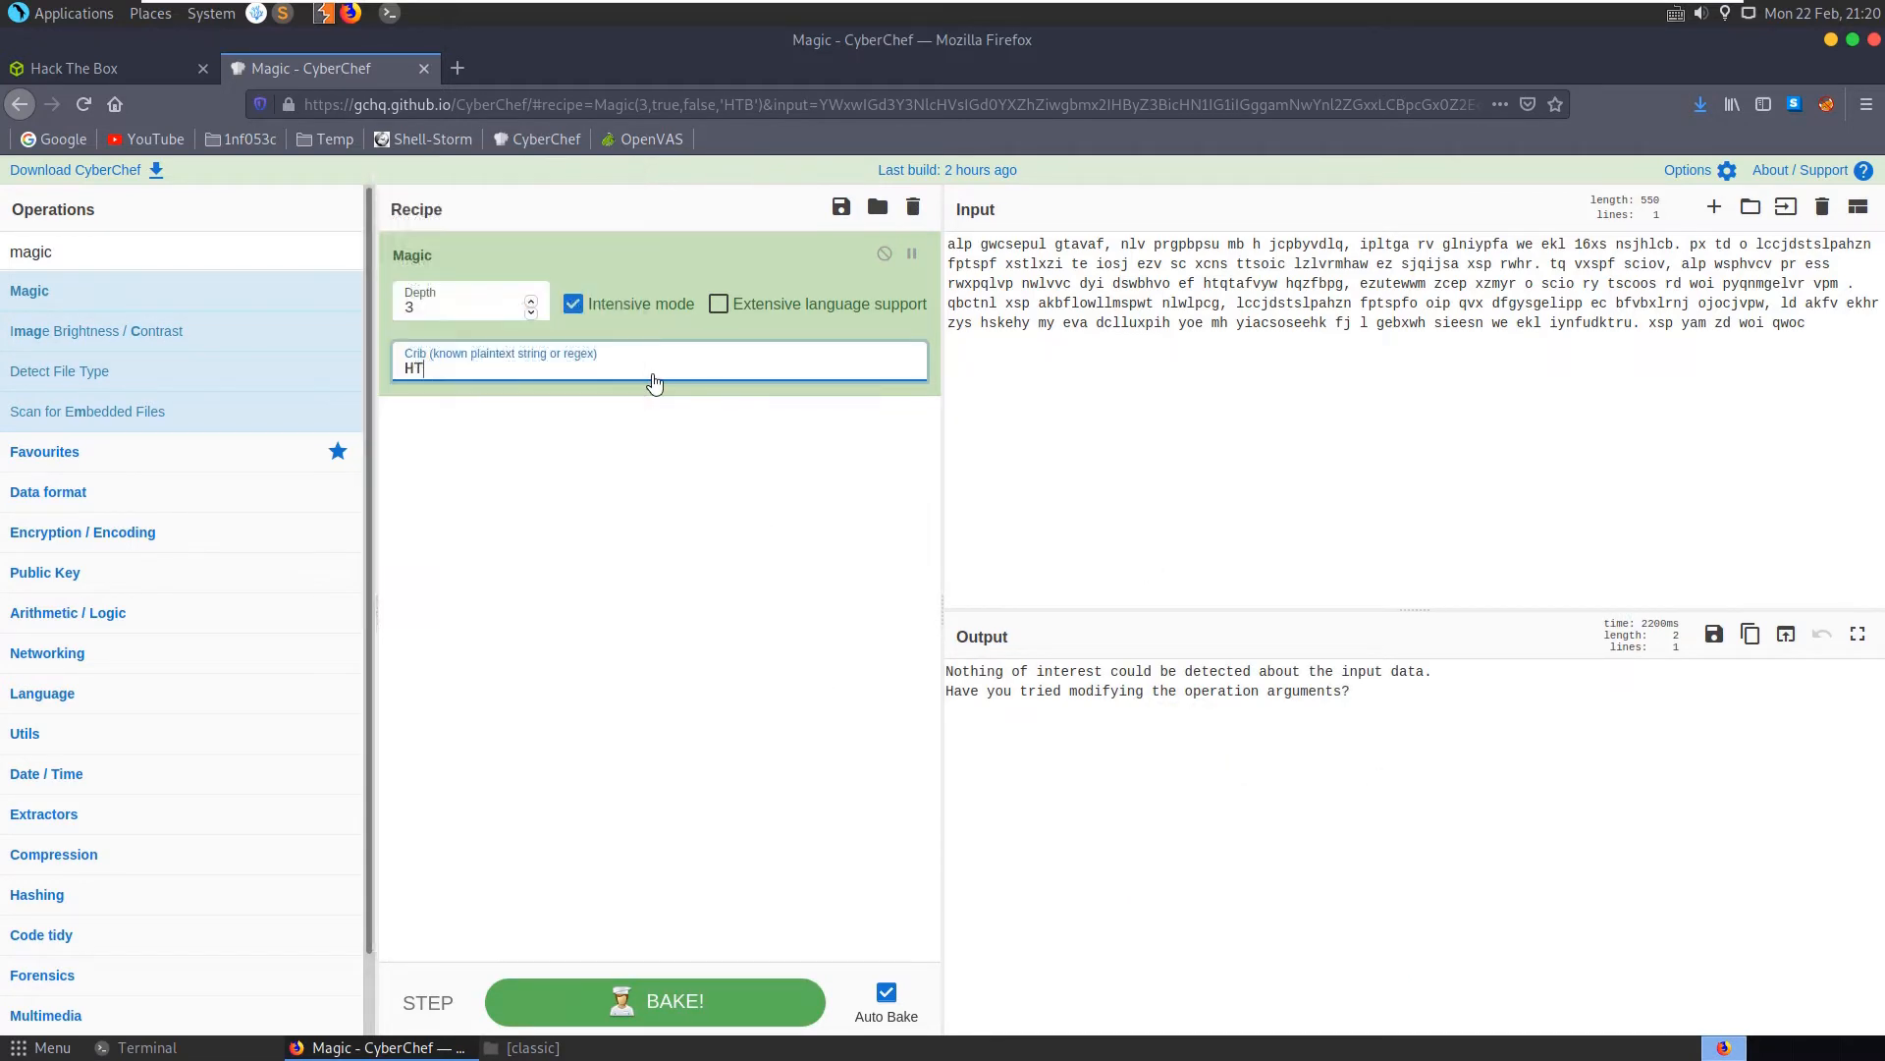
key(BackSpace)
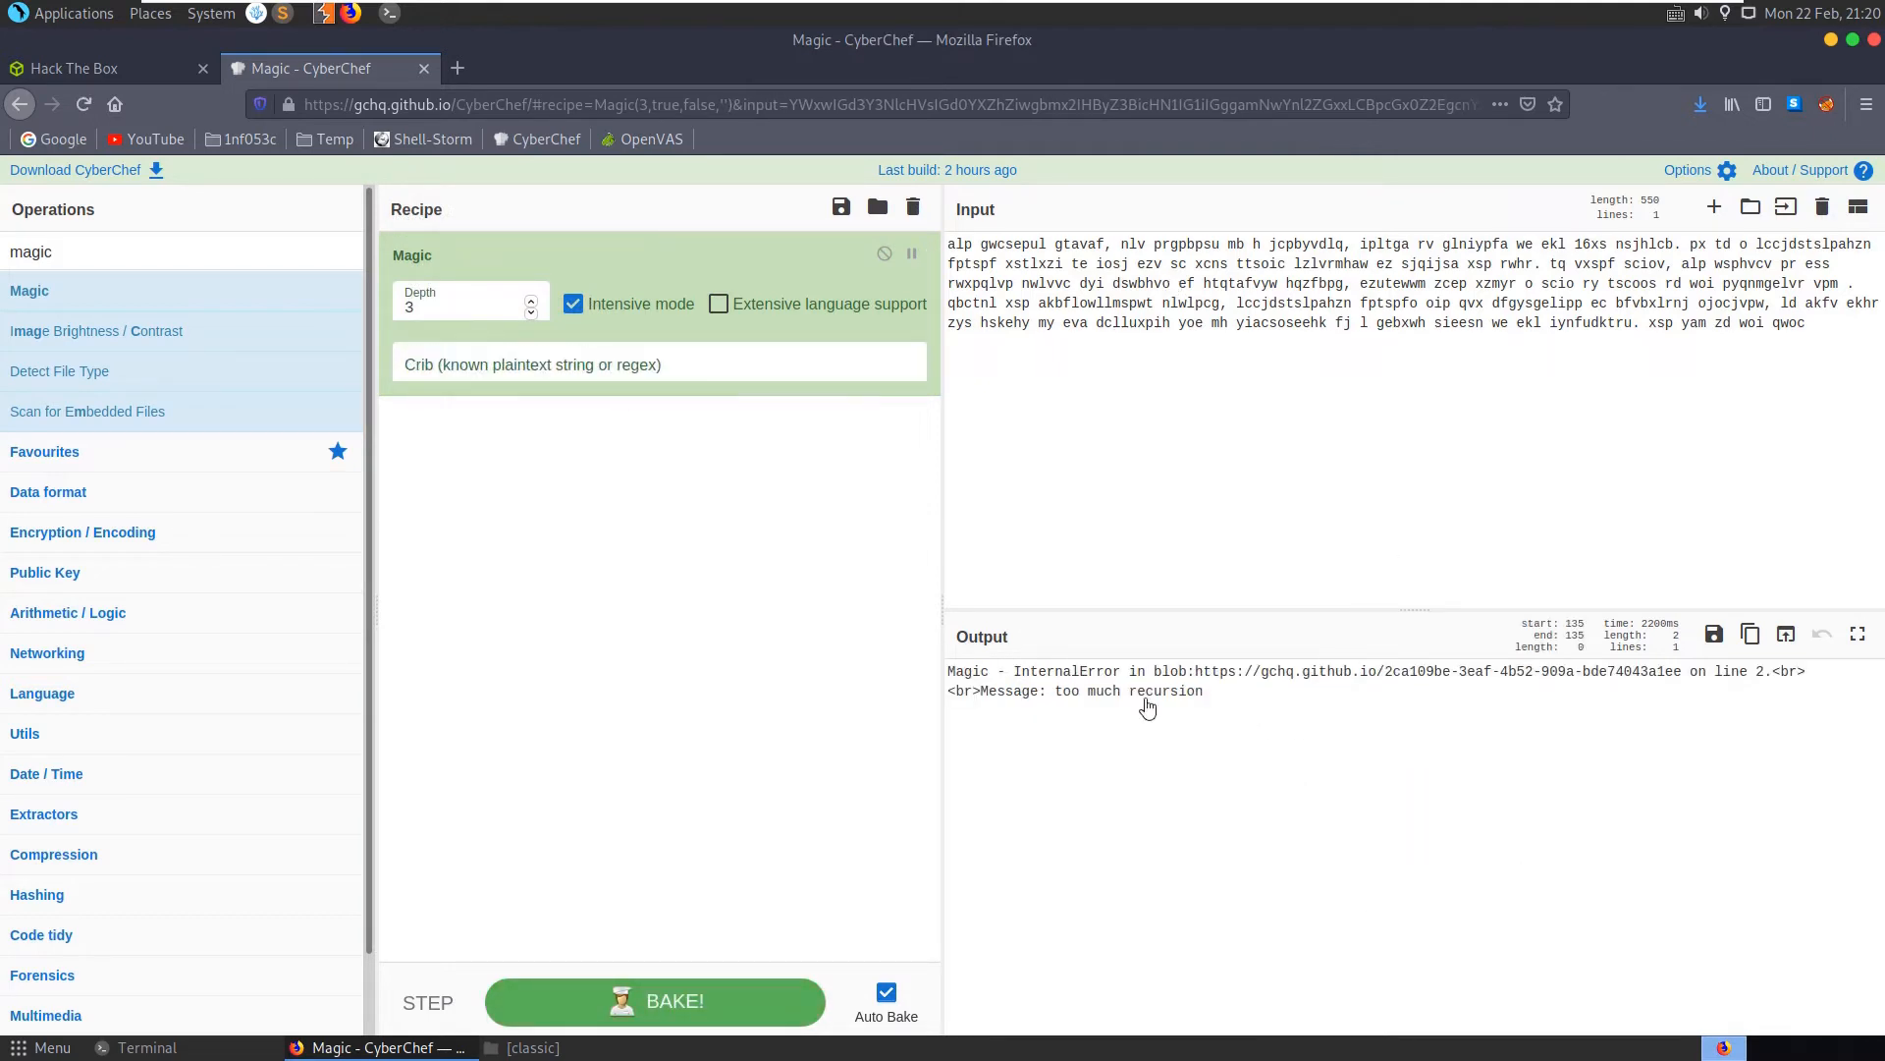
click(659, 364)
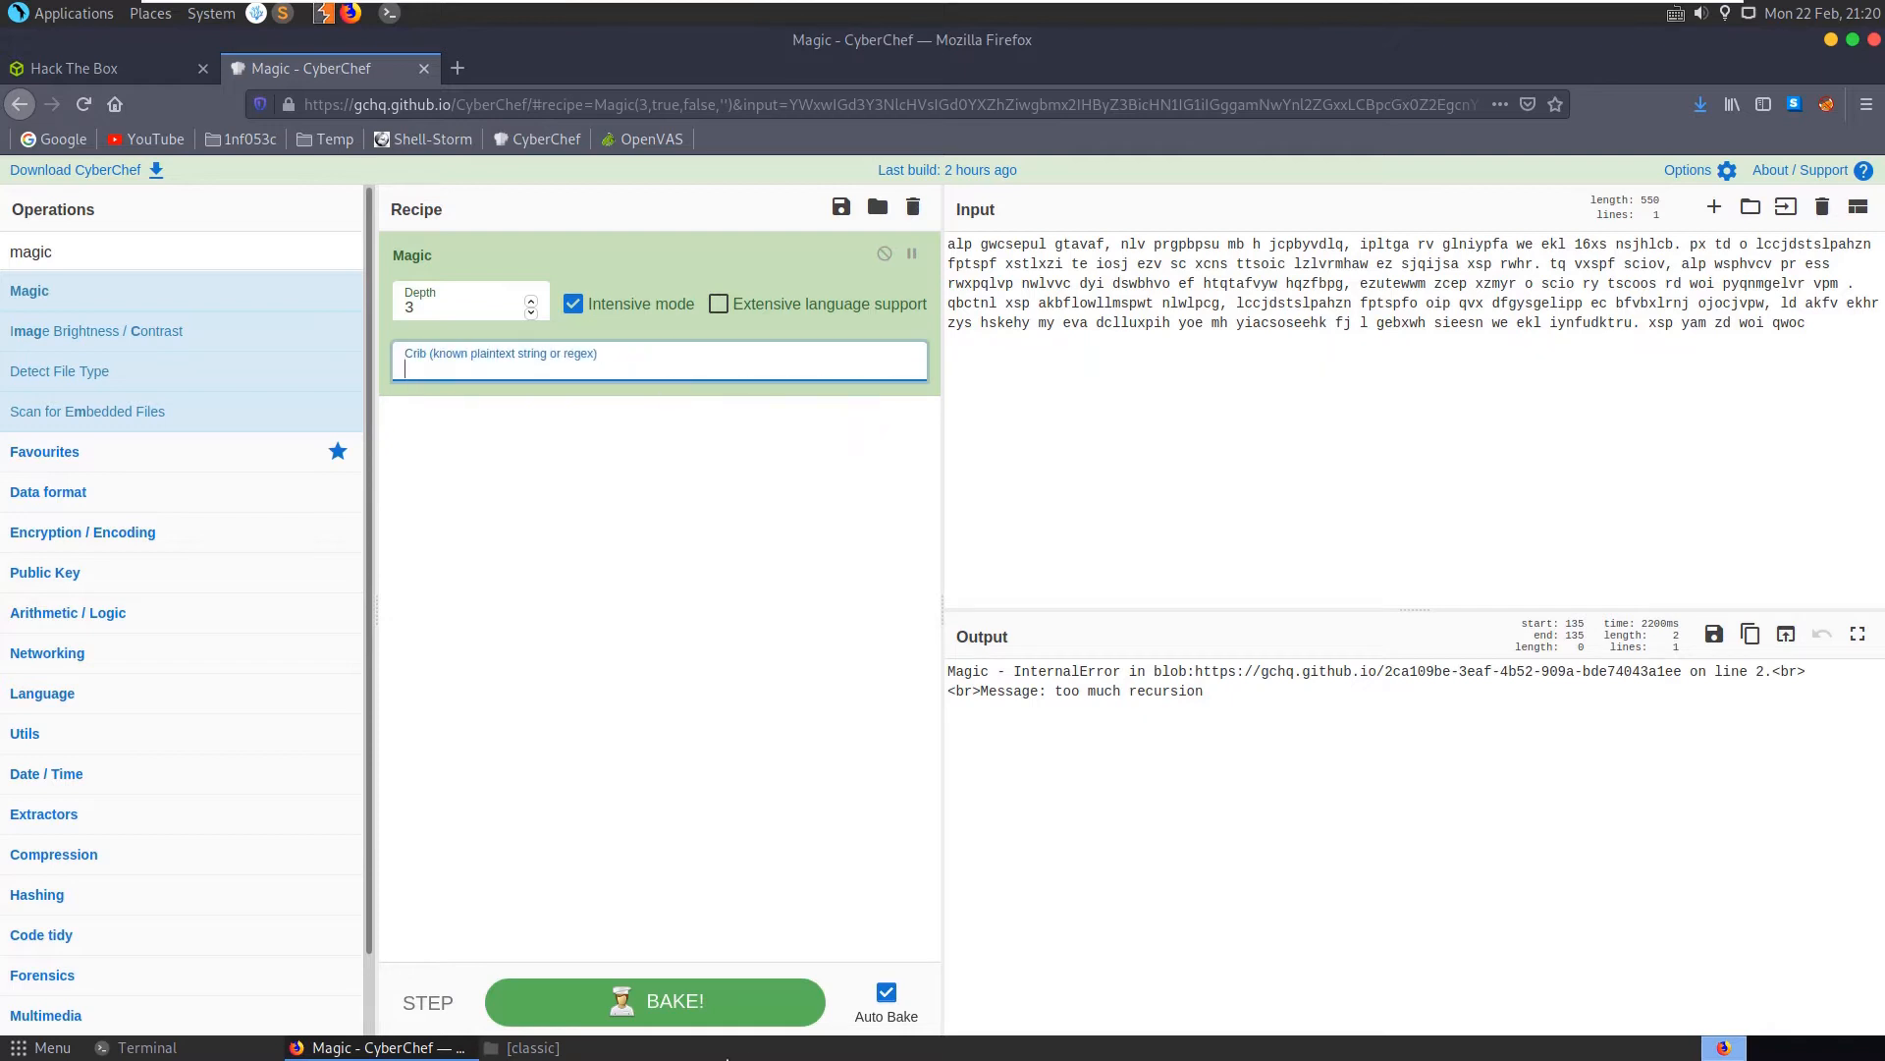
click(654, 1001)
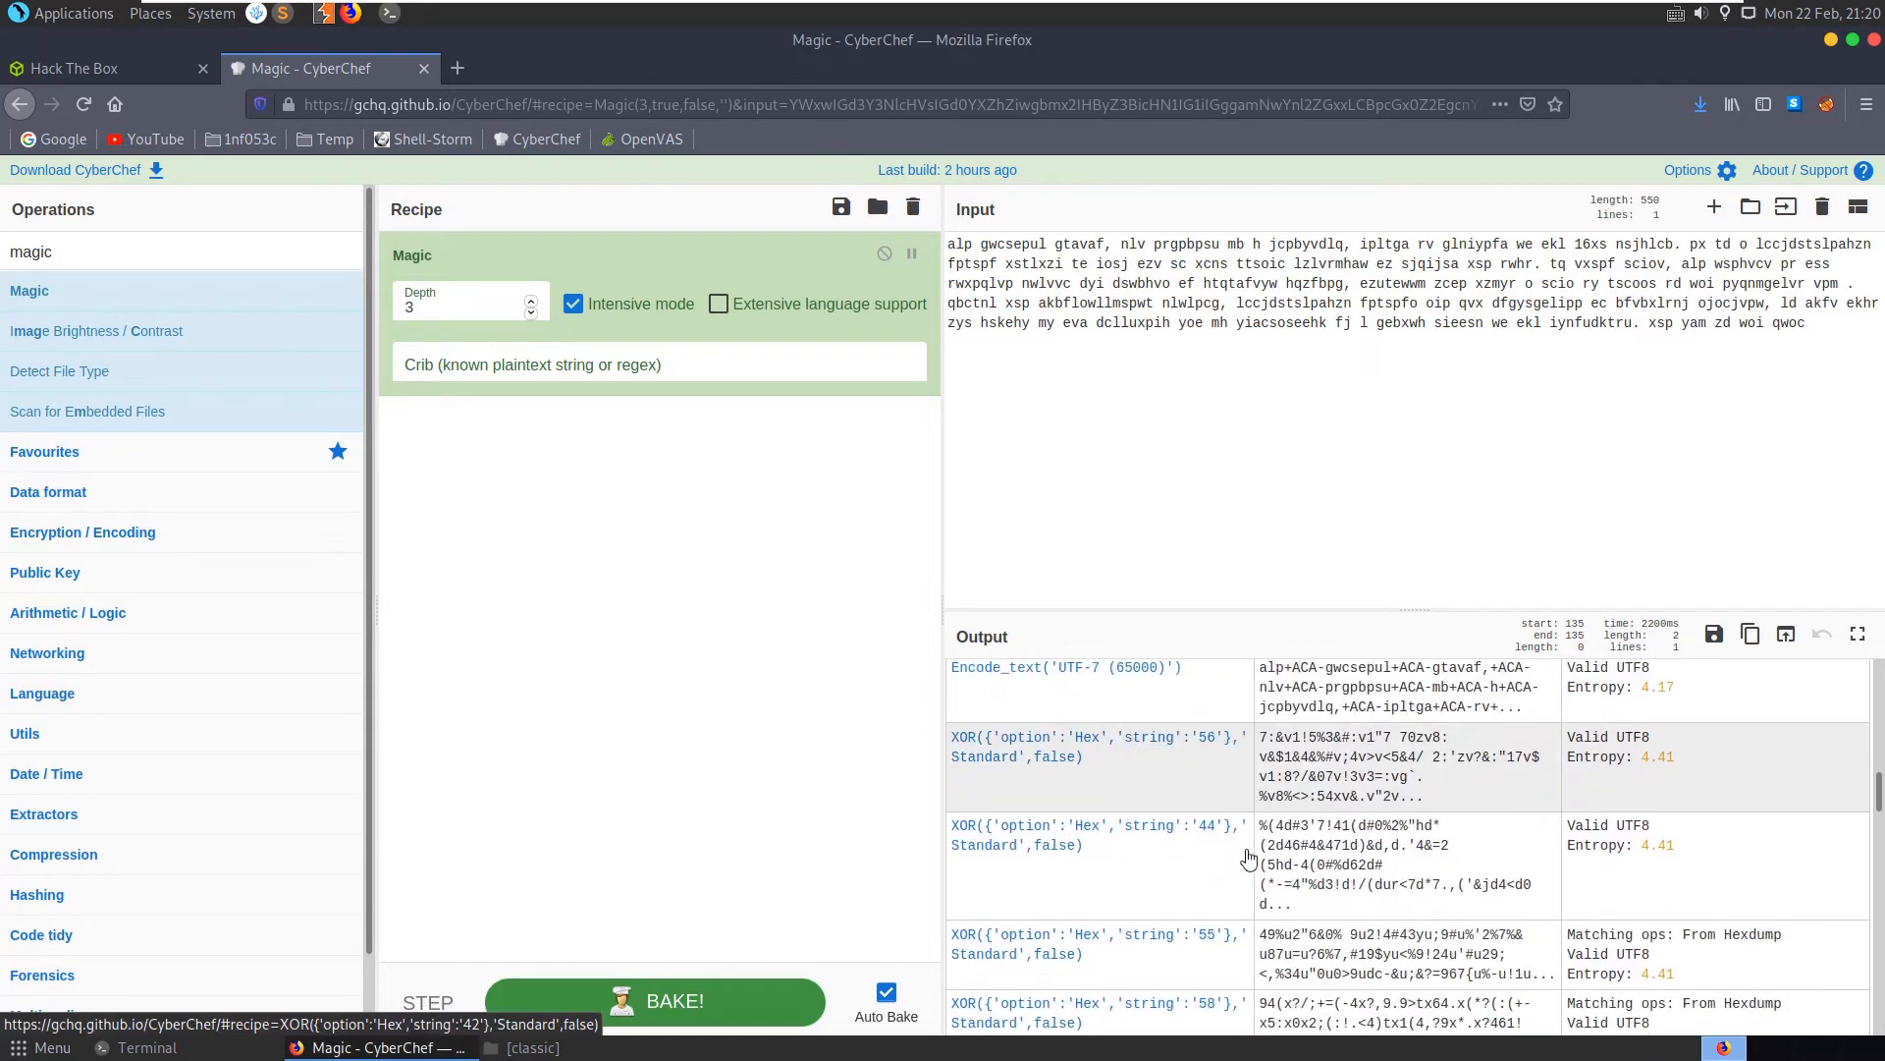
Scroll through the XOR candidates, then clear all operations from the recipe.
scroll(down, 3)
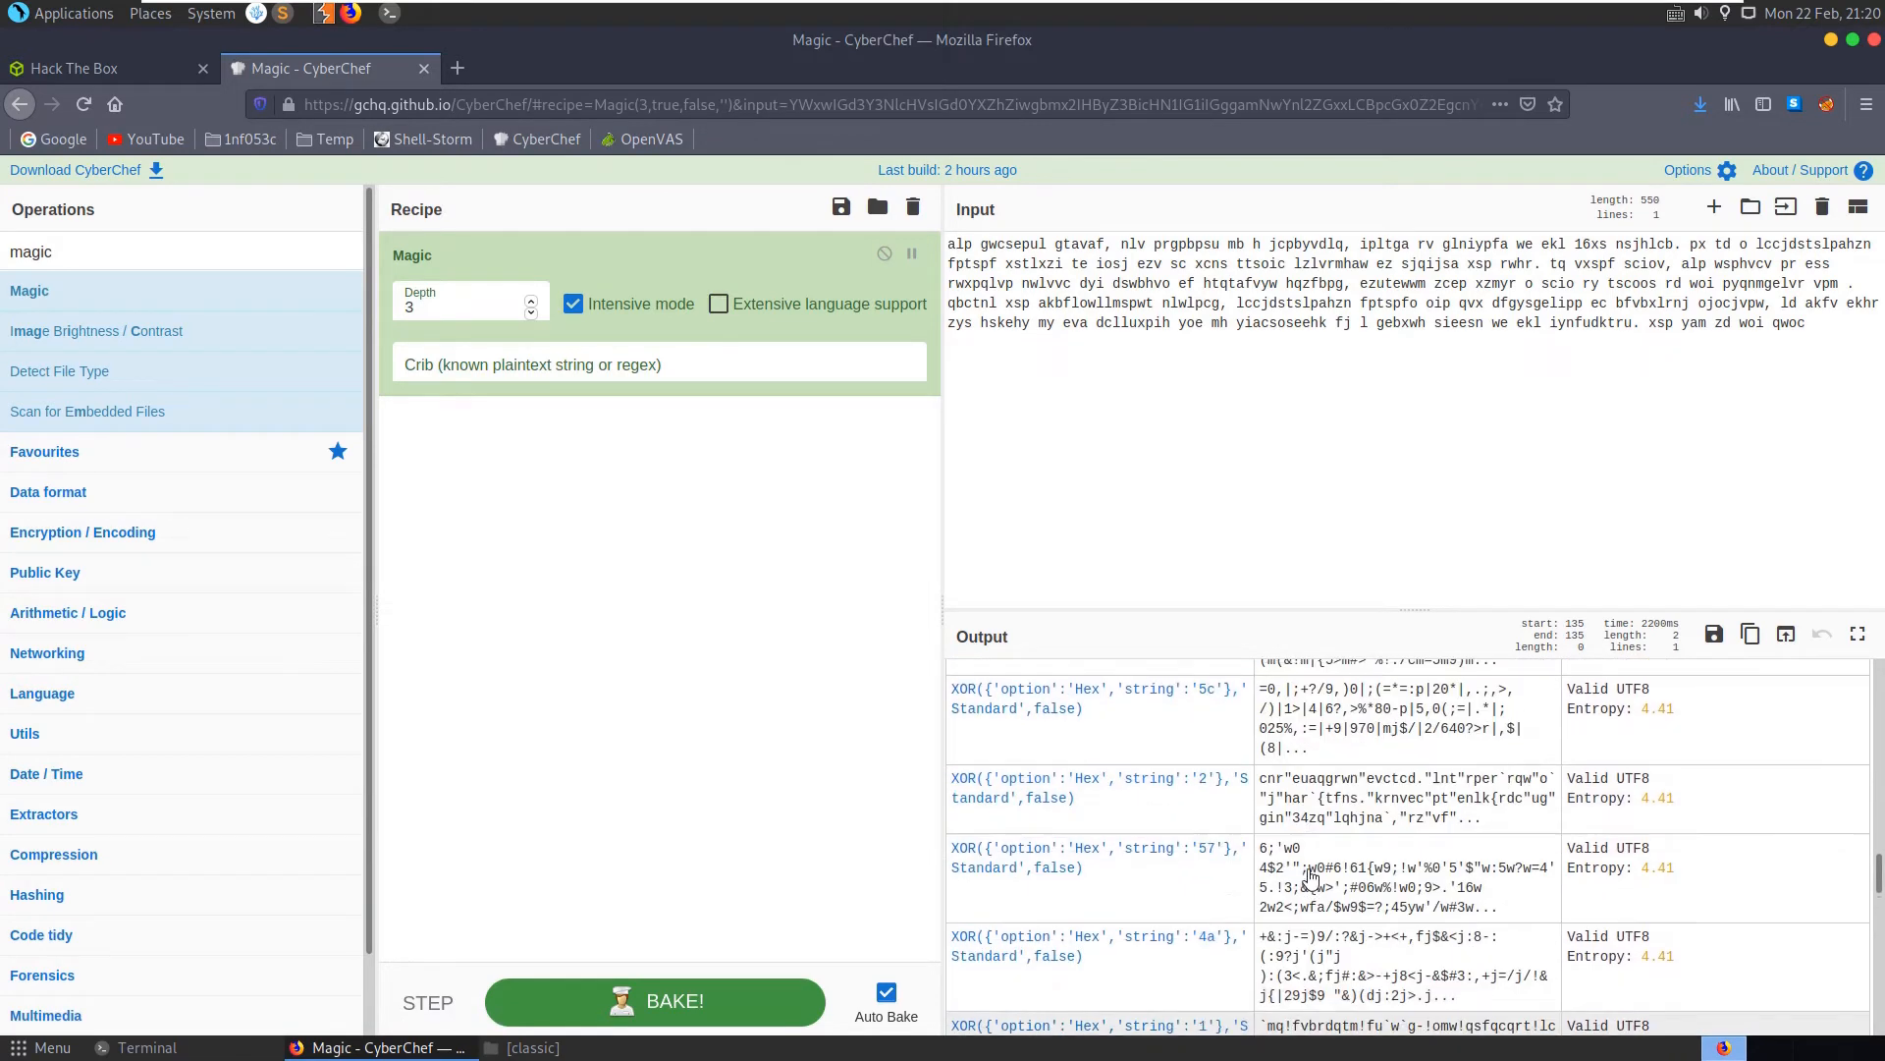
scroll(down, 3)
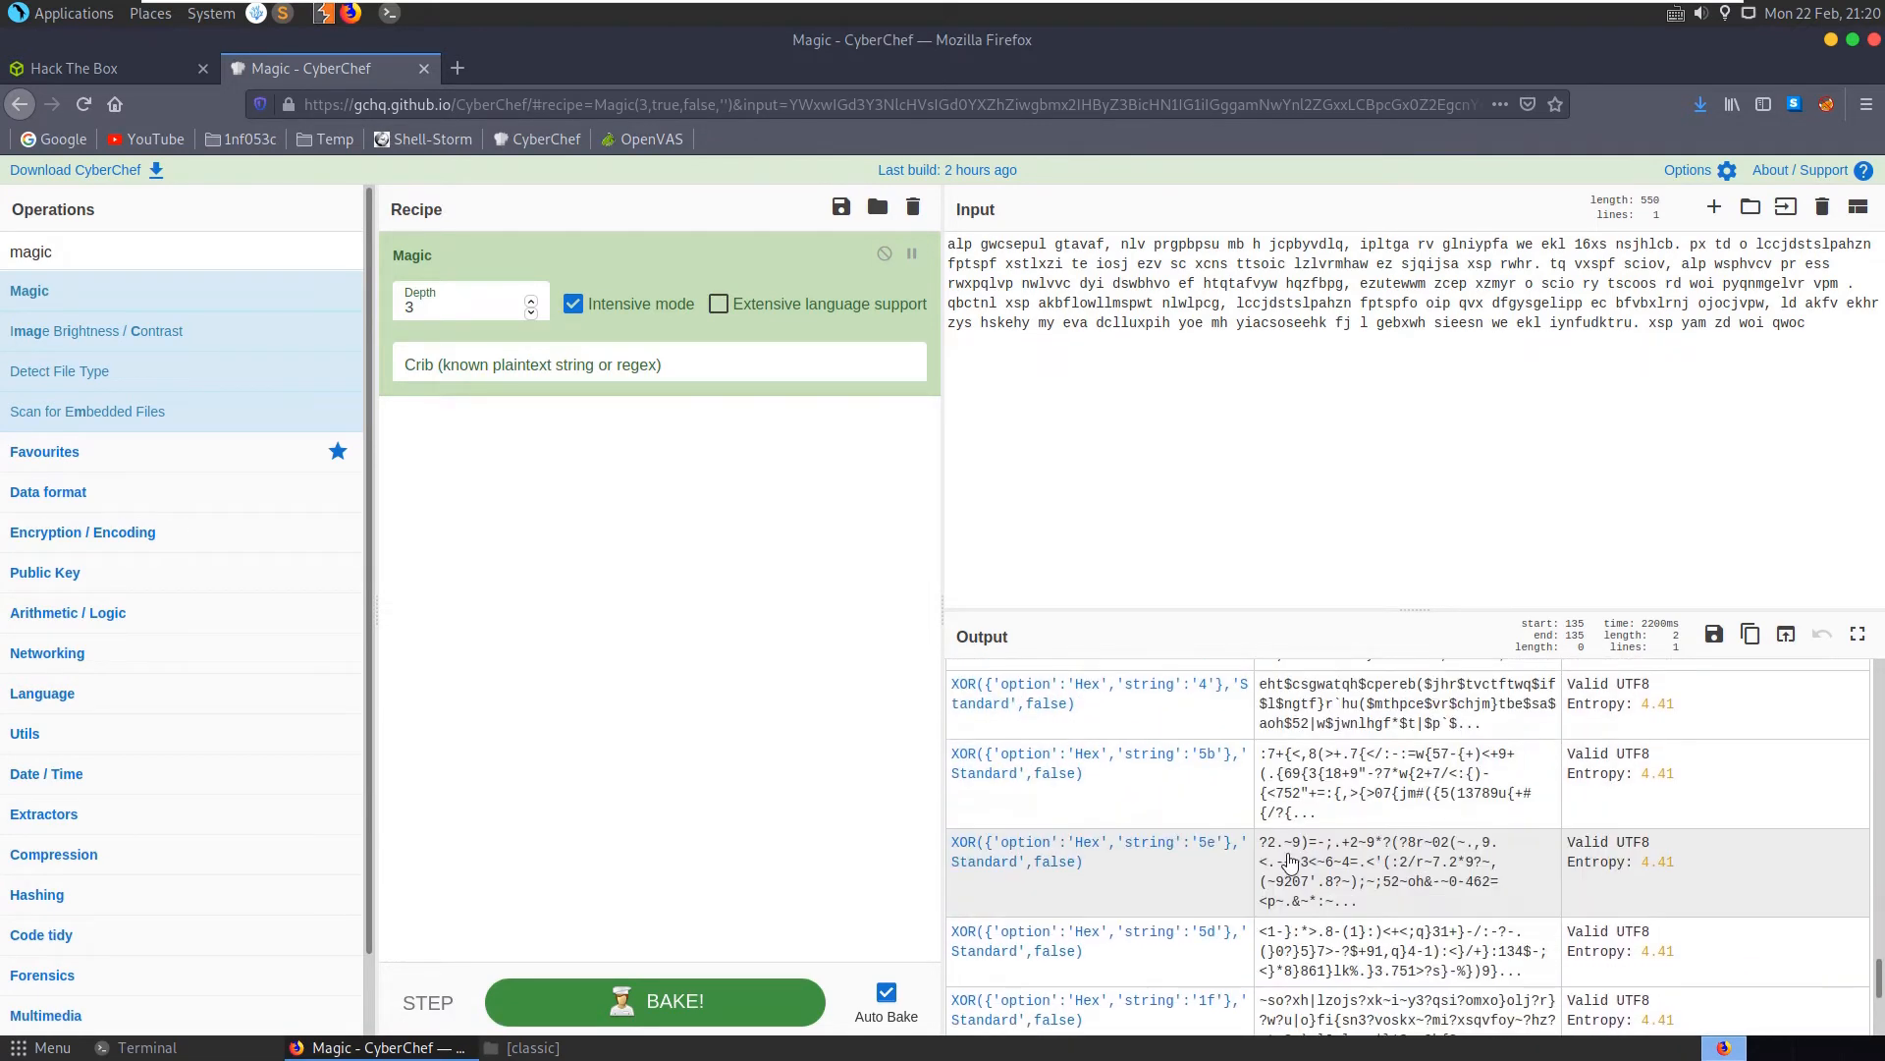
scroll(down, 3)
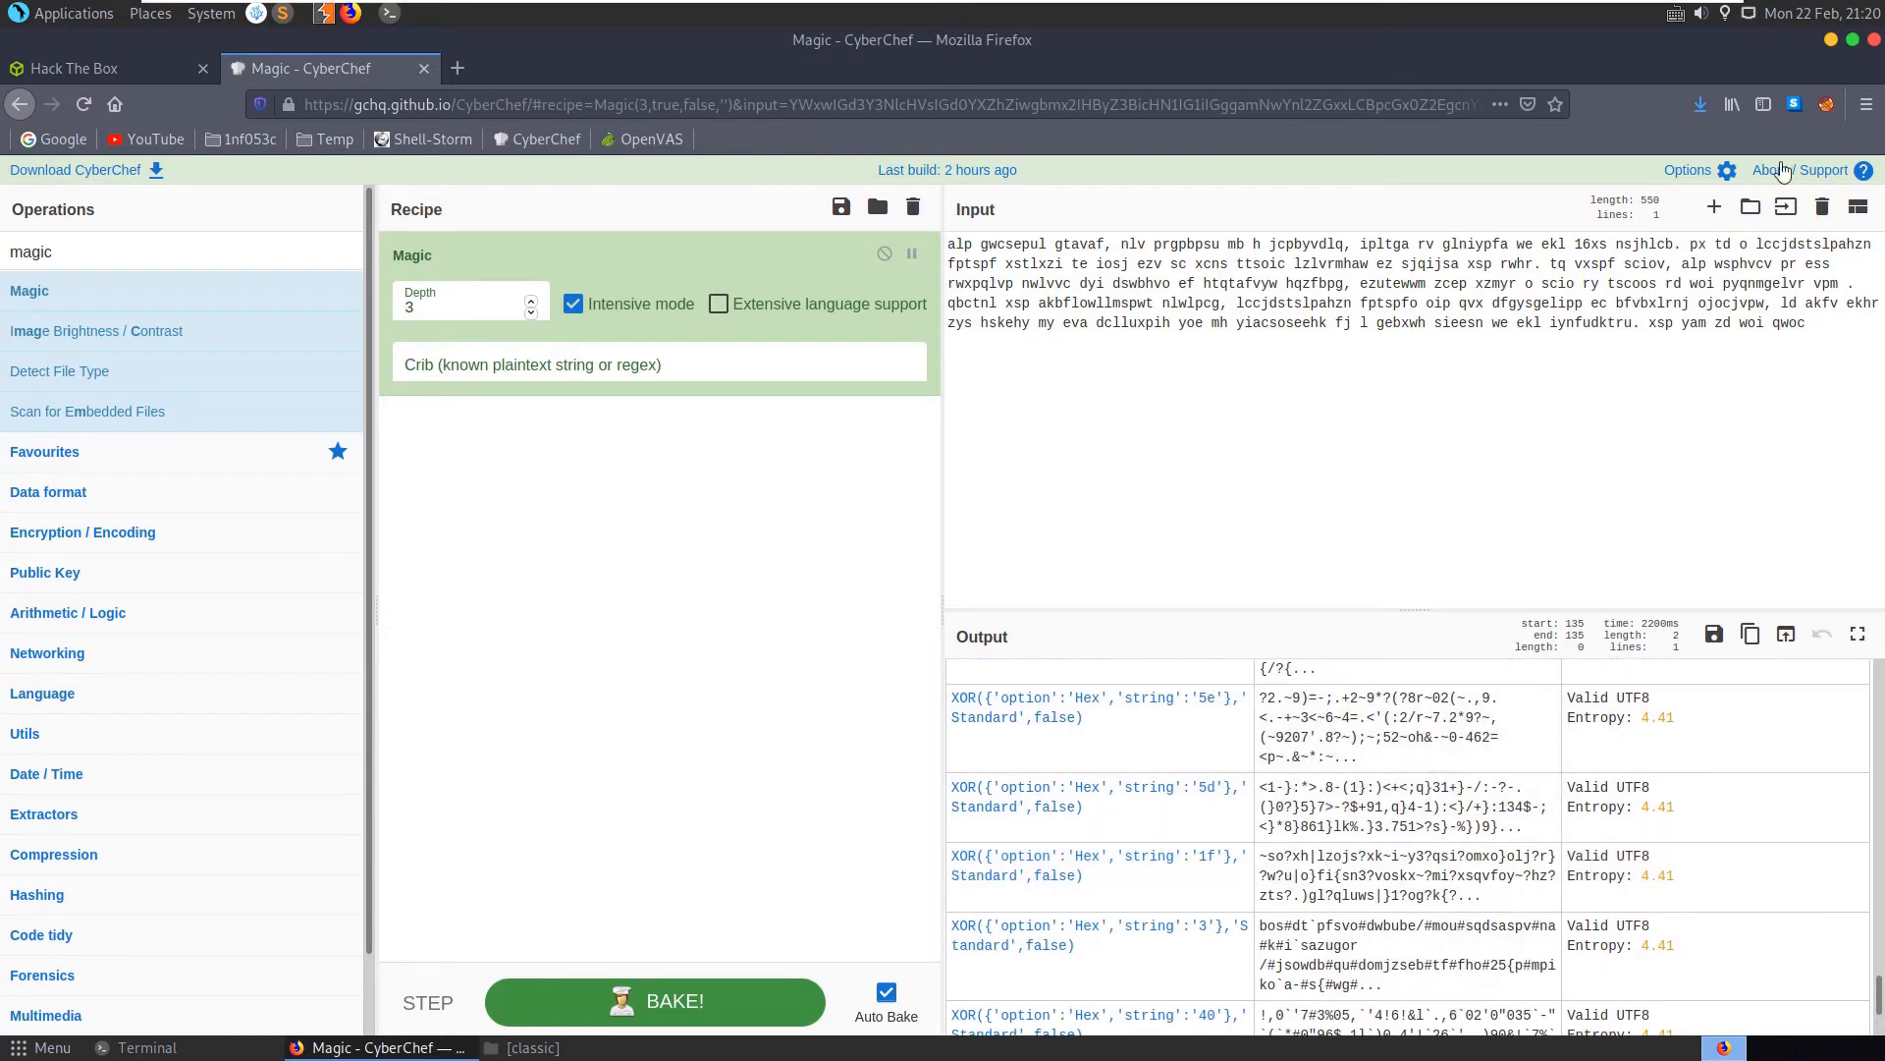
click(914, 207)
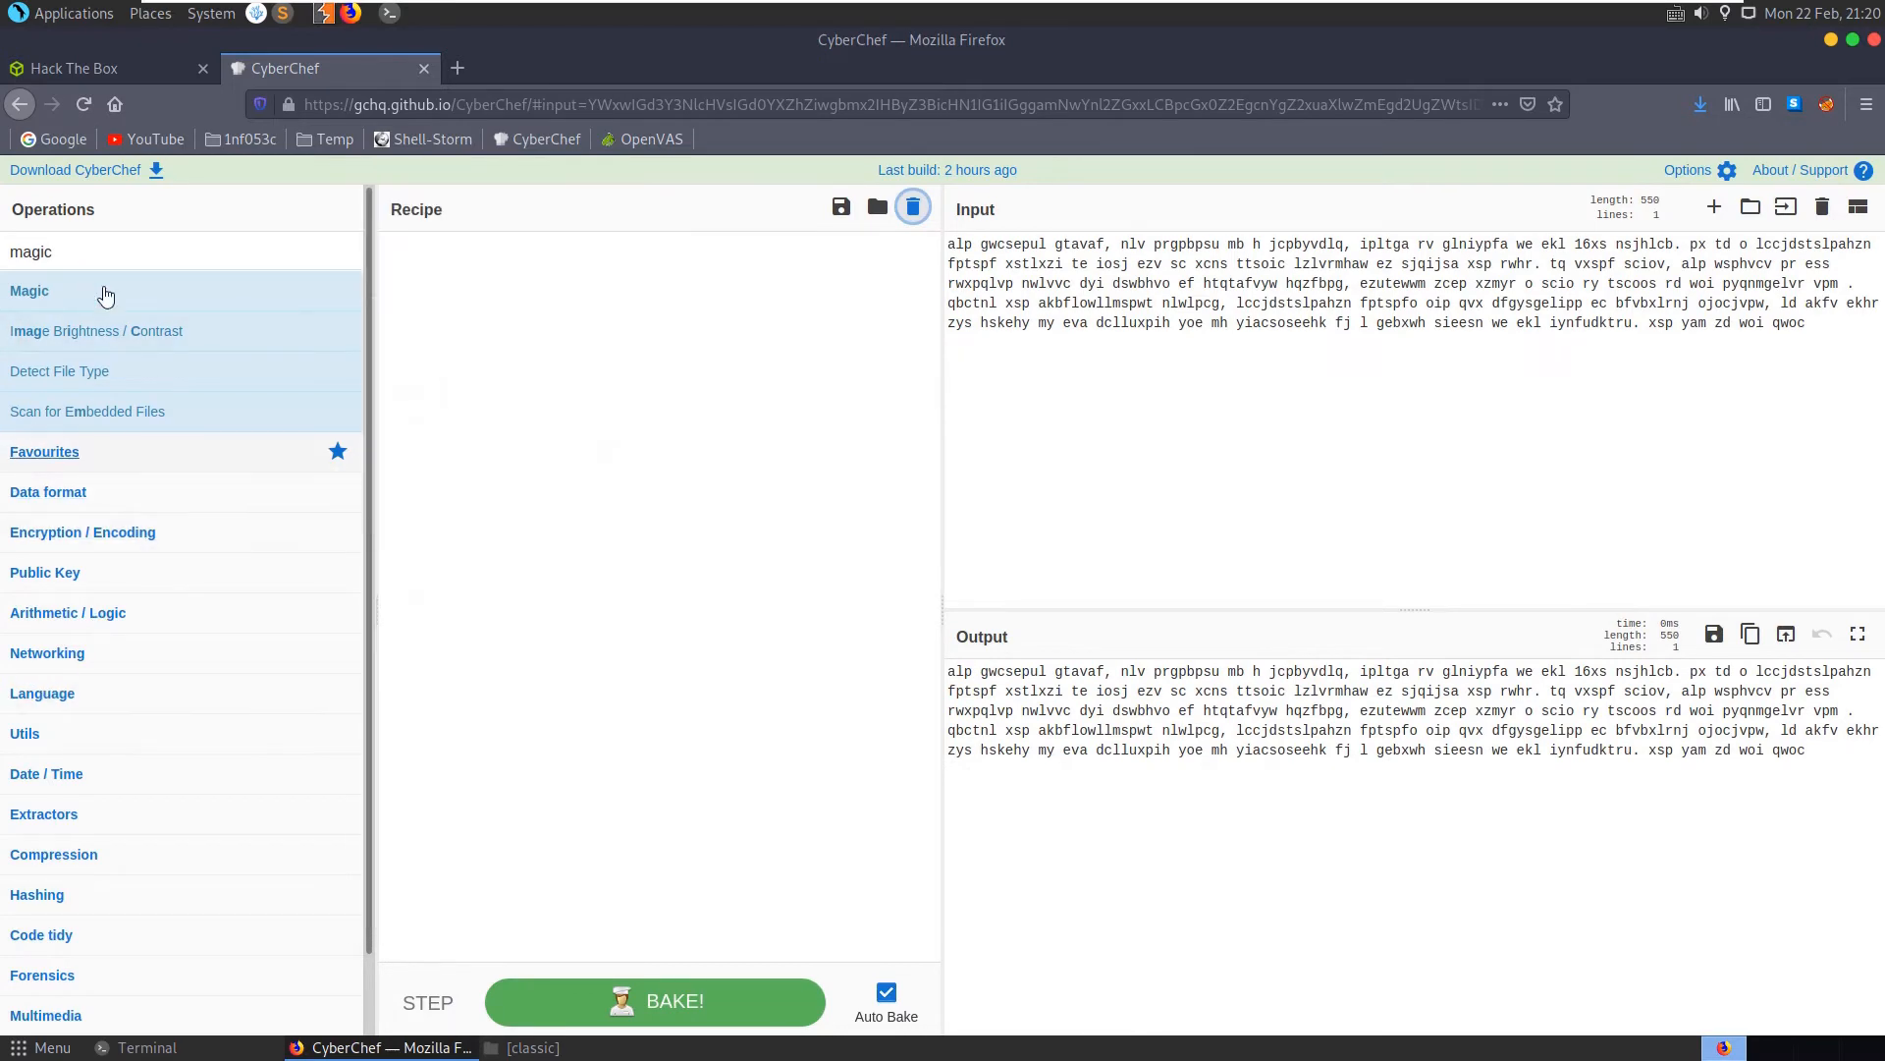
mouse_move(6, 316)
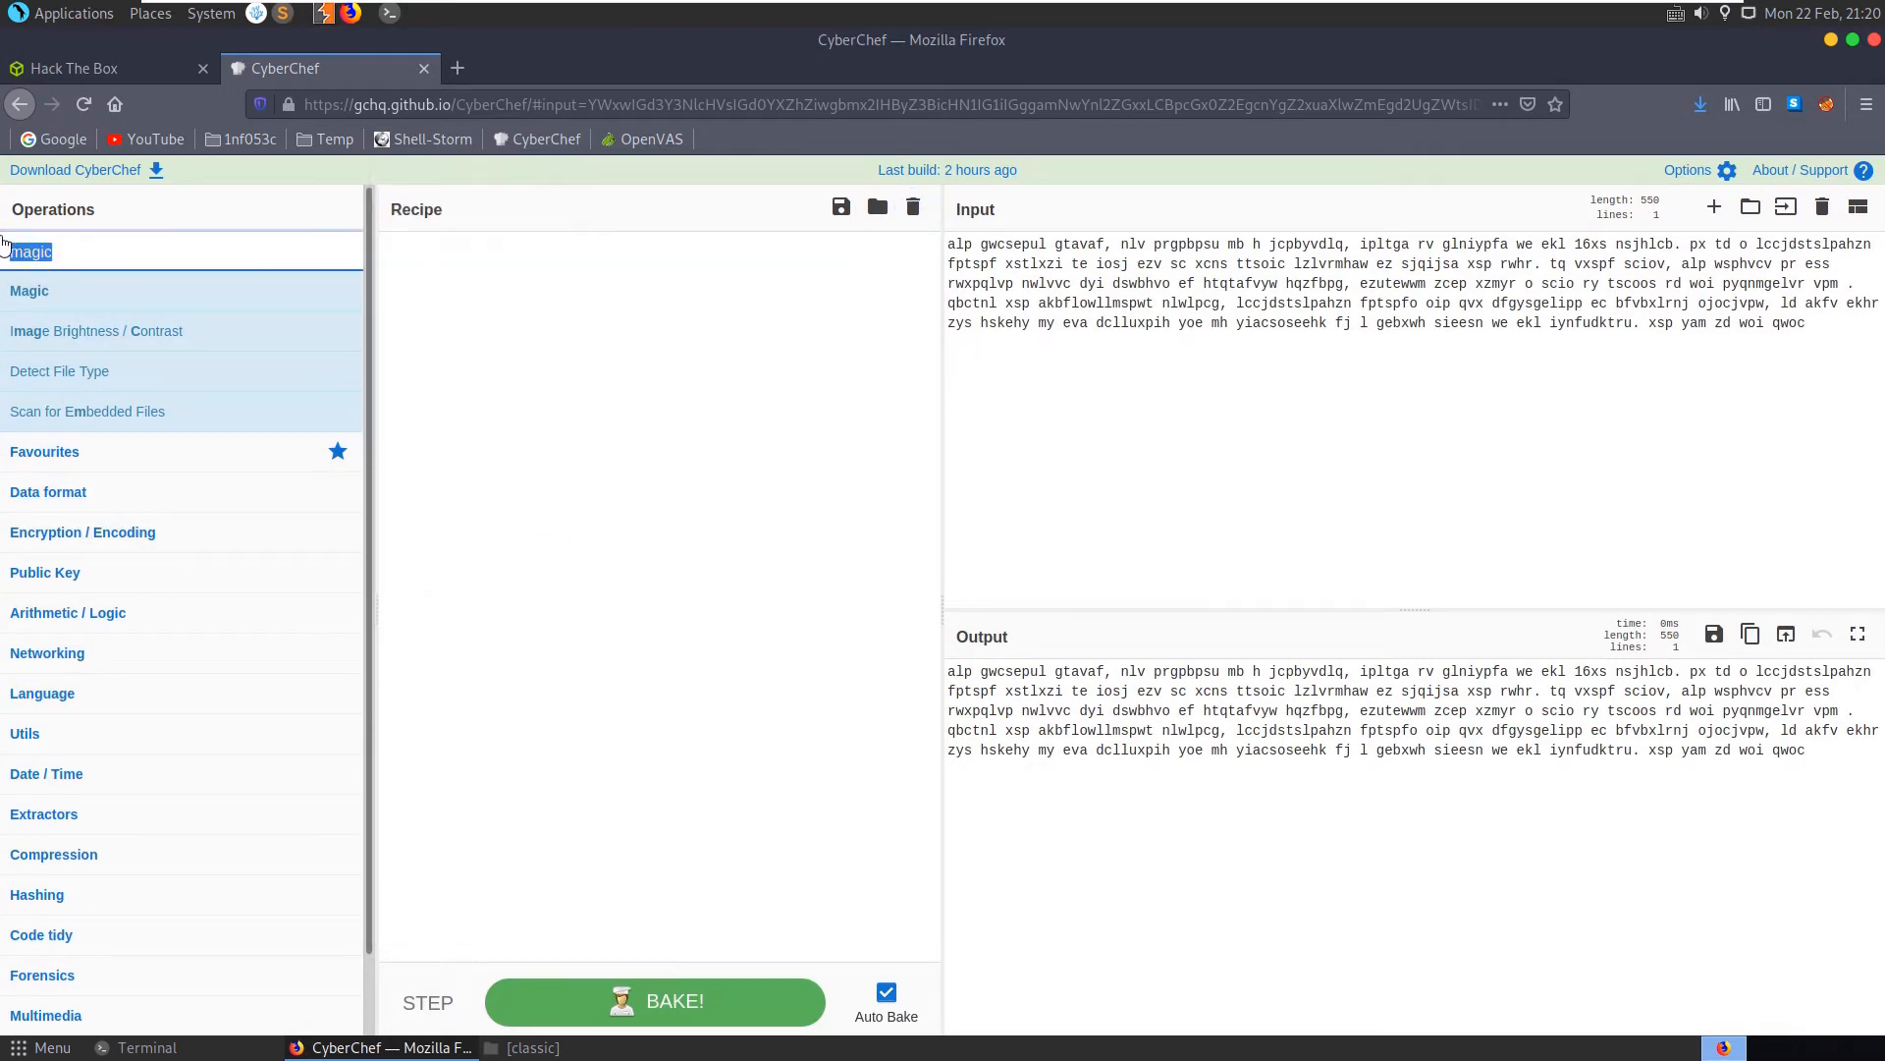
Add ROT13 to the recipe with a shift amount of 1.
text(rot)
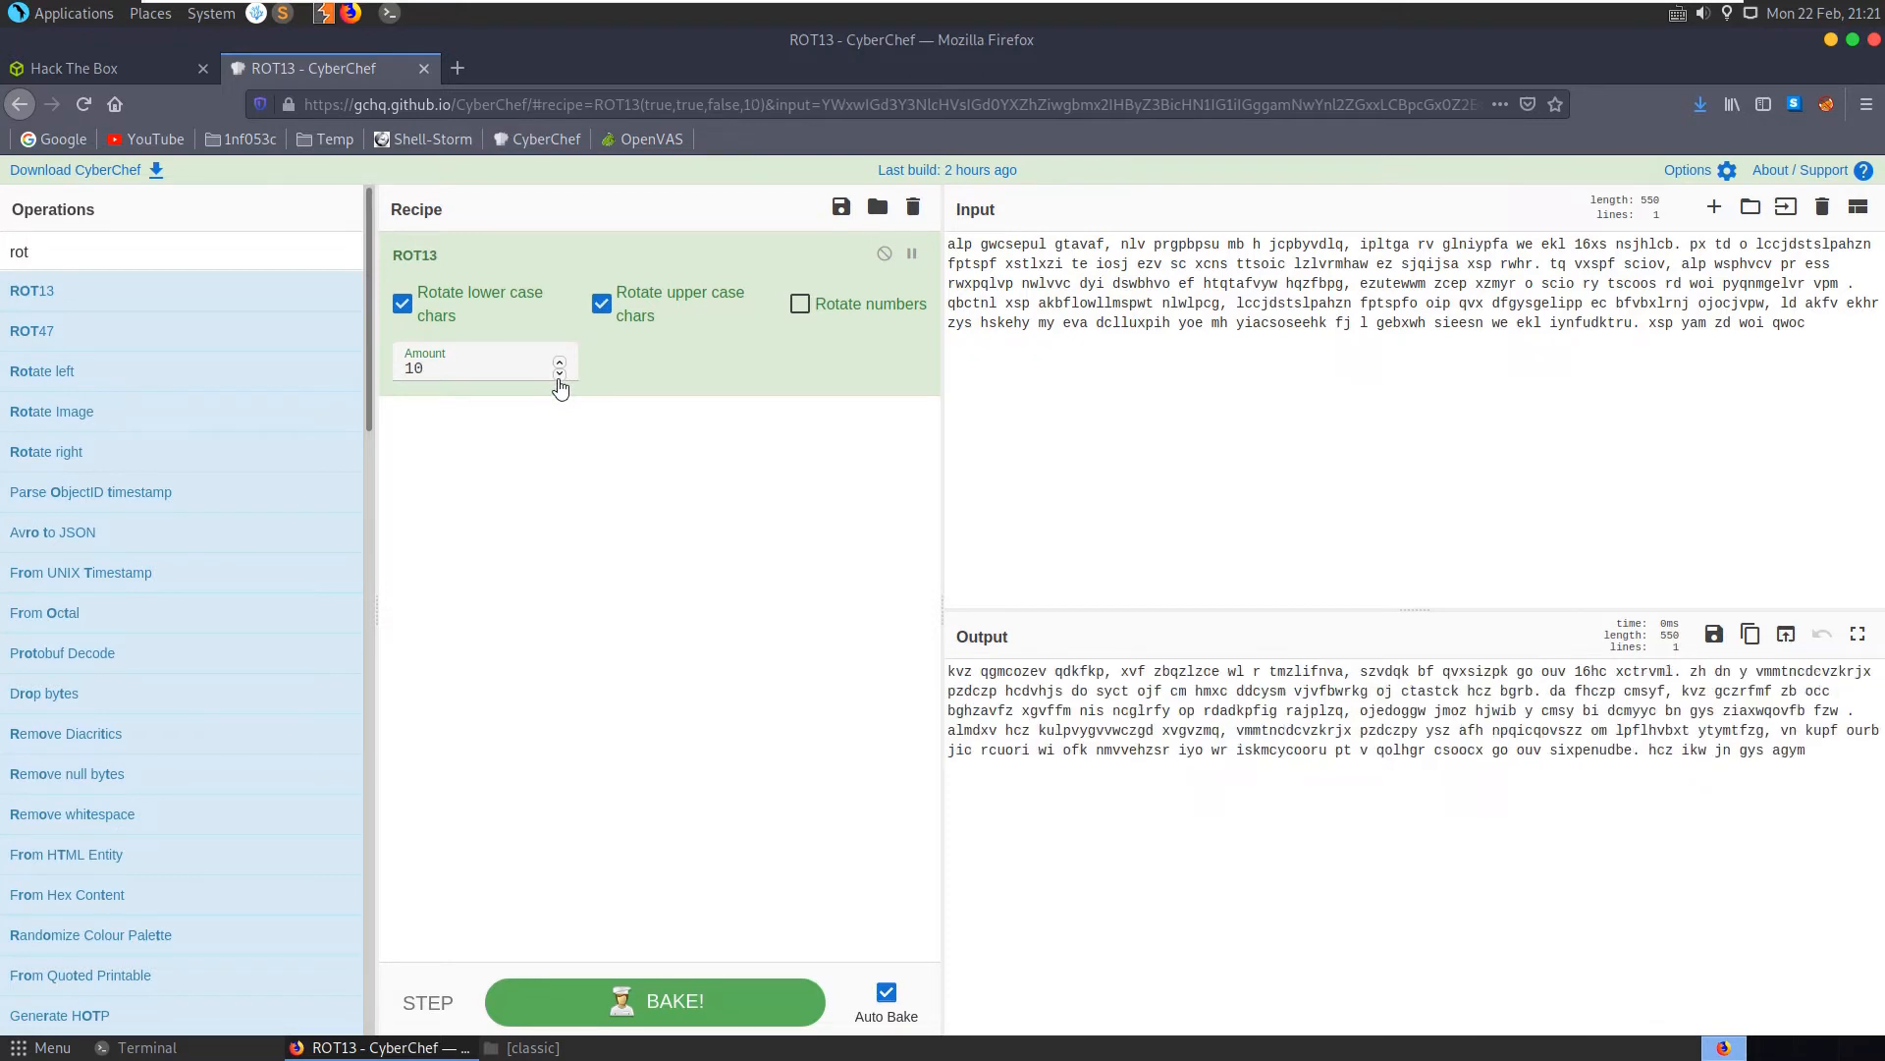
text(3)
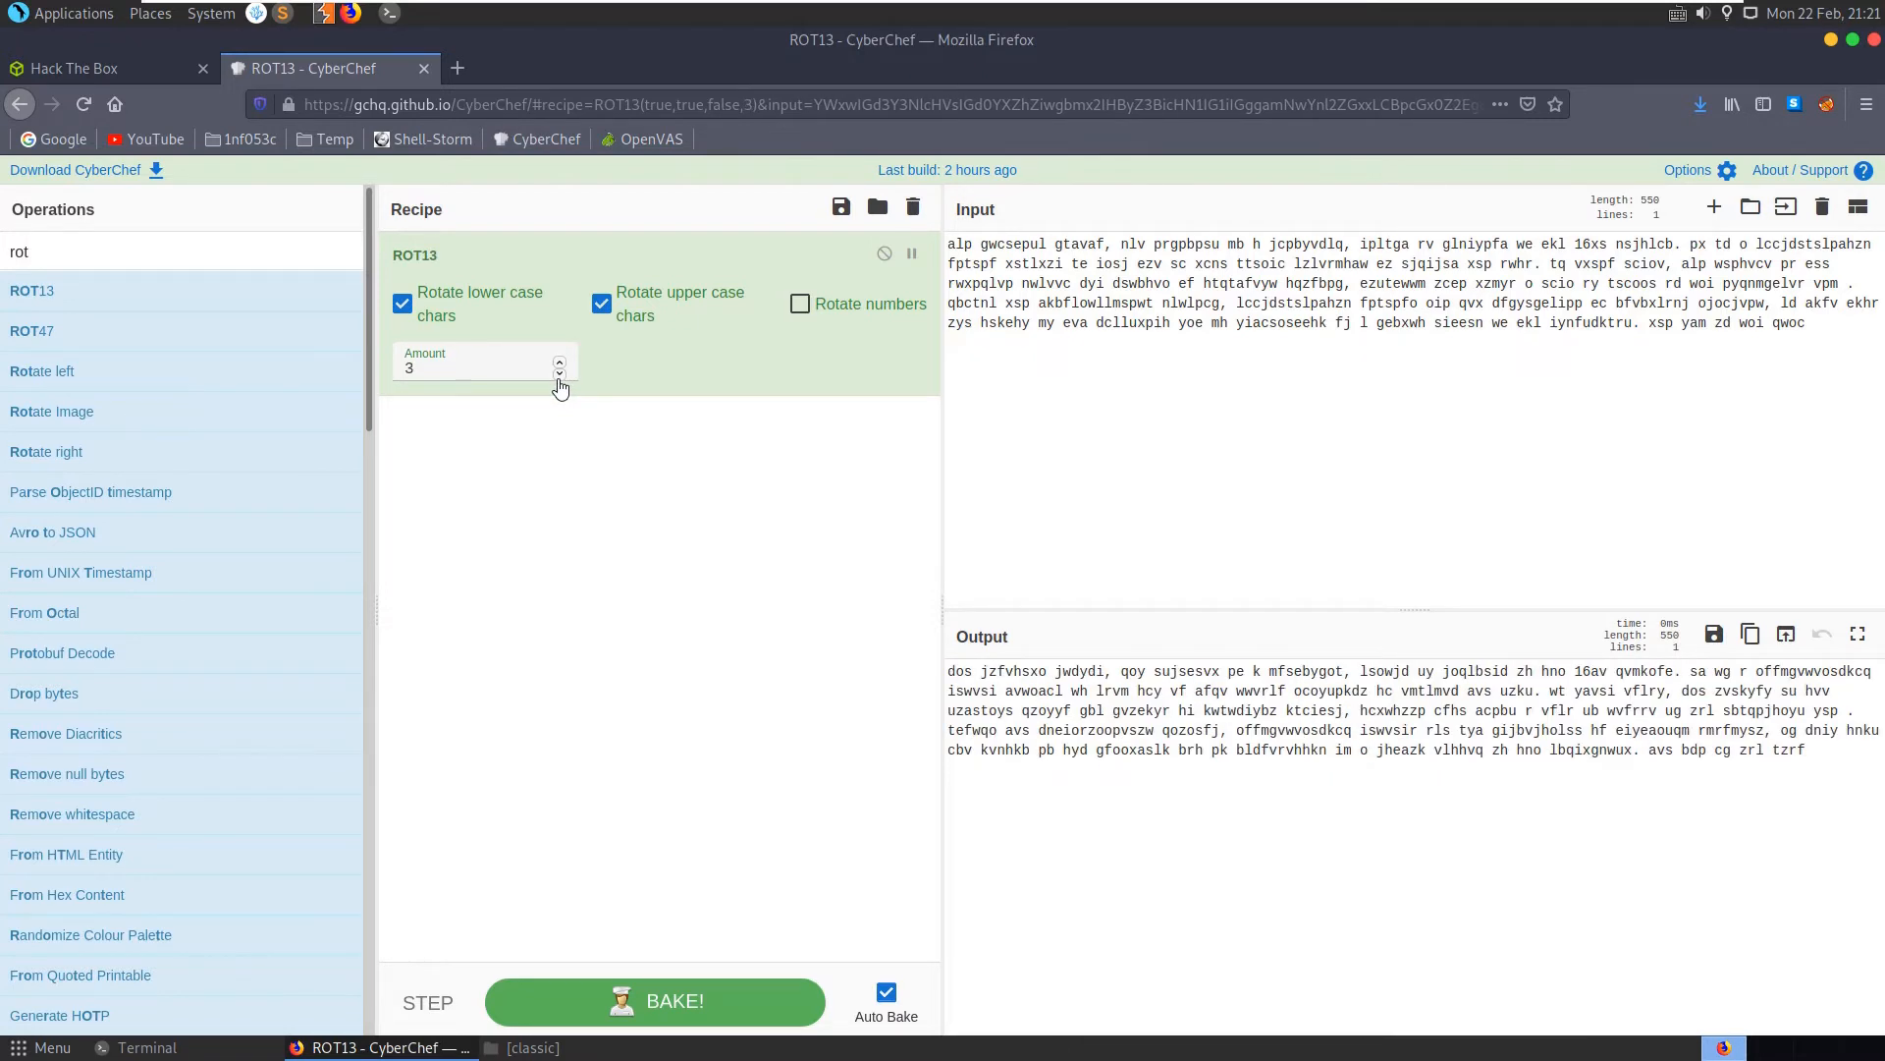
click(559, 372)
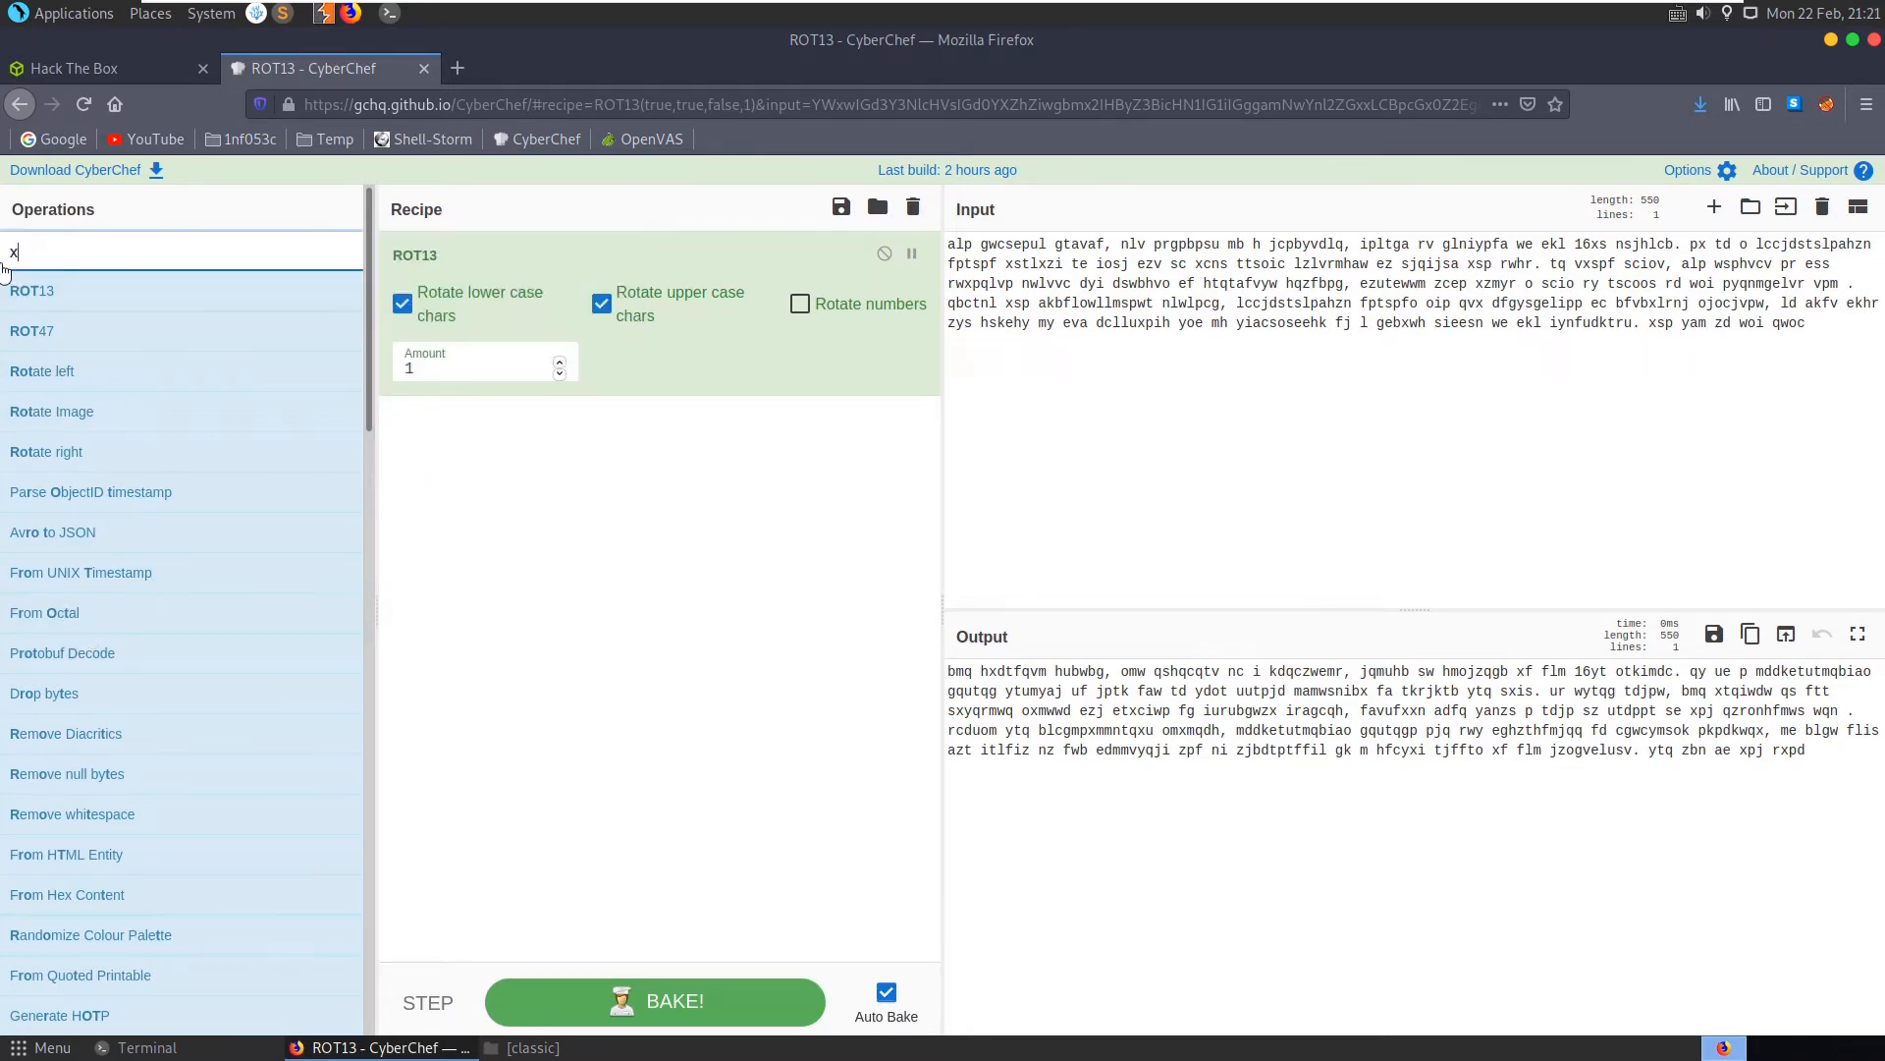
Add XOR with key gg, with a breakpoint on ROT13 and ROT13 disabled.
text(or)
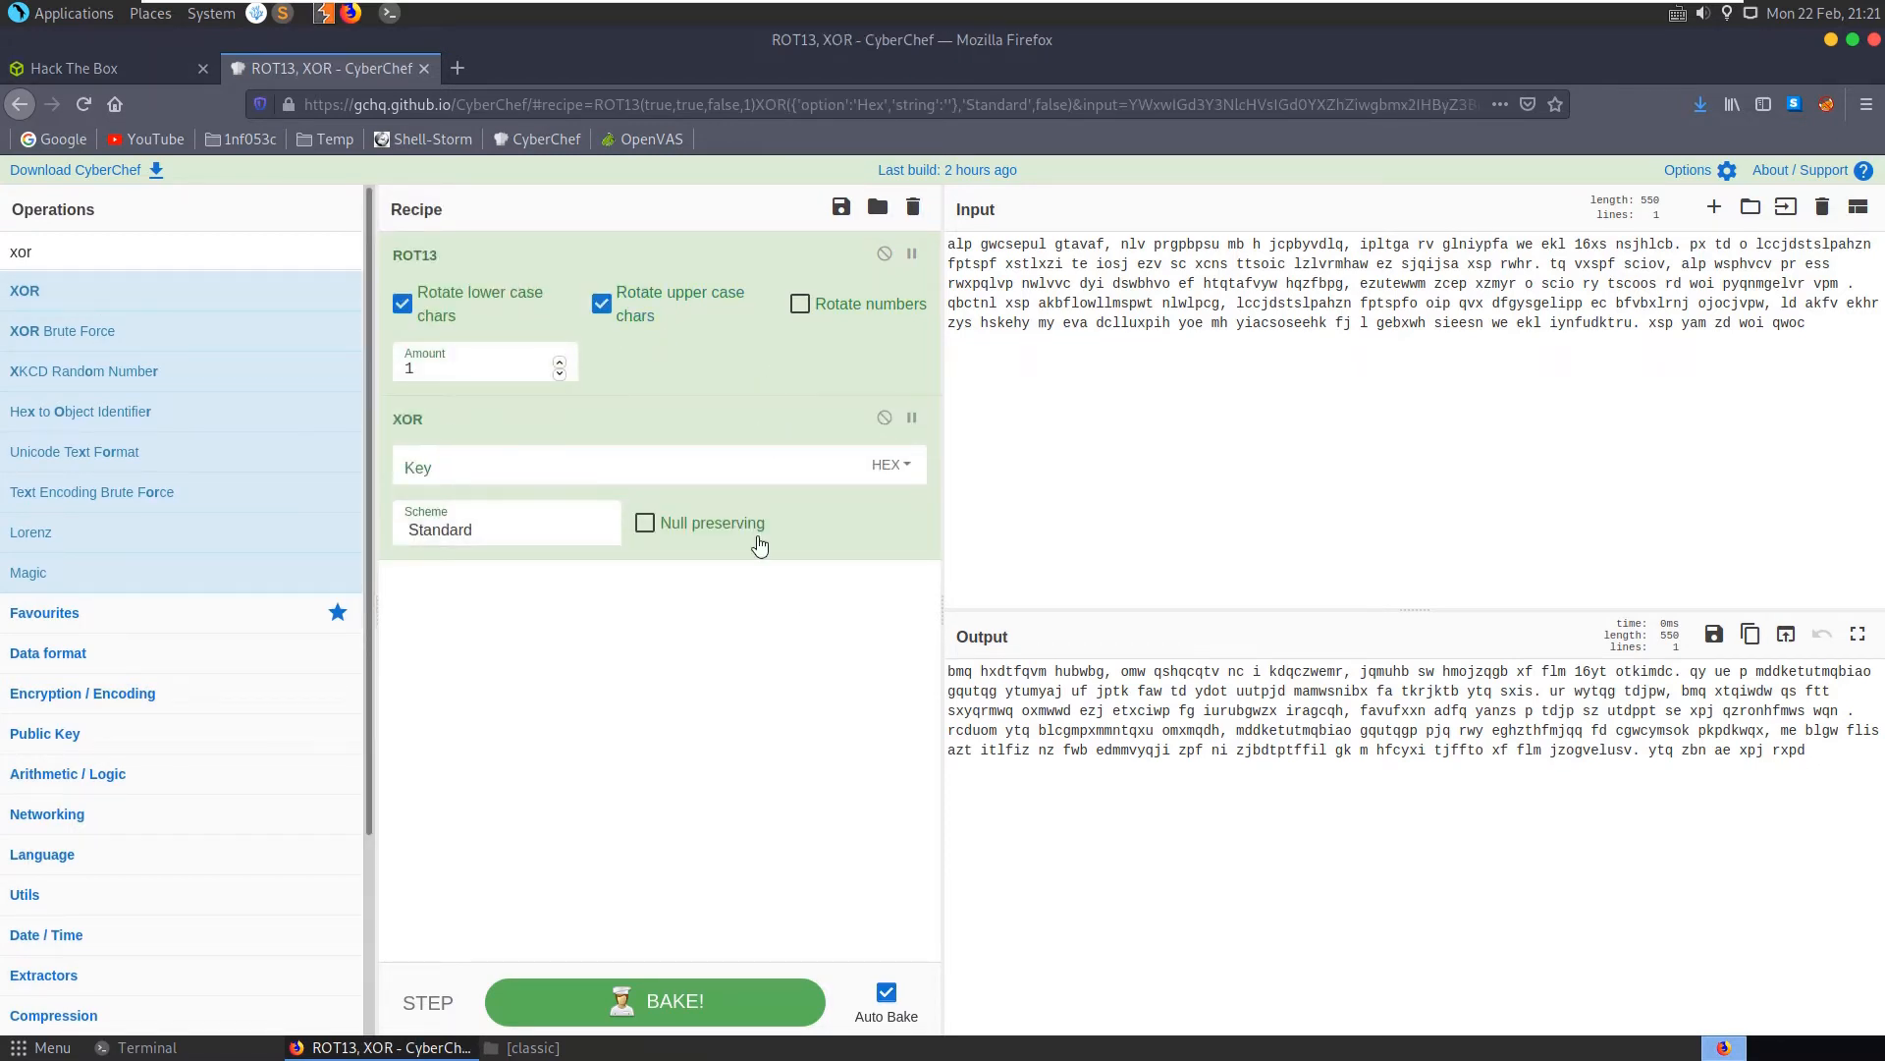
mouse_move(630, 253)
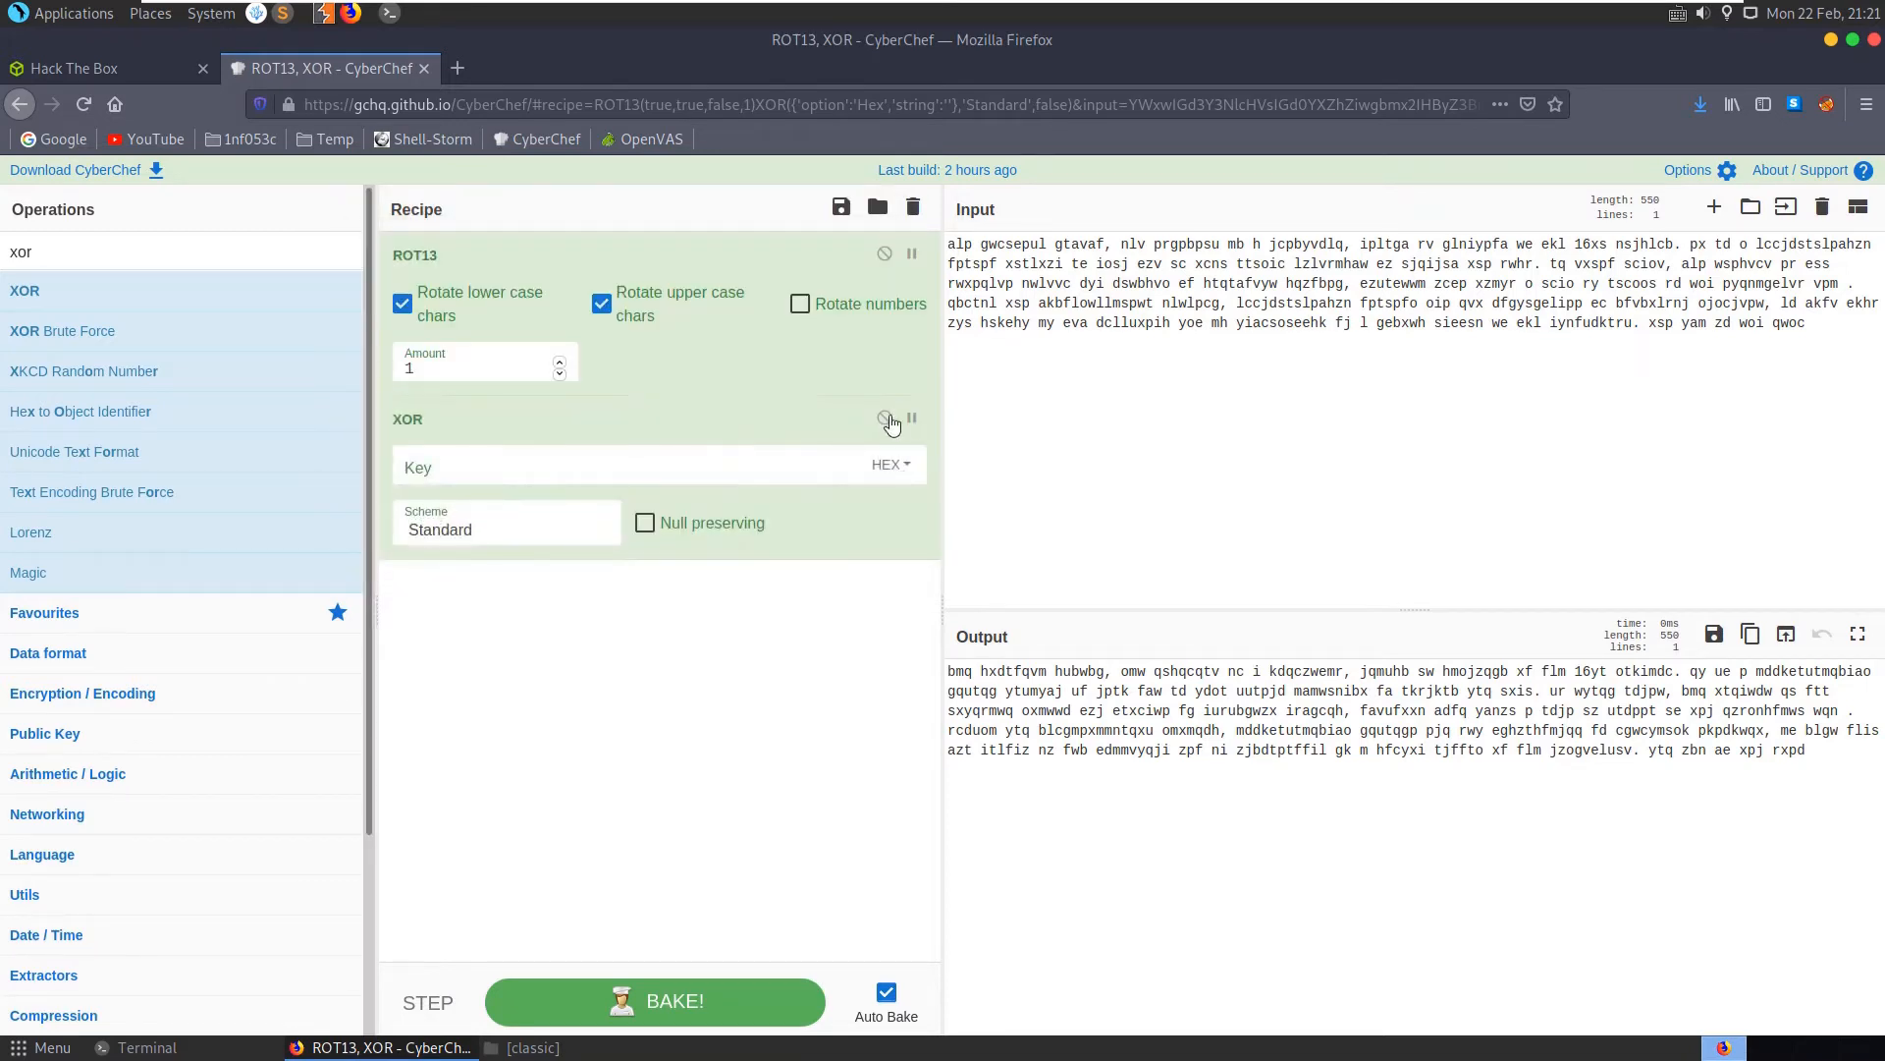
mouse_move(911, 267)
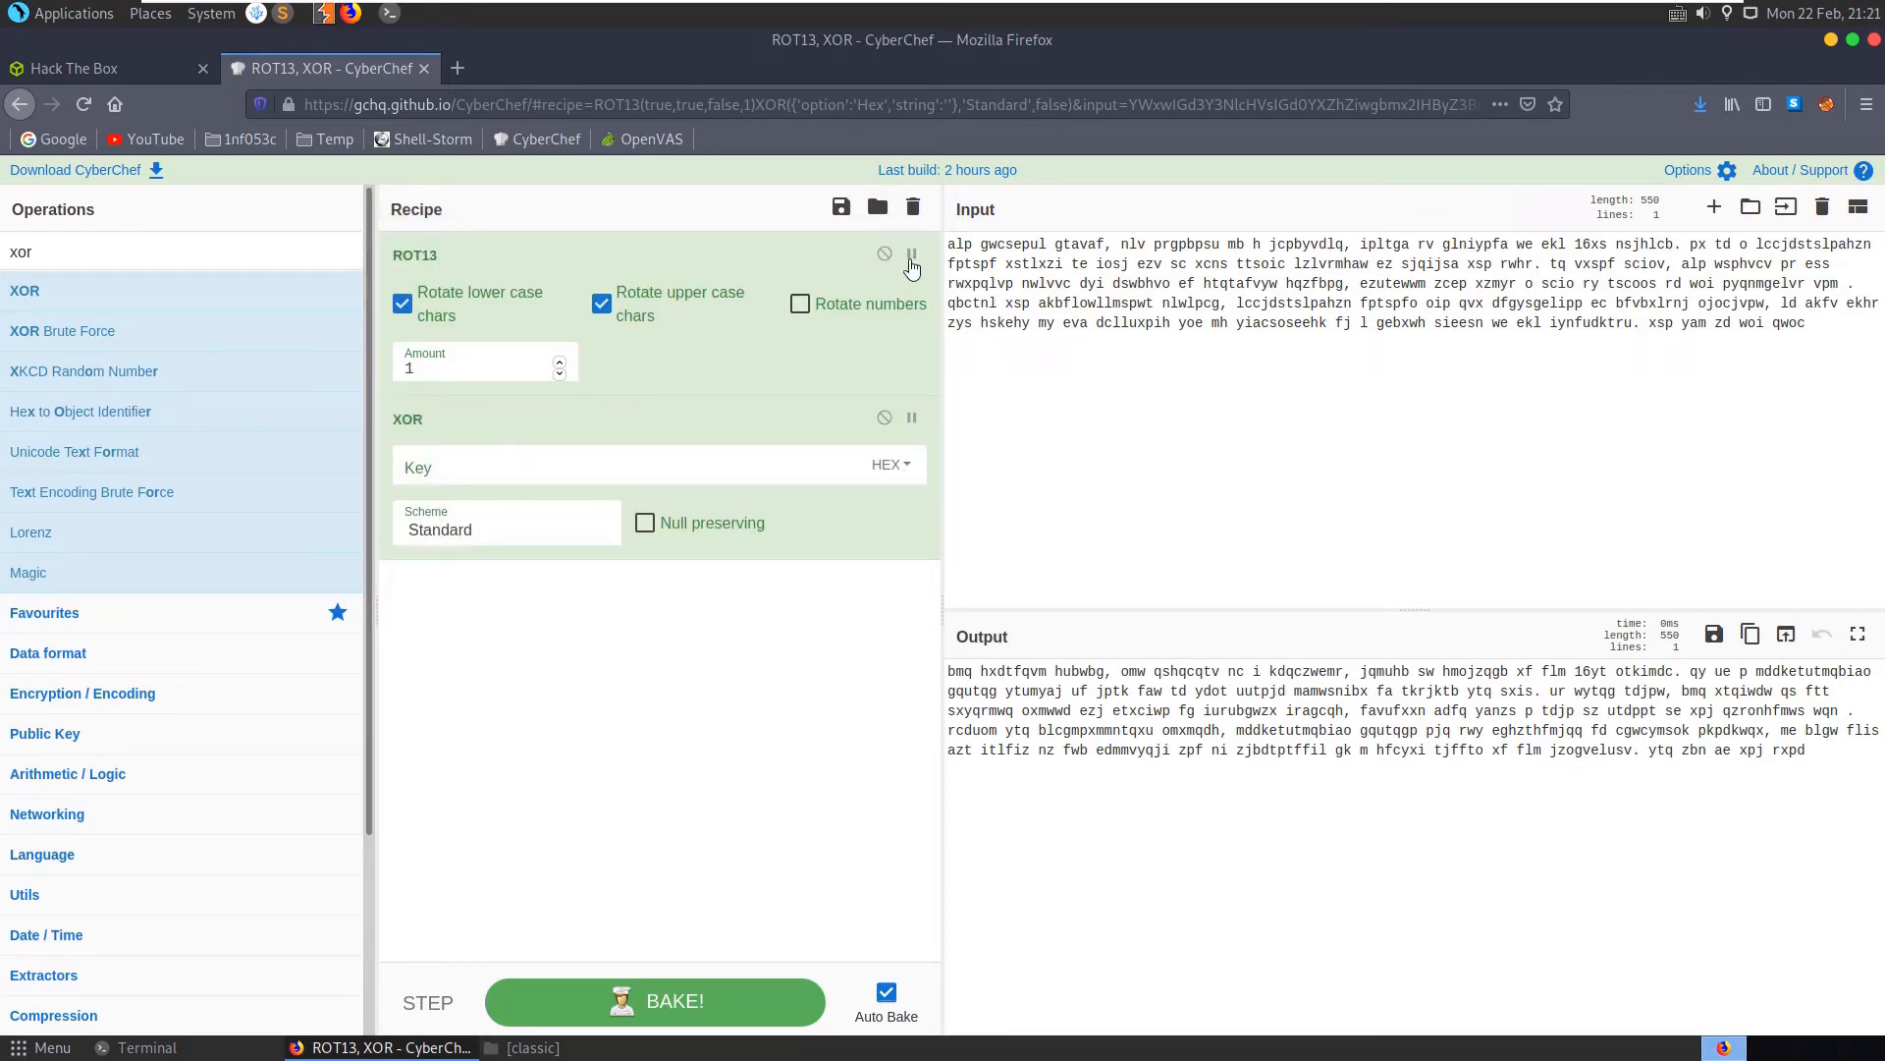
click(911, 254)
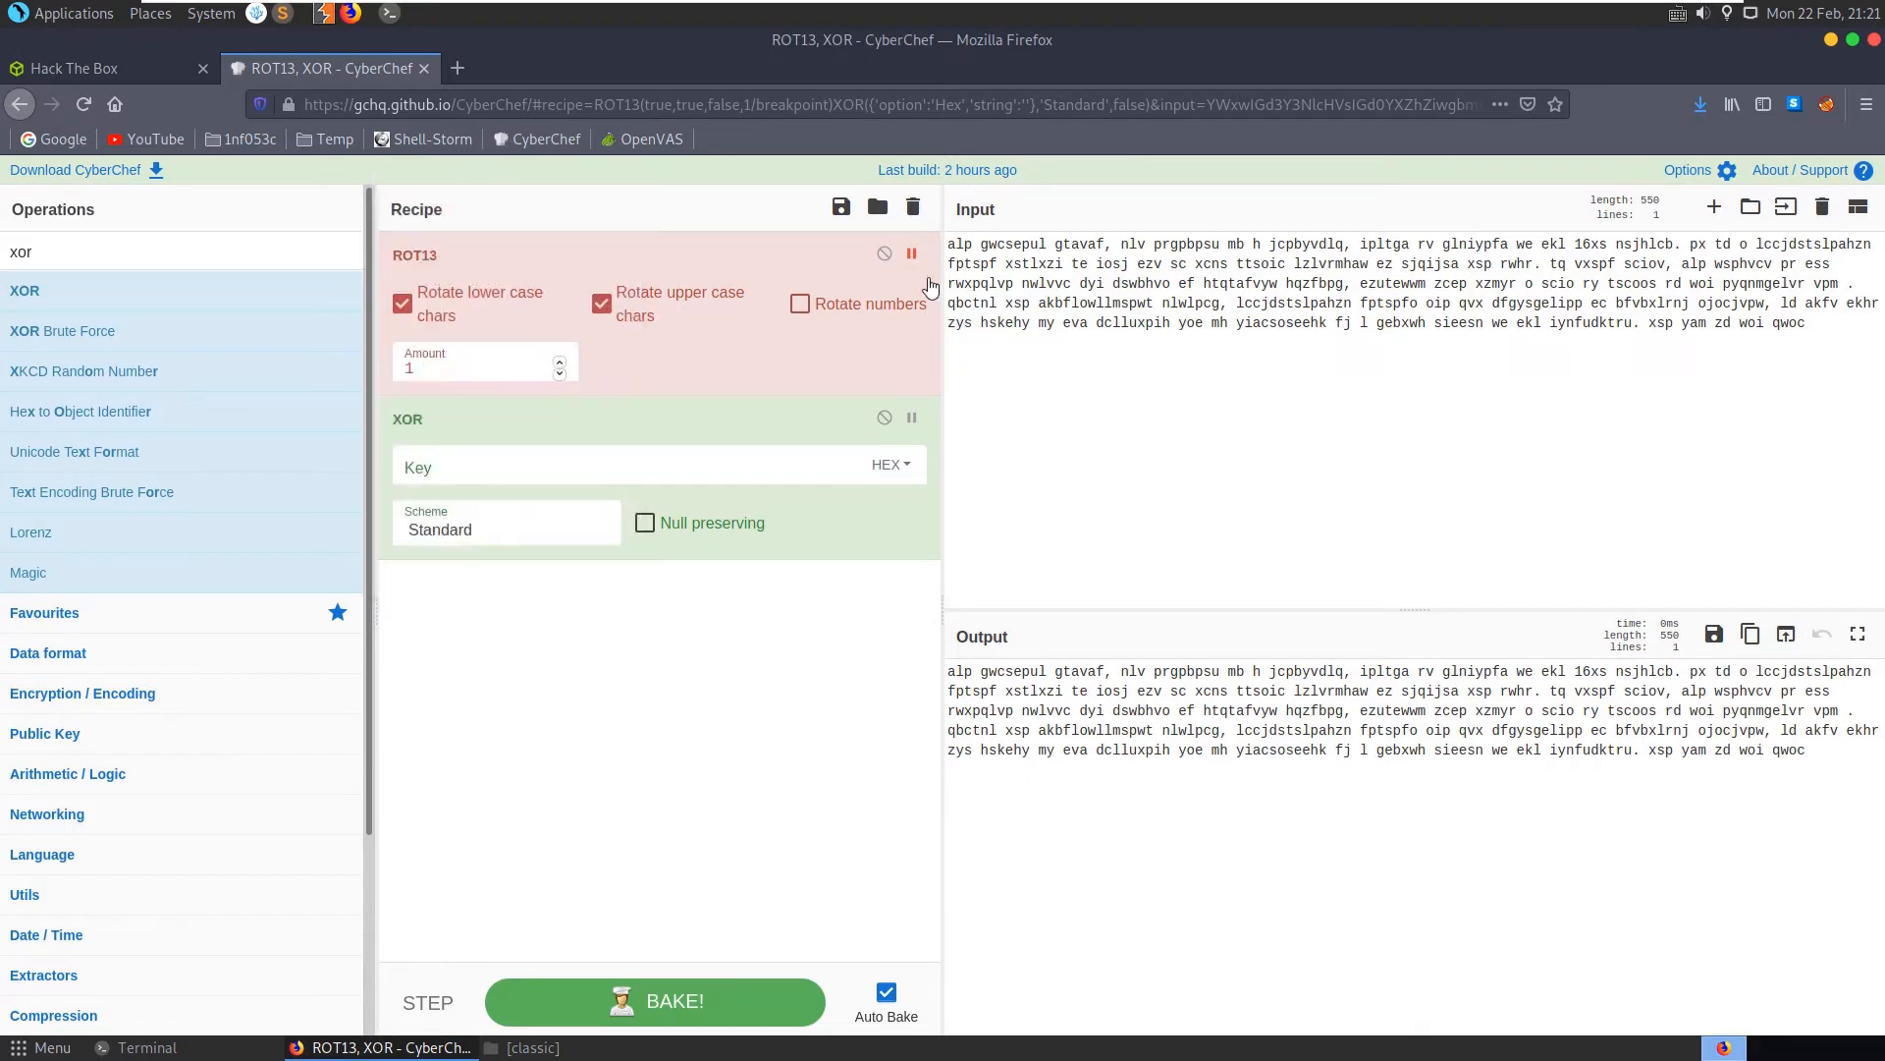
mouse_move(911, 253)
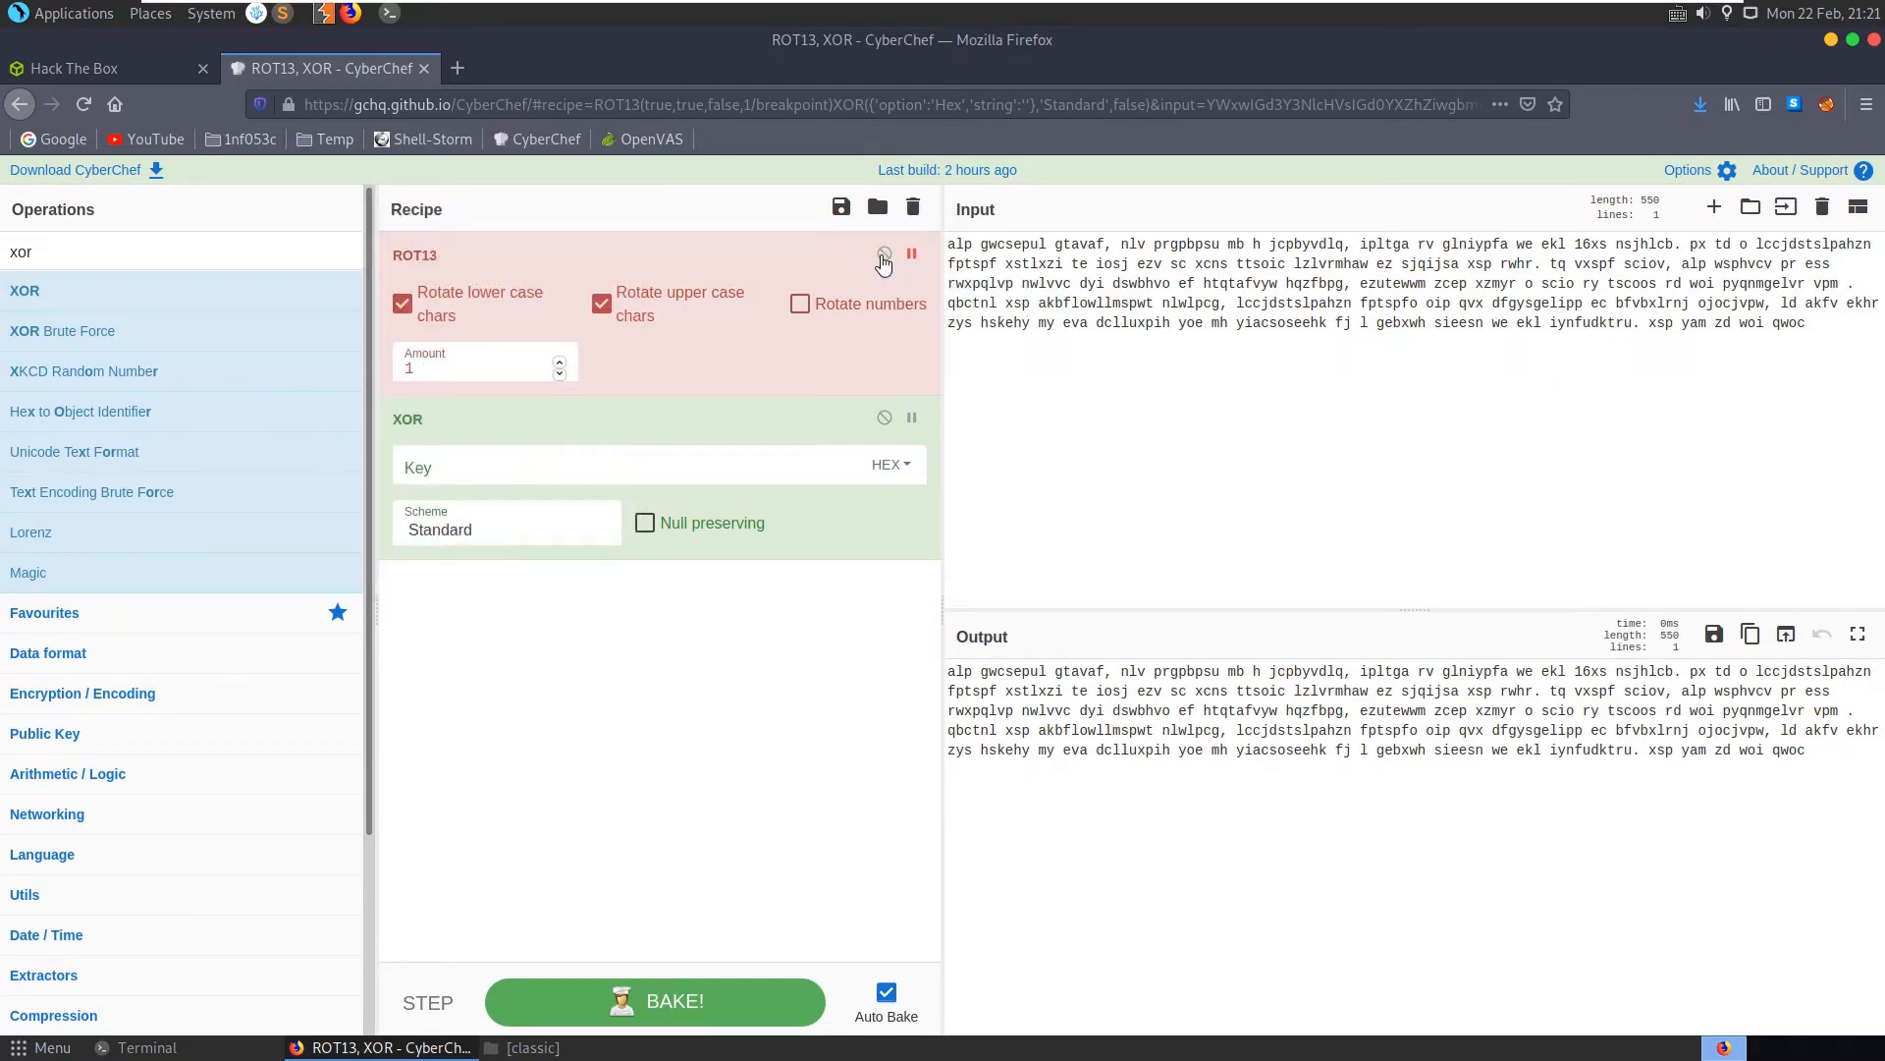
click(885, 254)
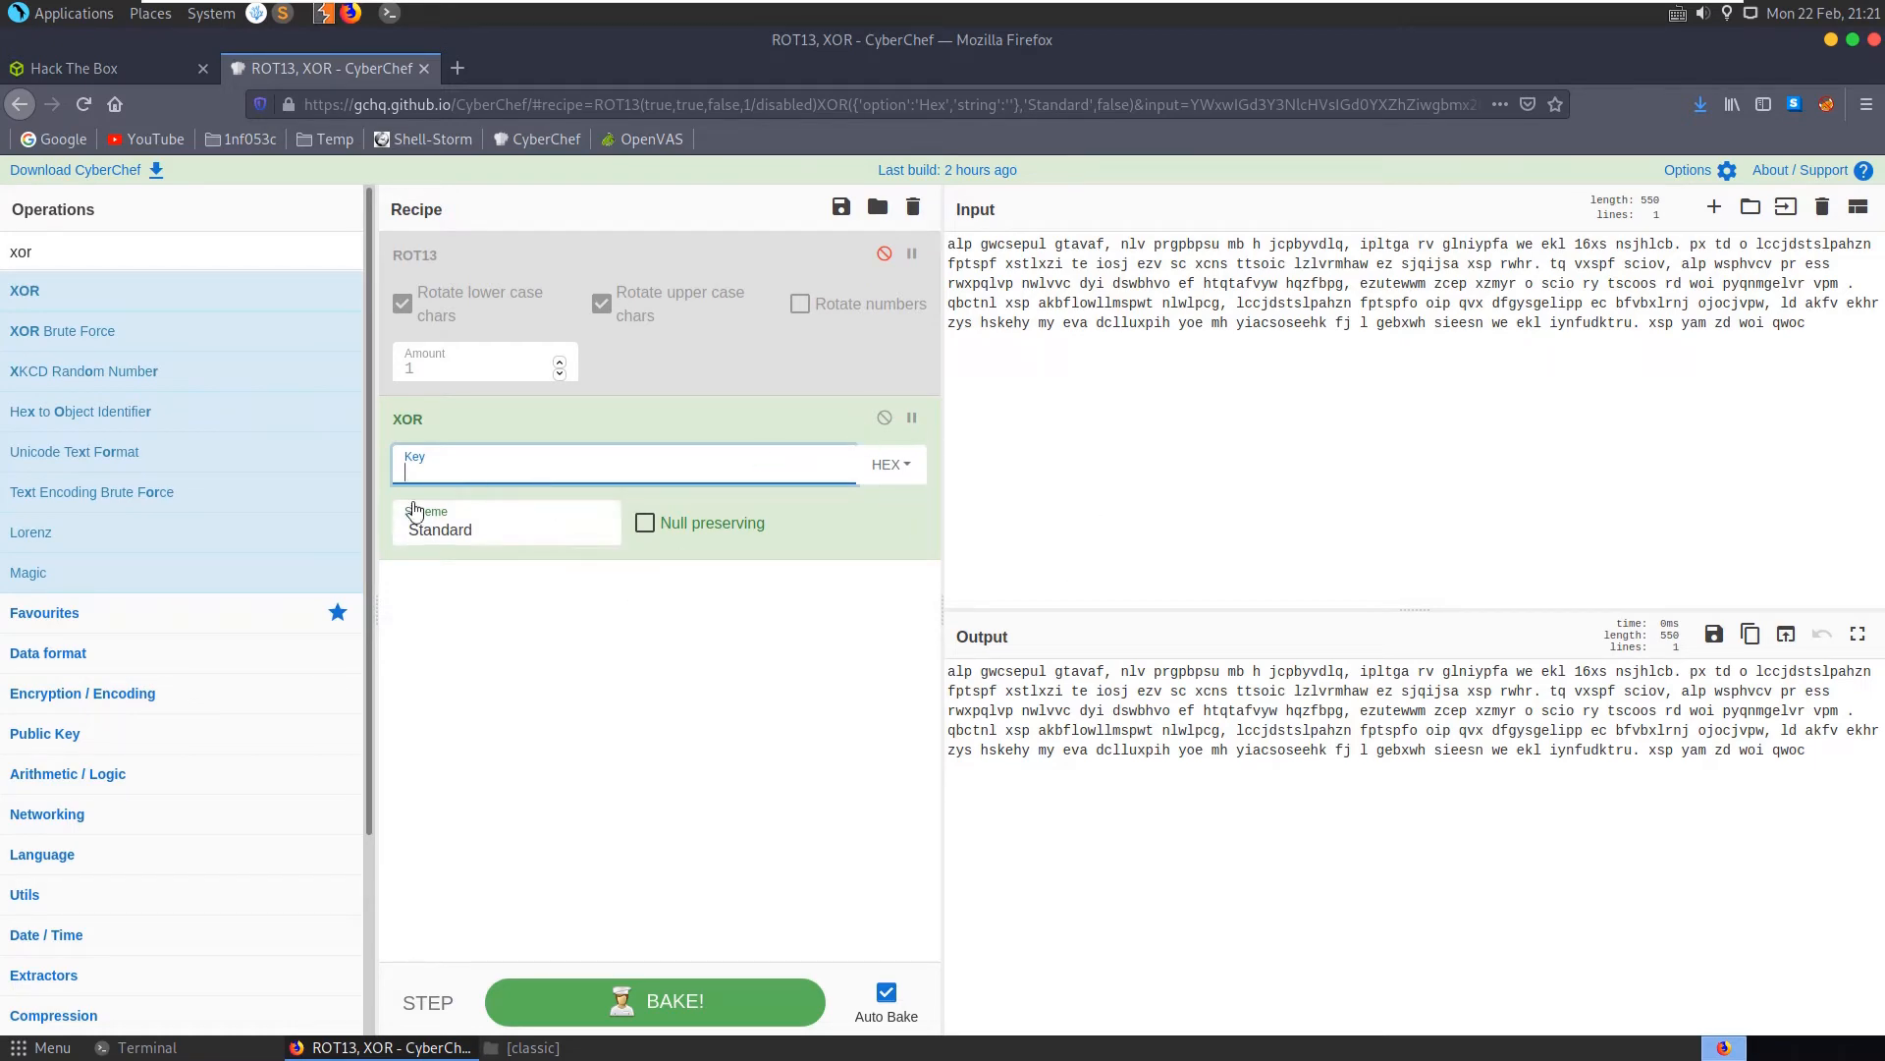
mouse_move(877, 492)
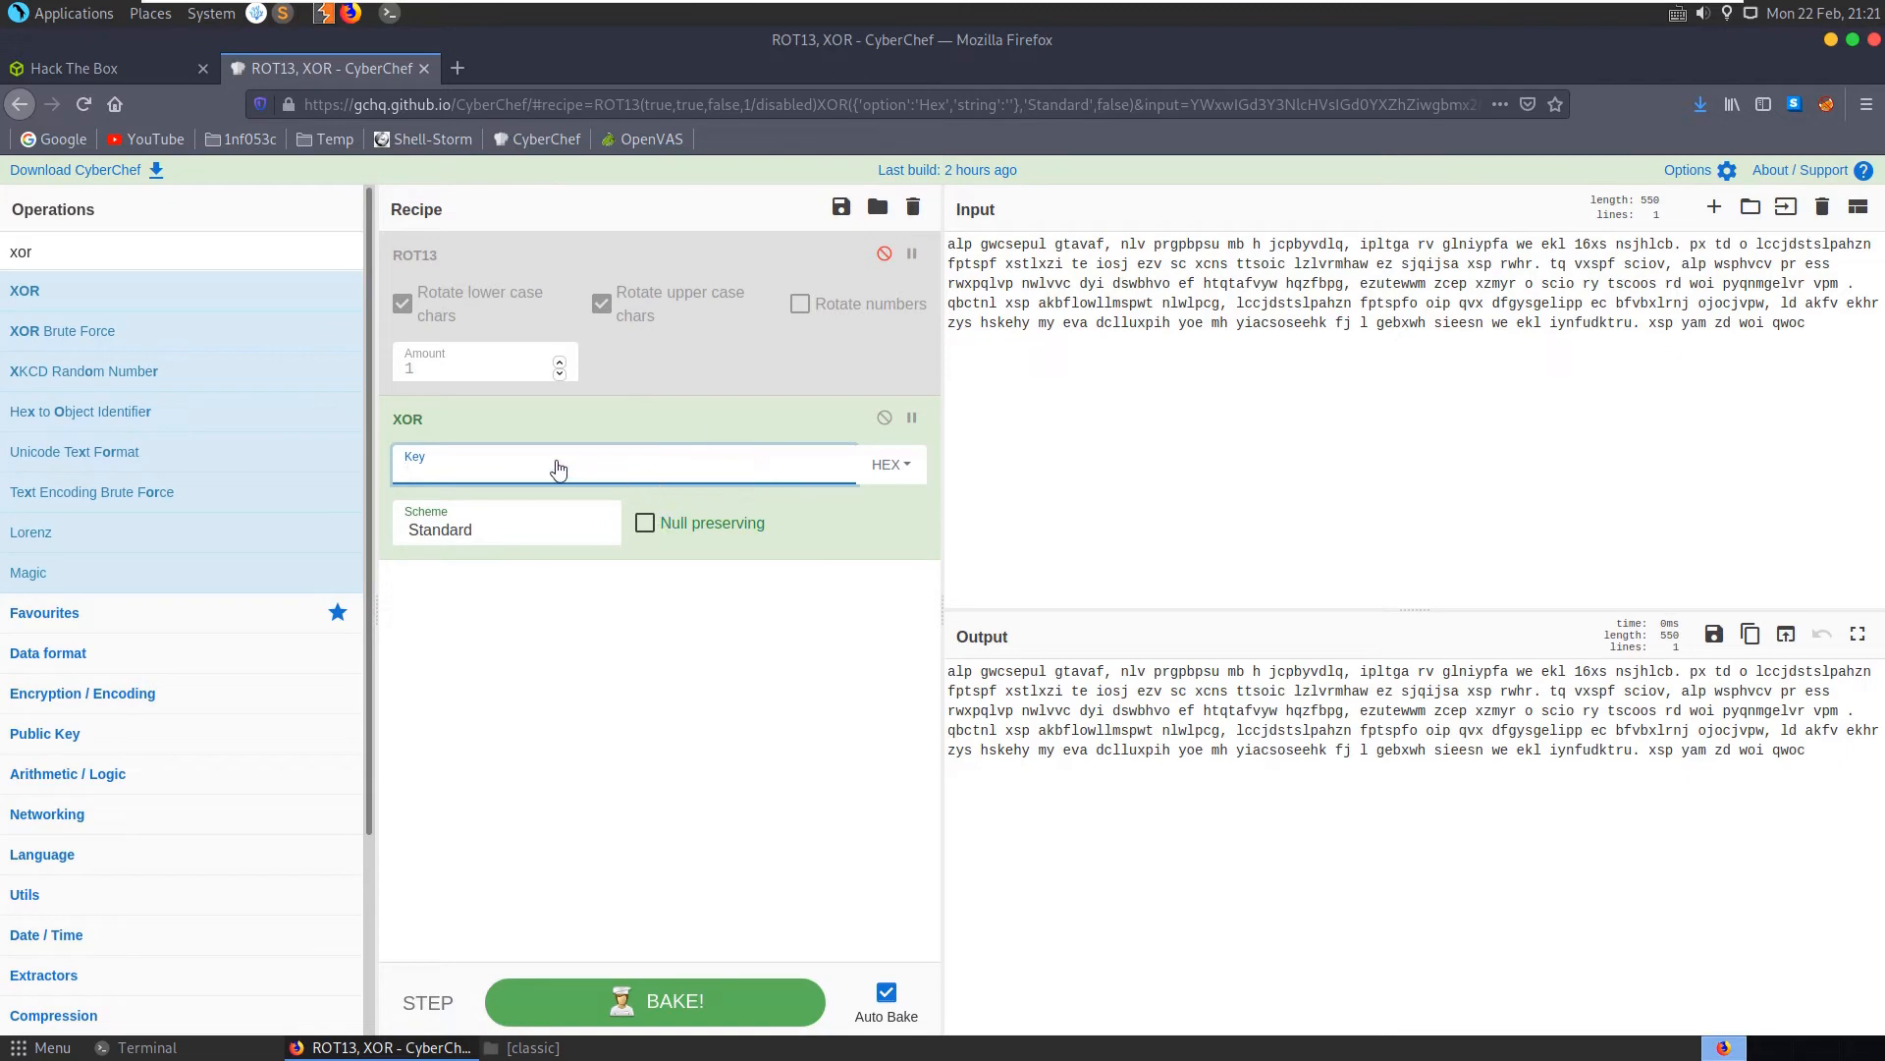
text(a)
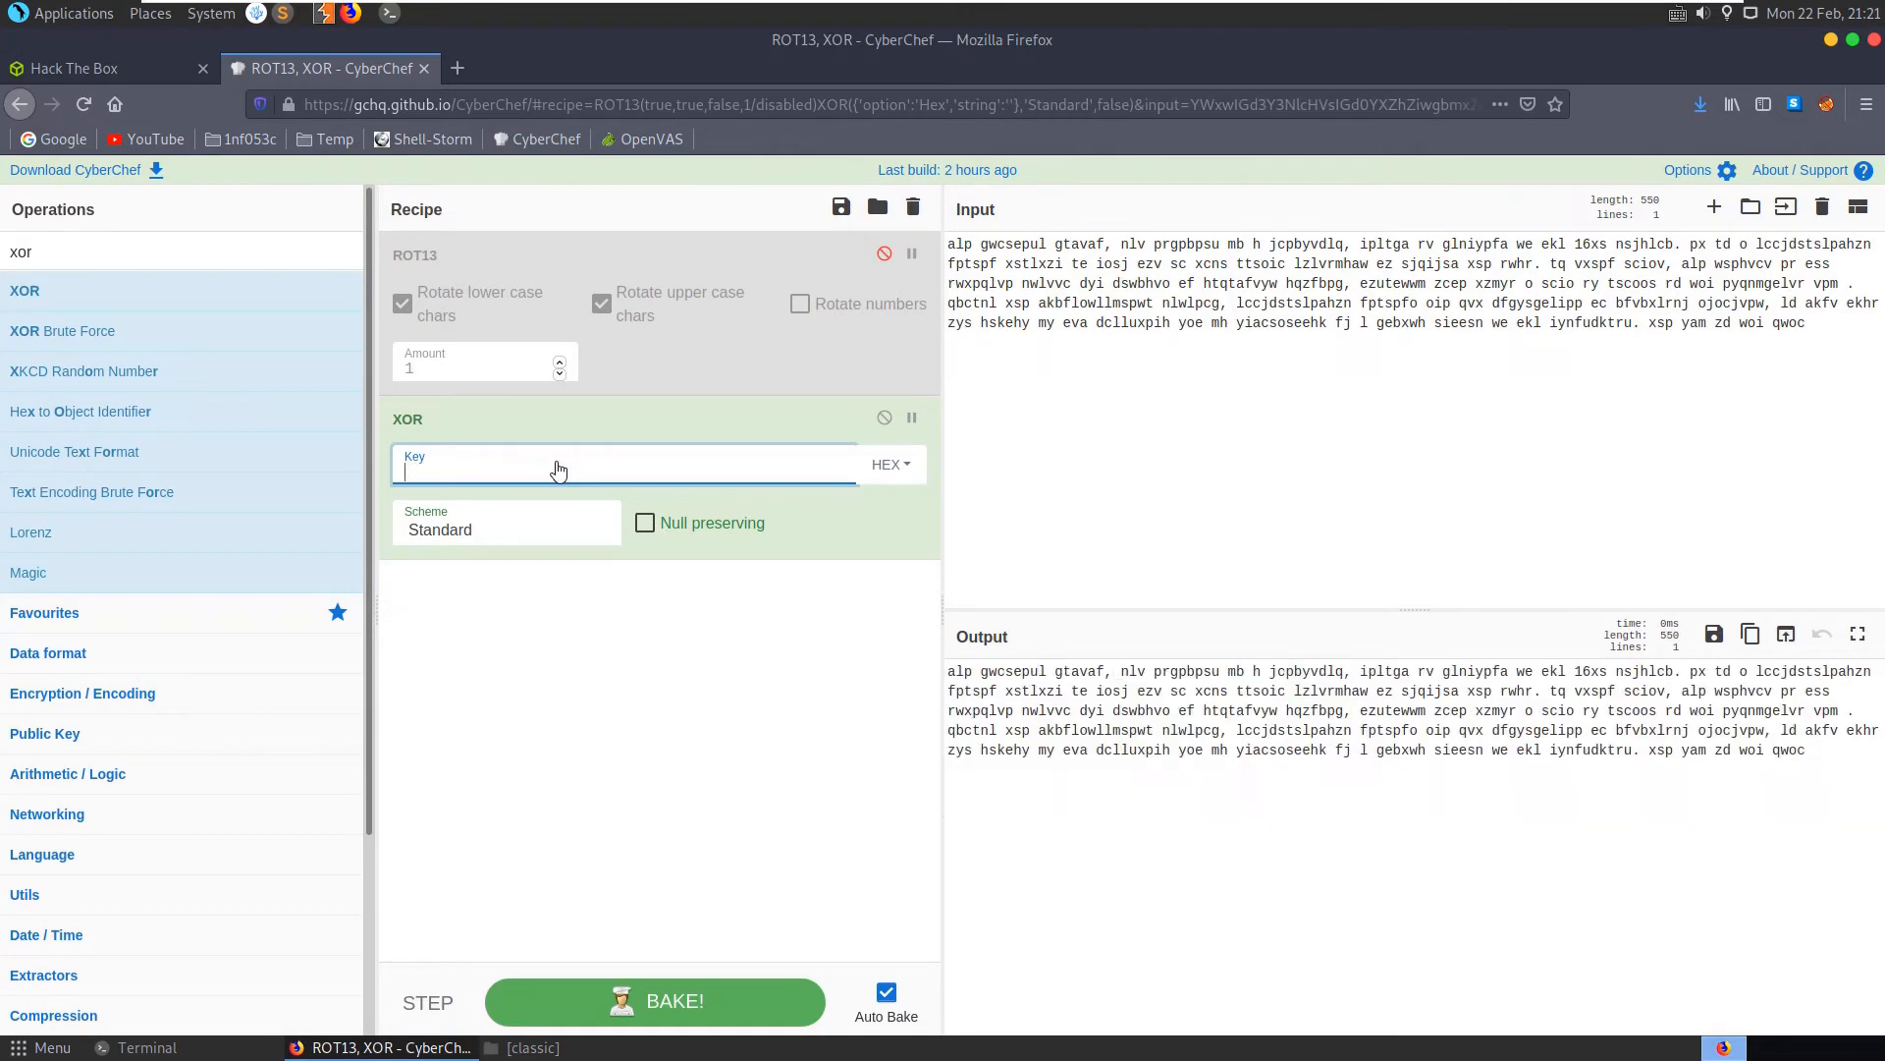
text(gg)
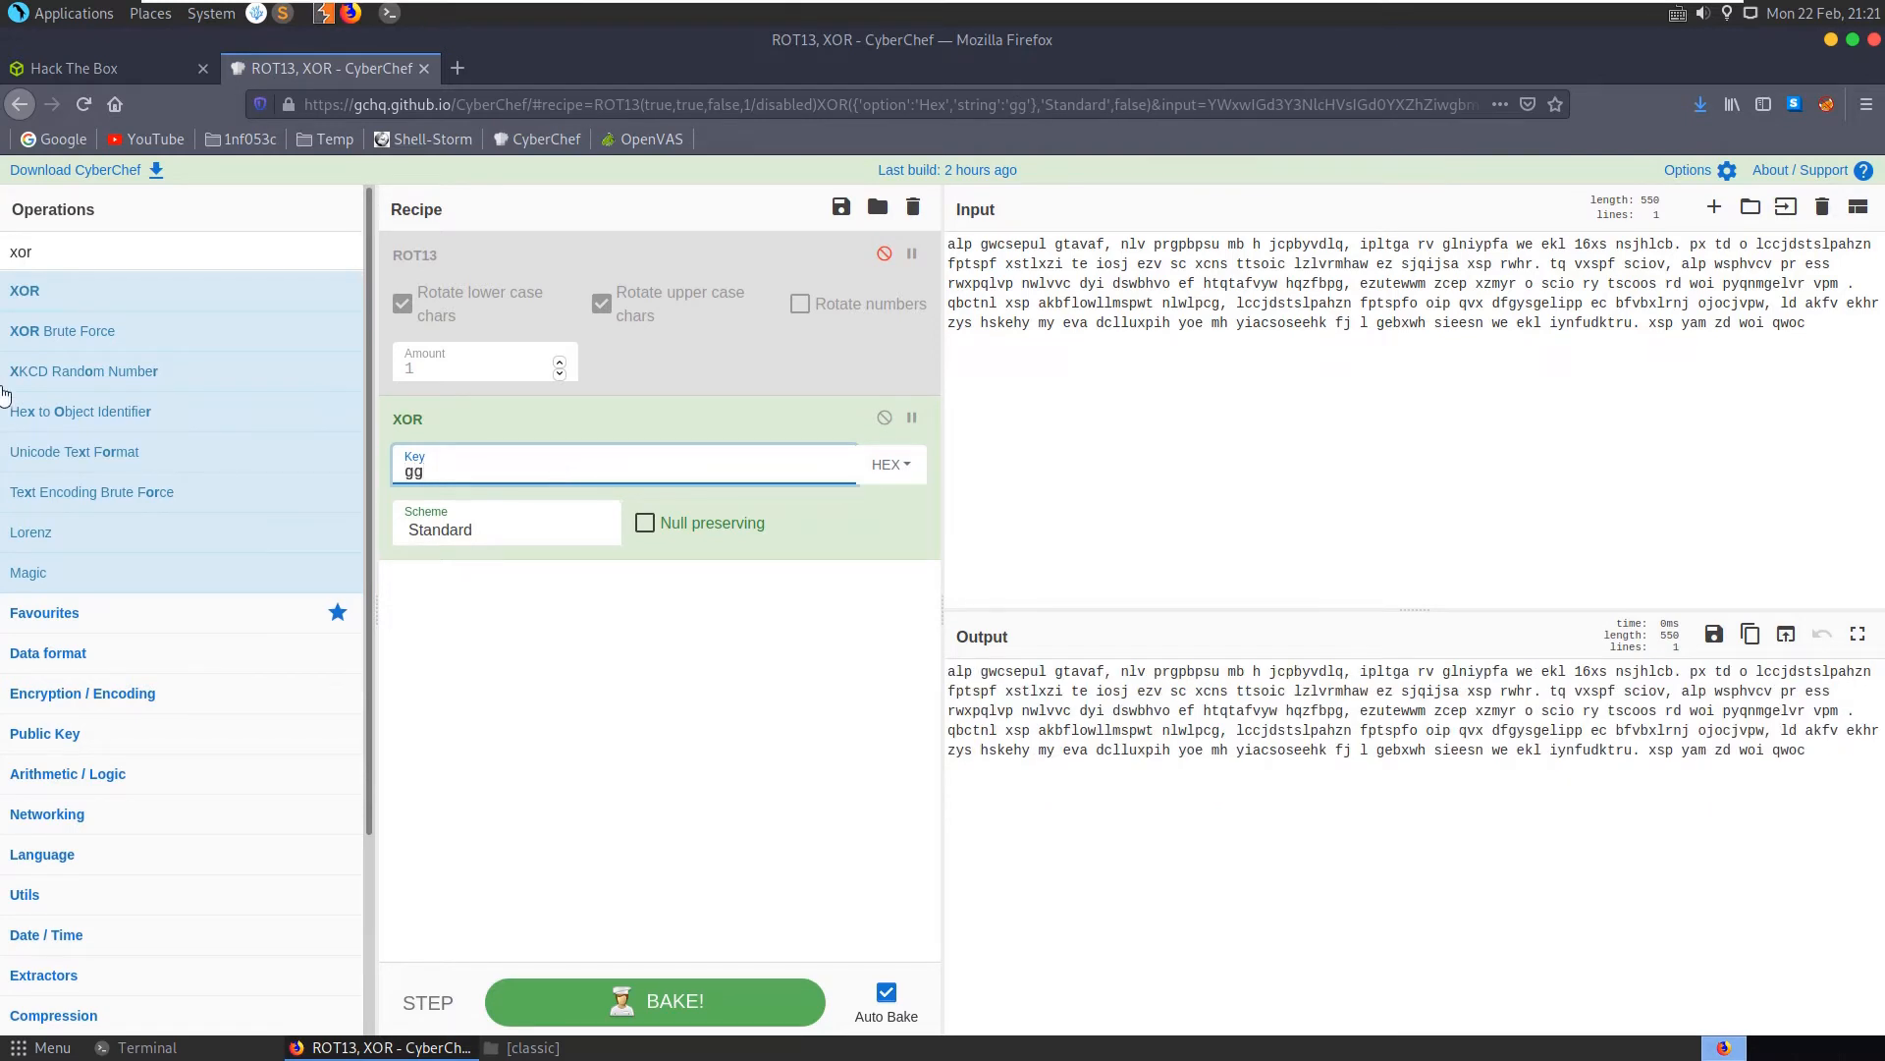
mouse_move(59, 348)
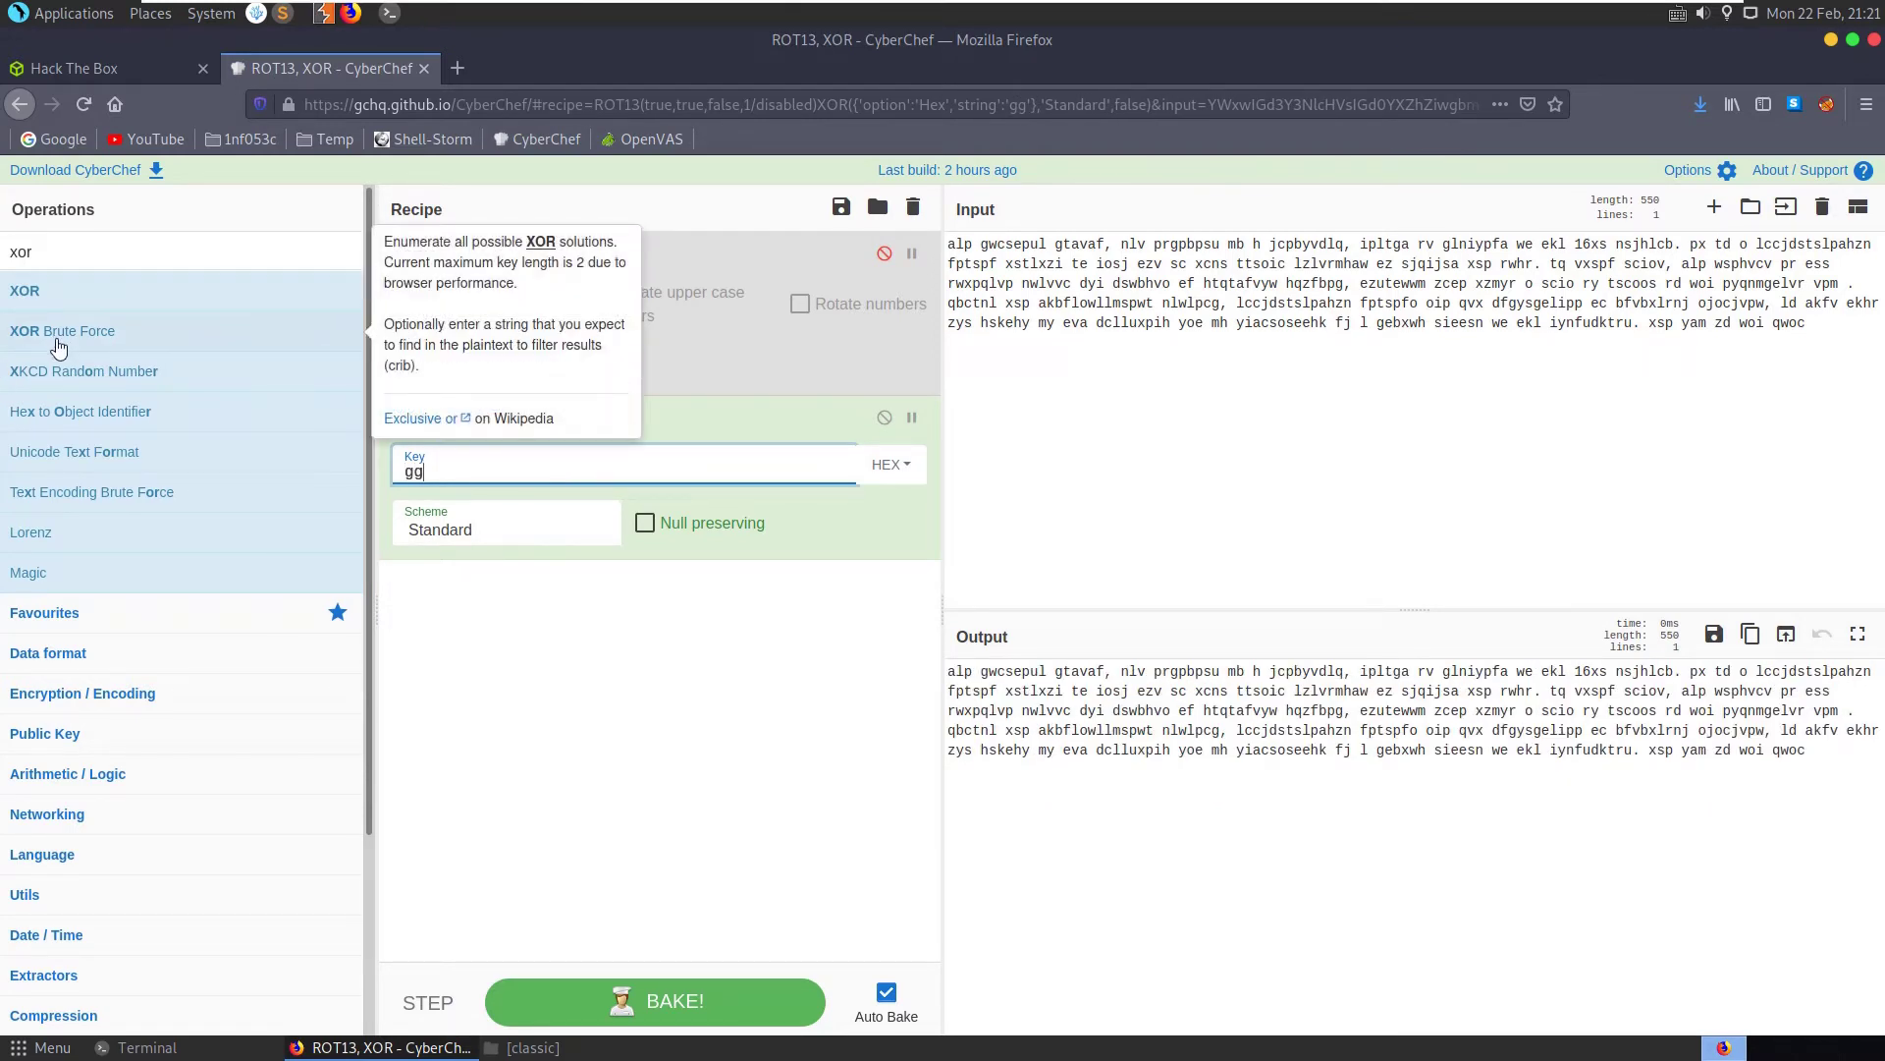
mouse_move(85, 363)
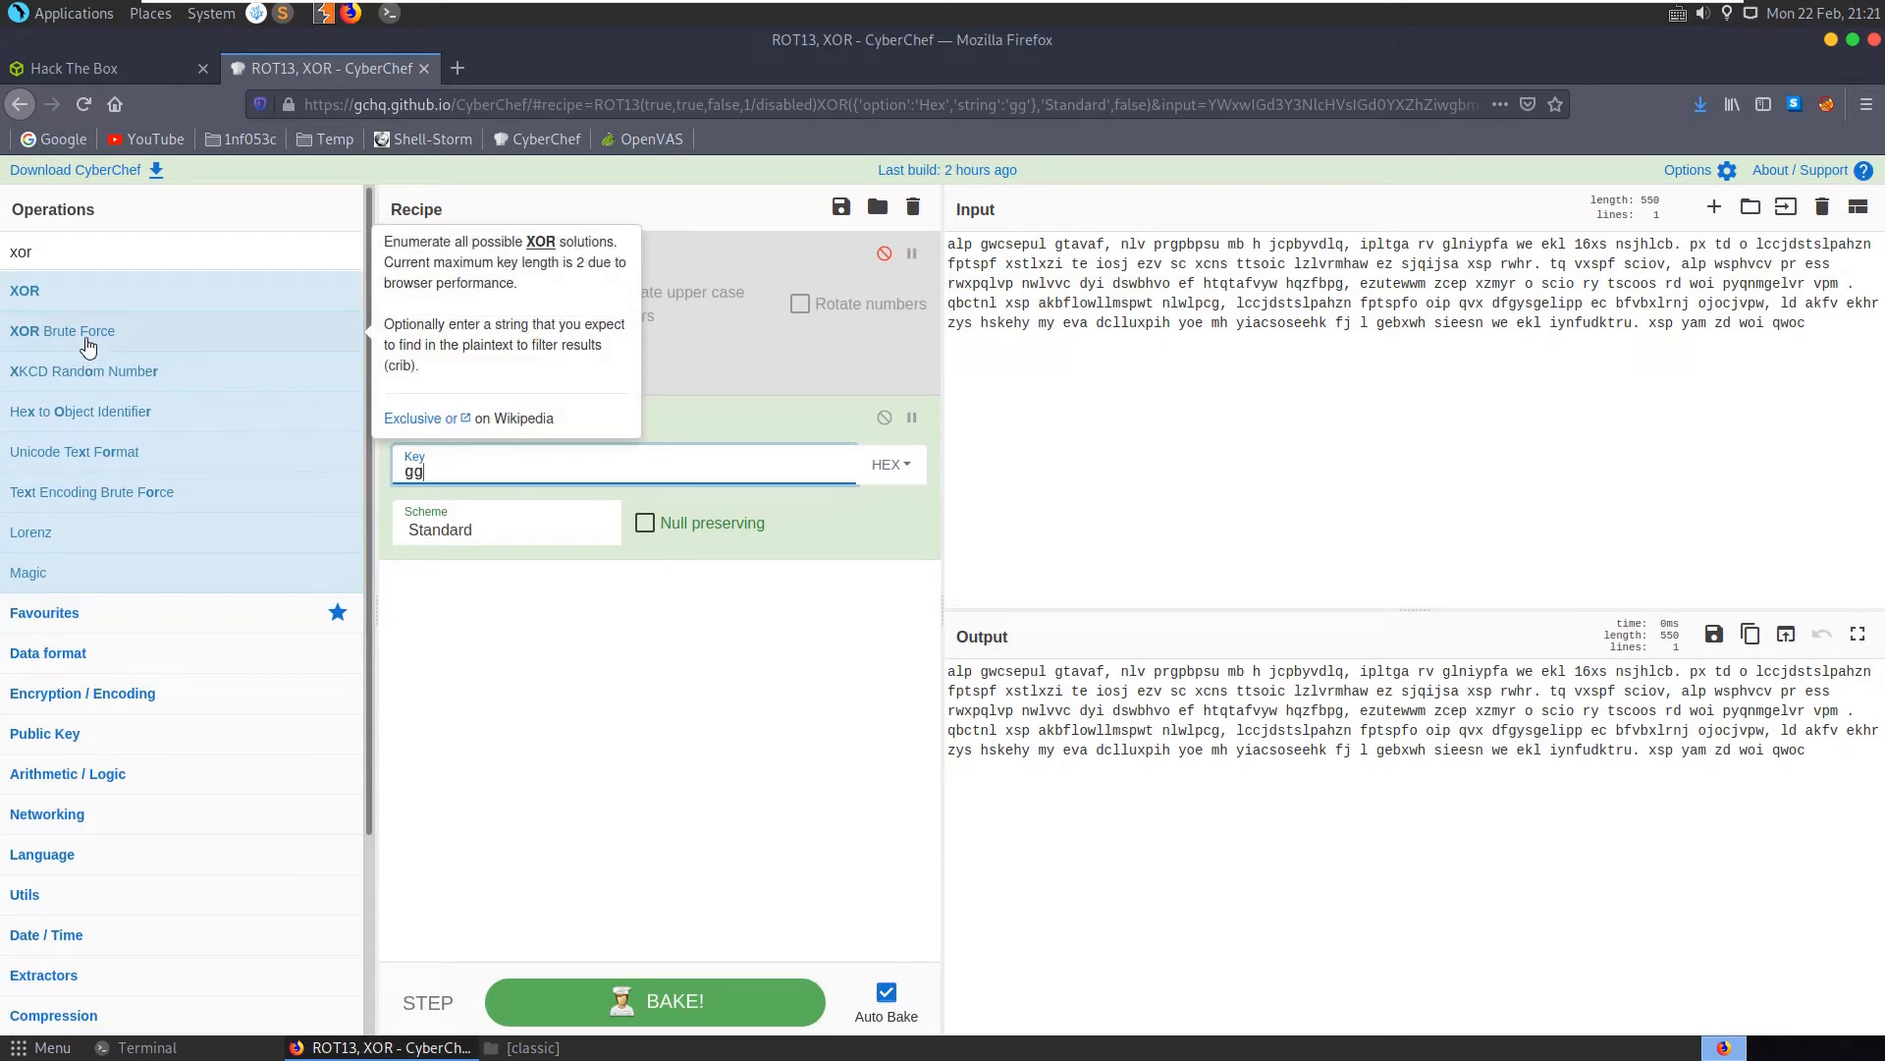
mouse_move(920, 480)
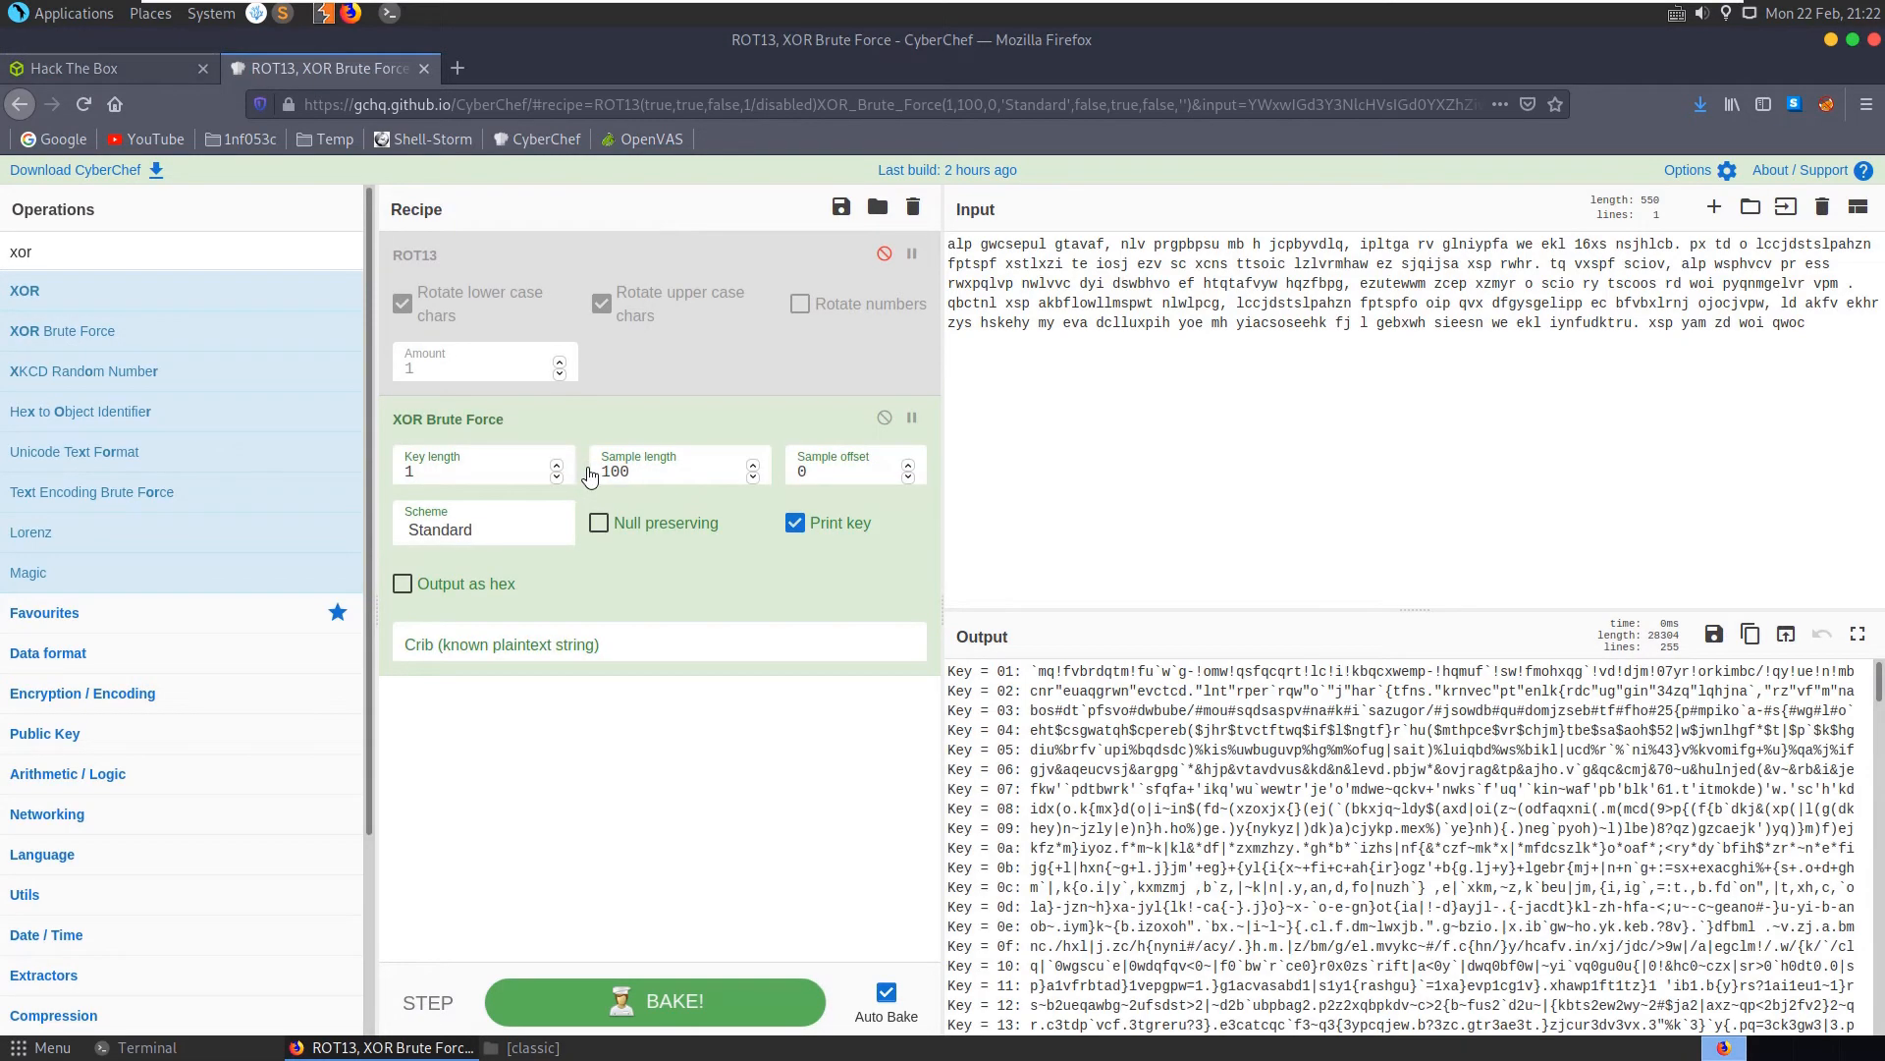
Scroll the XOR Brute Force outputs for single-byte keys 01 through ff.
scroll(down, 3)
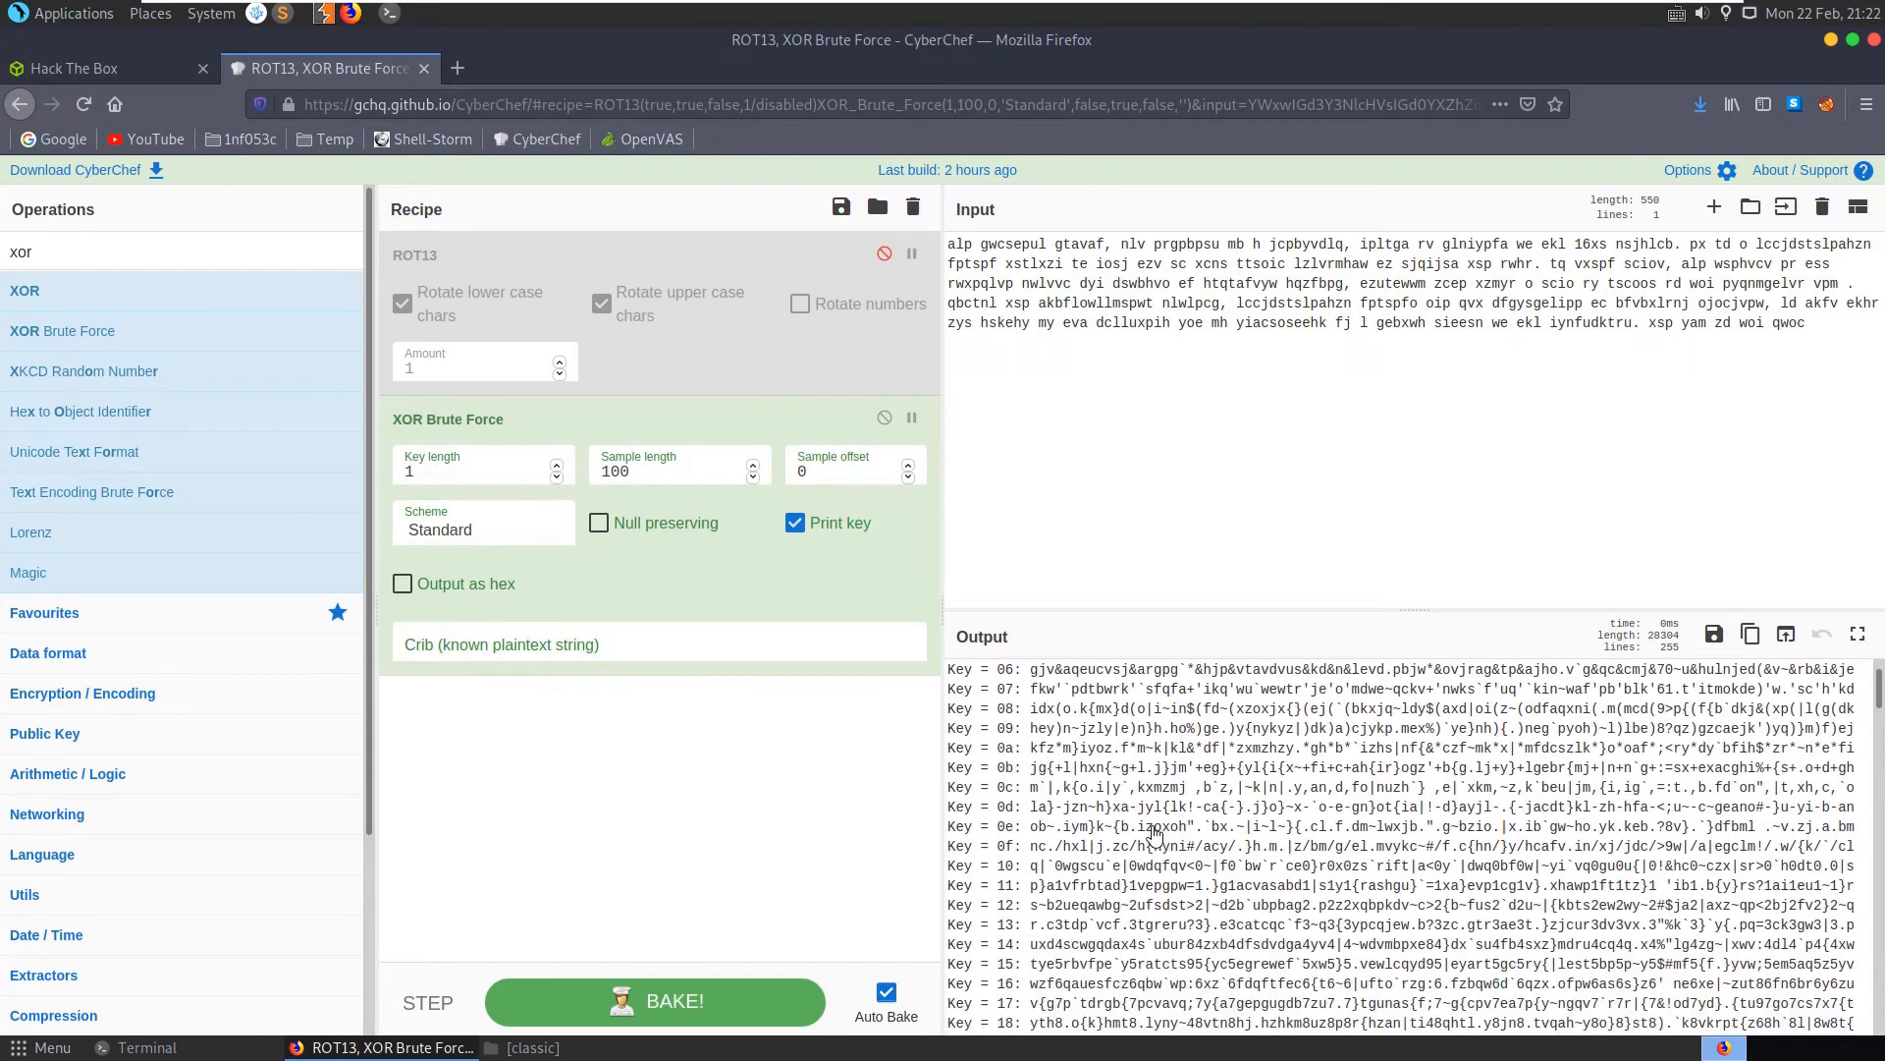
scroll(down, 3)
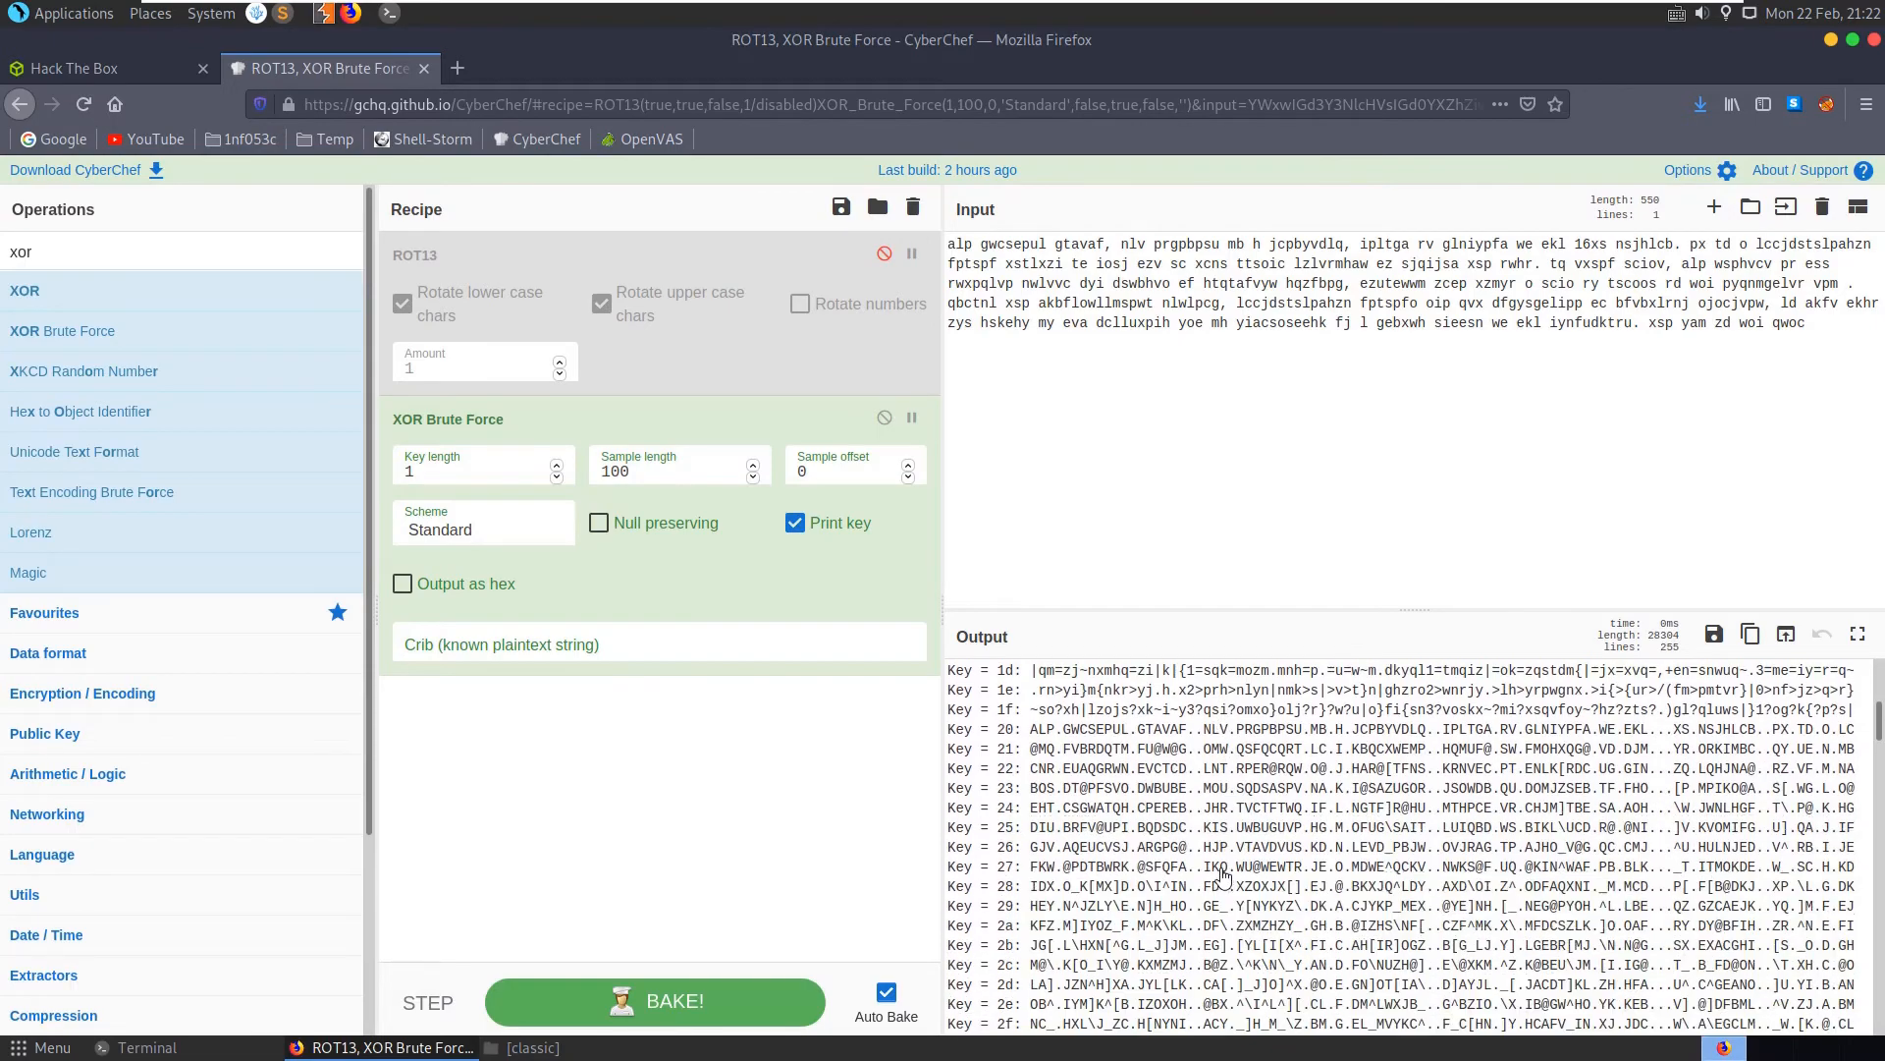
scroll(down, 3)
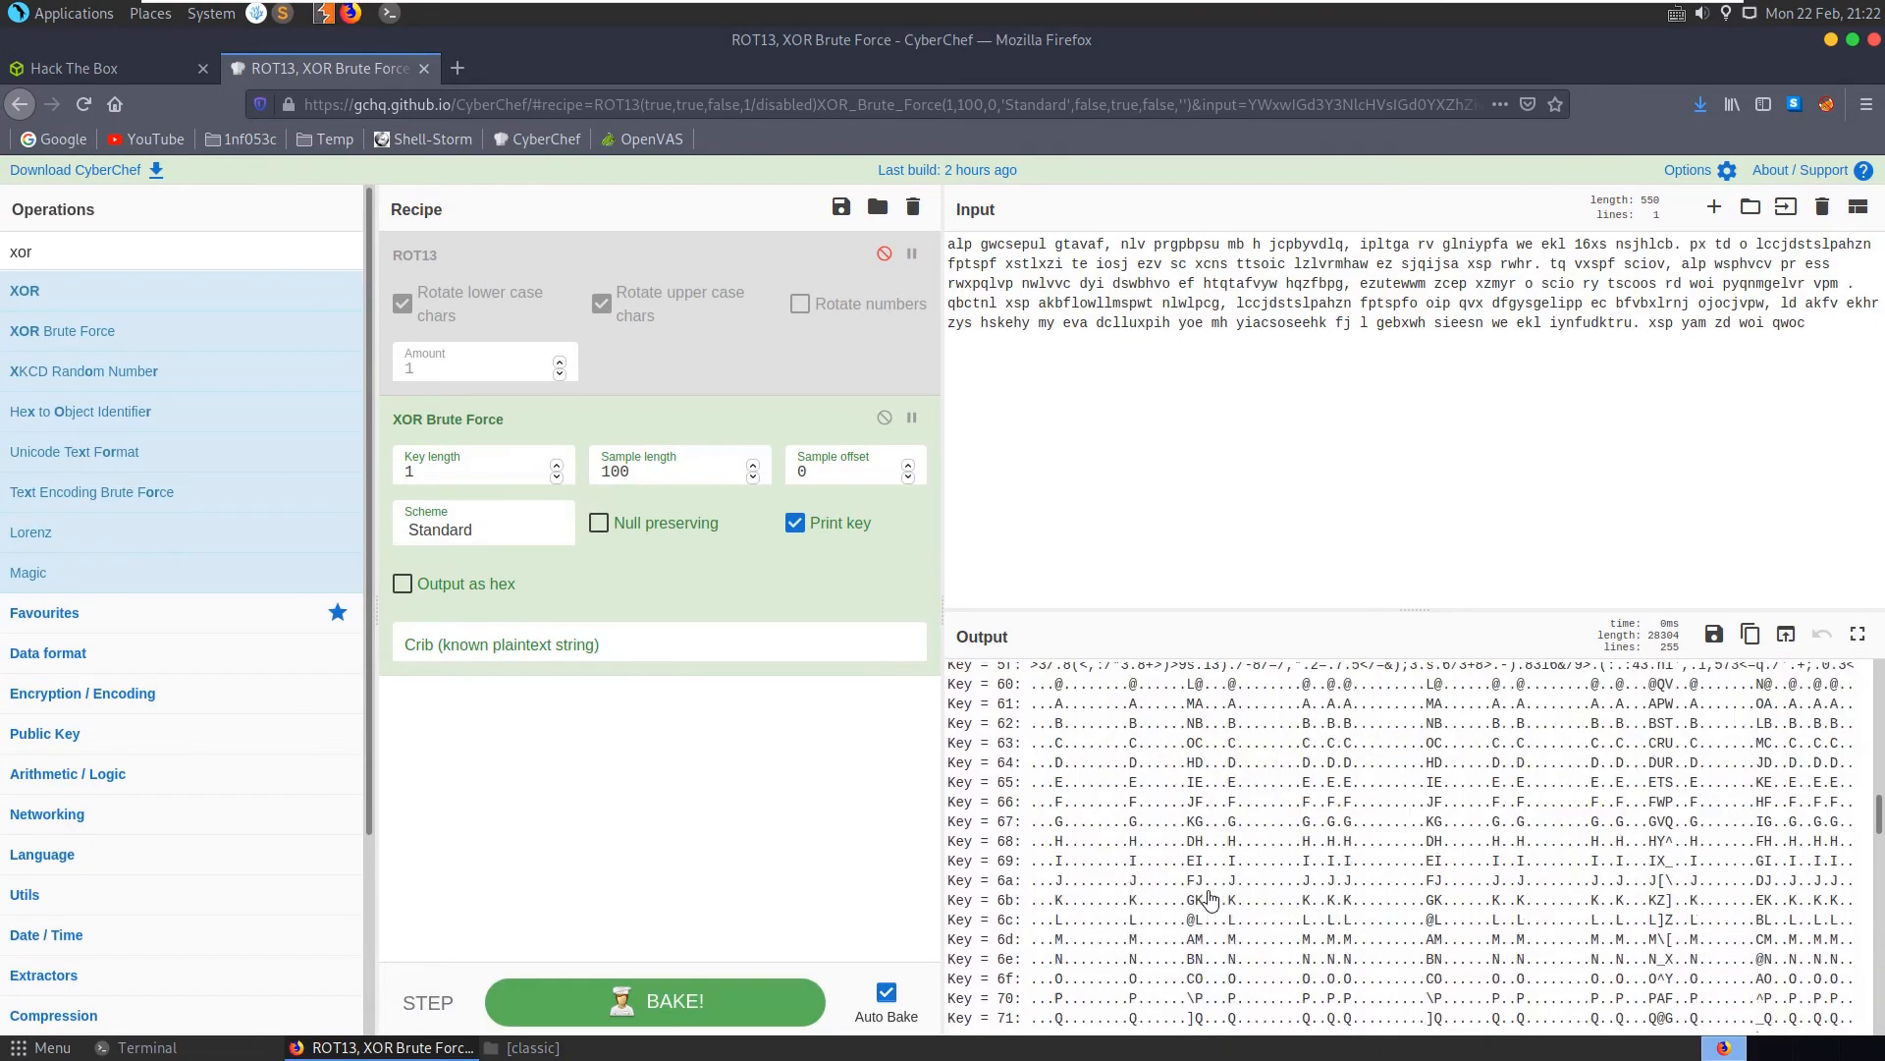
scroll(down, 3)
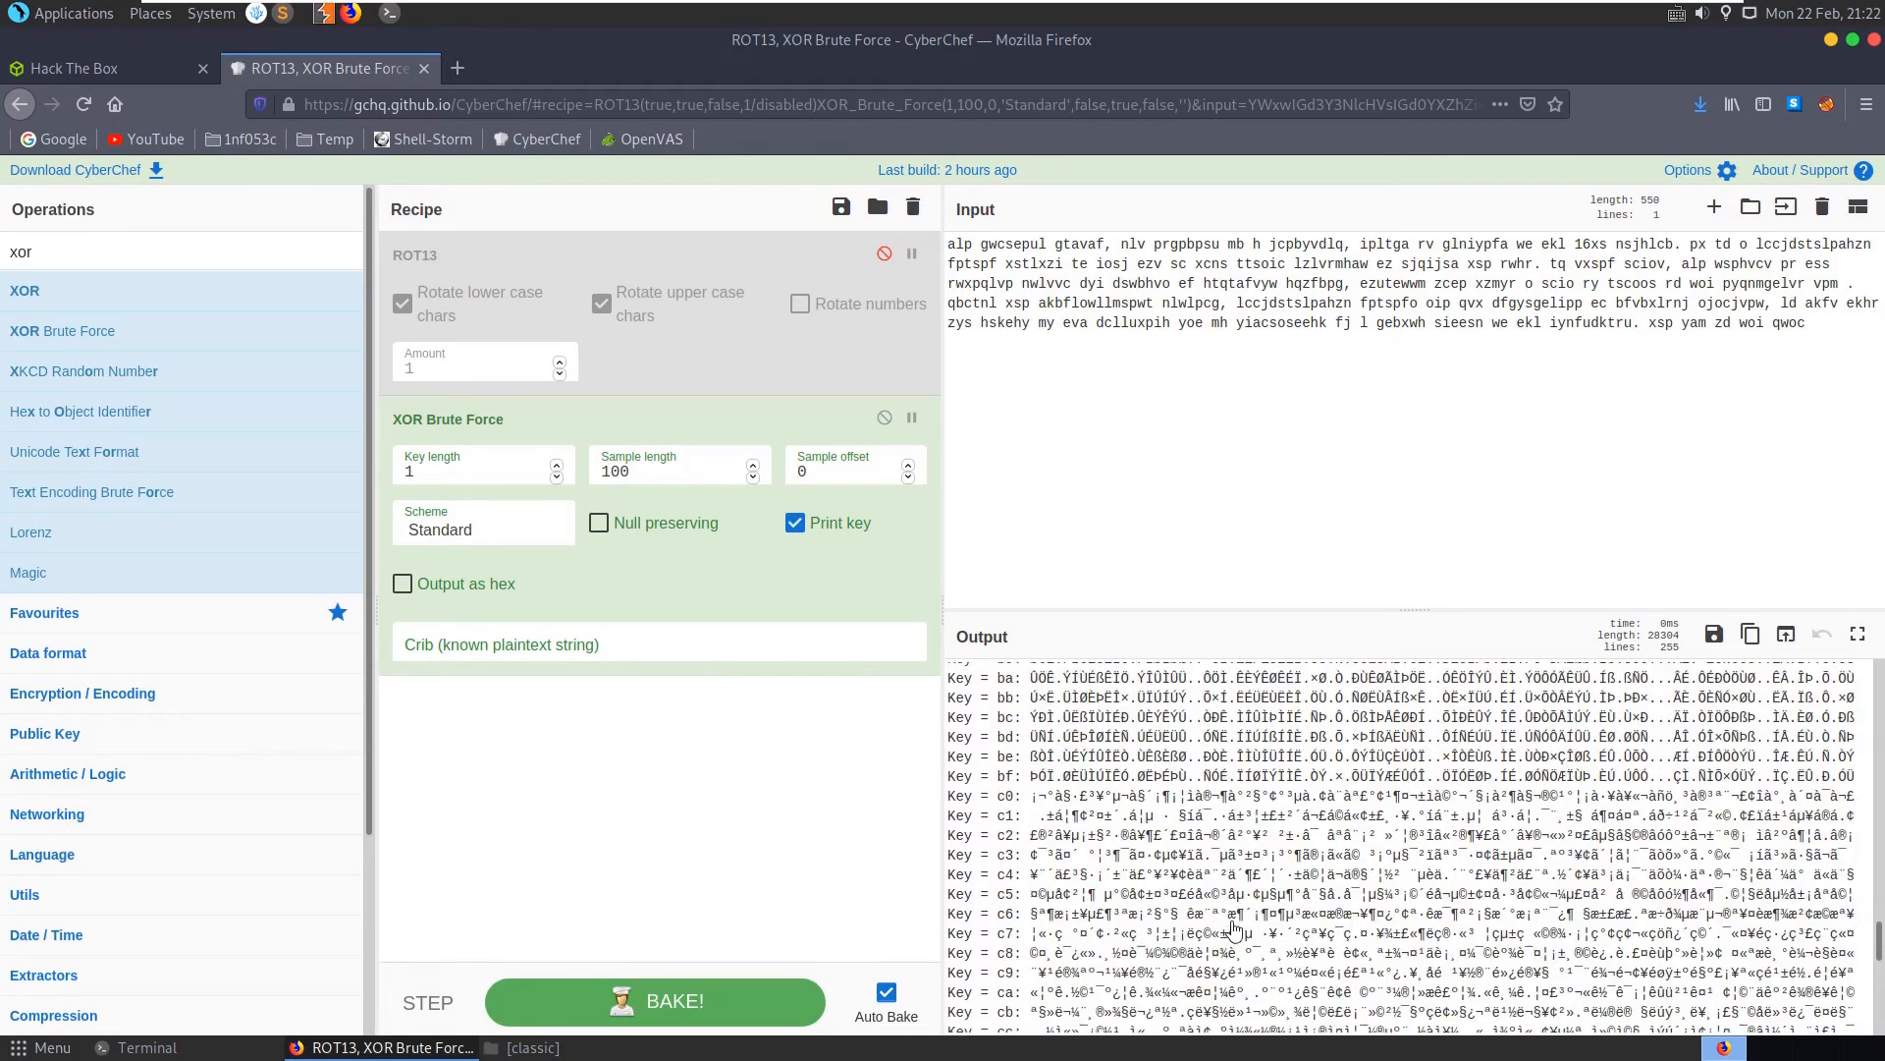
scroll(down, 3)
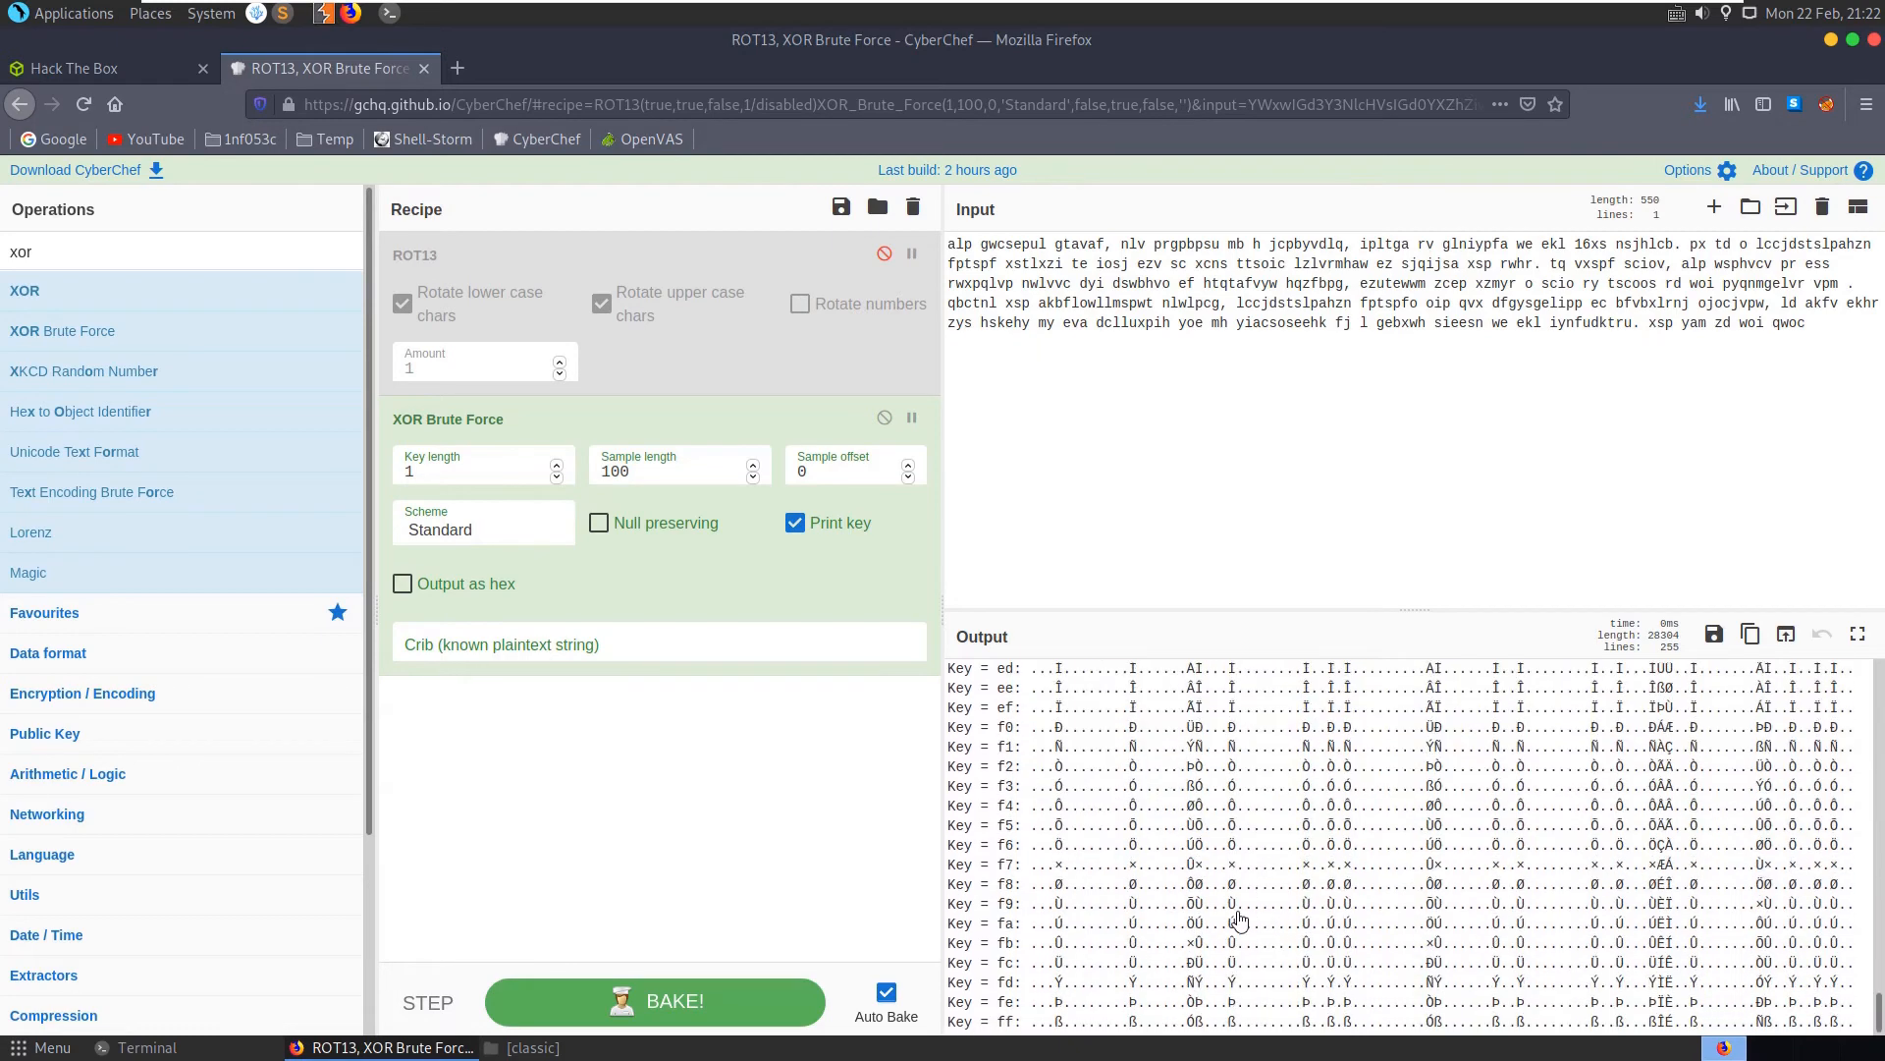
text(fl)
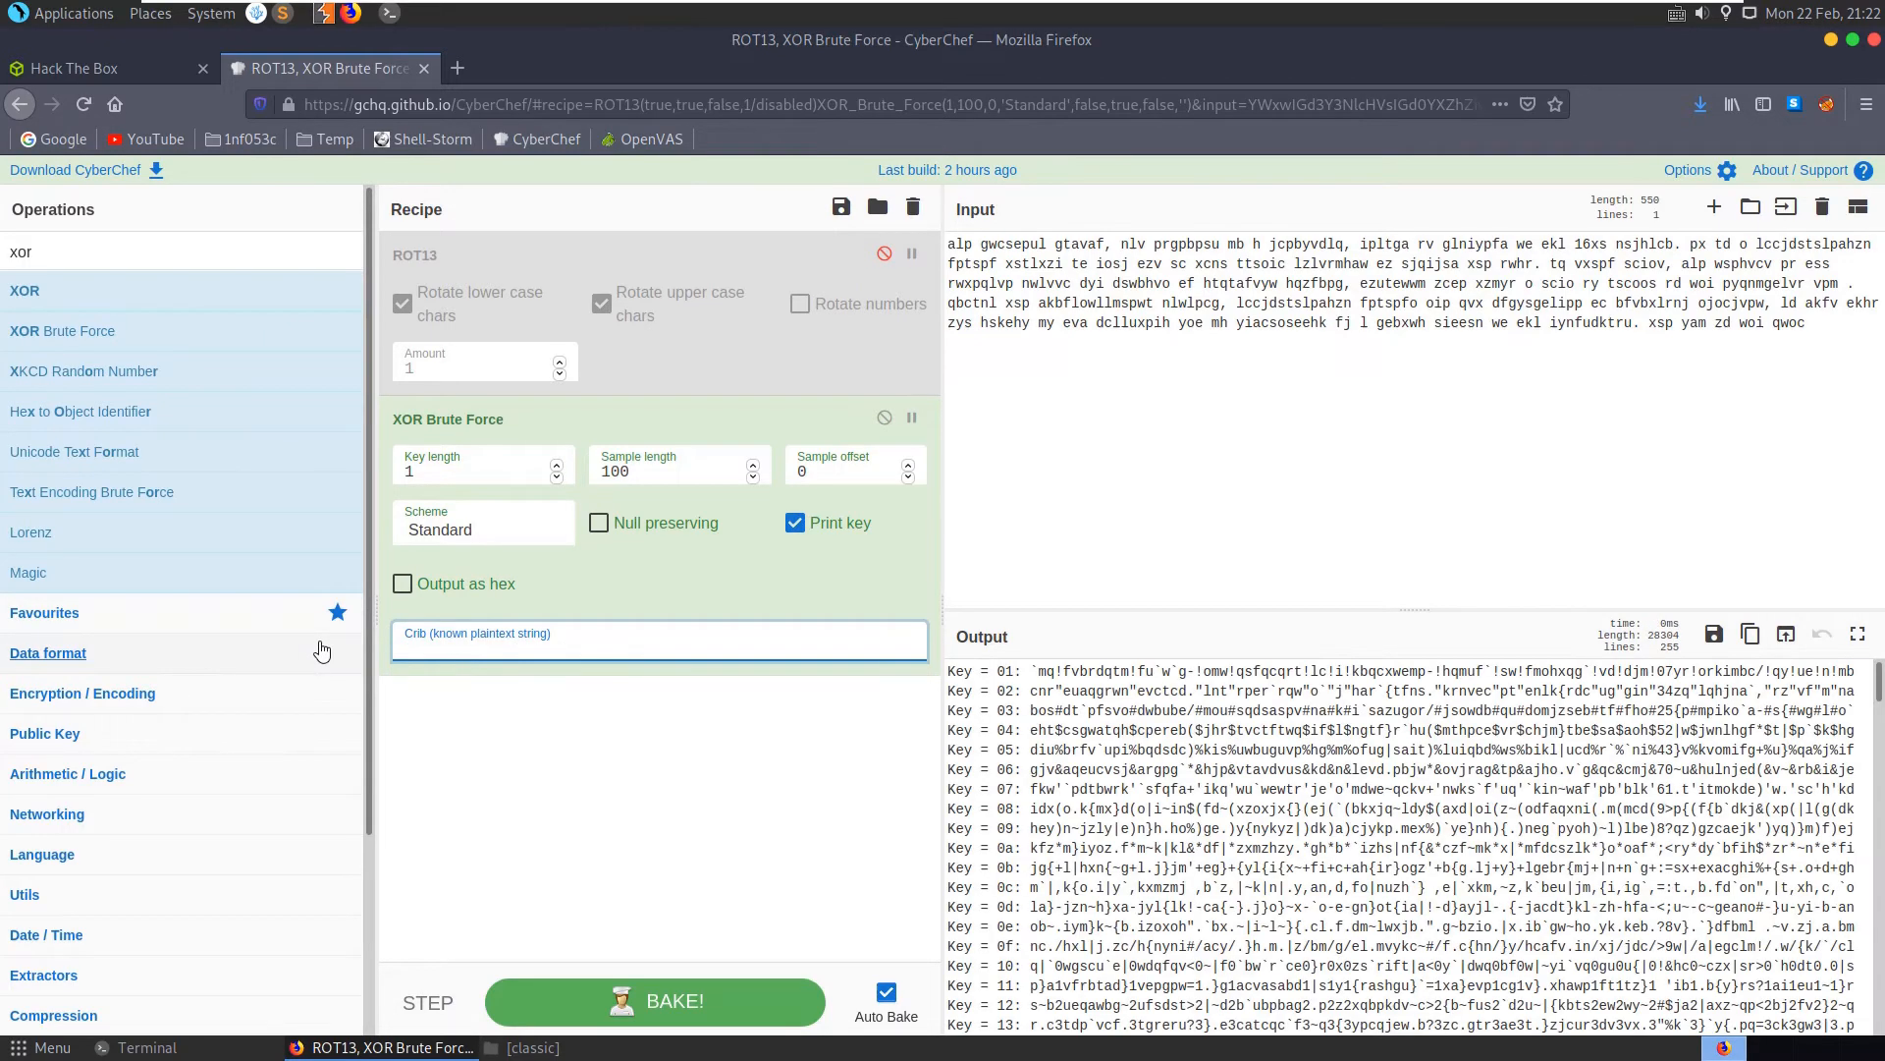
Set XOR Brute Force key length to 2 and click into the Crib field.
click(556, 462)
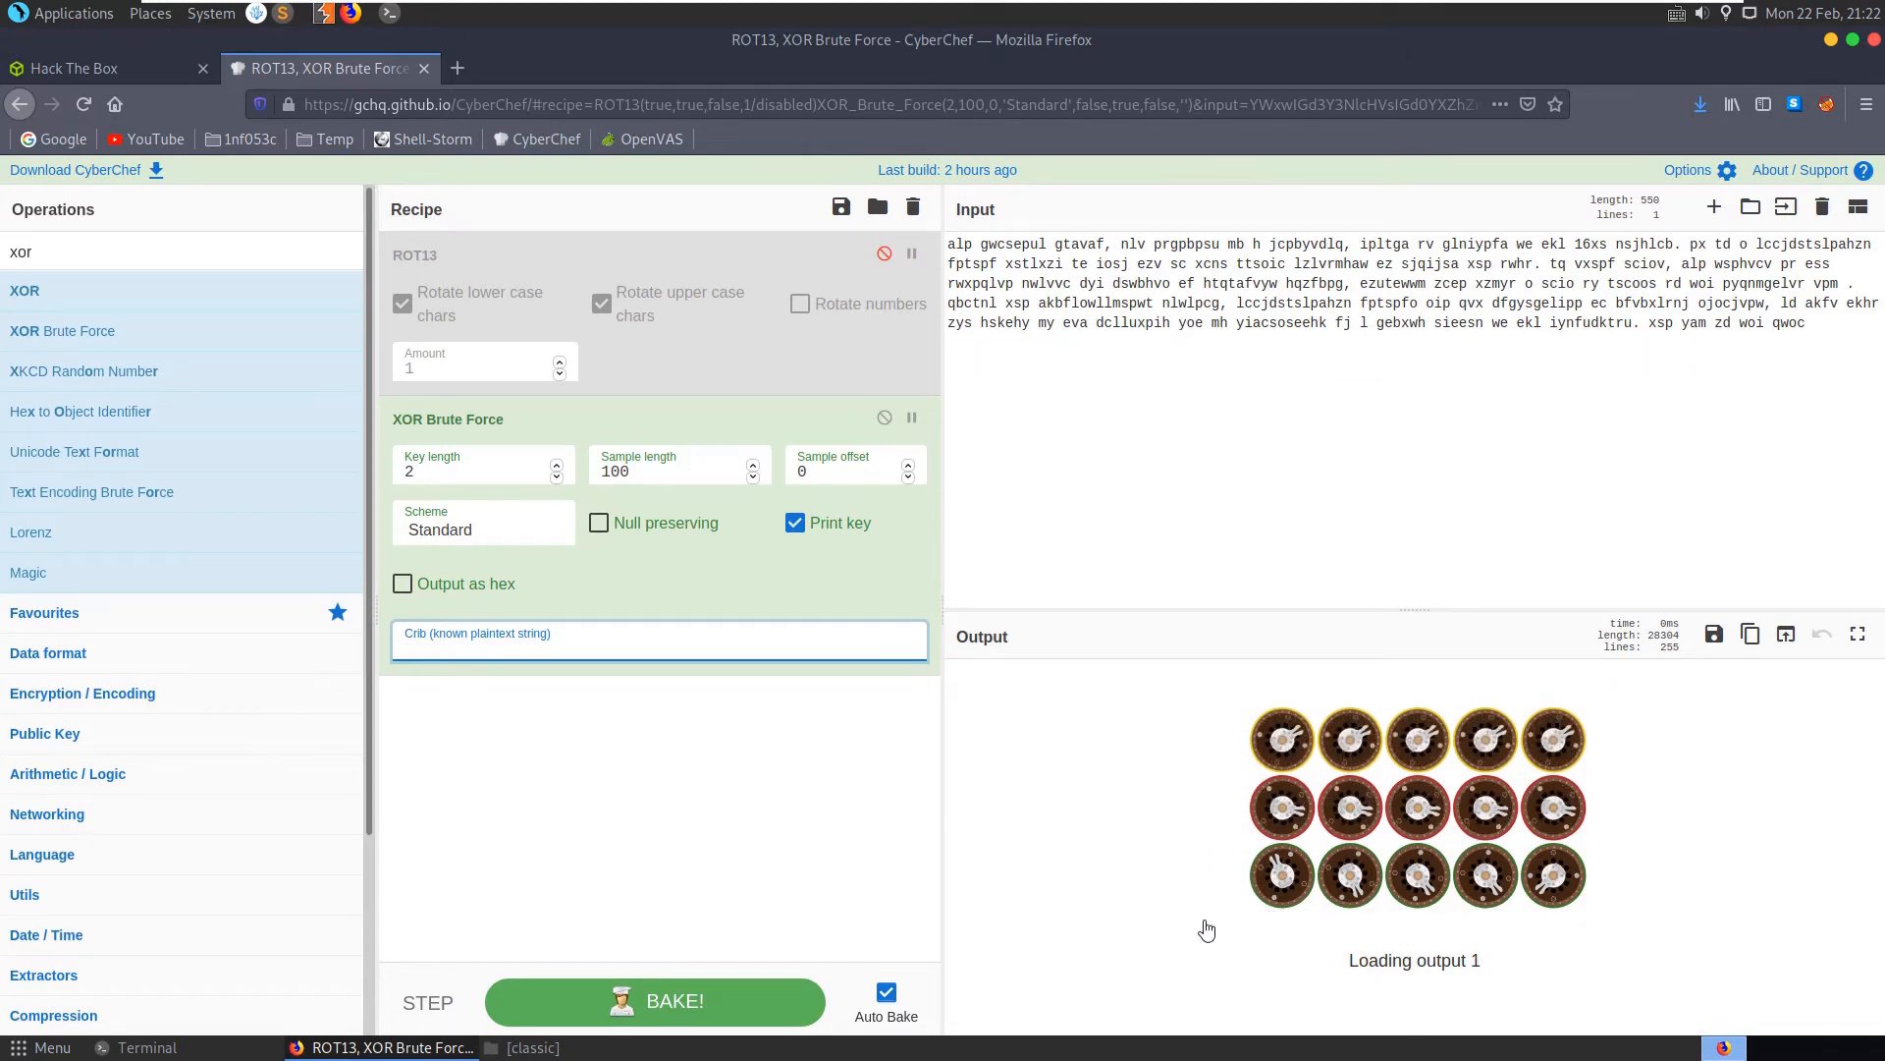
click(660, 640)
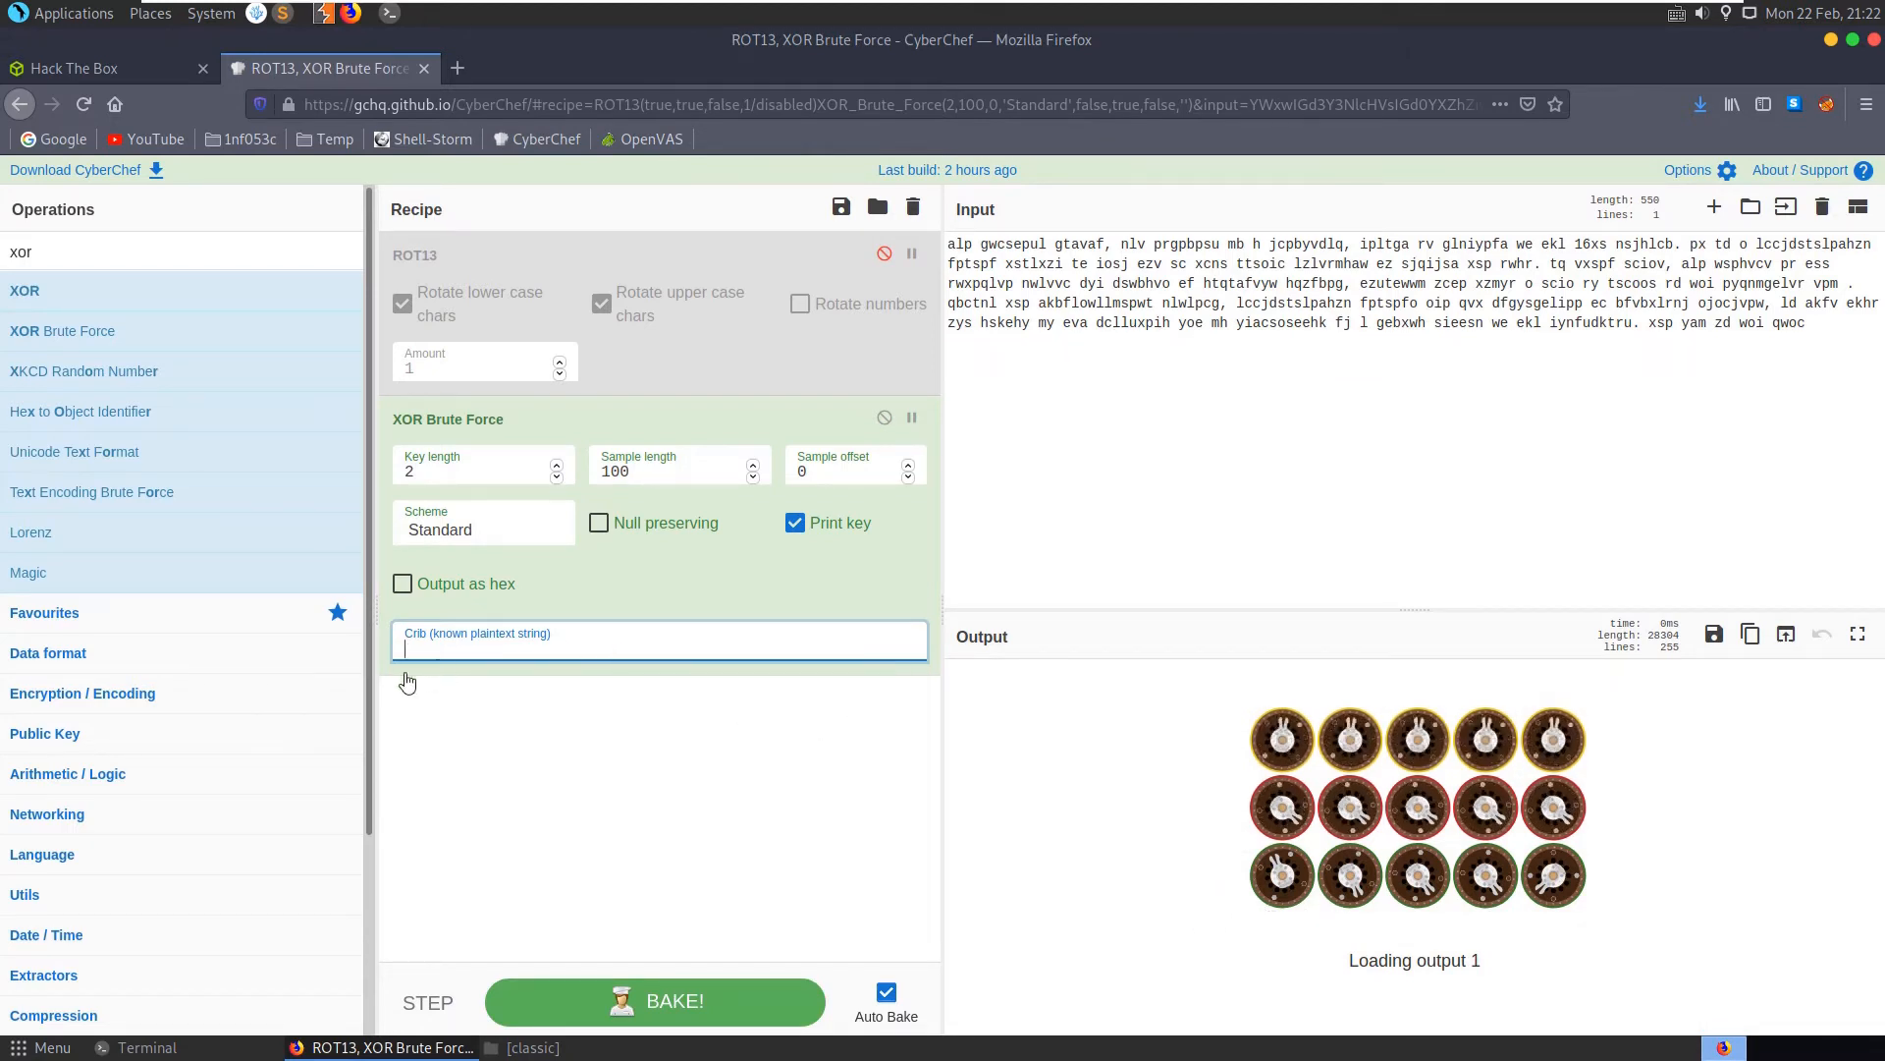
mouse_move(1313, 653)
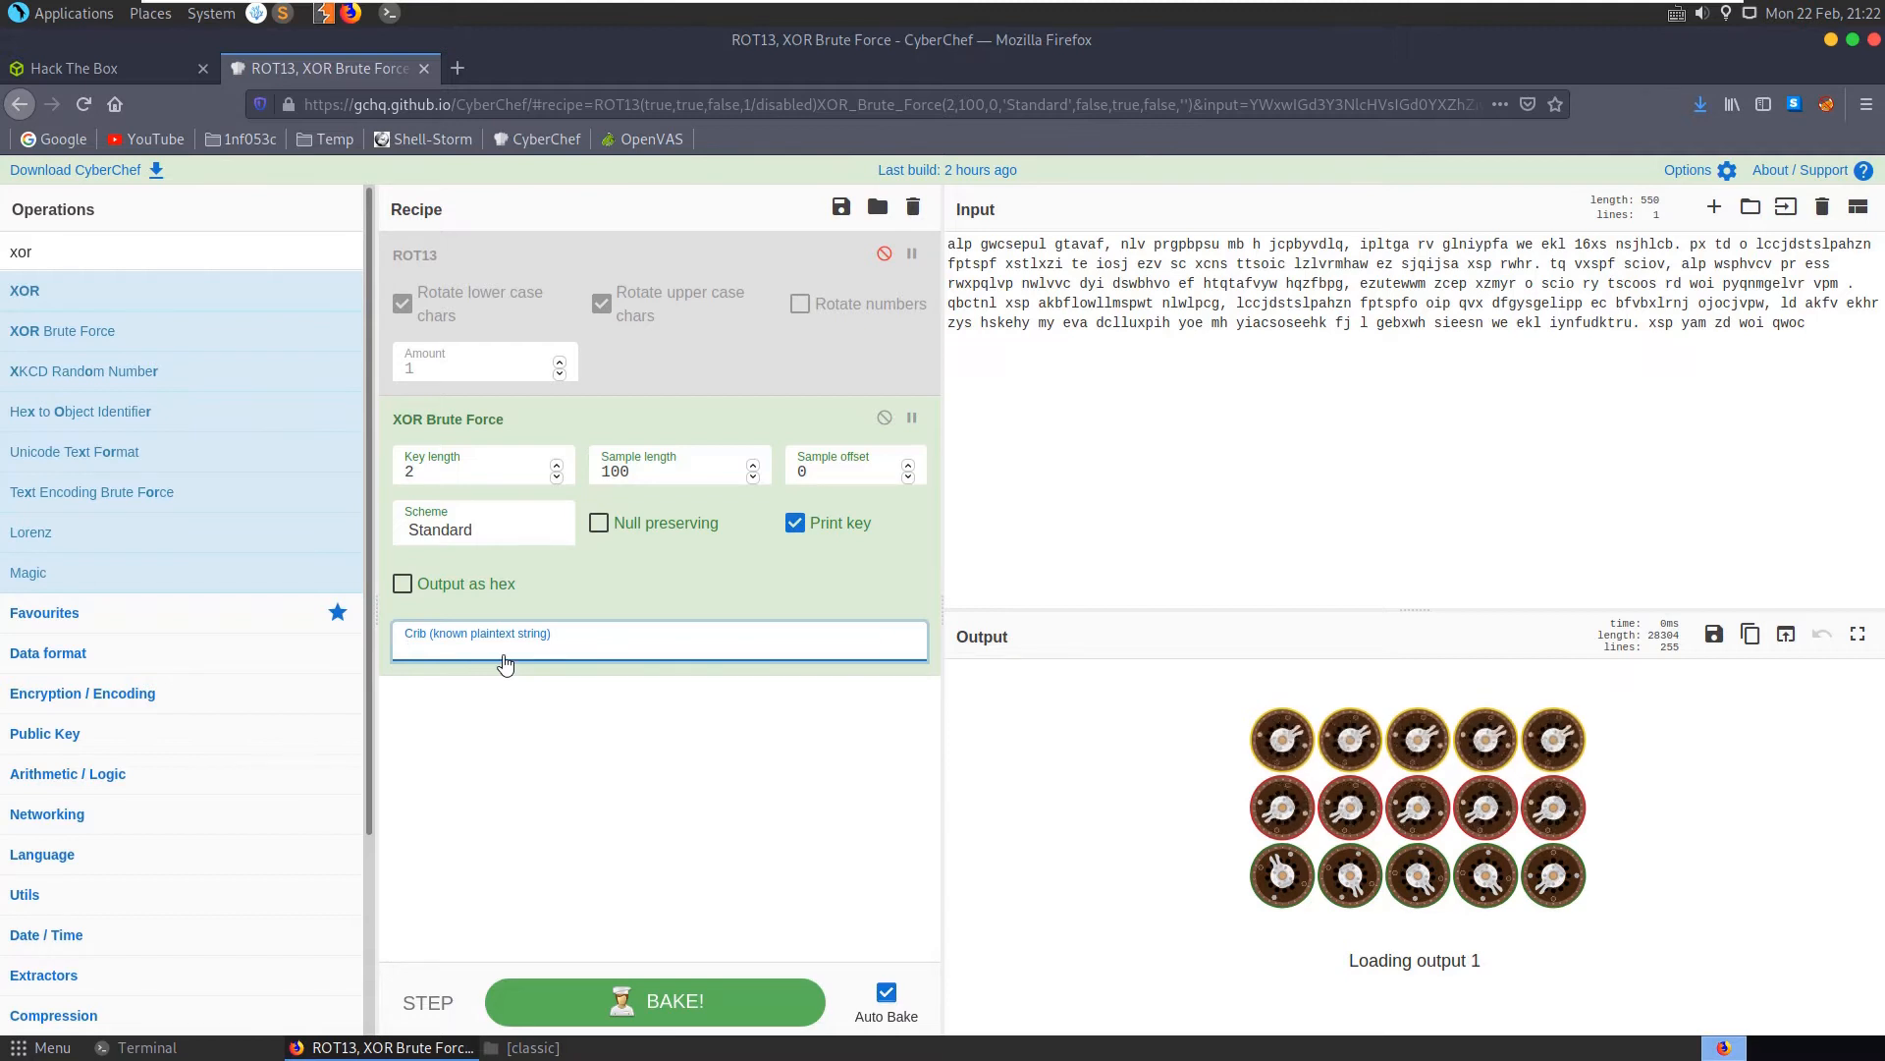
mouse_move(622, 651)
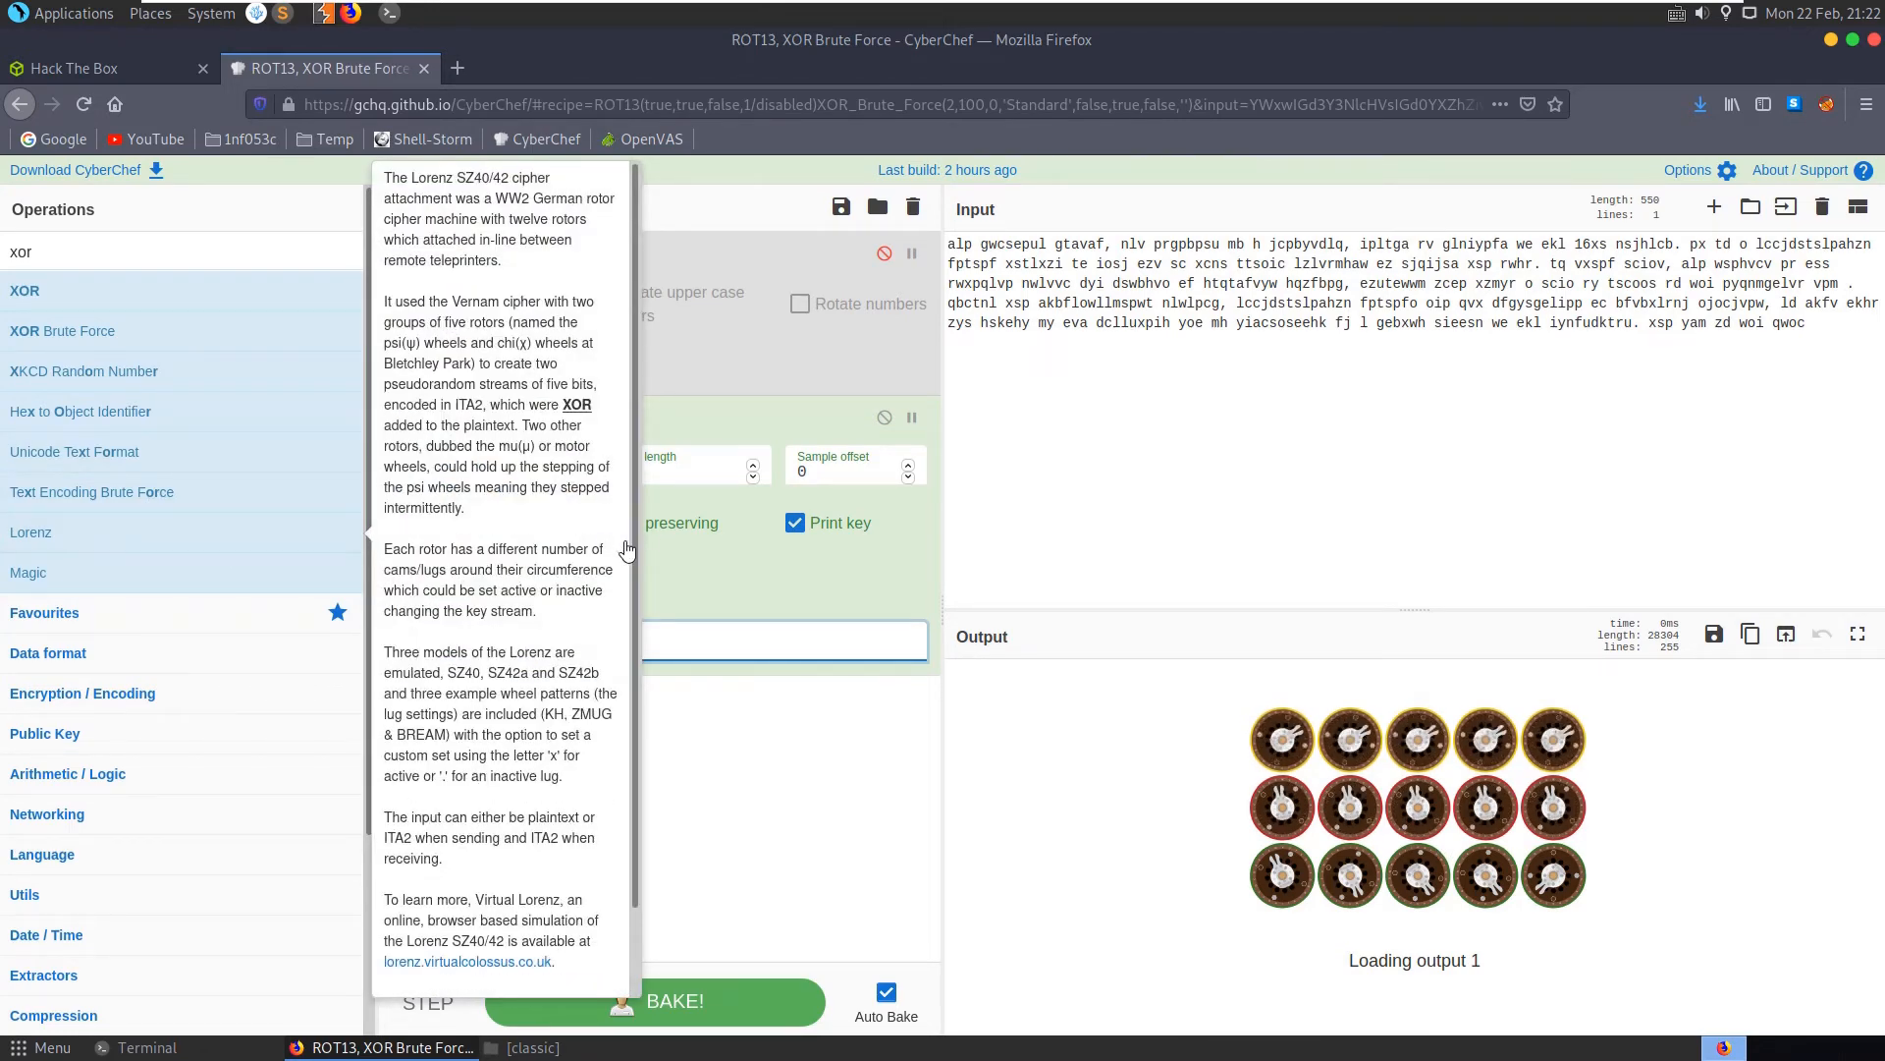
mouse_move(387, 385)
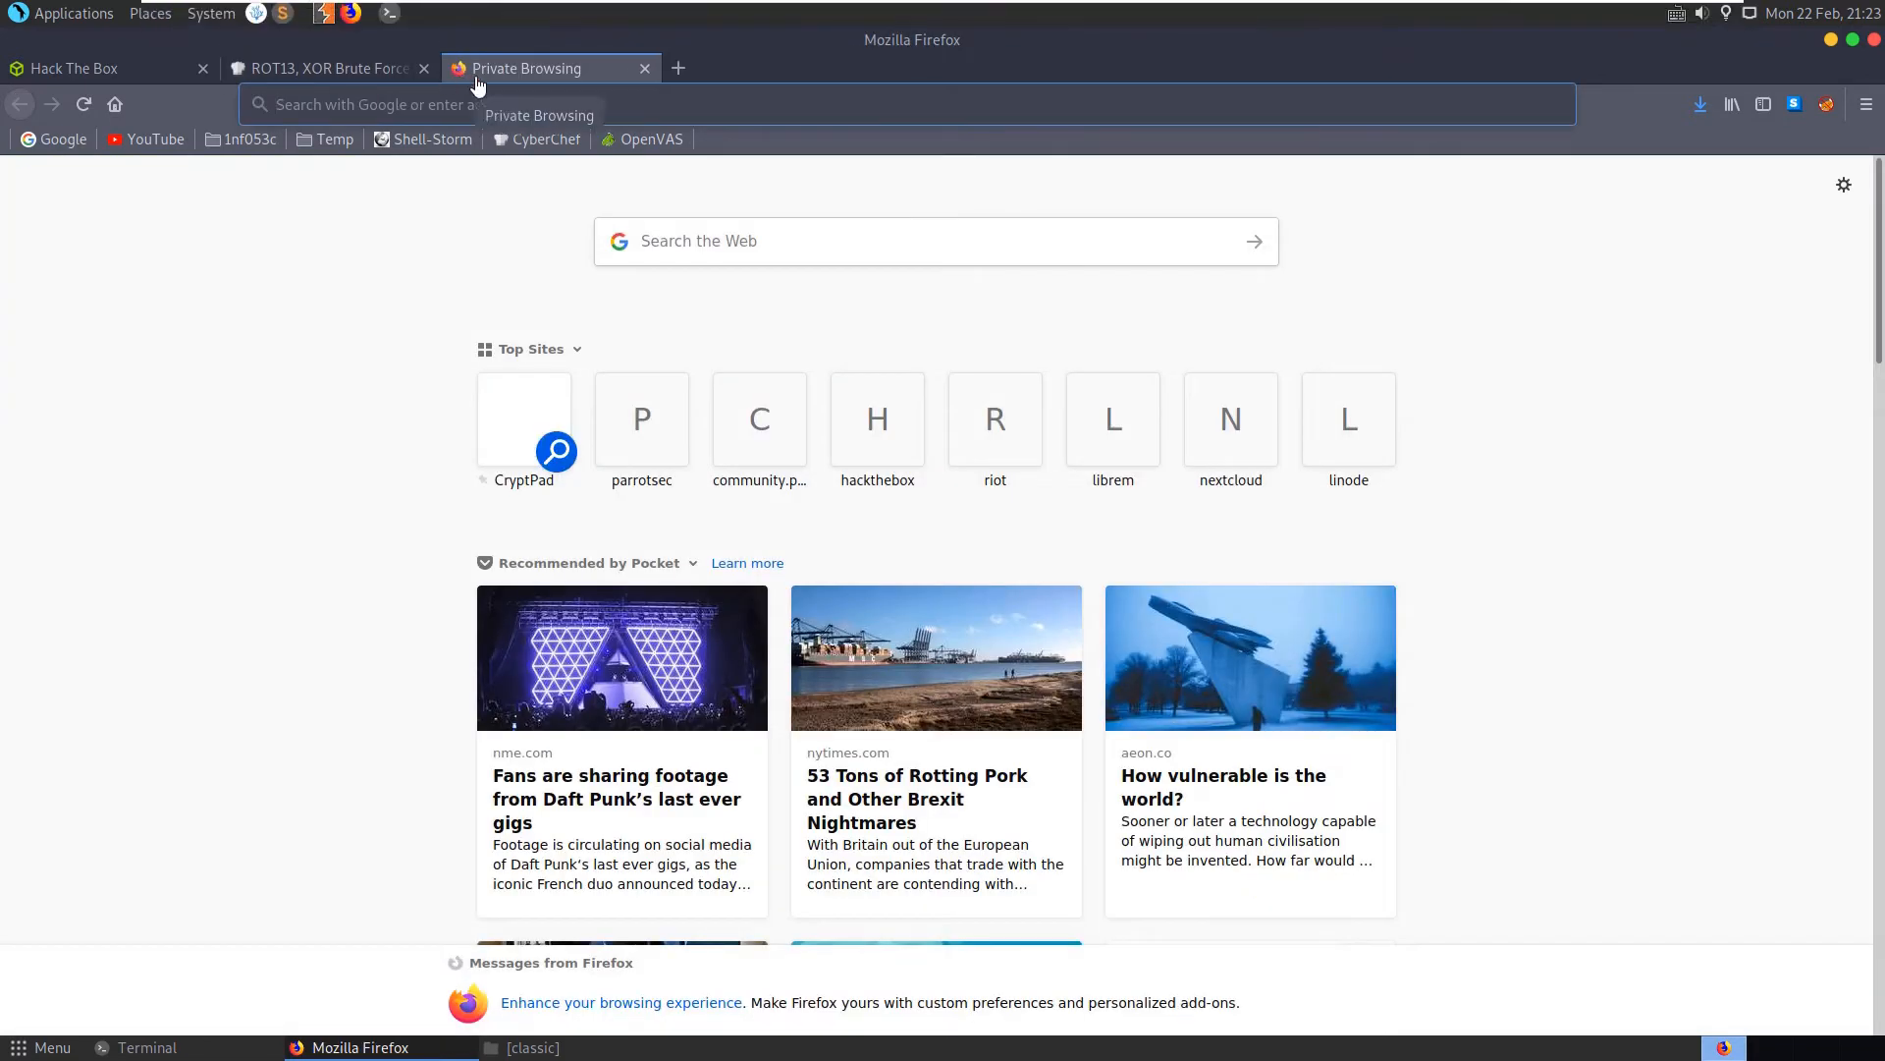
text(dcode.fr/caesar-cipher)
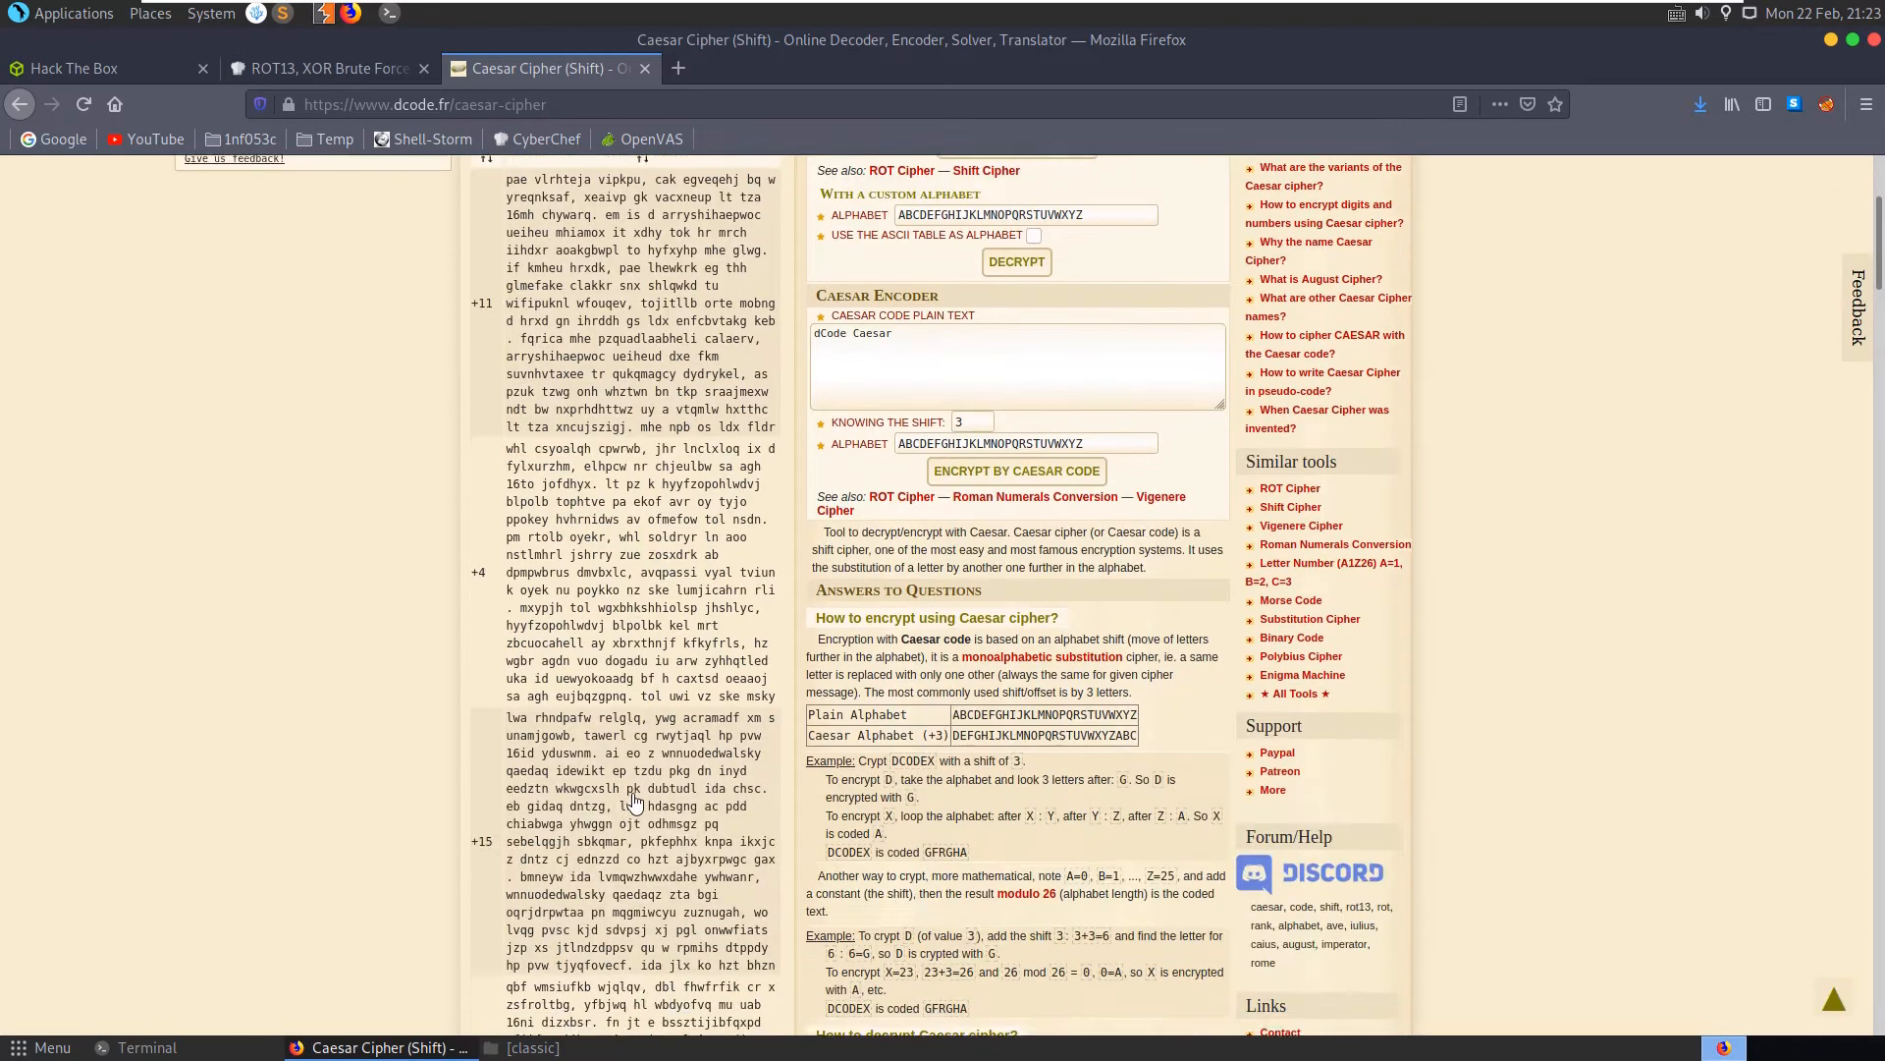
scroll(down, 3)
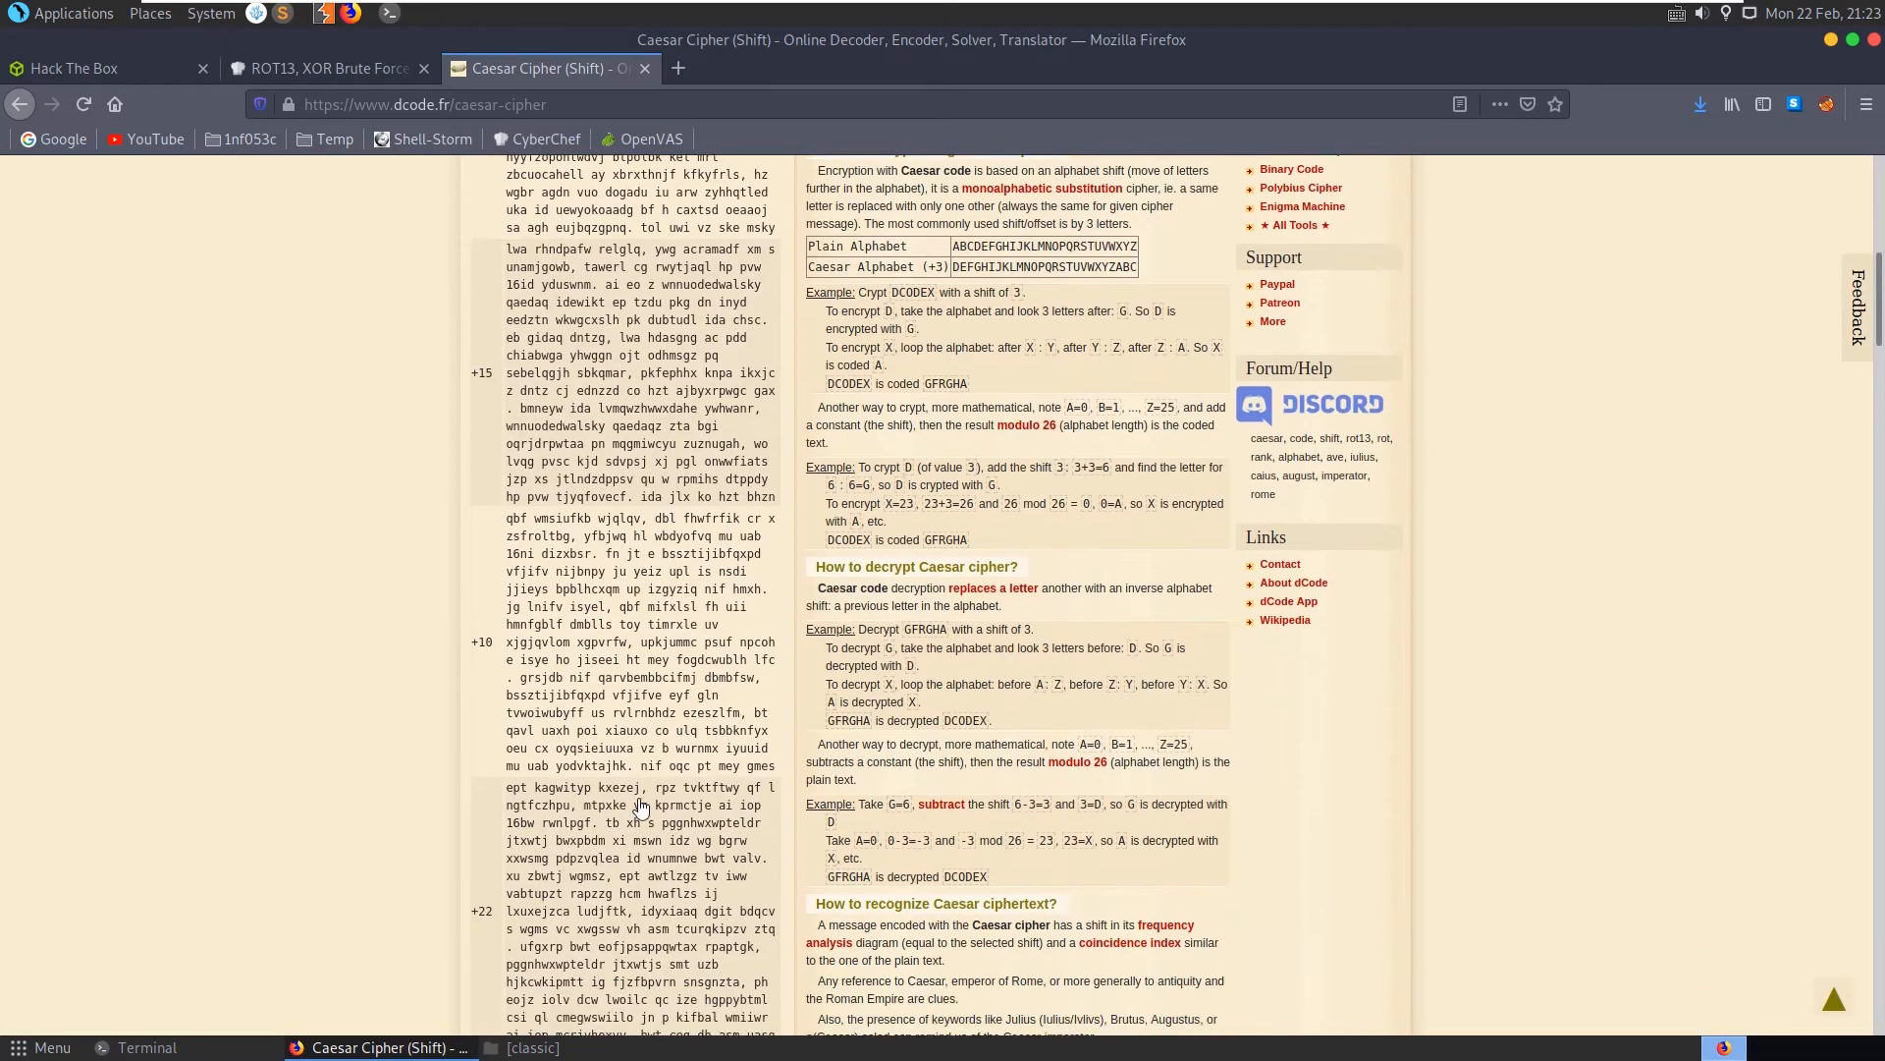
scroll(down, 3)
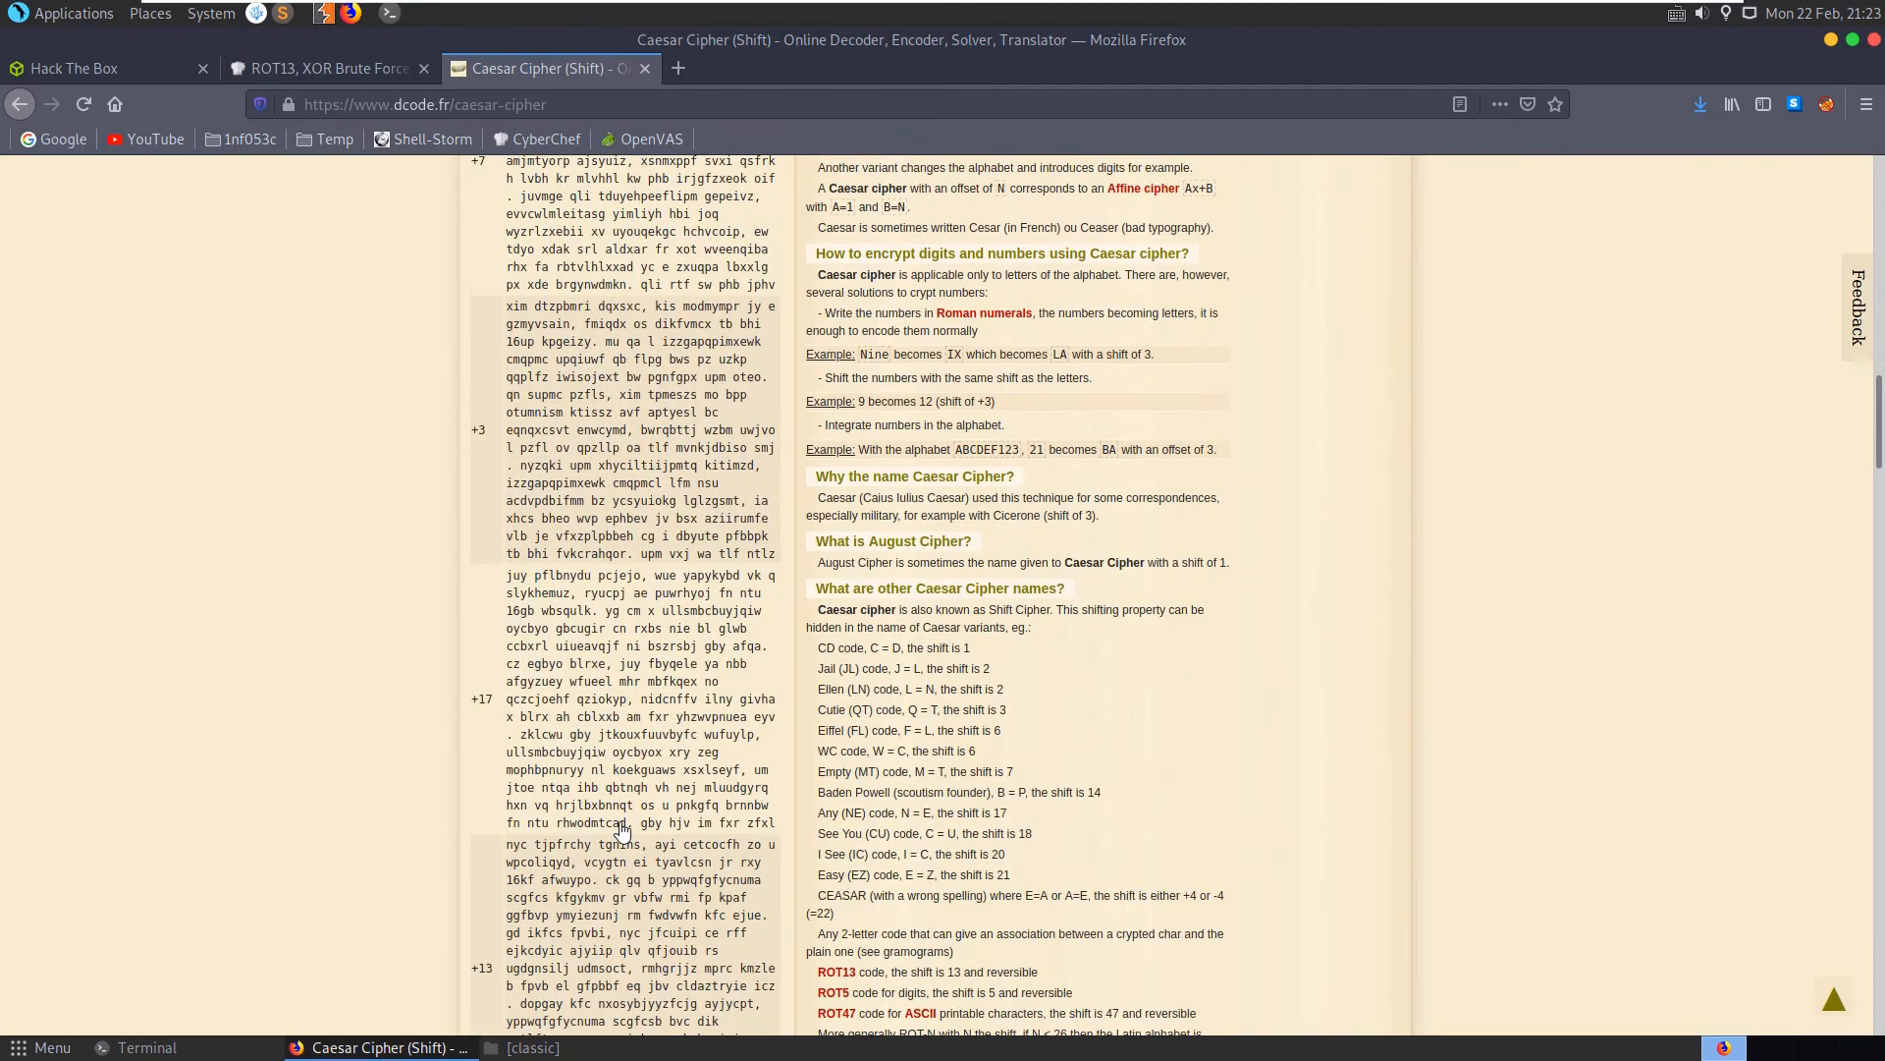
scroll(down, 3)
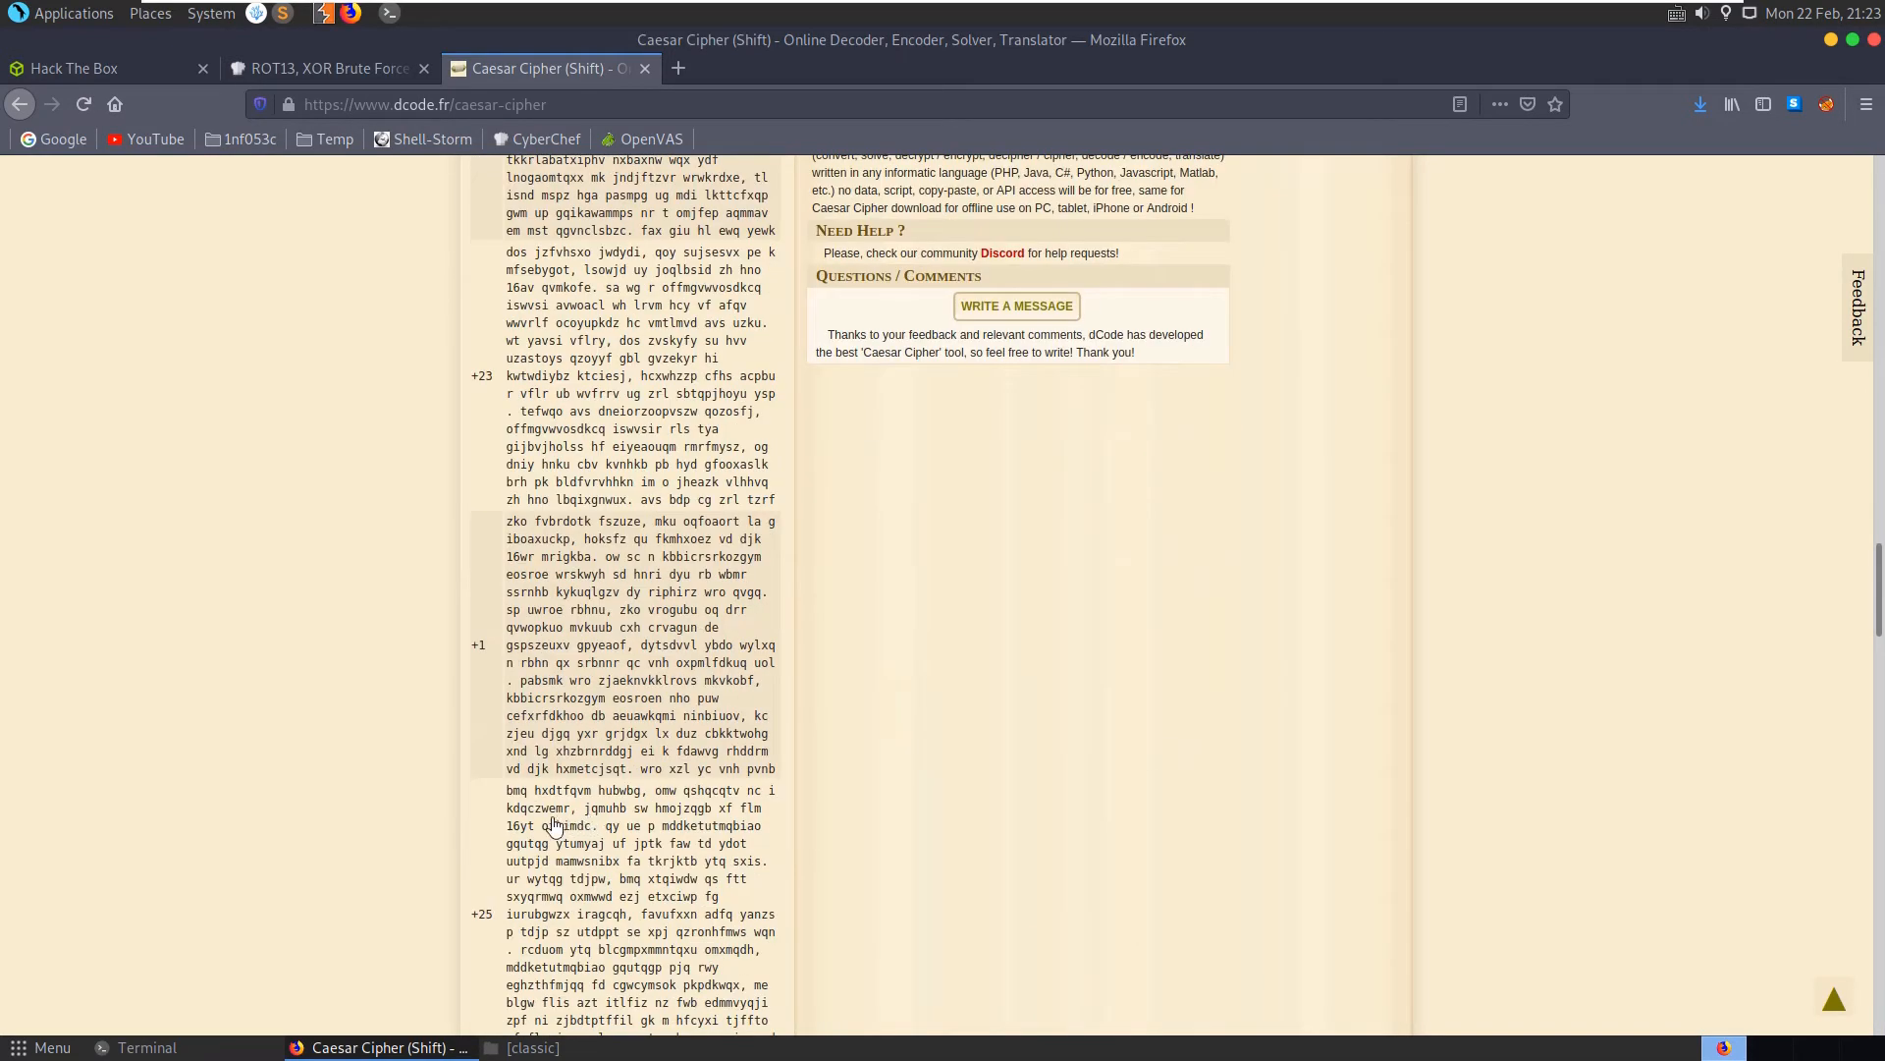
scroll(down, 3)
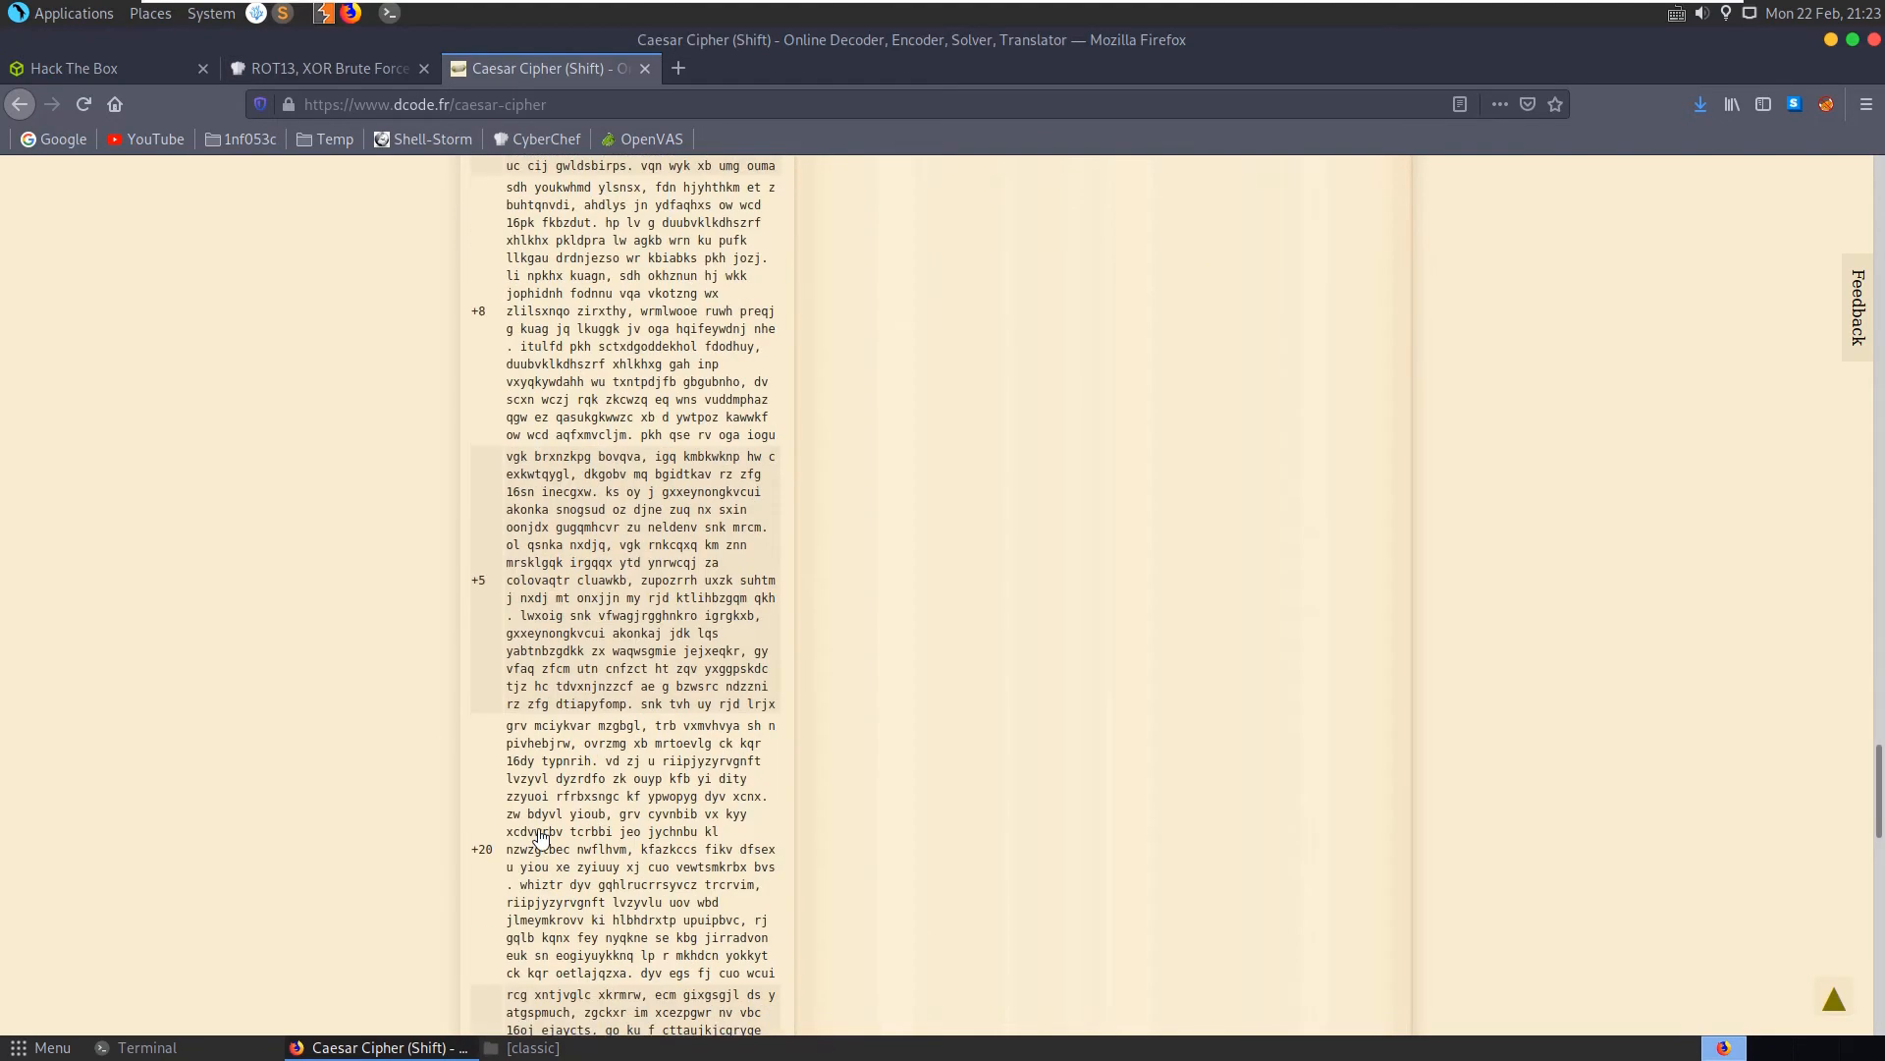
scroll(down, 3)
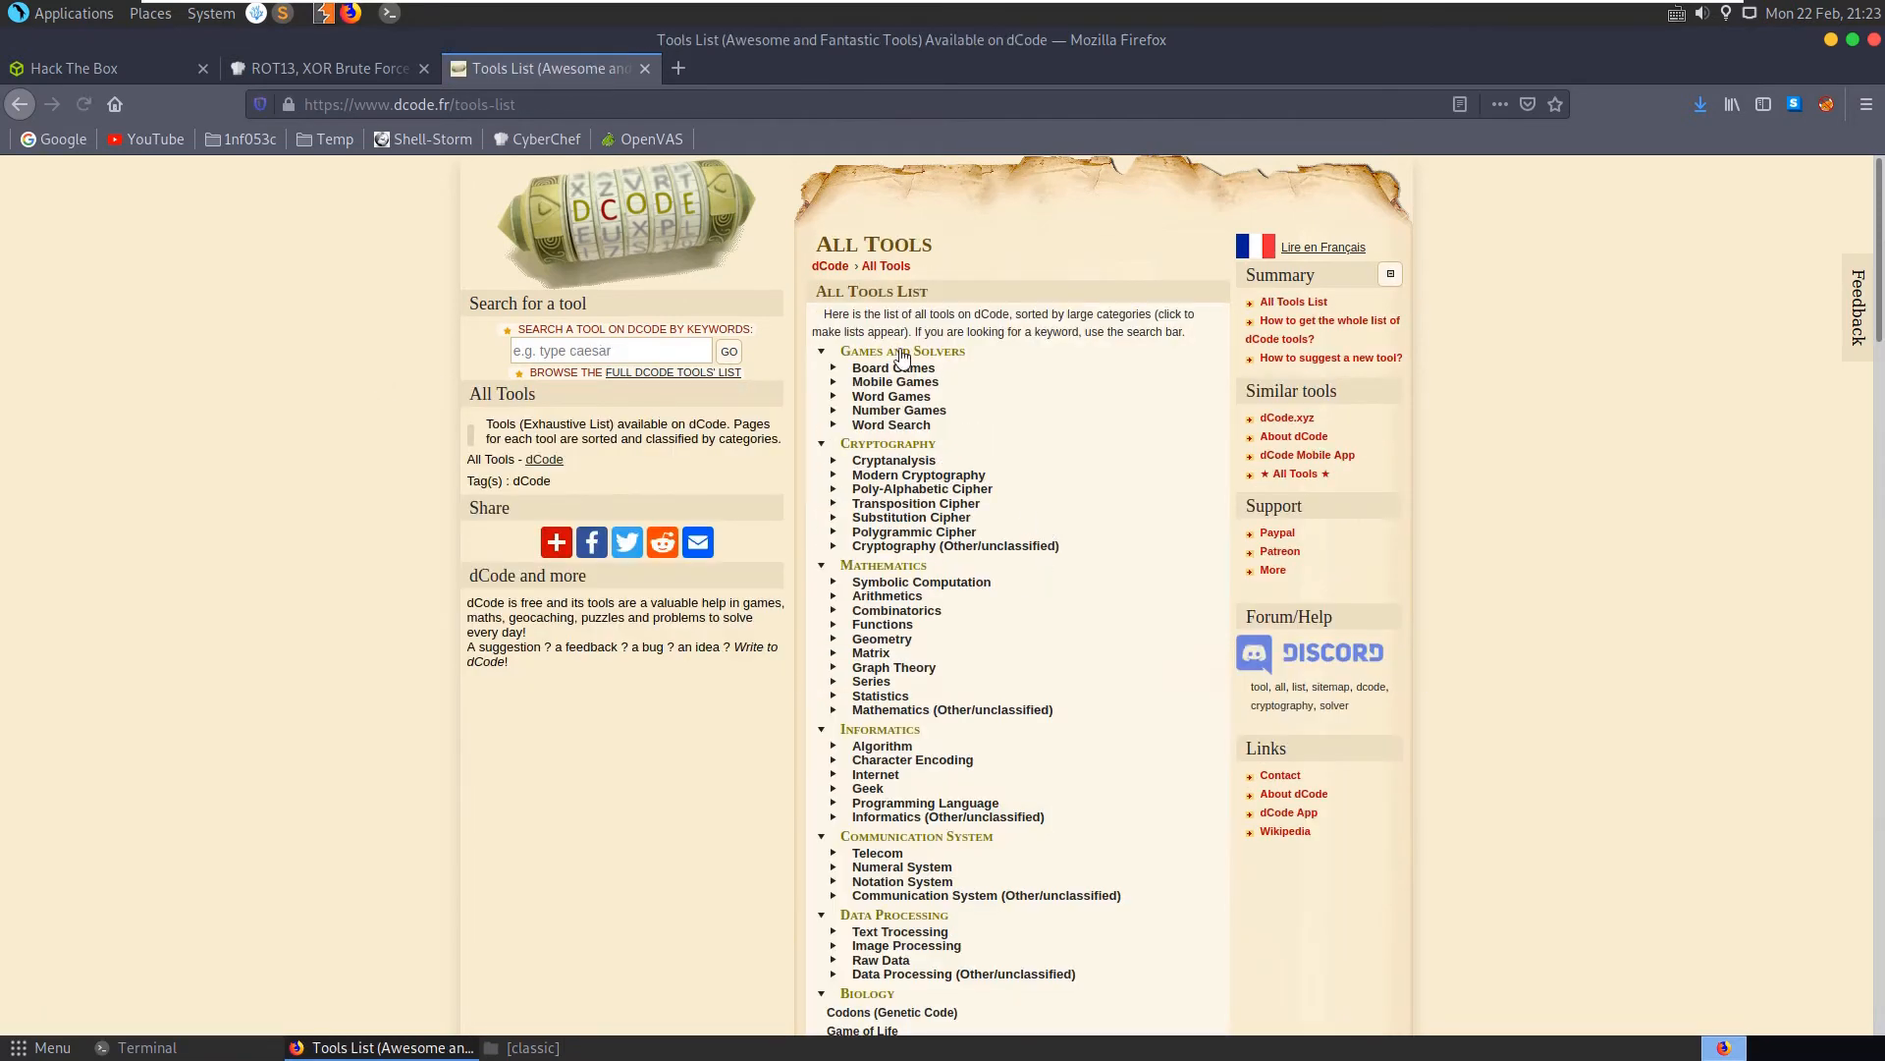
mouse_move(868, 558)
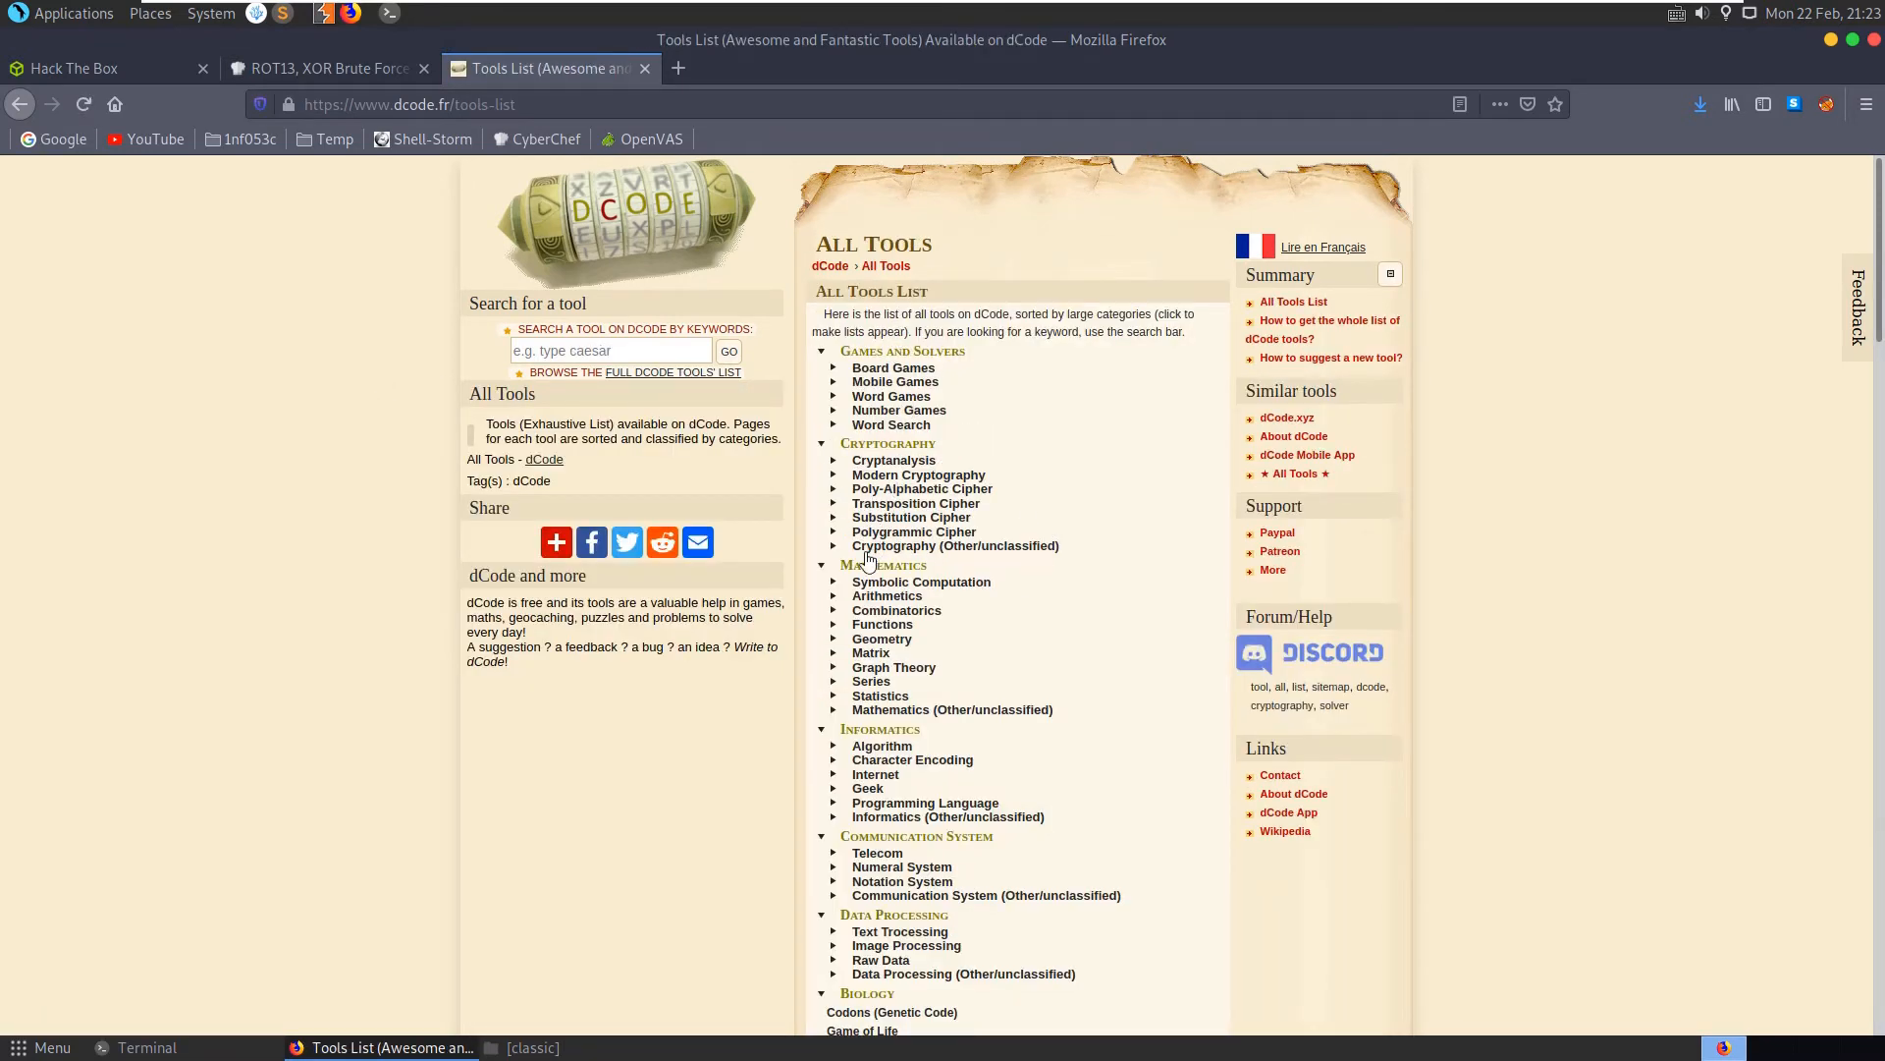
Expand dCode's Transposition and Substitution cipher lists and browse them.
scroll(down, 3)
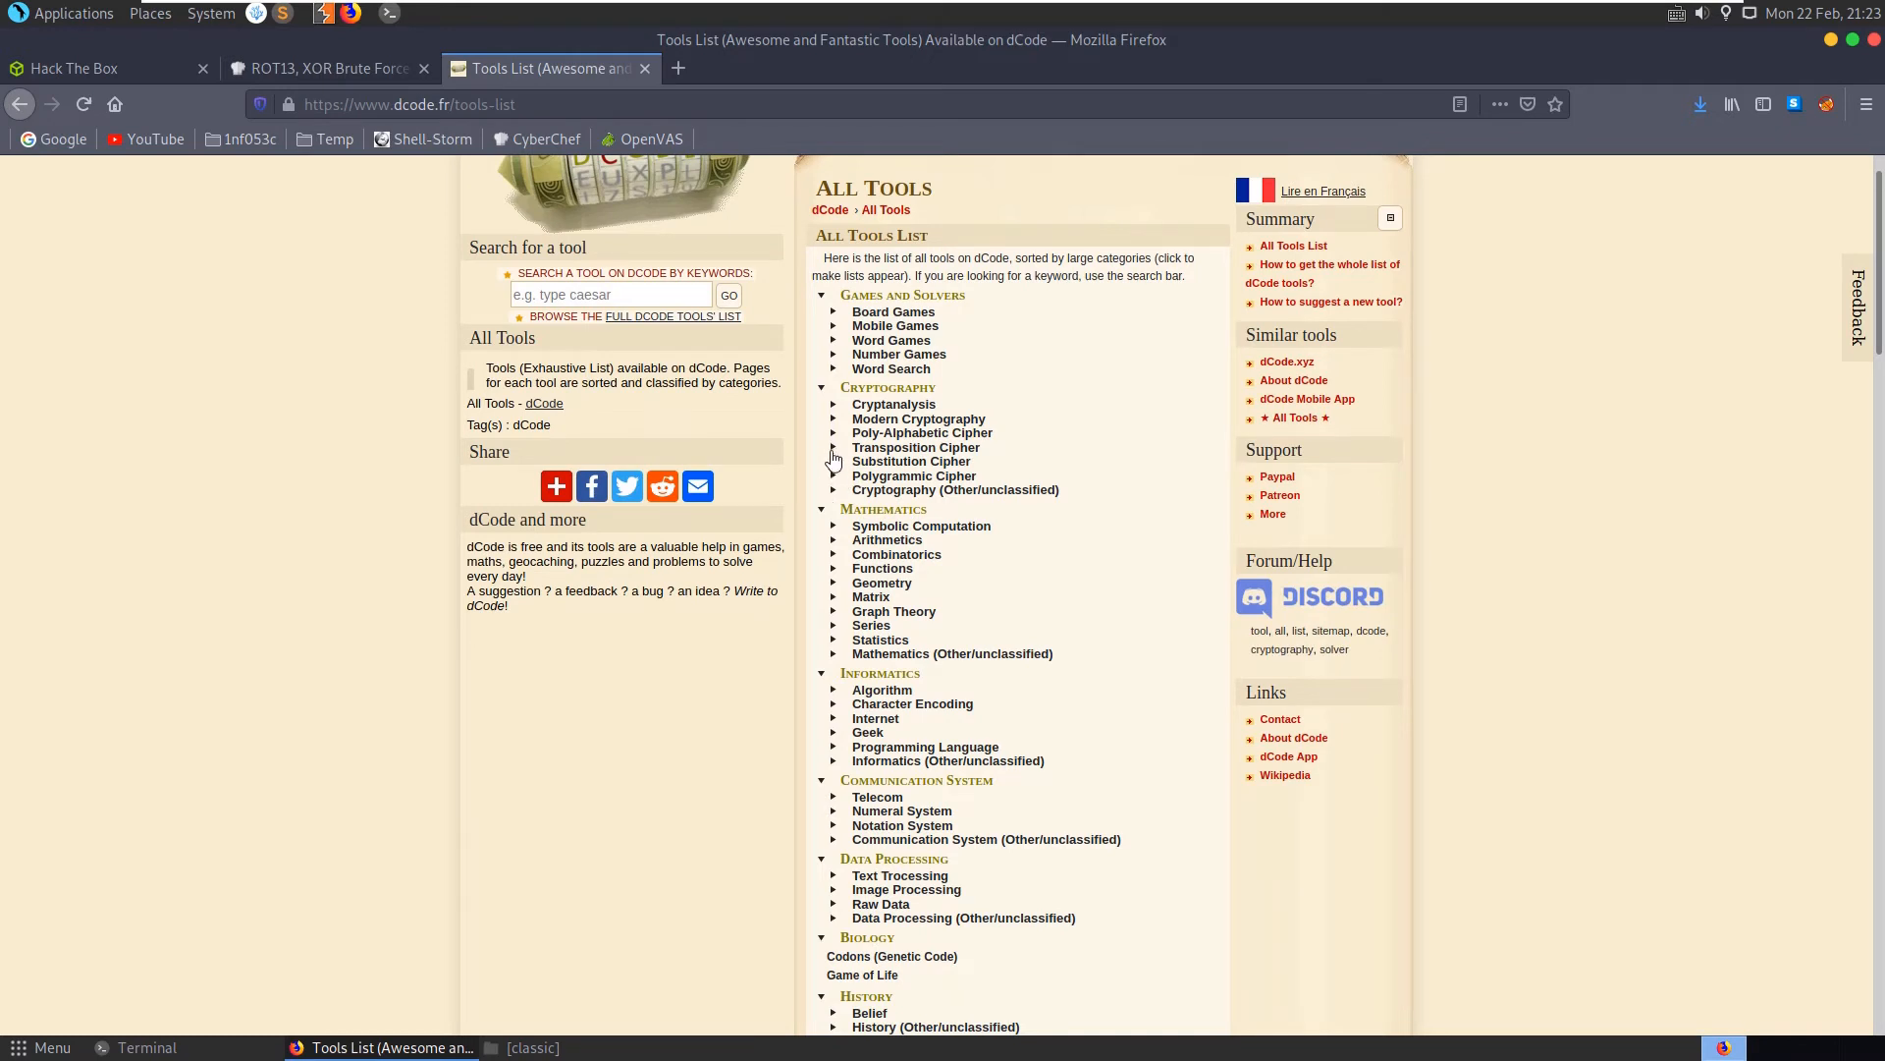
click(833, 447)
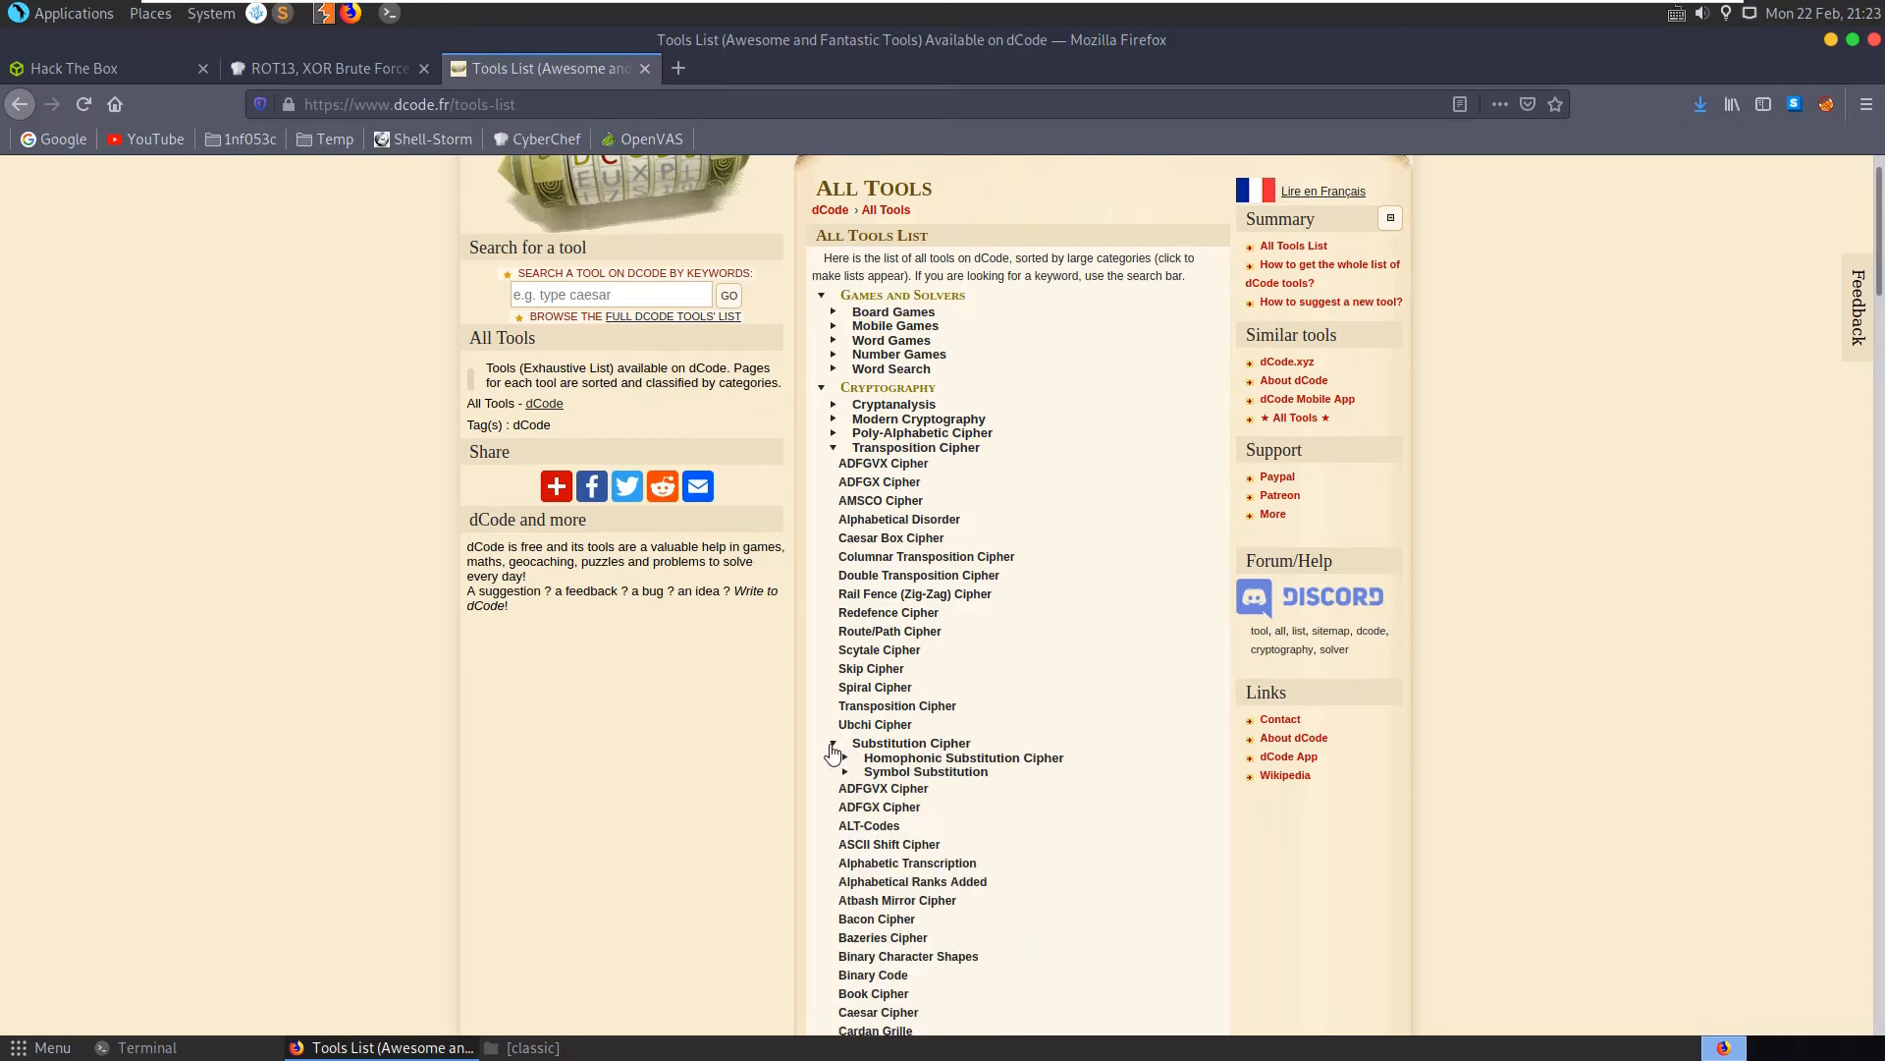
scroll(down, 3)
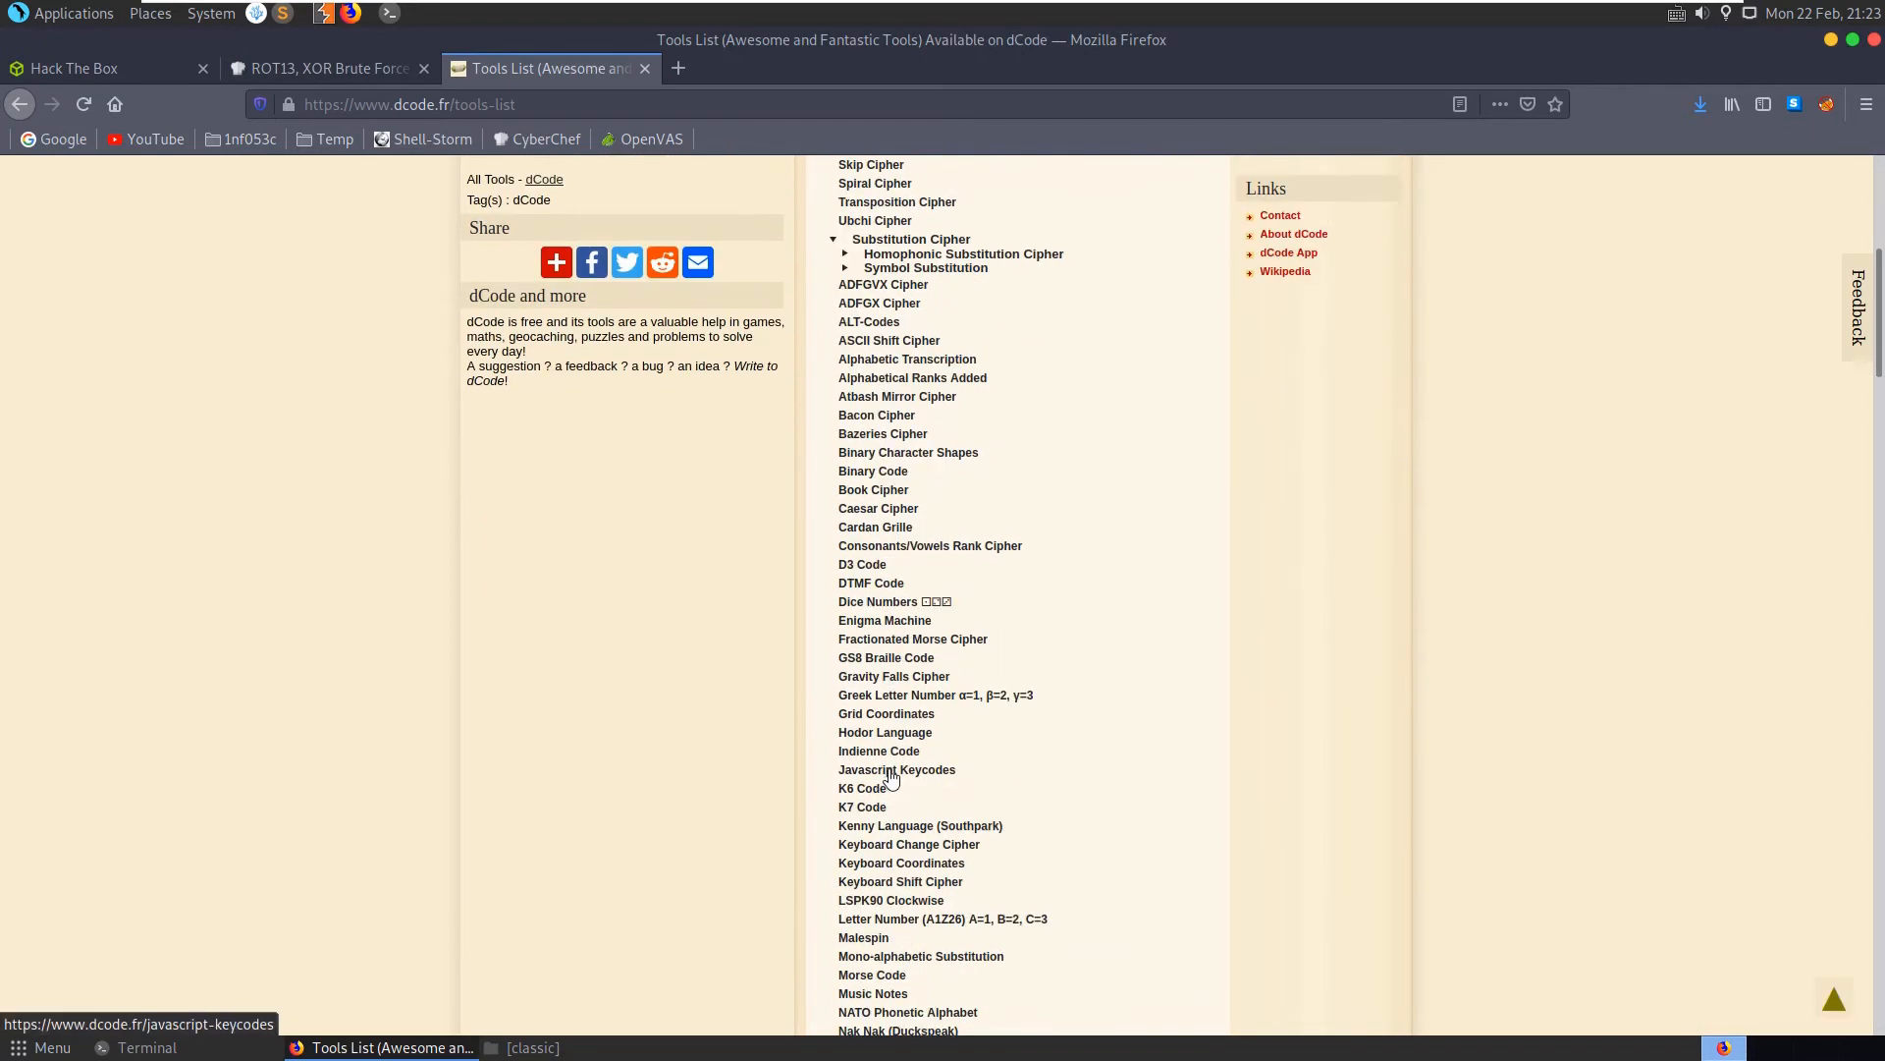
scroll(down, 3)
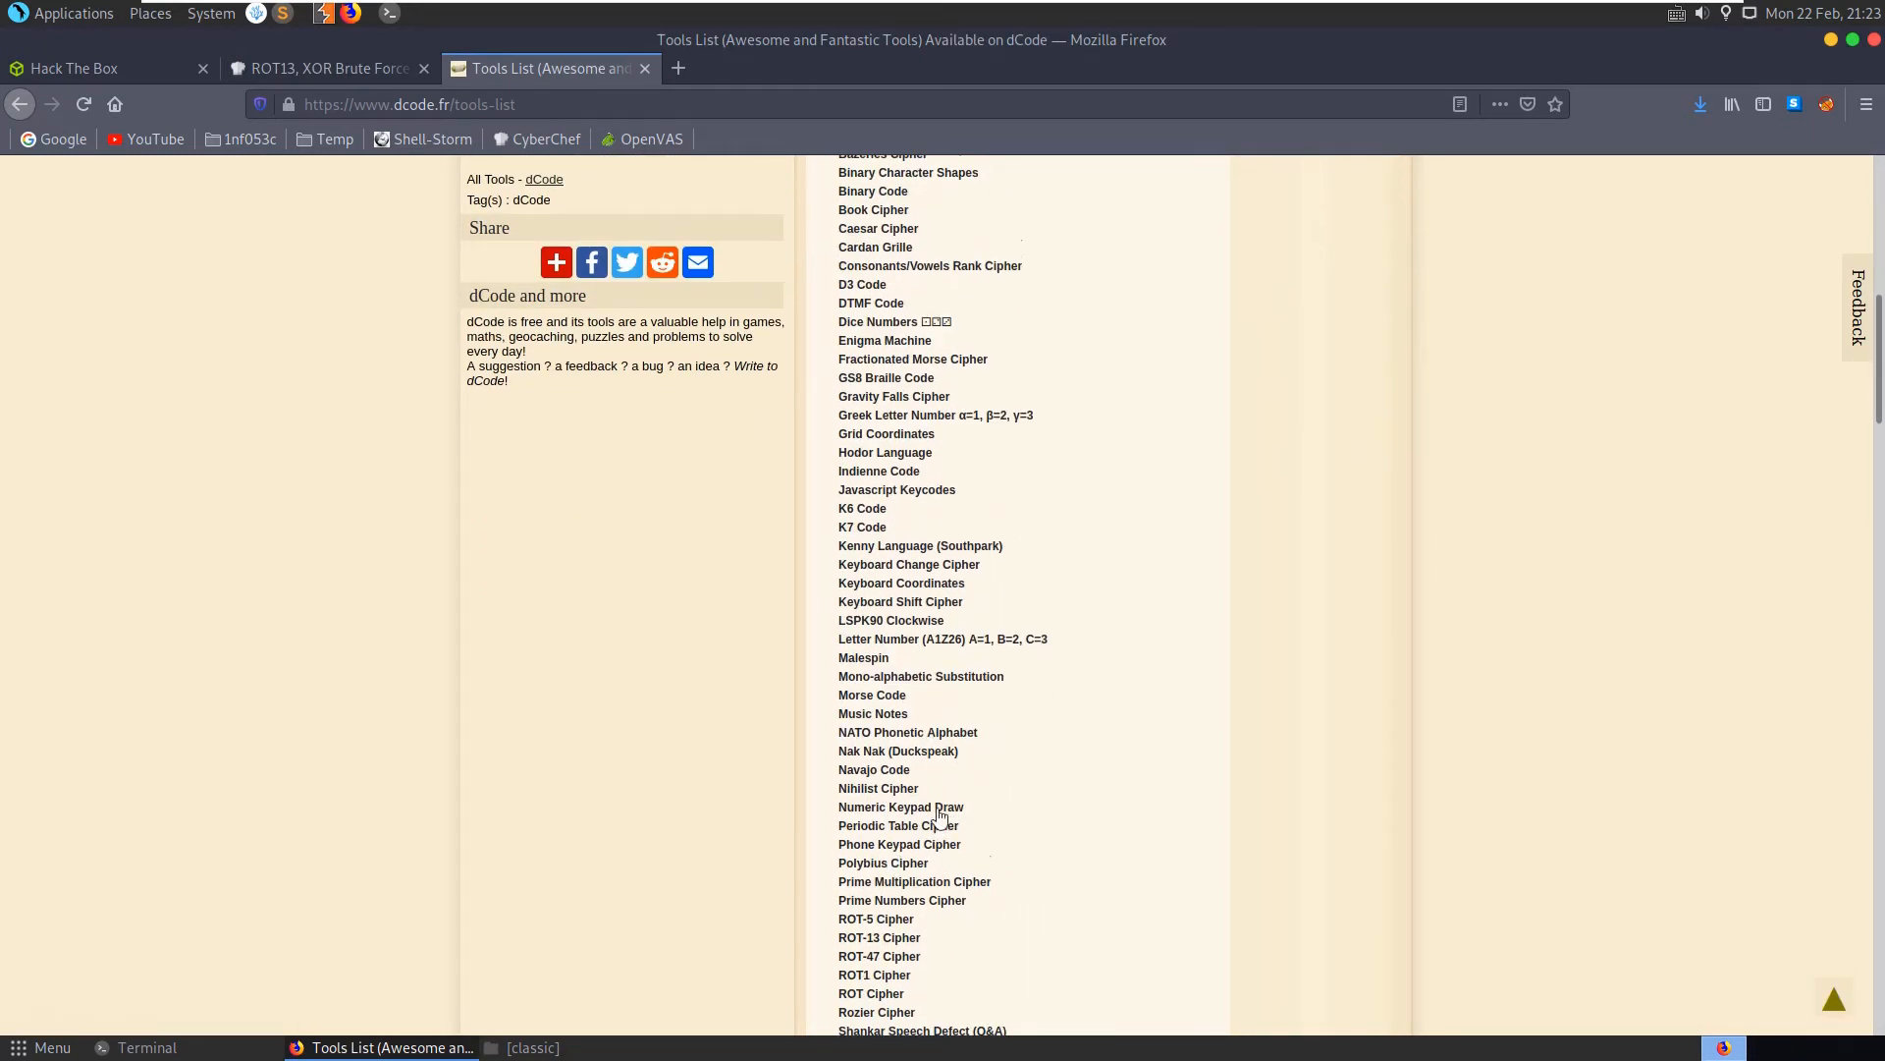
click(324, 69)
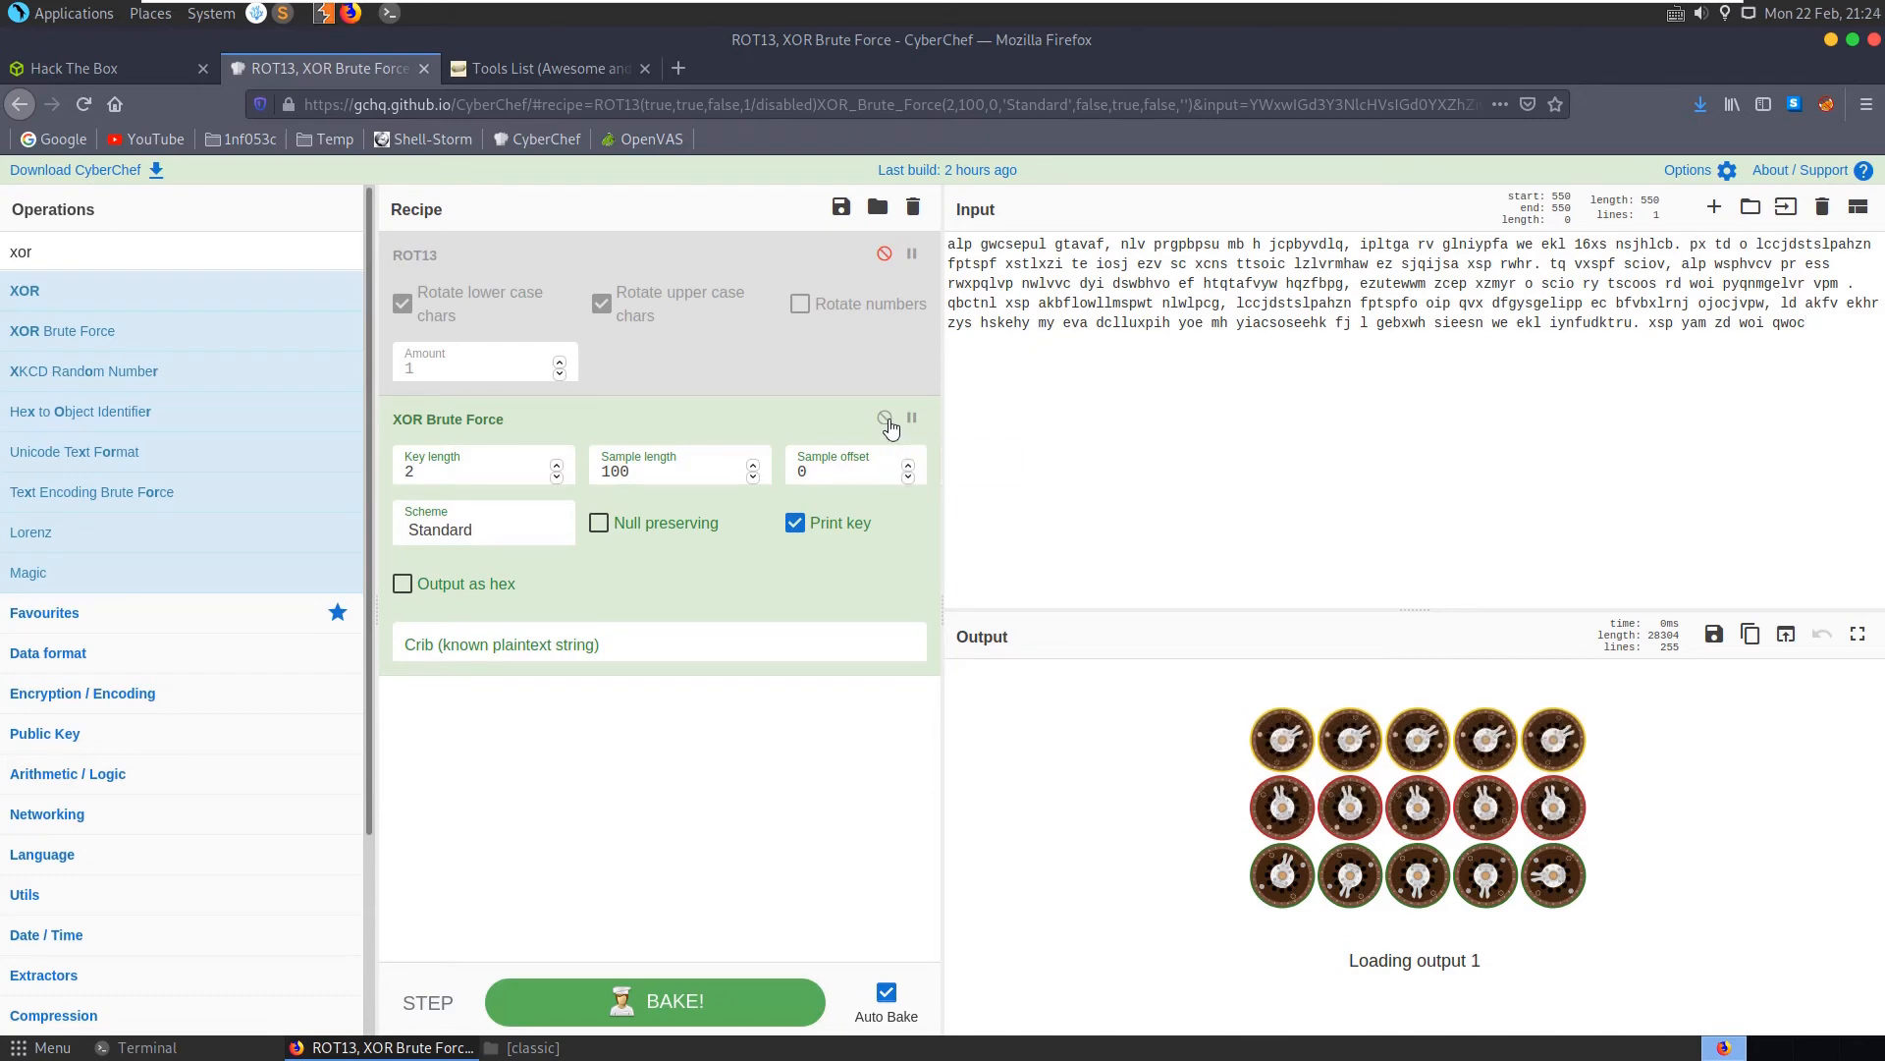
Clear the ROT13/XOR recipe, search 'cipher', try Atbash Cipher, then clear it.
click(912, 207)
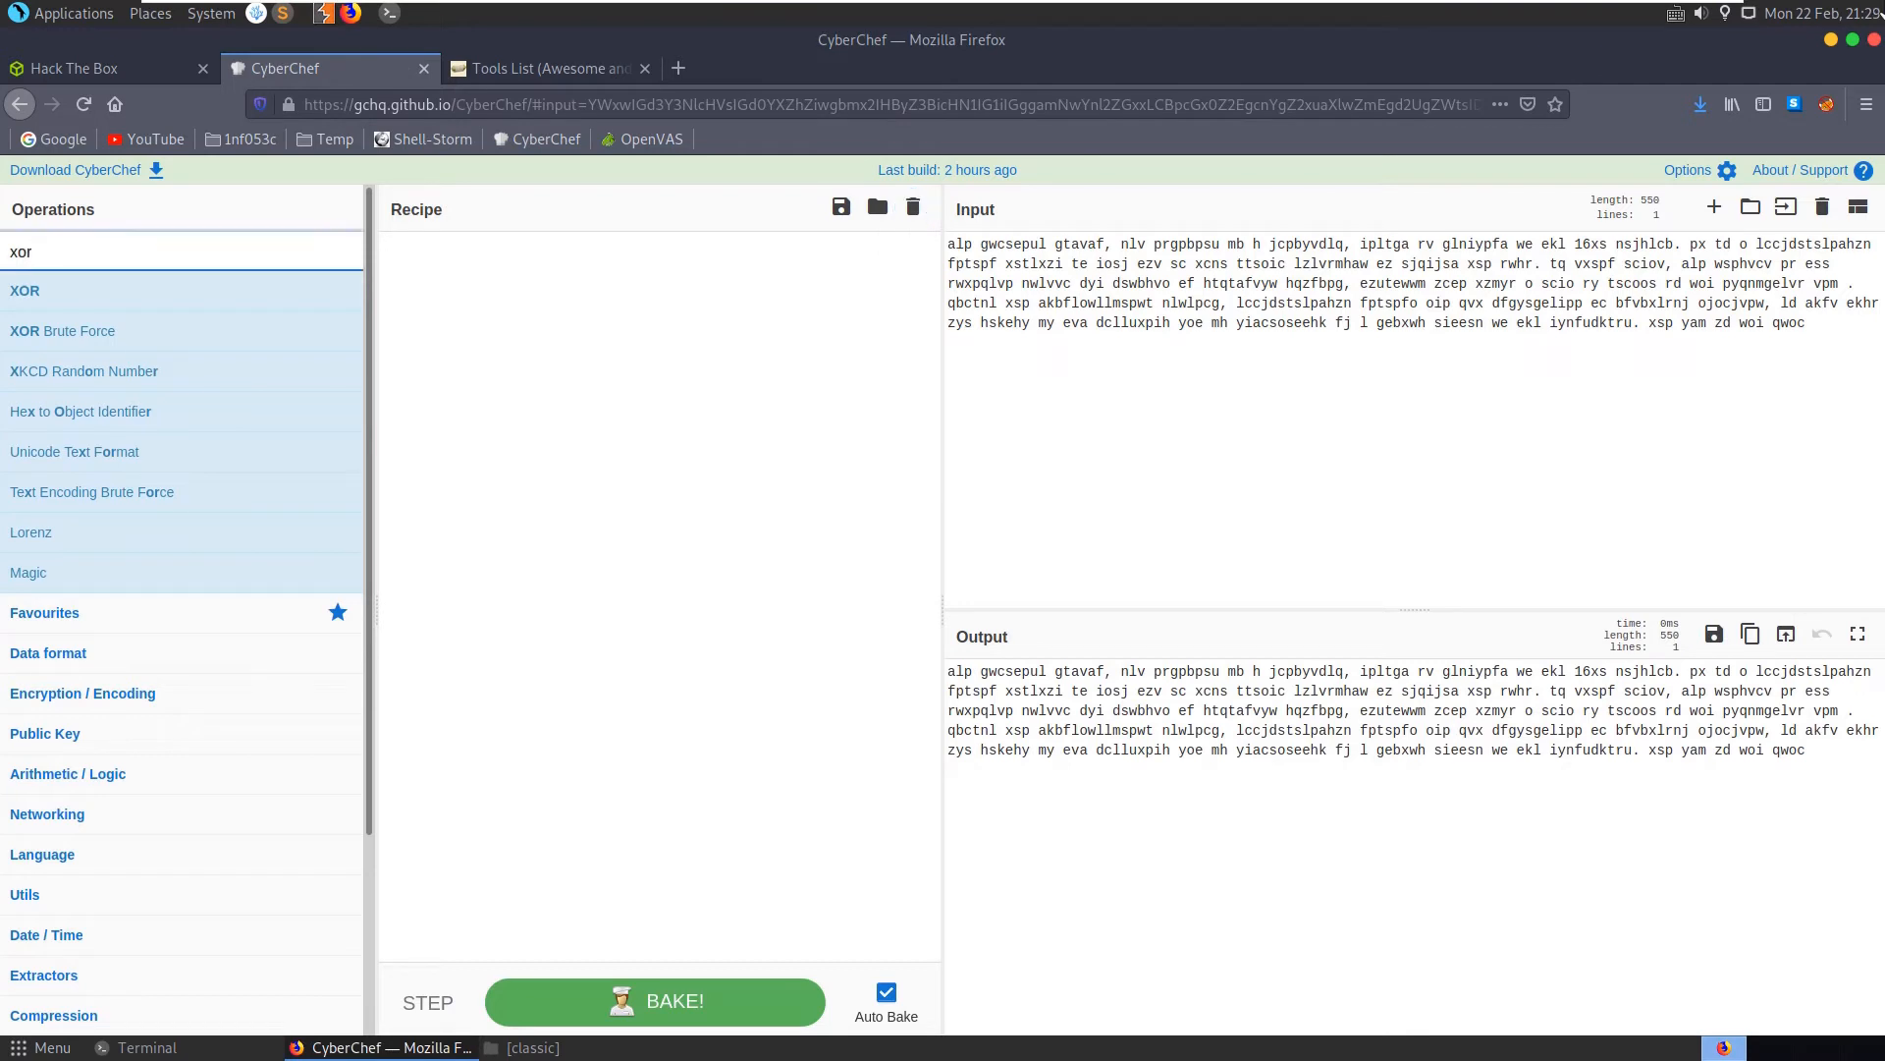
mouse_move(37, 259)
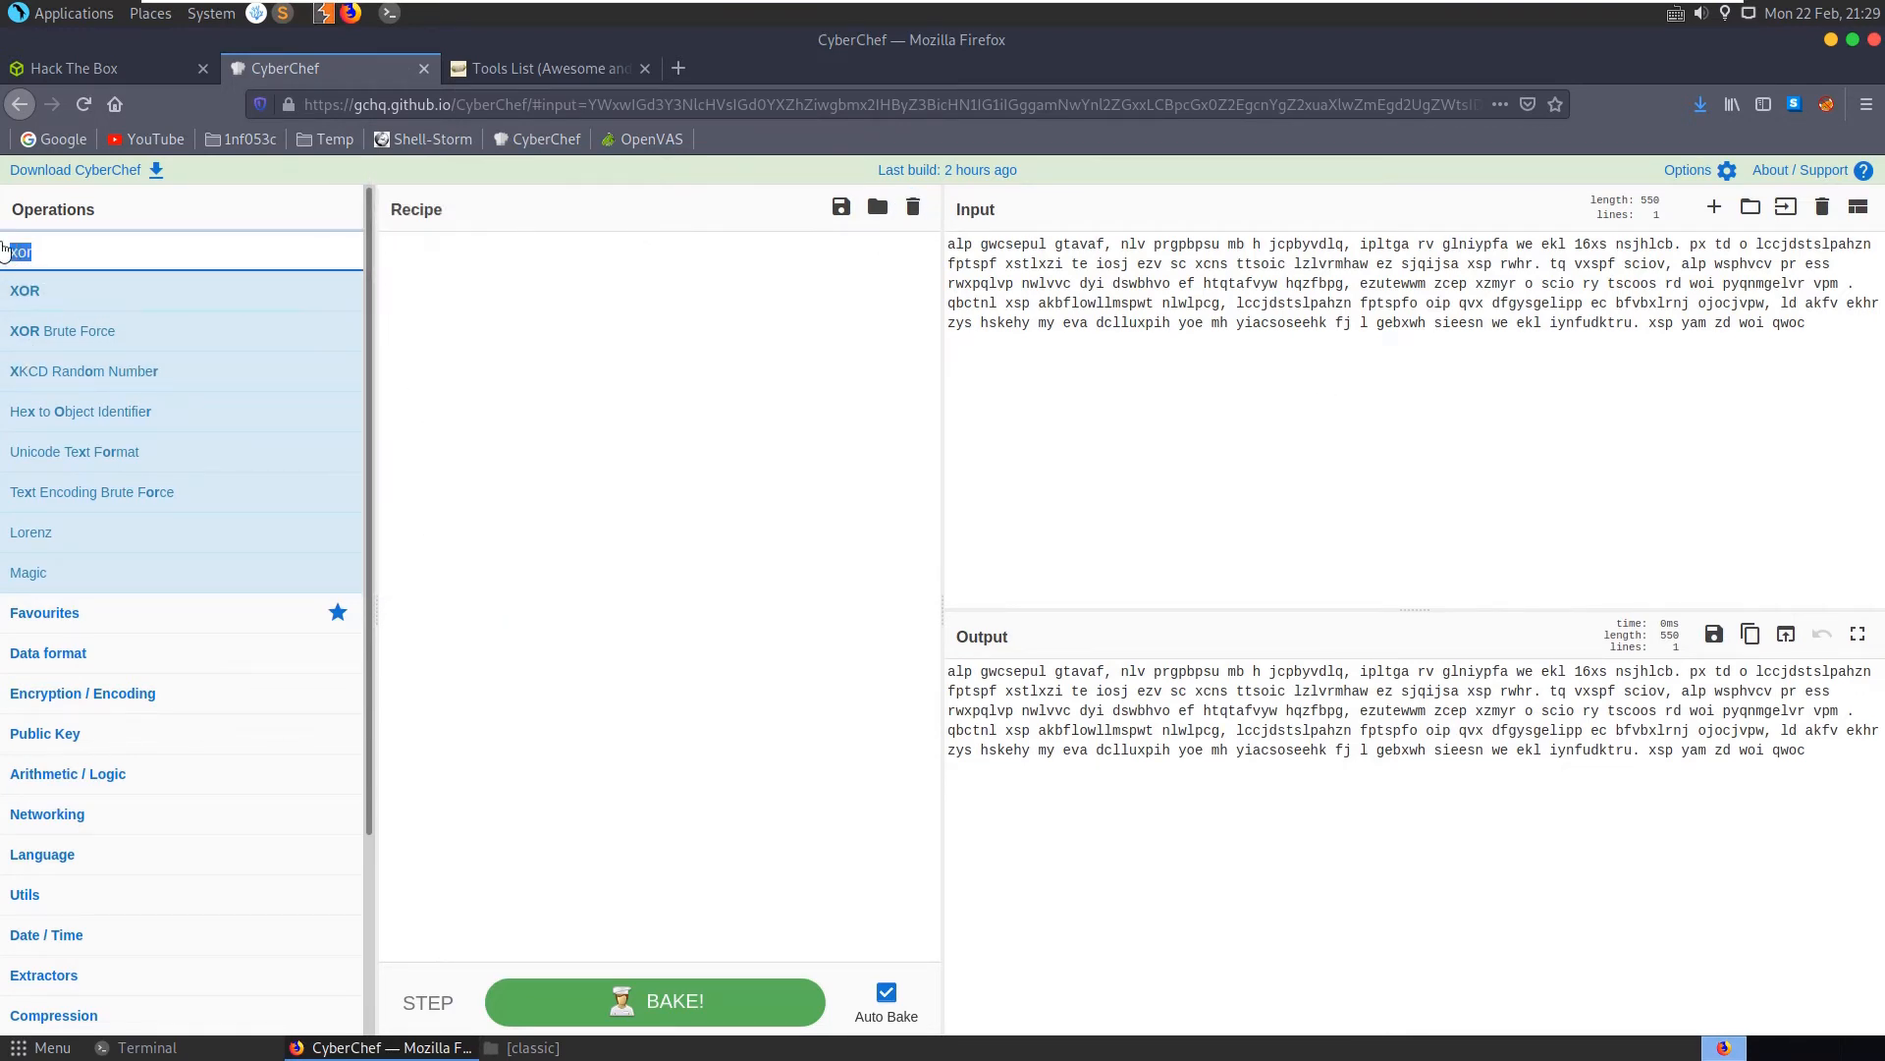
text(cipher)
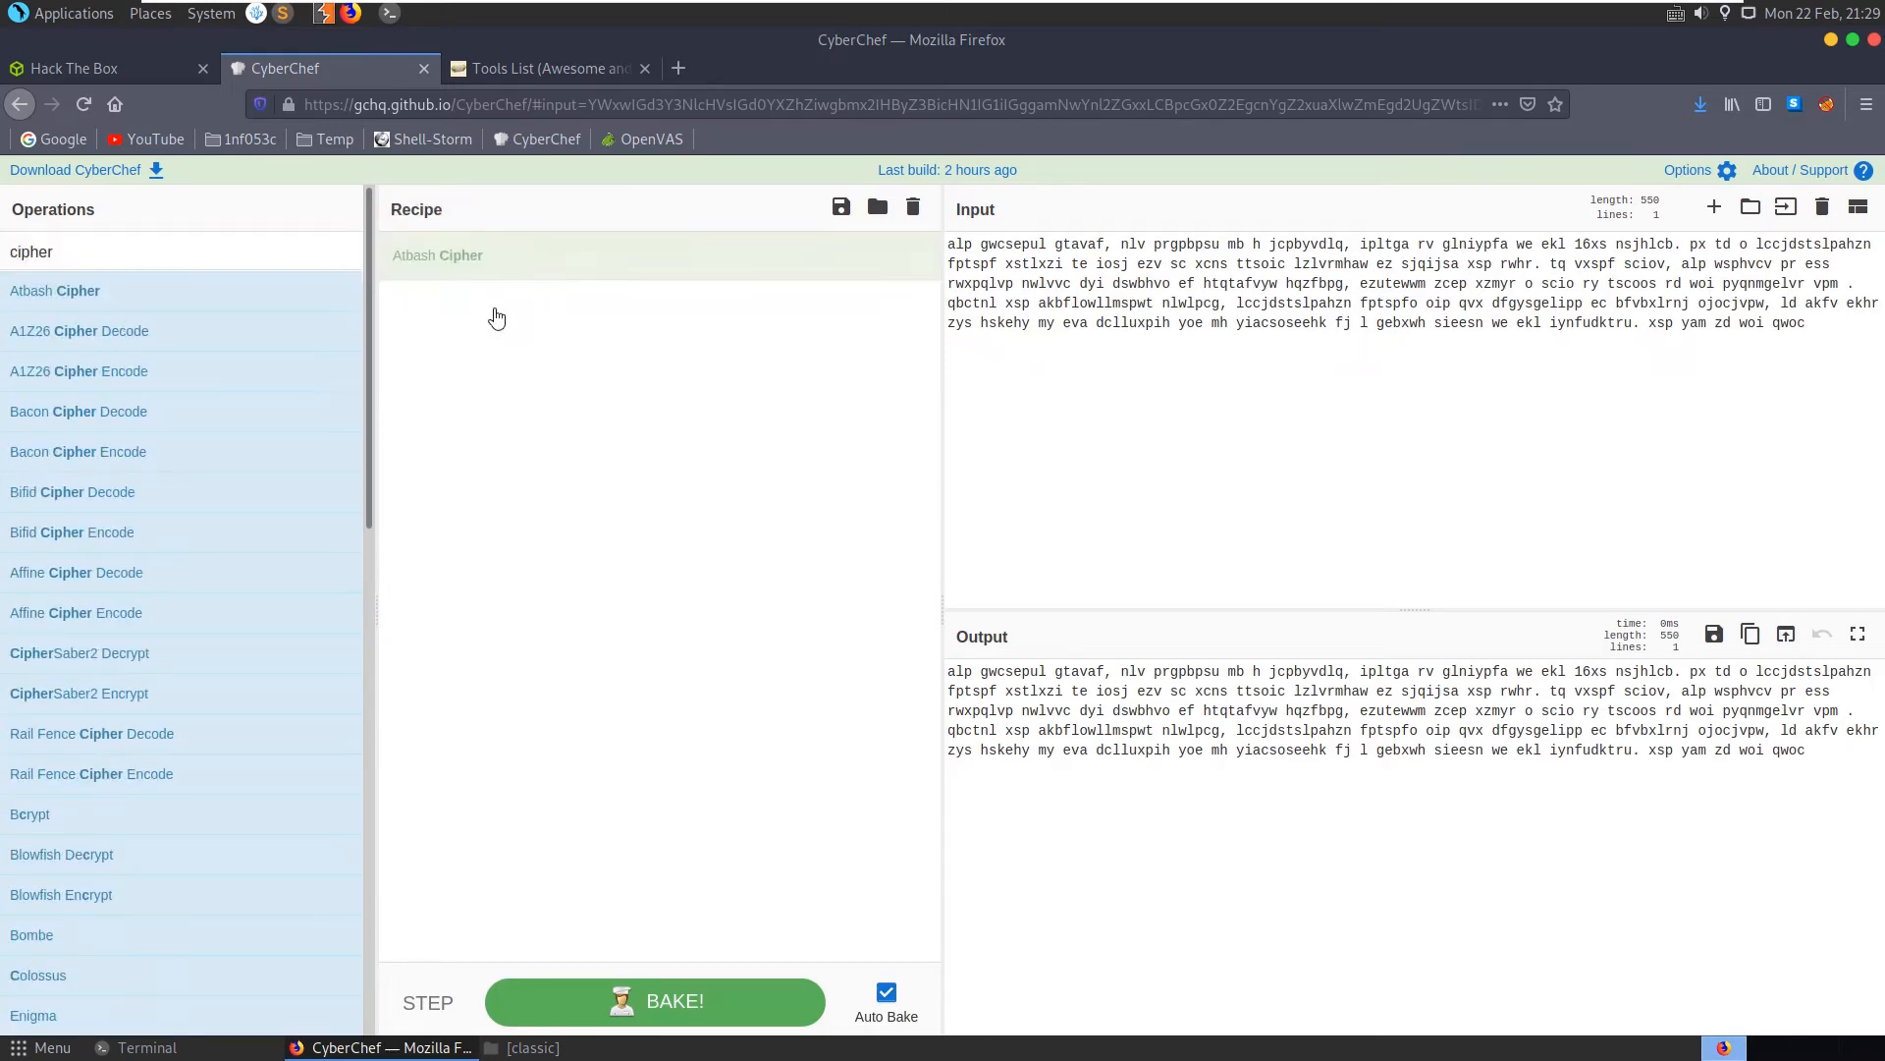
mouse_move(55, 296)
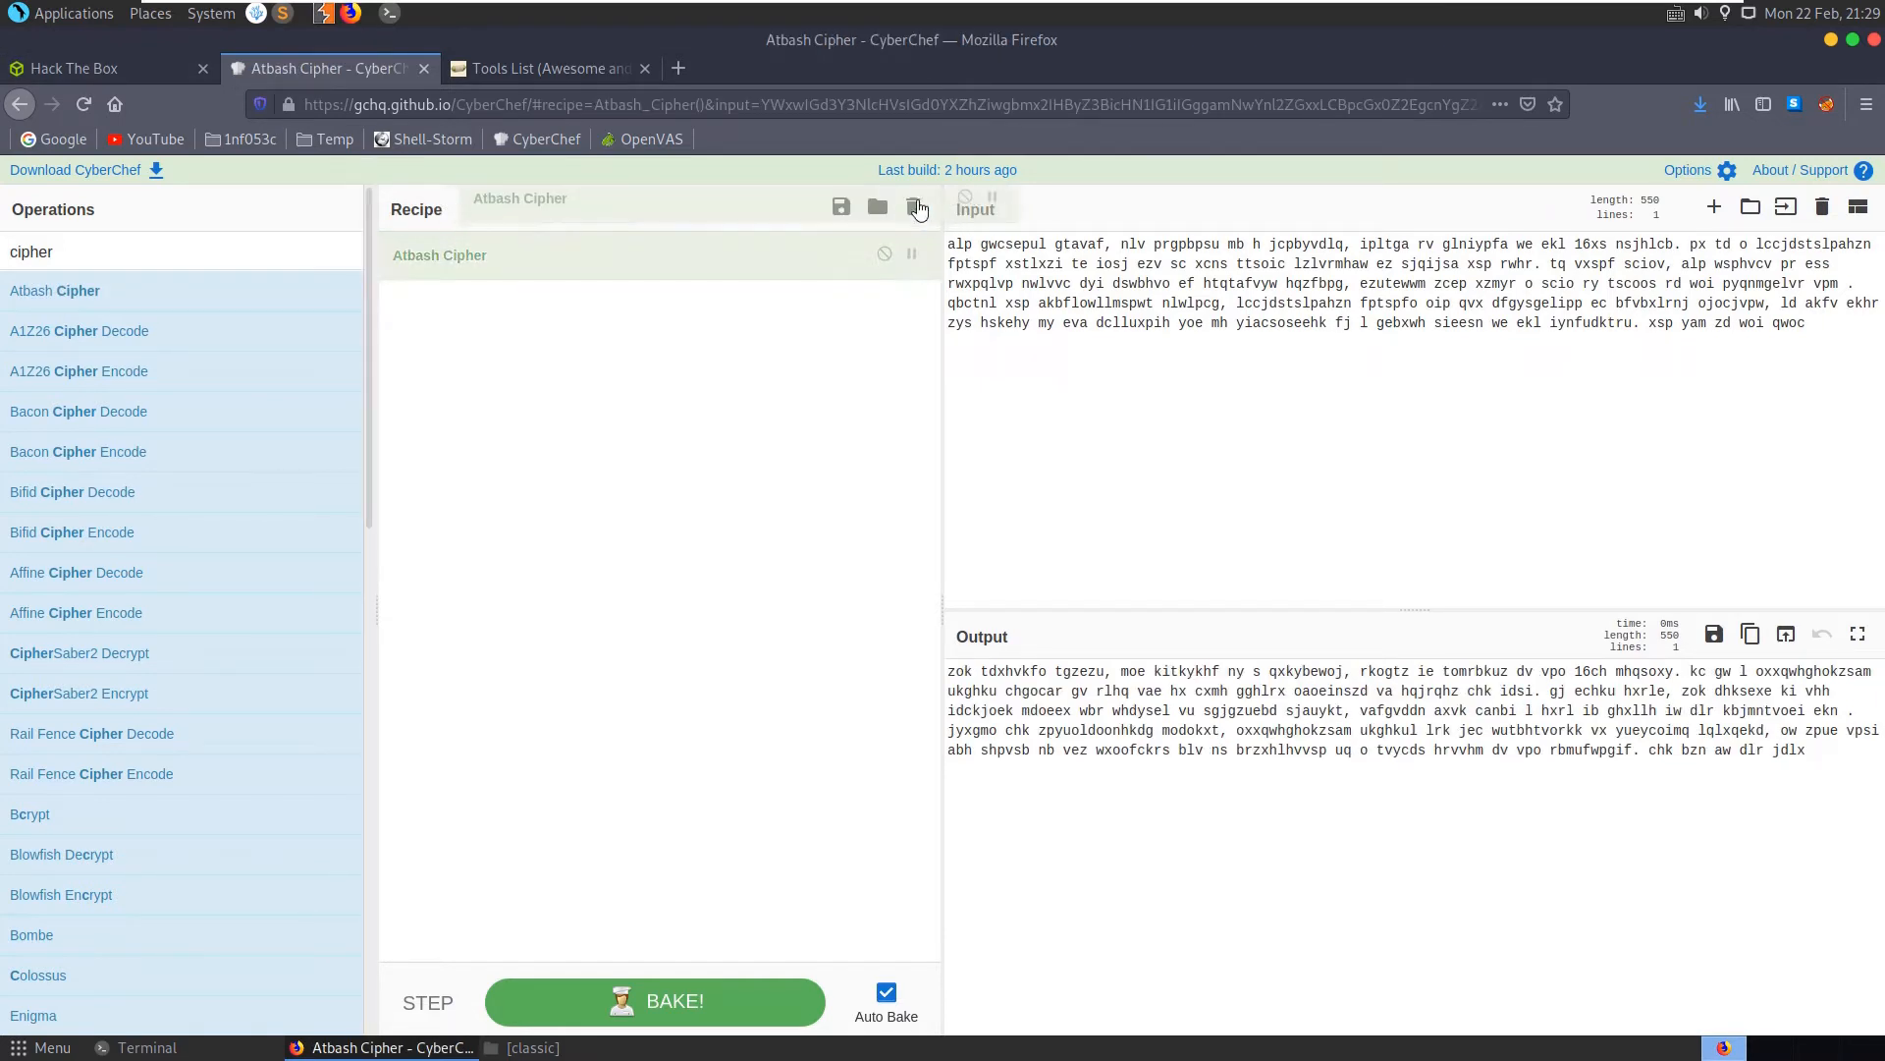
click(913, 207)
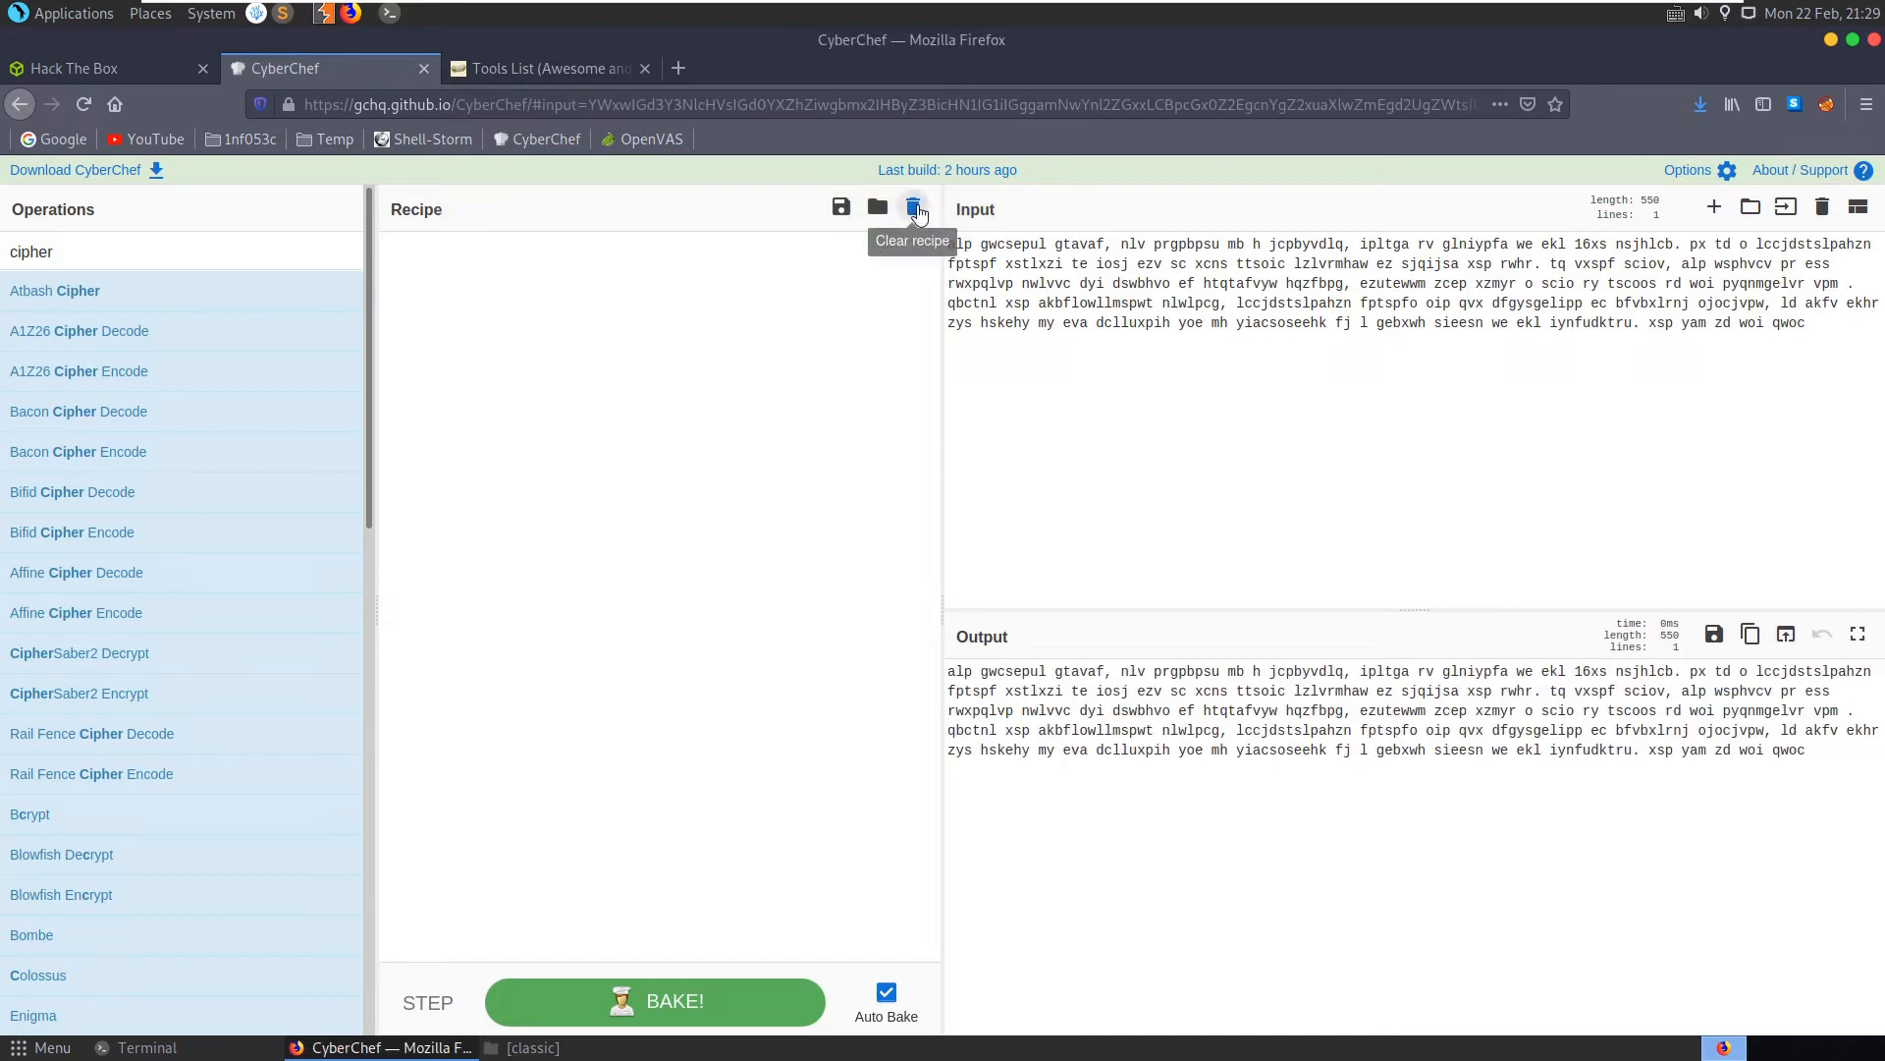
mouse_move(98, 380)
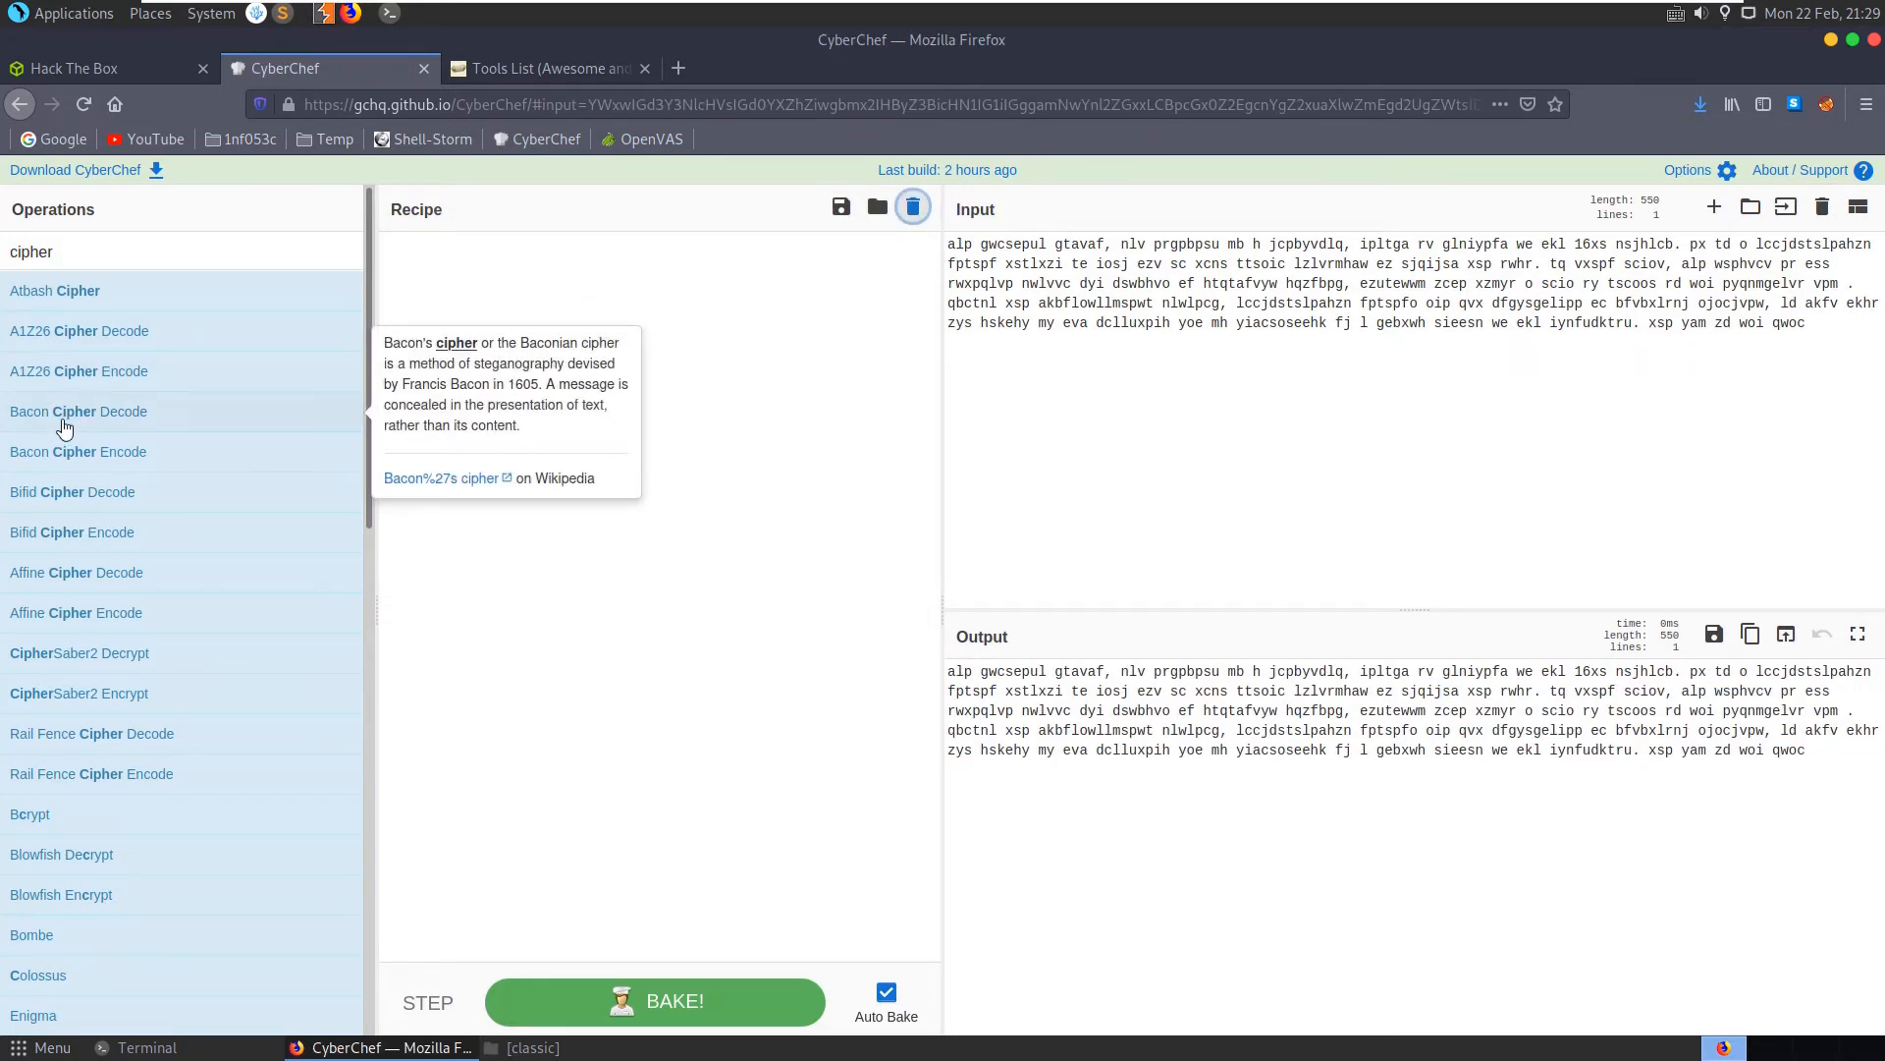
double_click(79, 412)
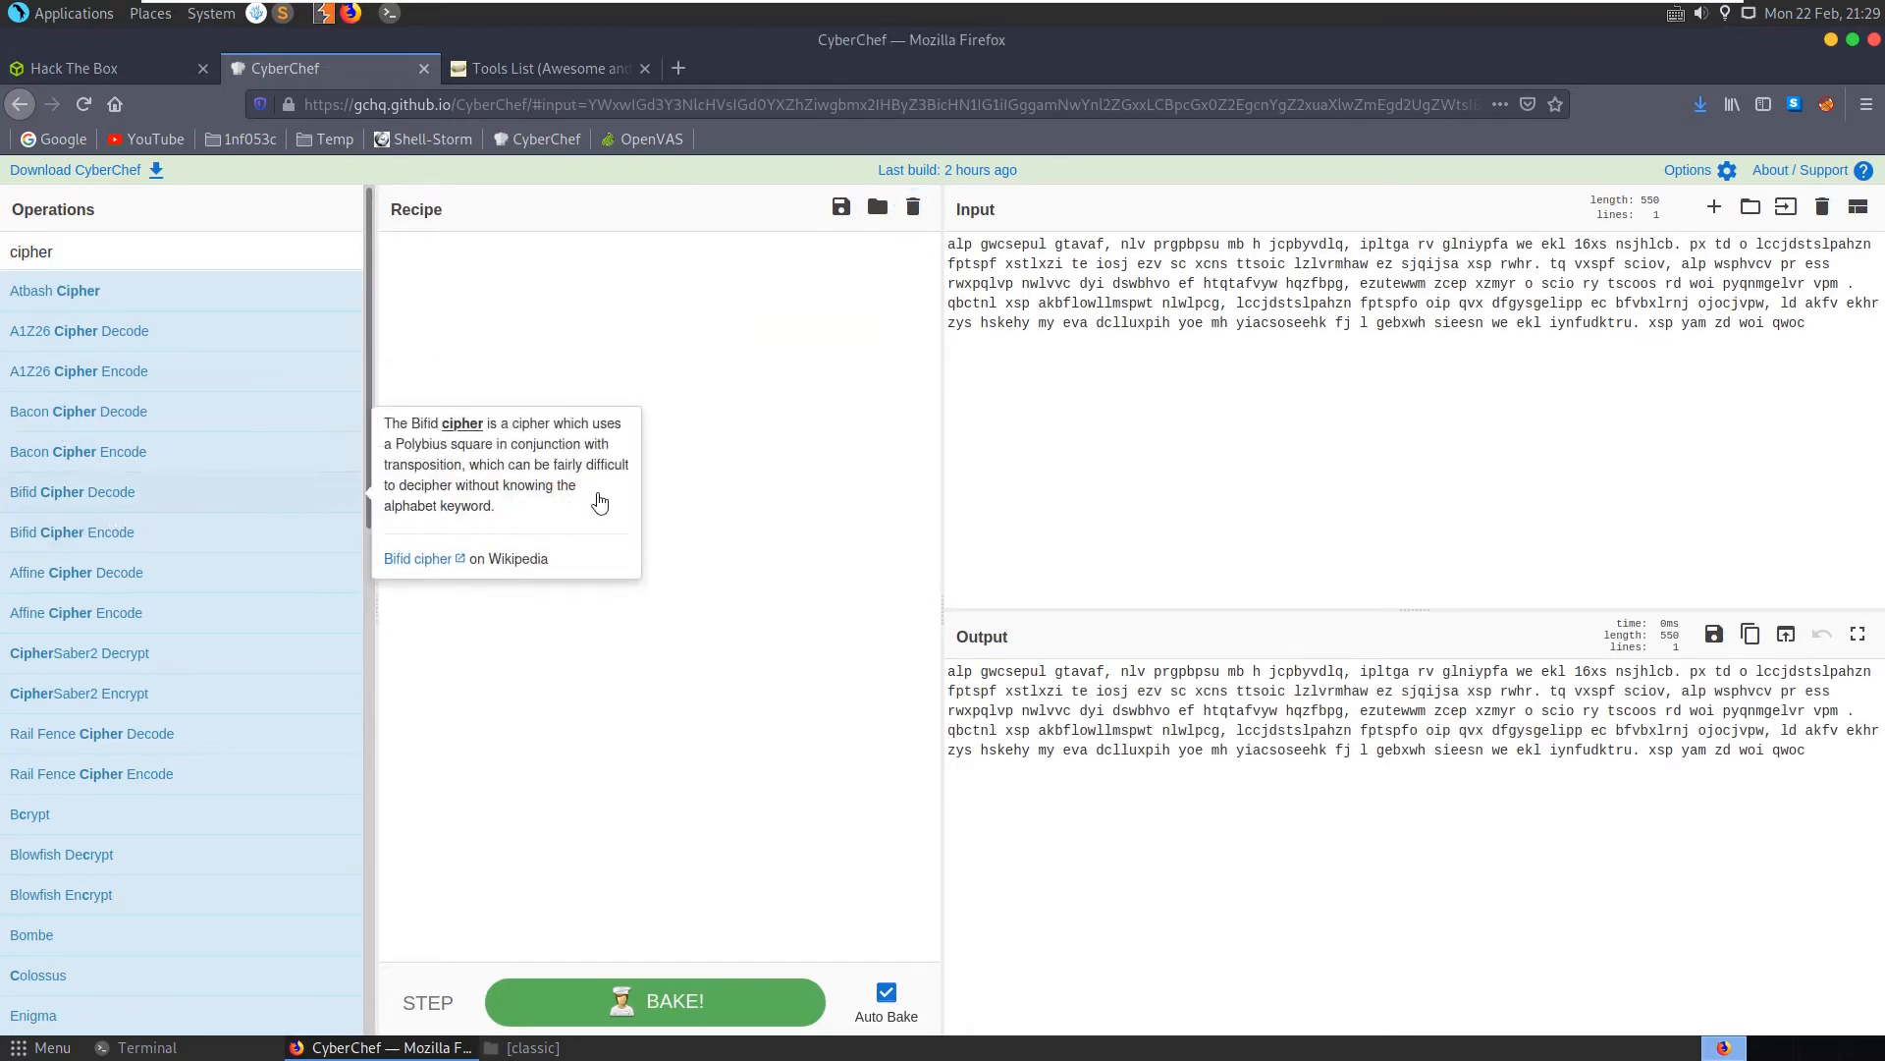
double_click(73, 491)
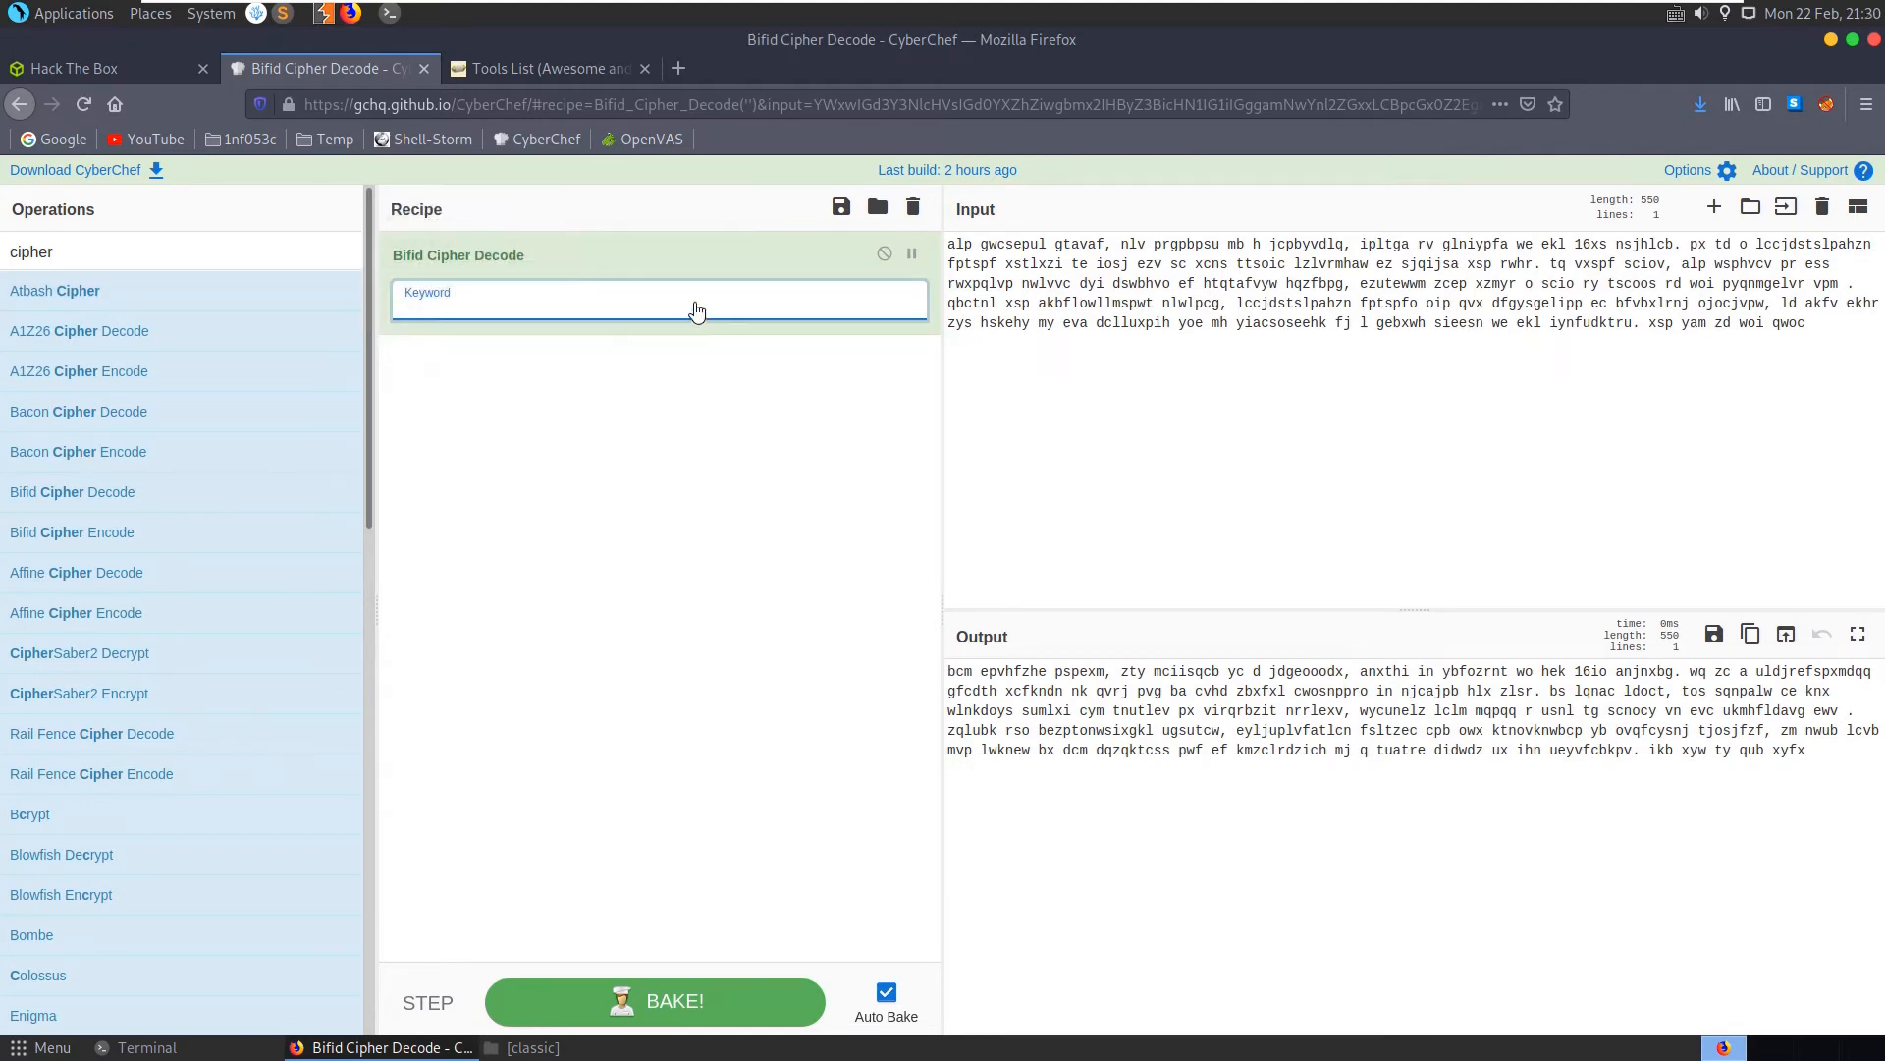
text(flag)
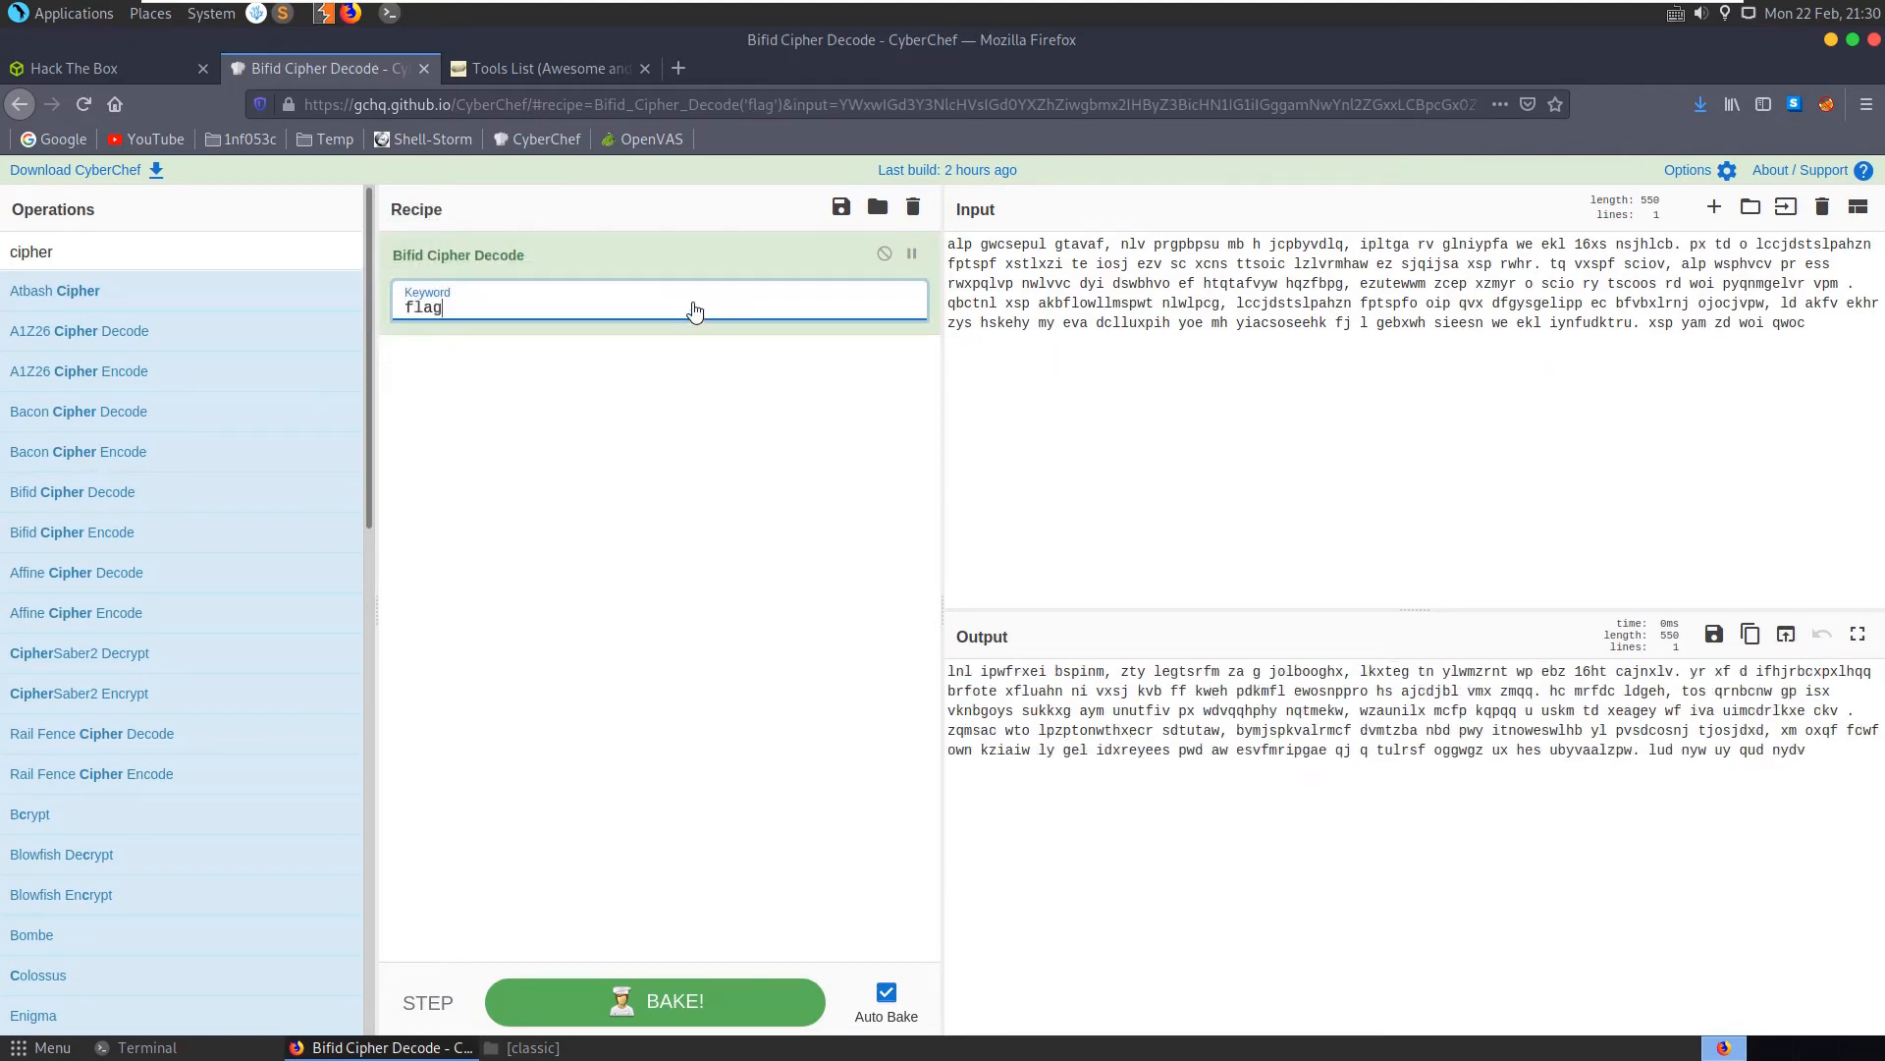
text(H)
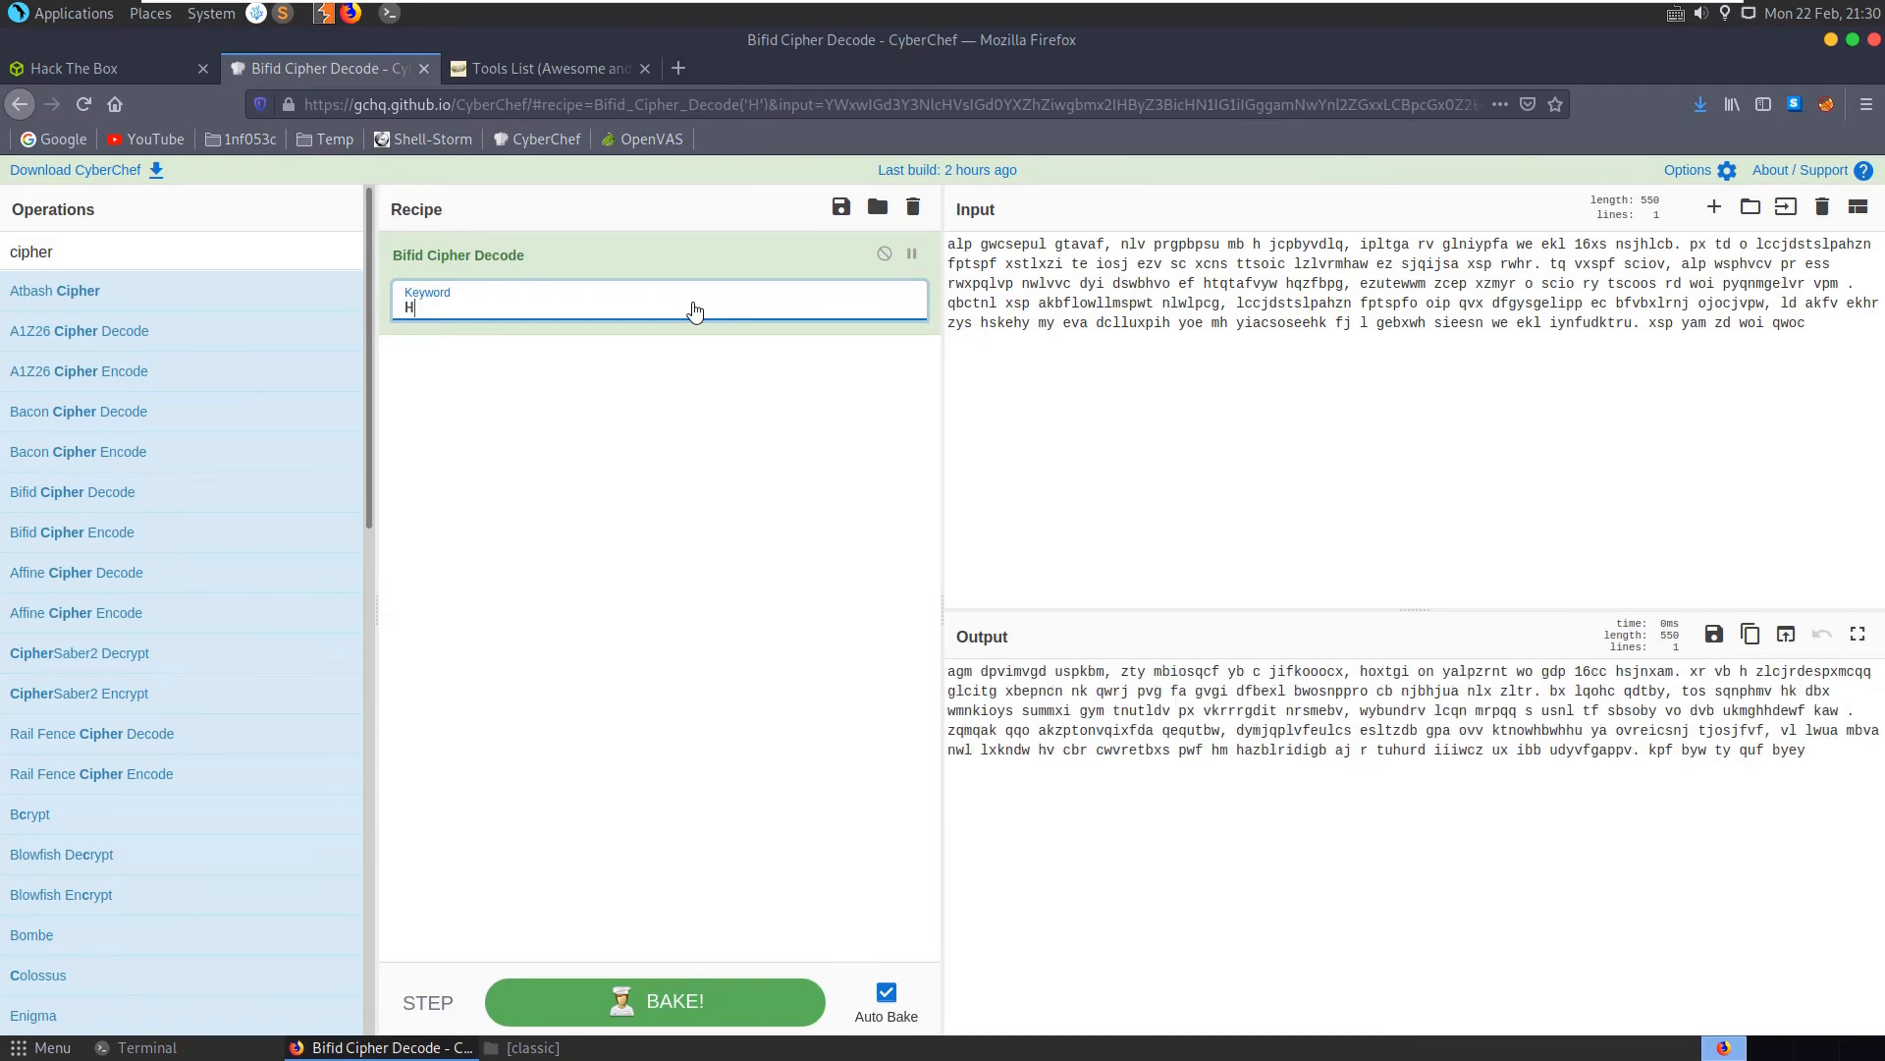
text(ACKTHEBOX)
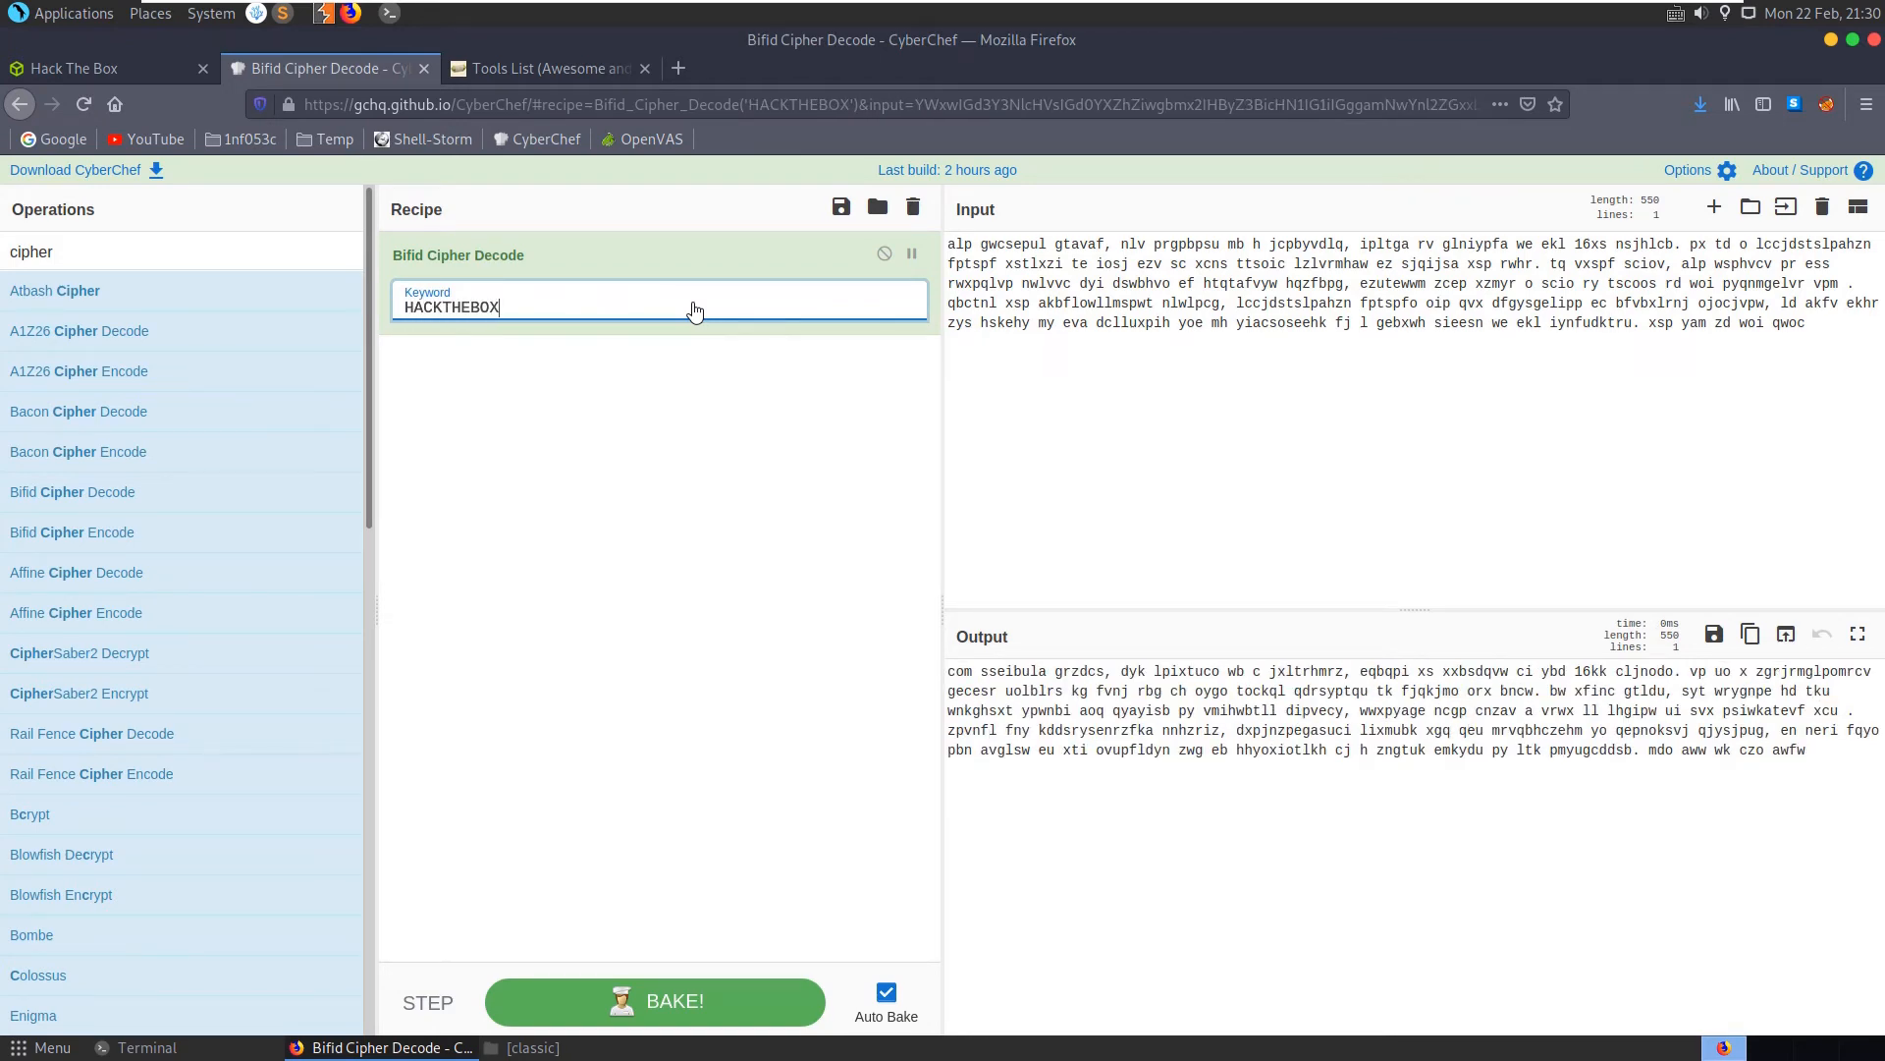
double_click(449, 306)
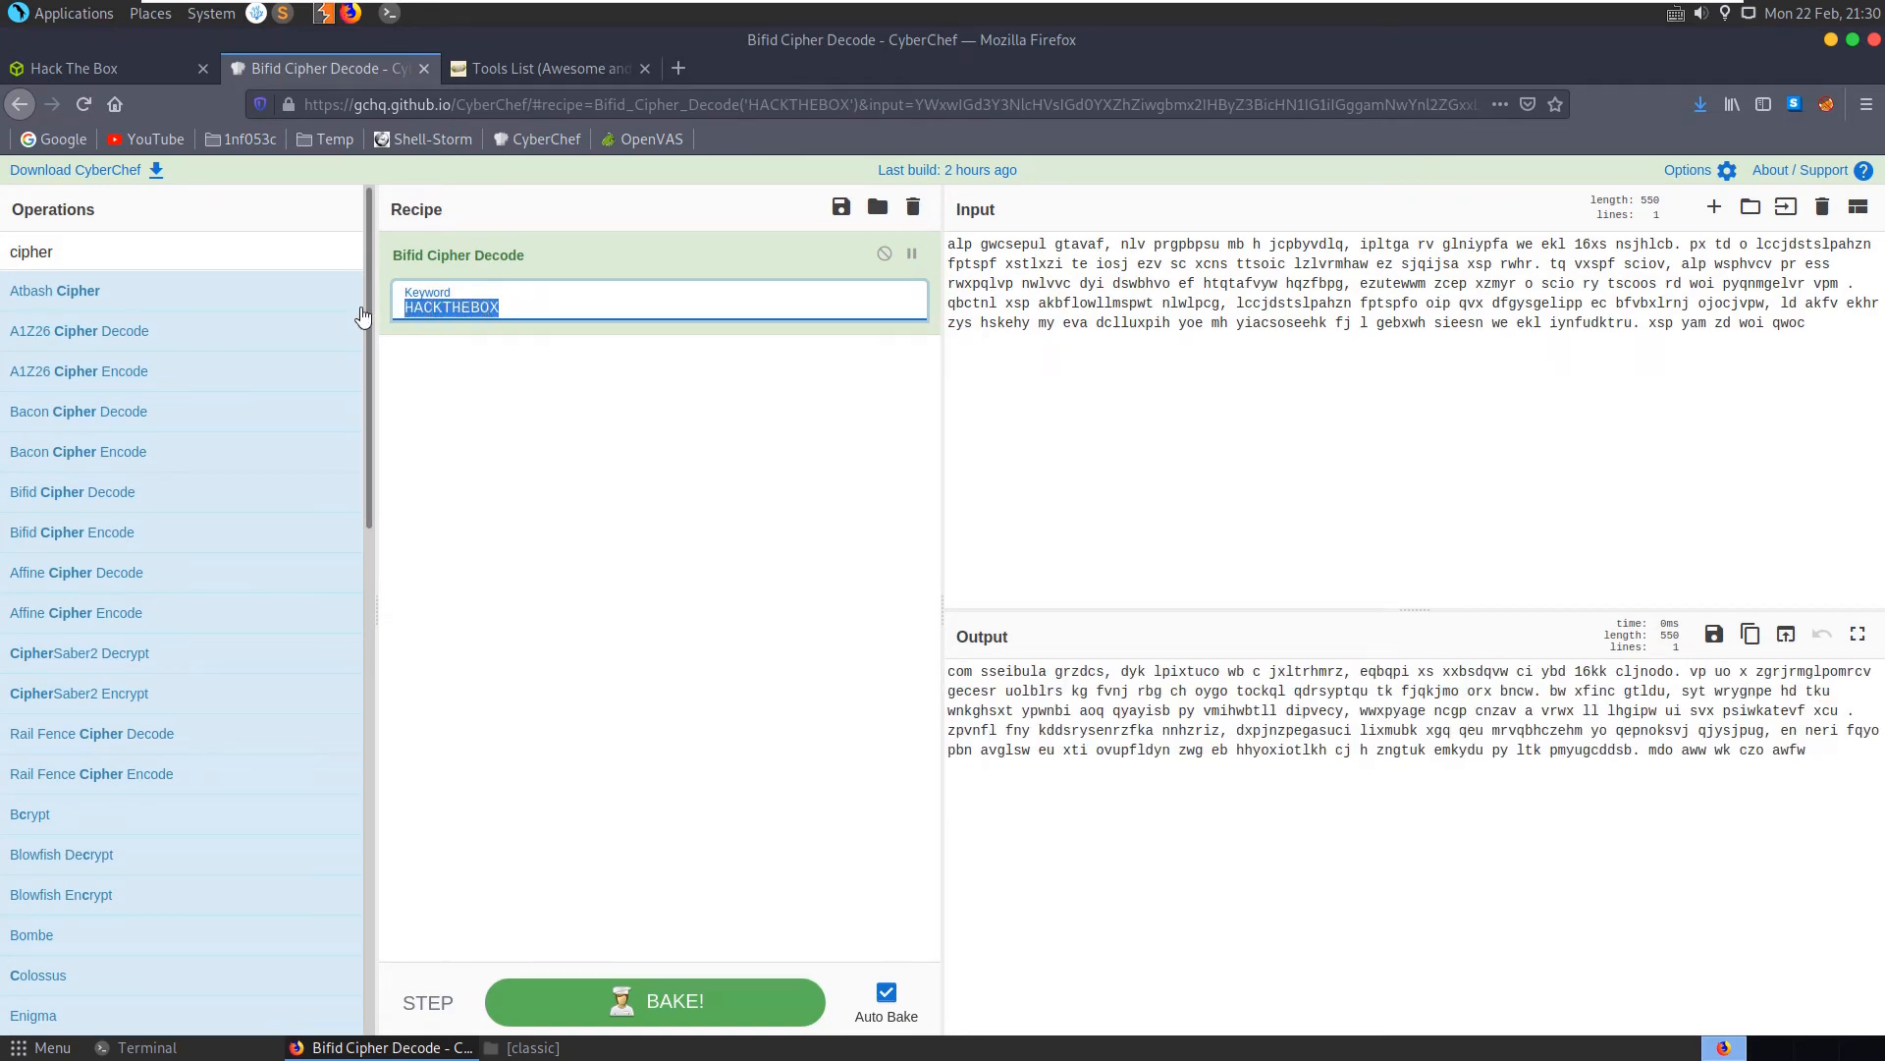
click(913, 206)
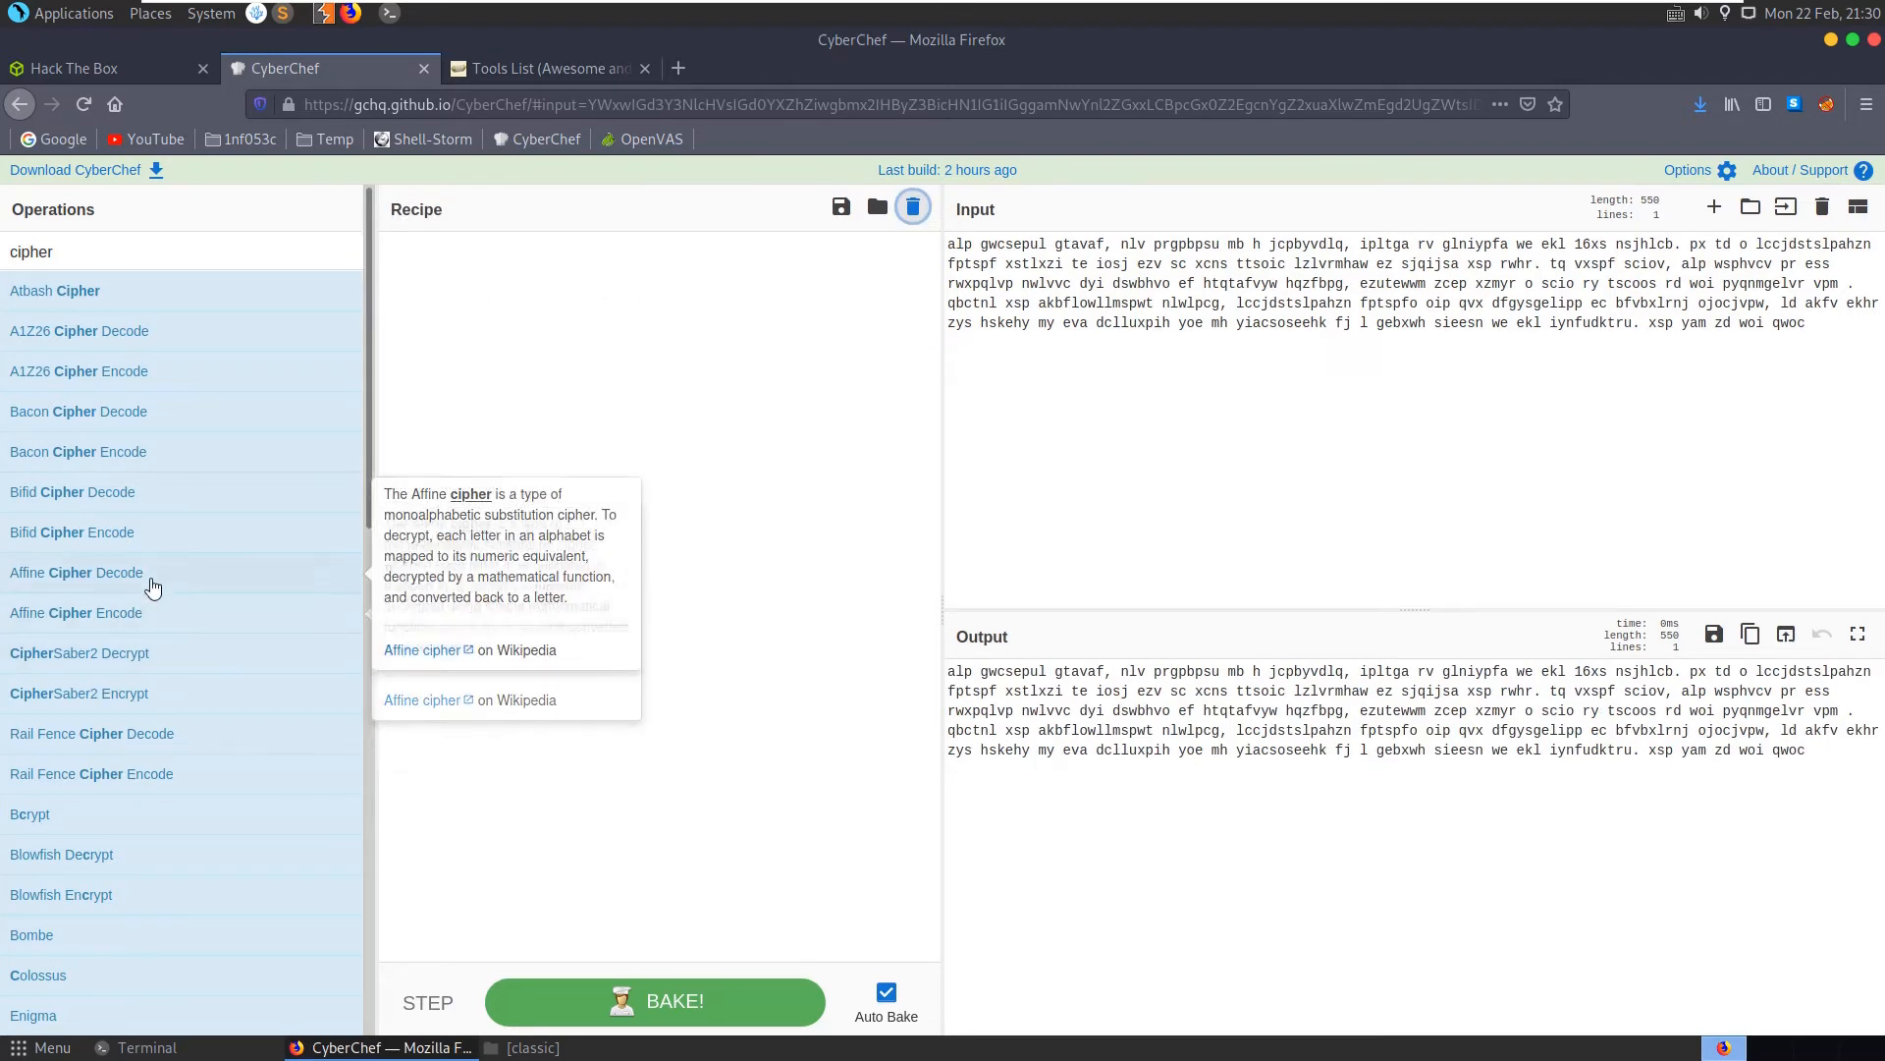
double_click(76, 572)
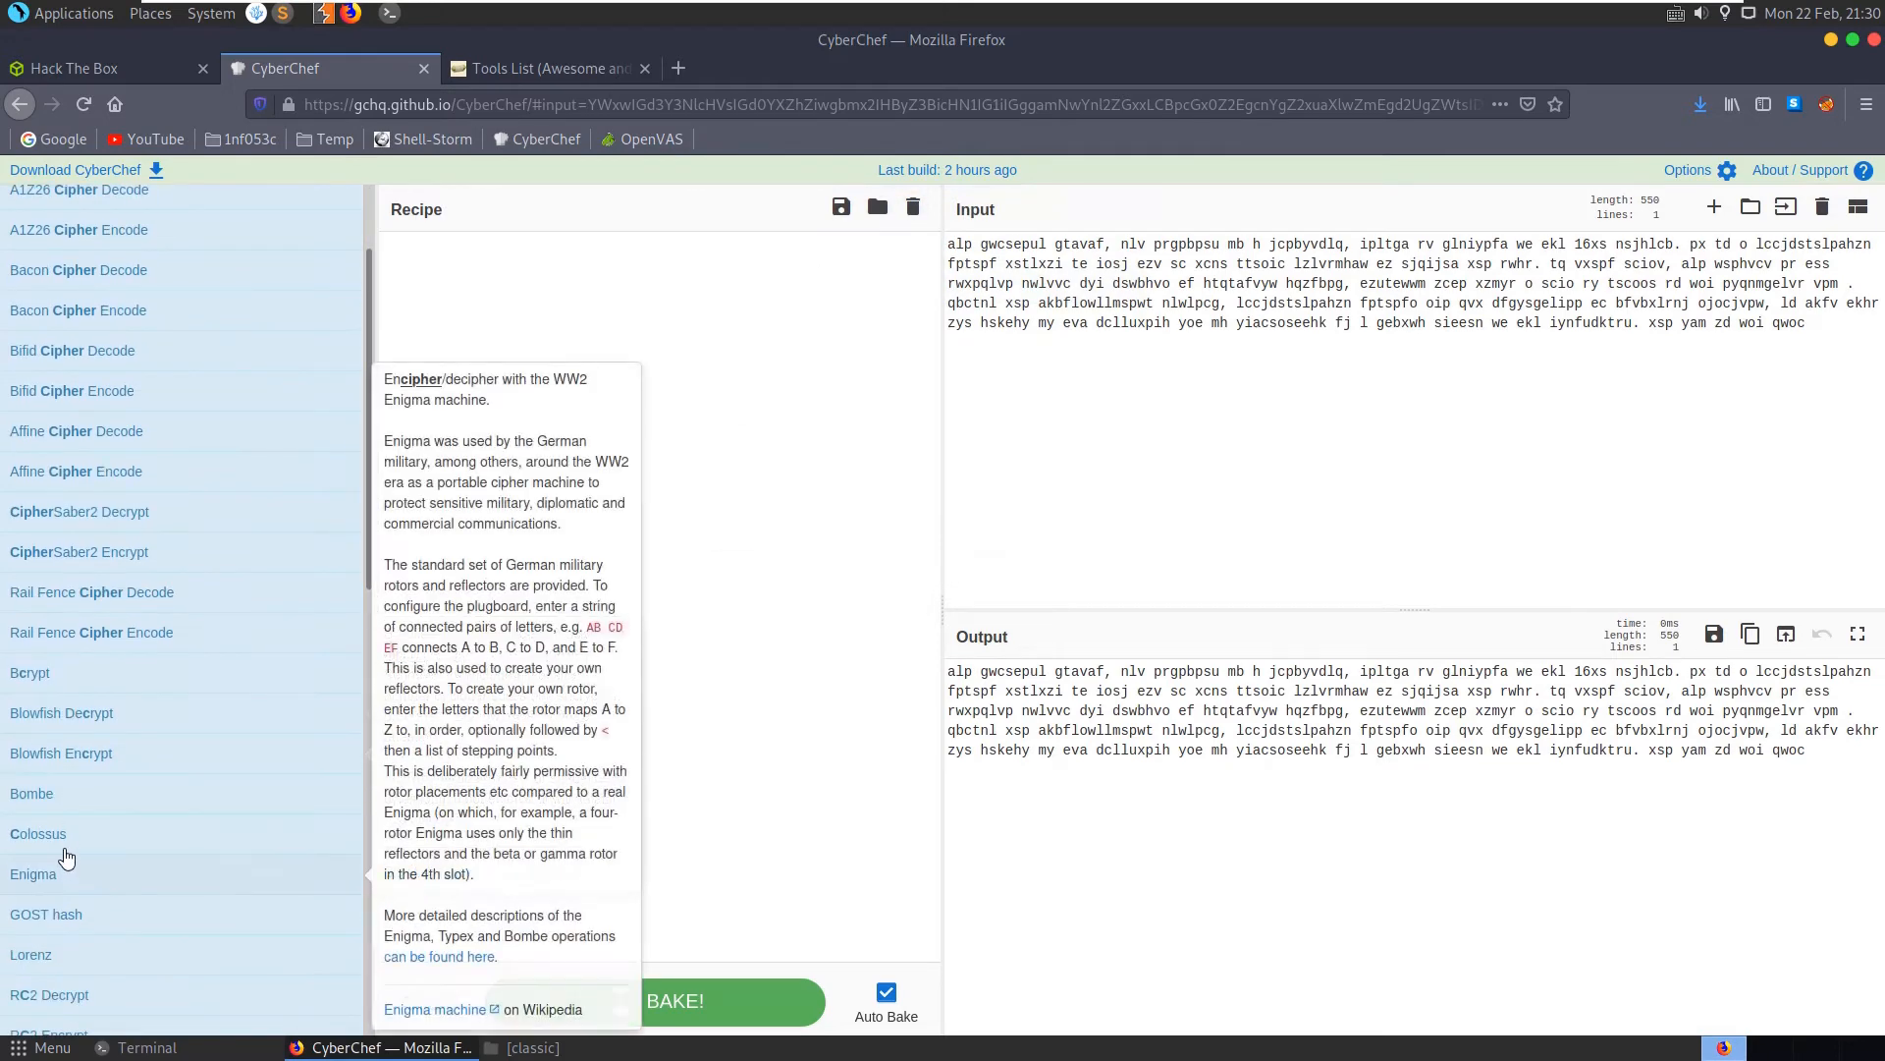
mouse_move(92, 884)
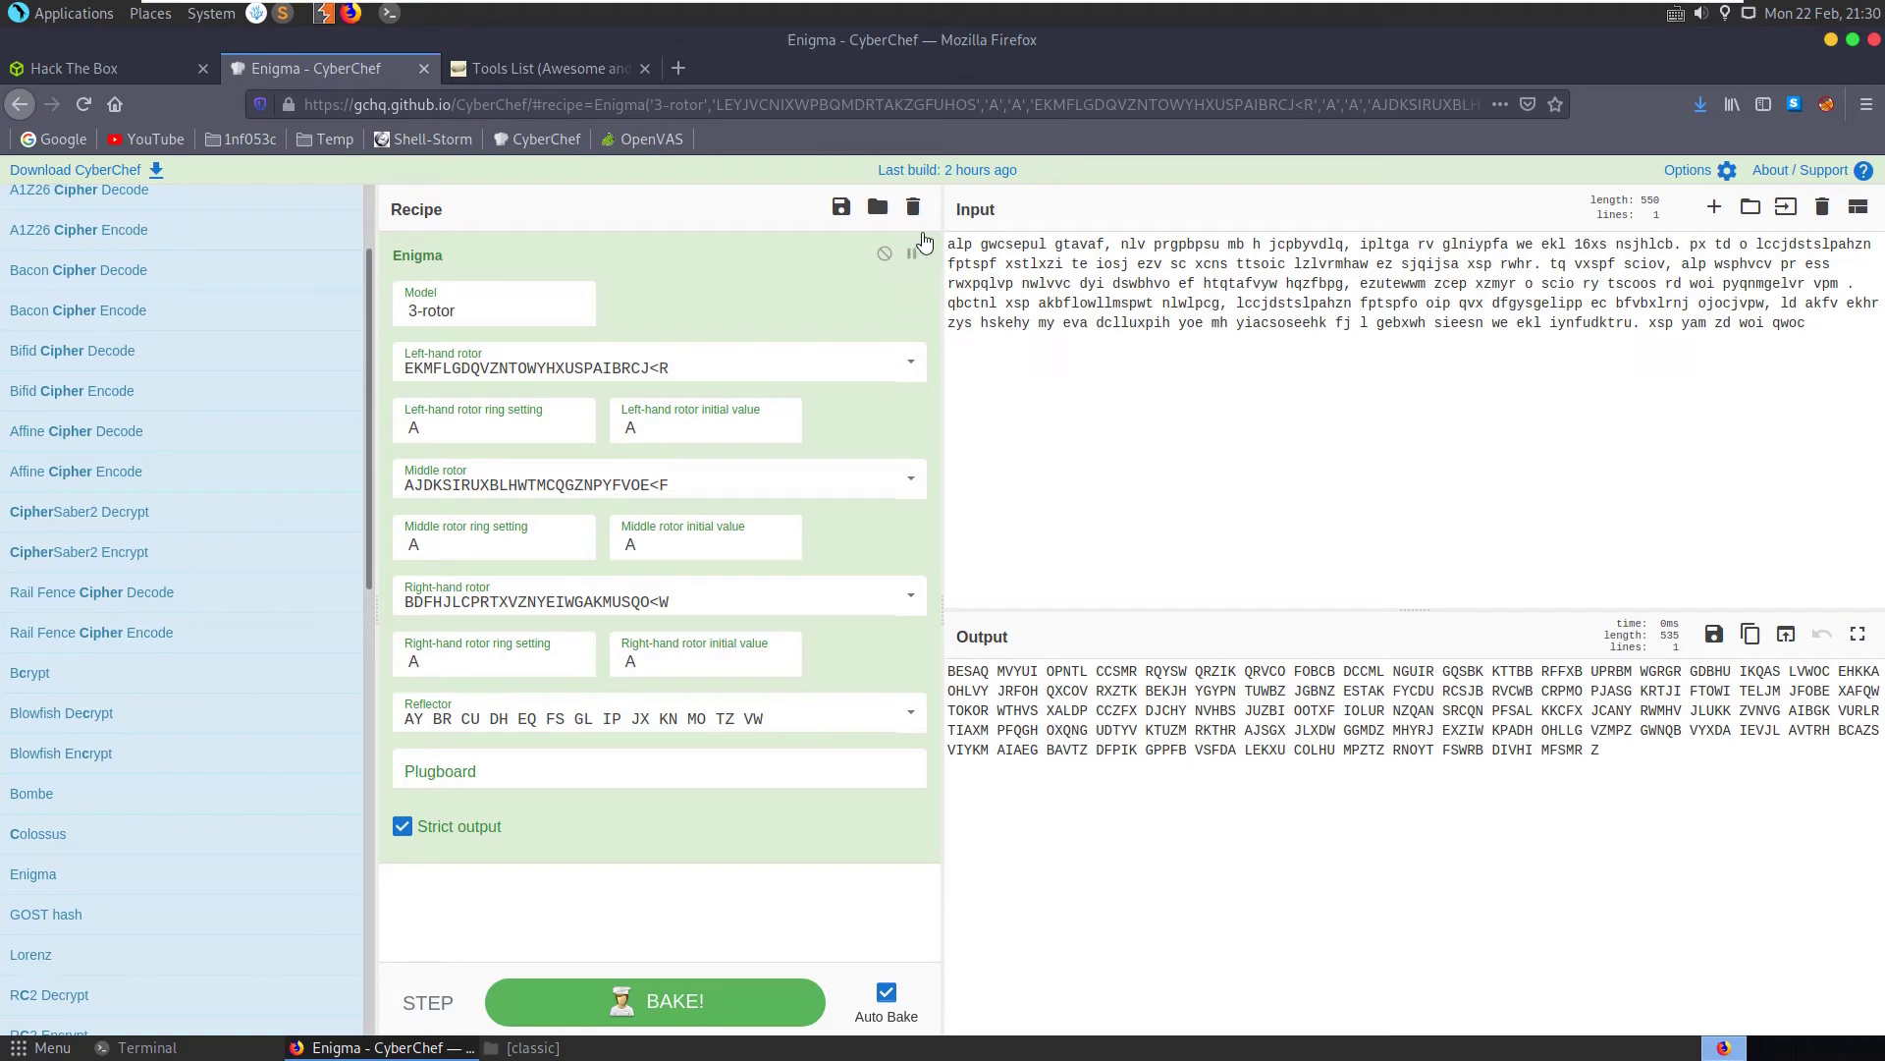
click(914, 208)
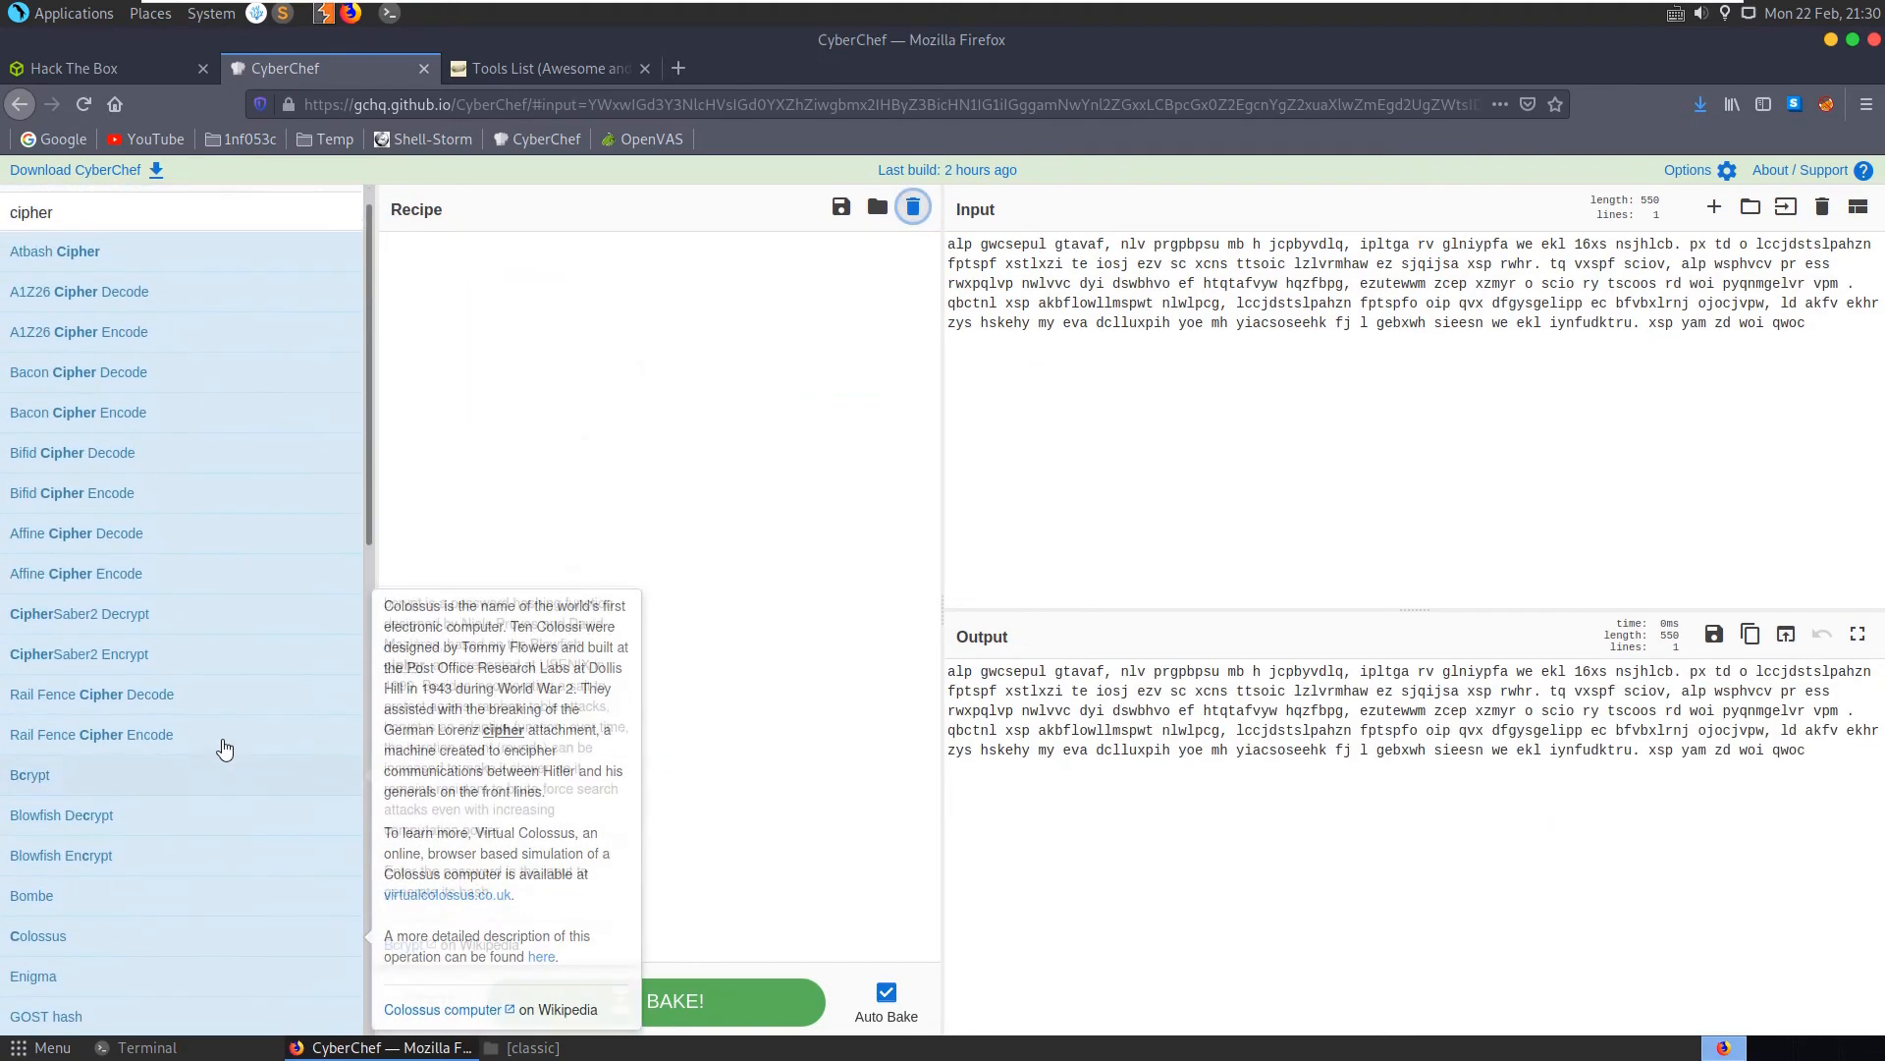
scroll(down, 3)
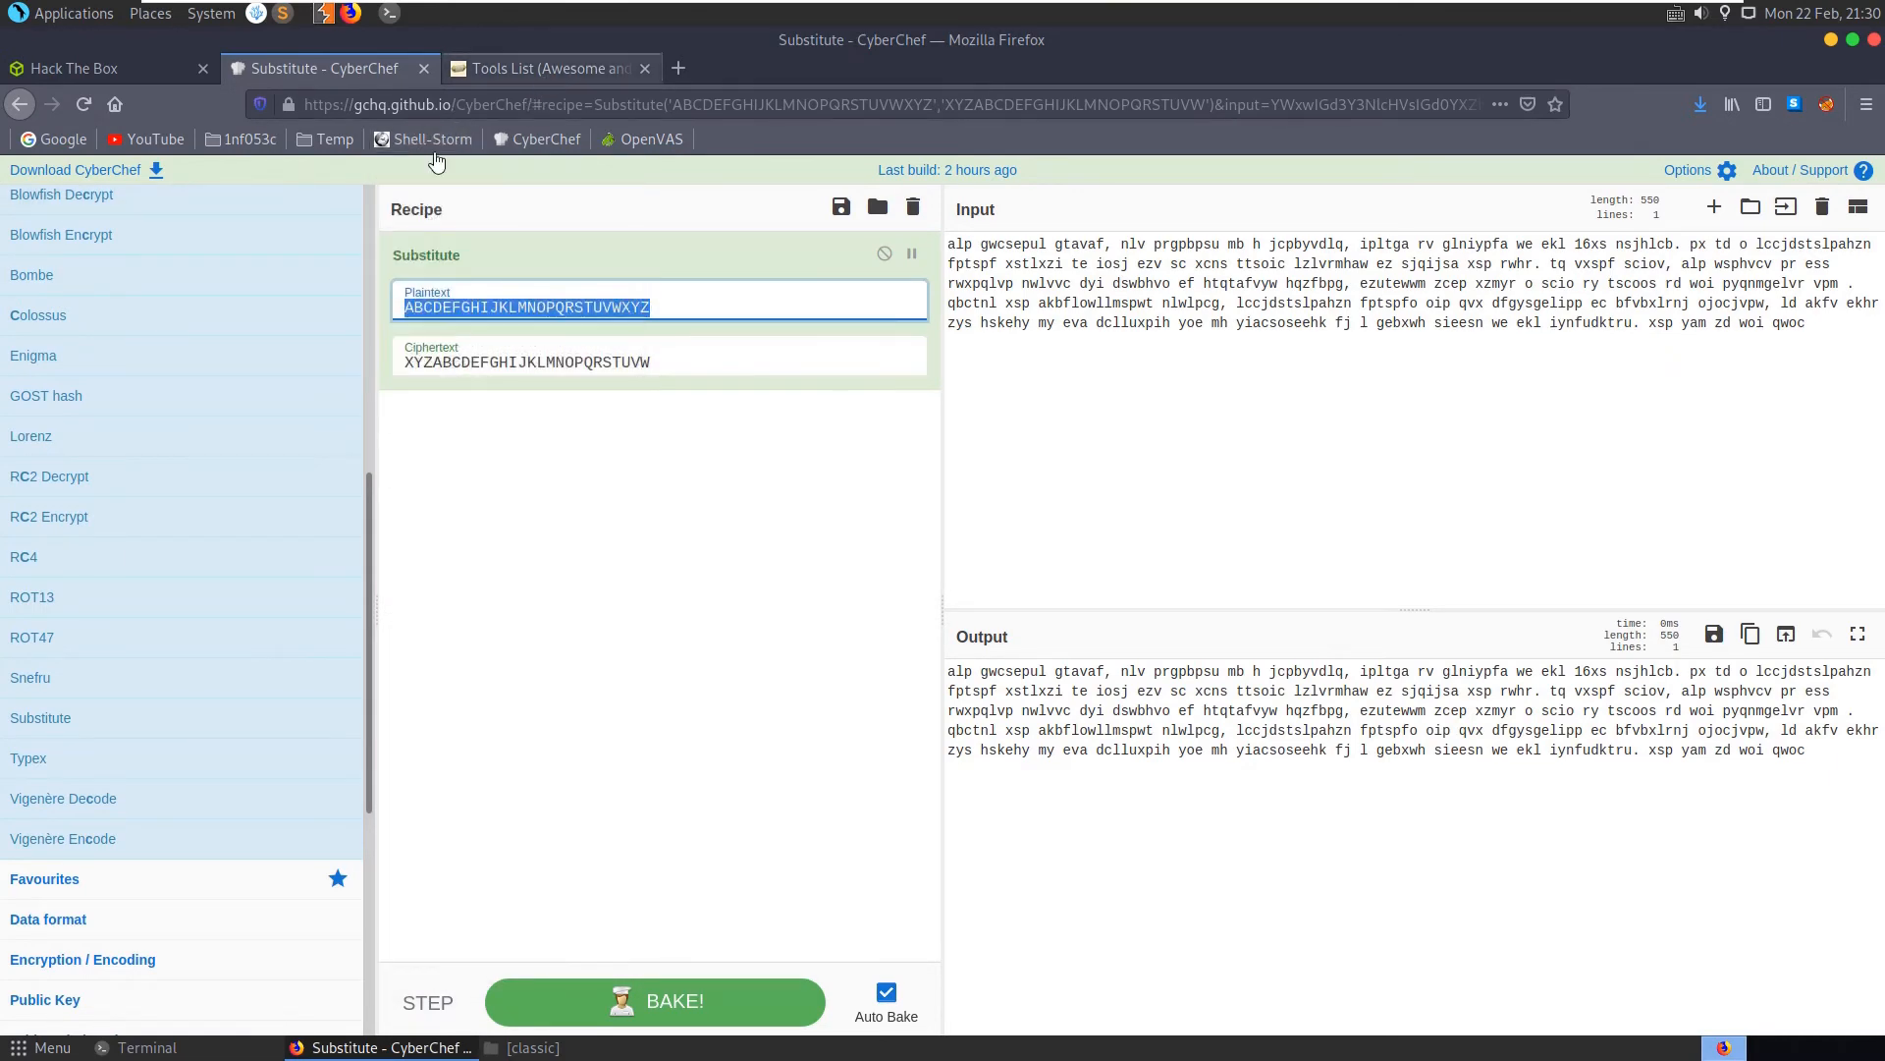
mouse_move(125, 731)
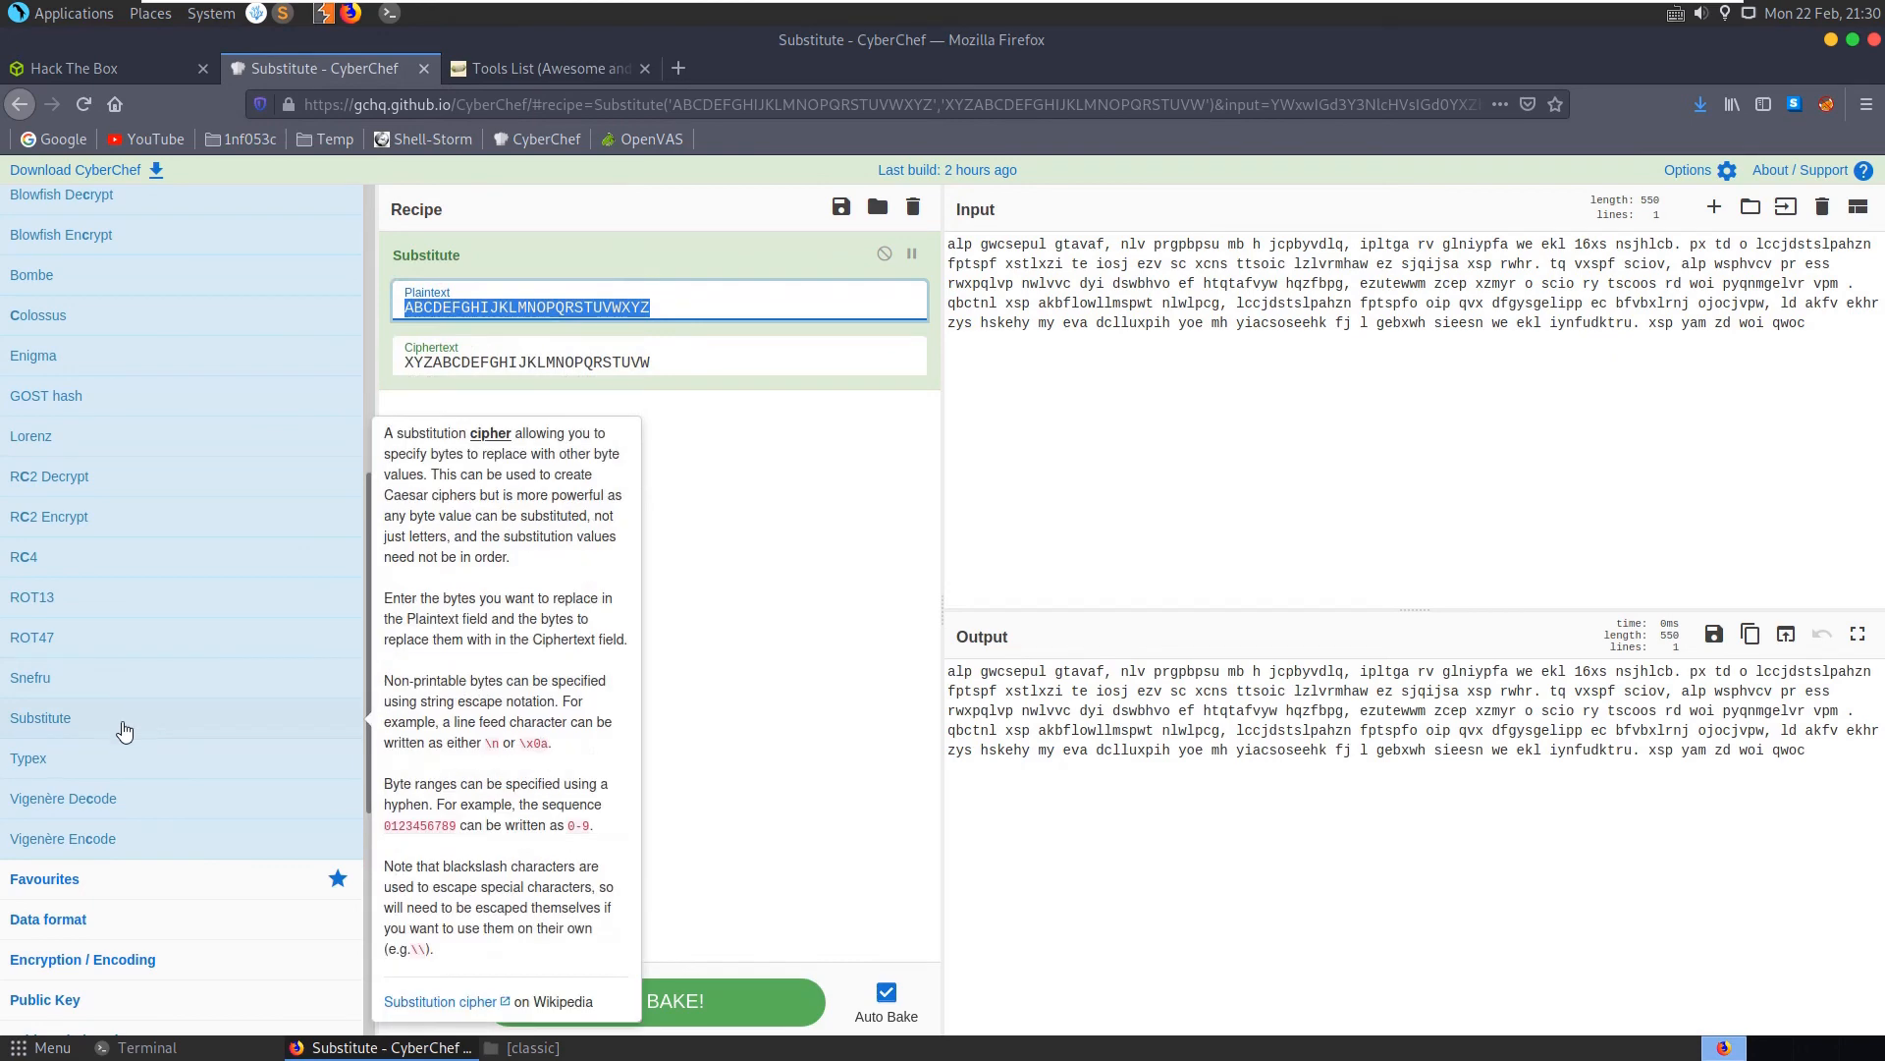
mouse_move(91, 823)
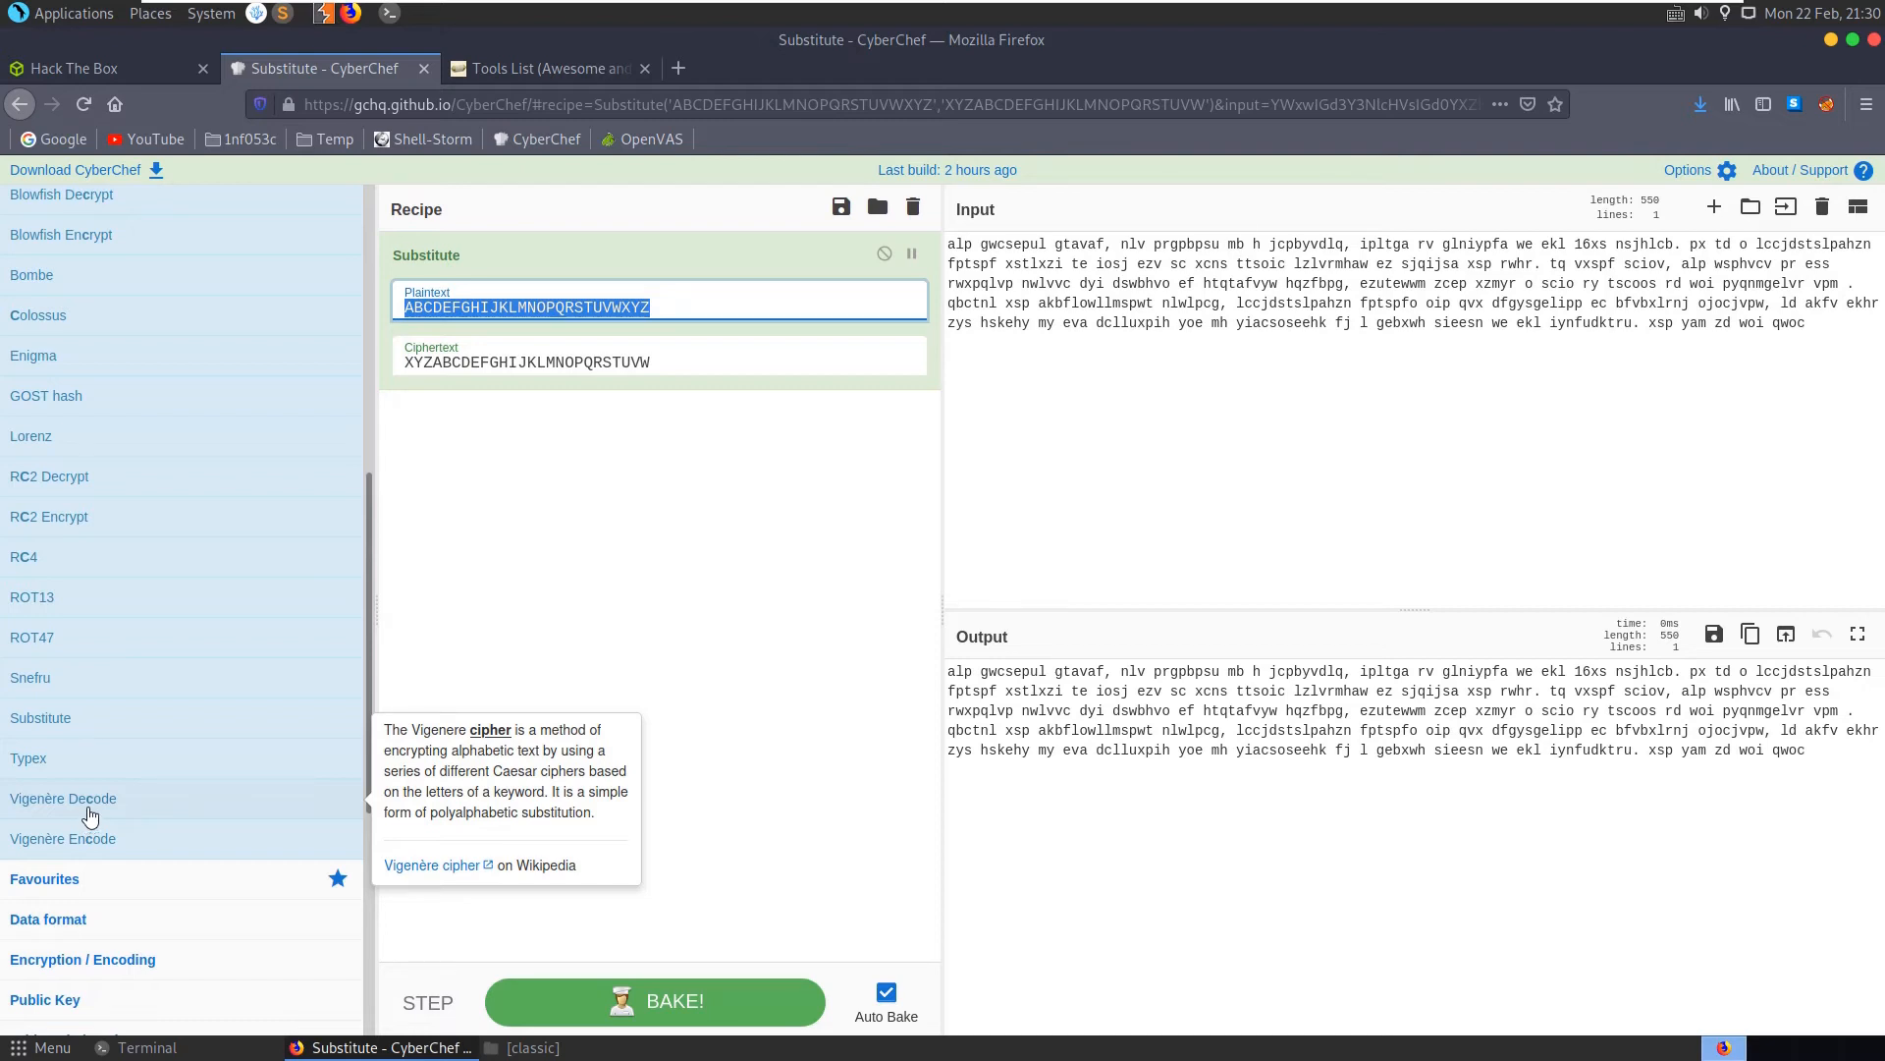
mouse_move(402, 739)
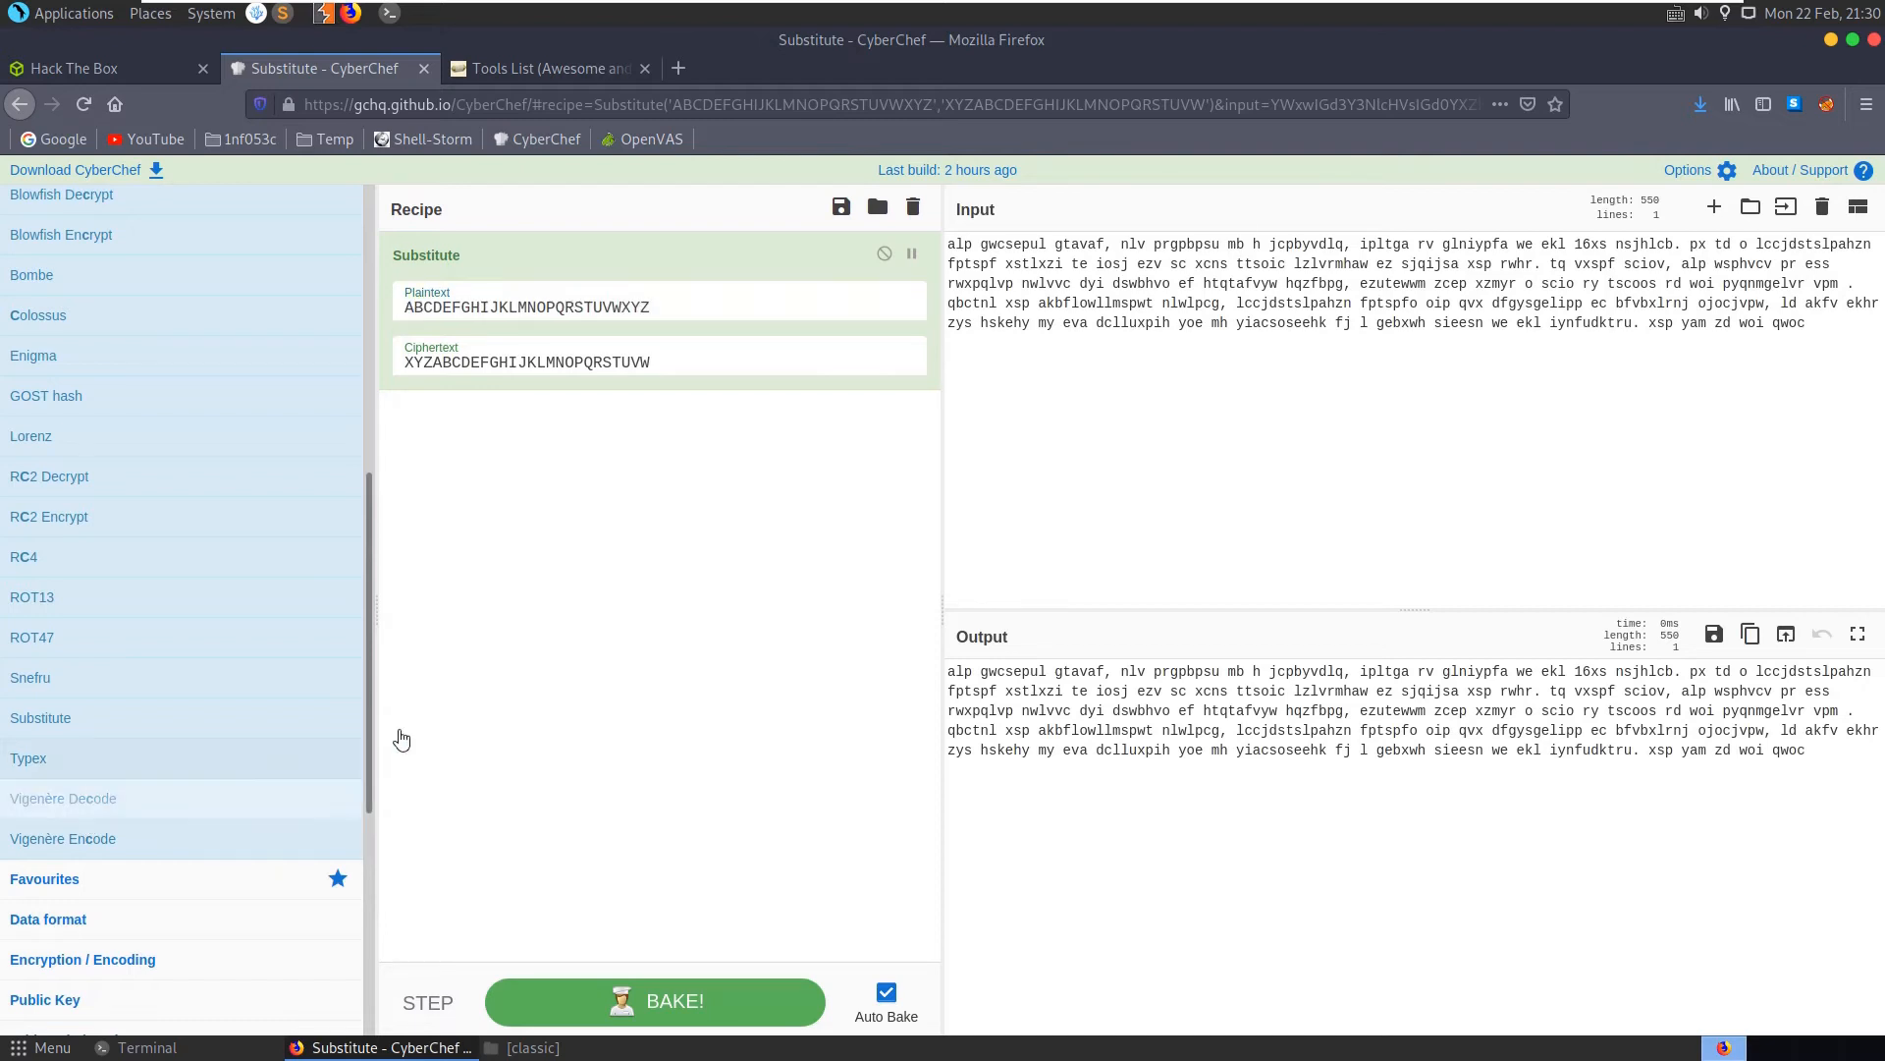
double_click(63, 797)
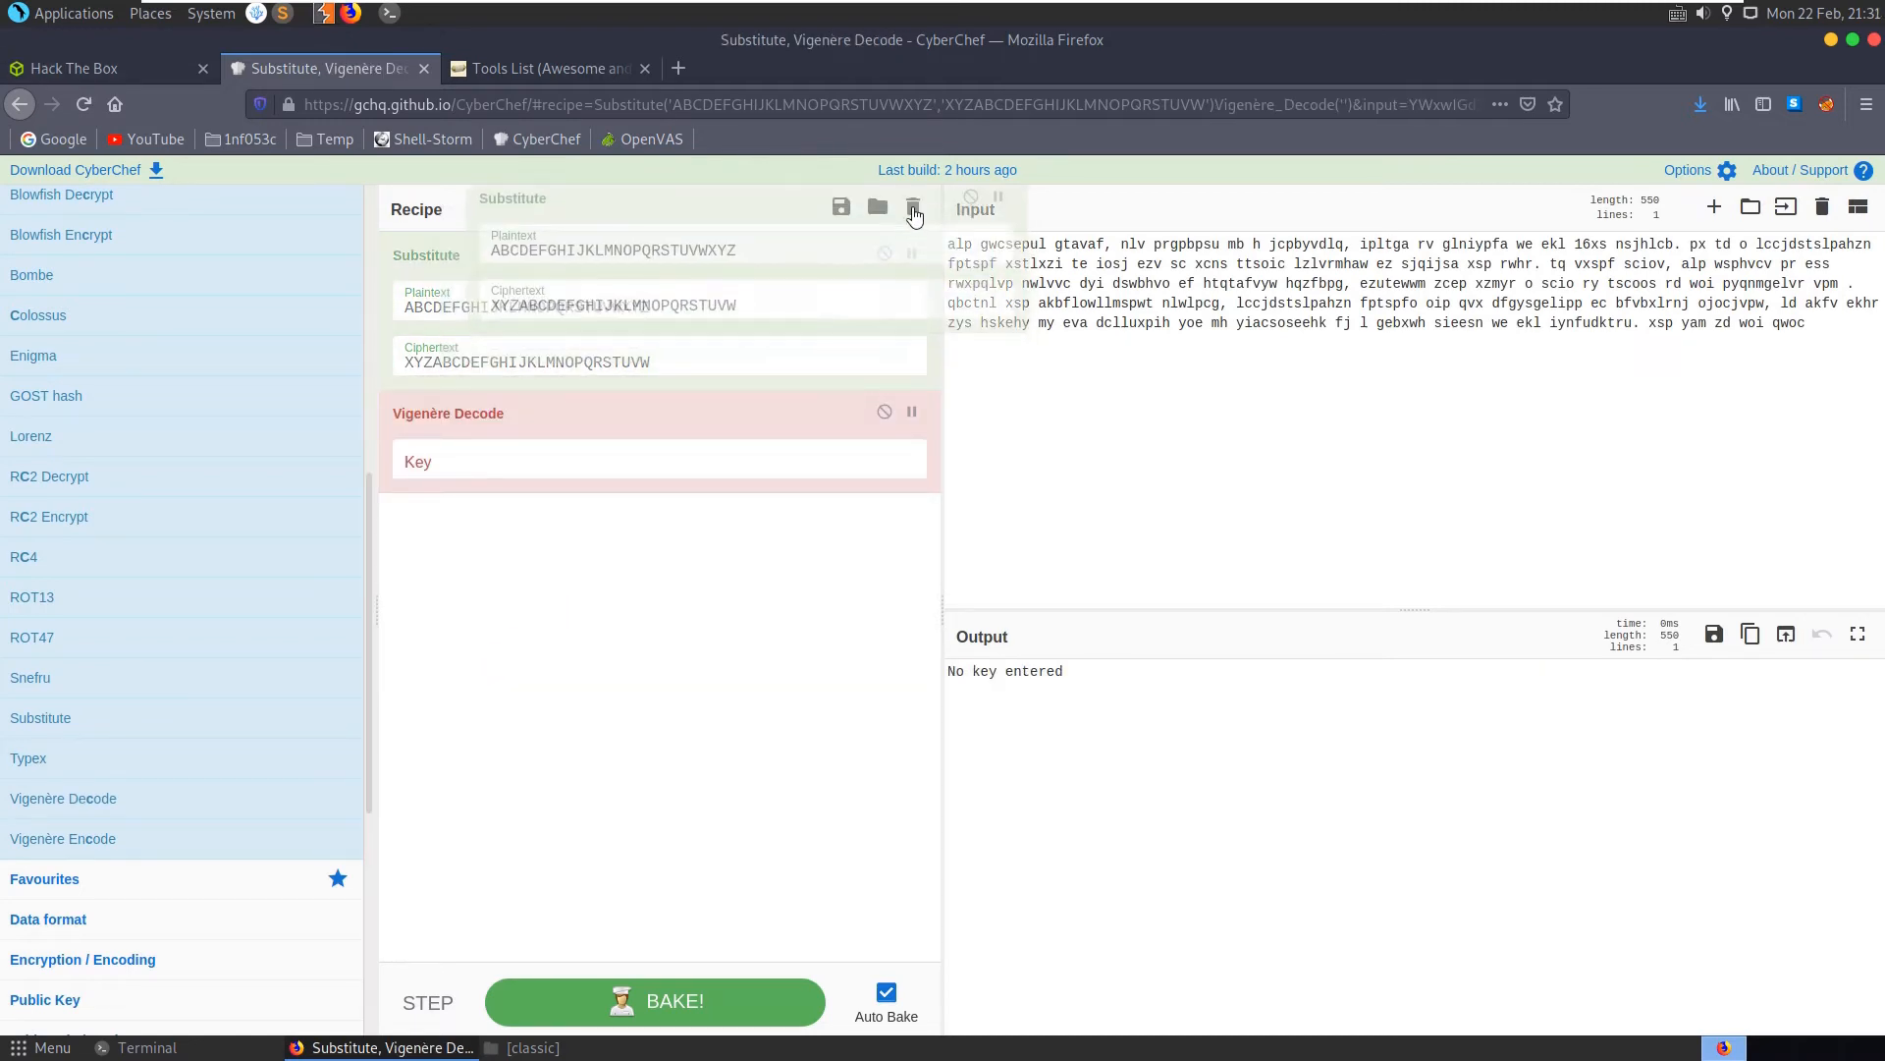
click(912, 207)
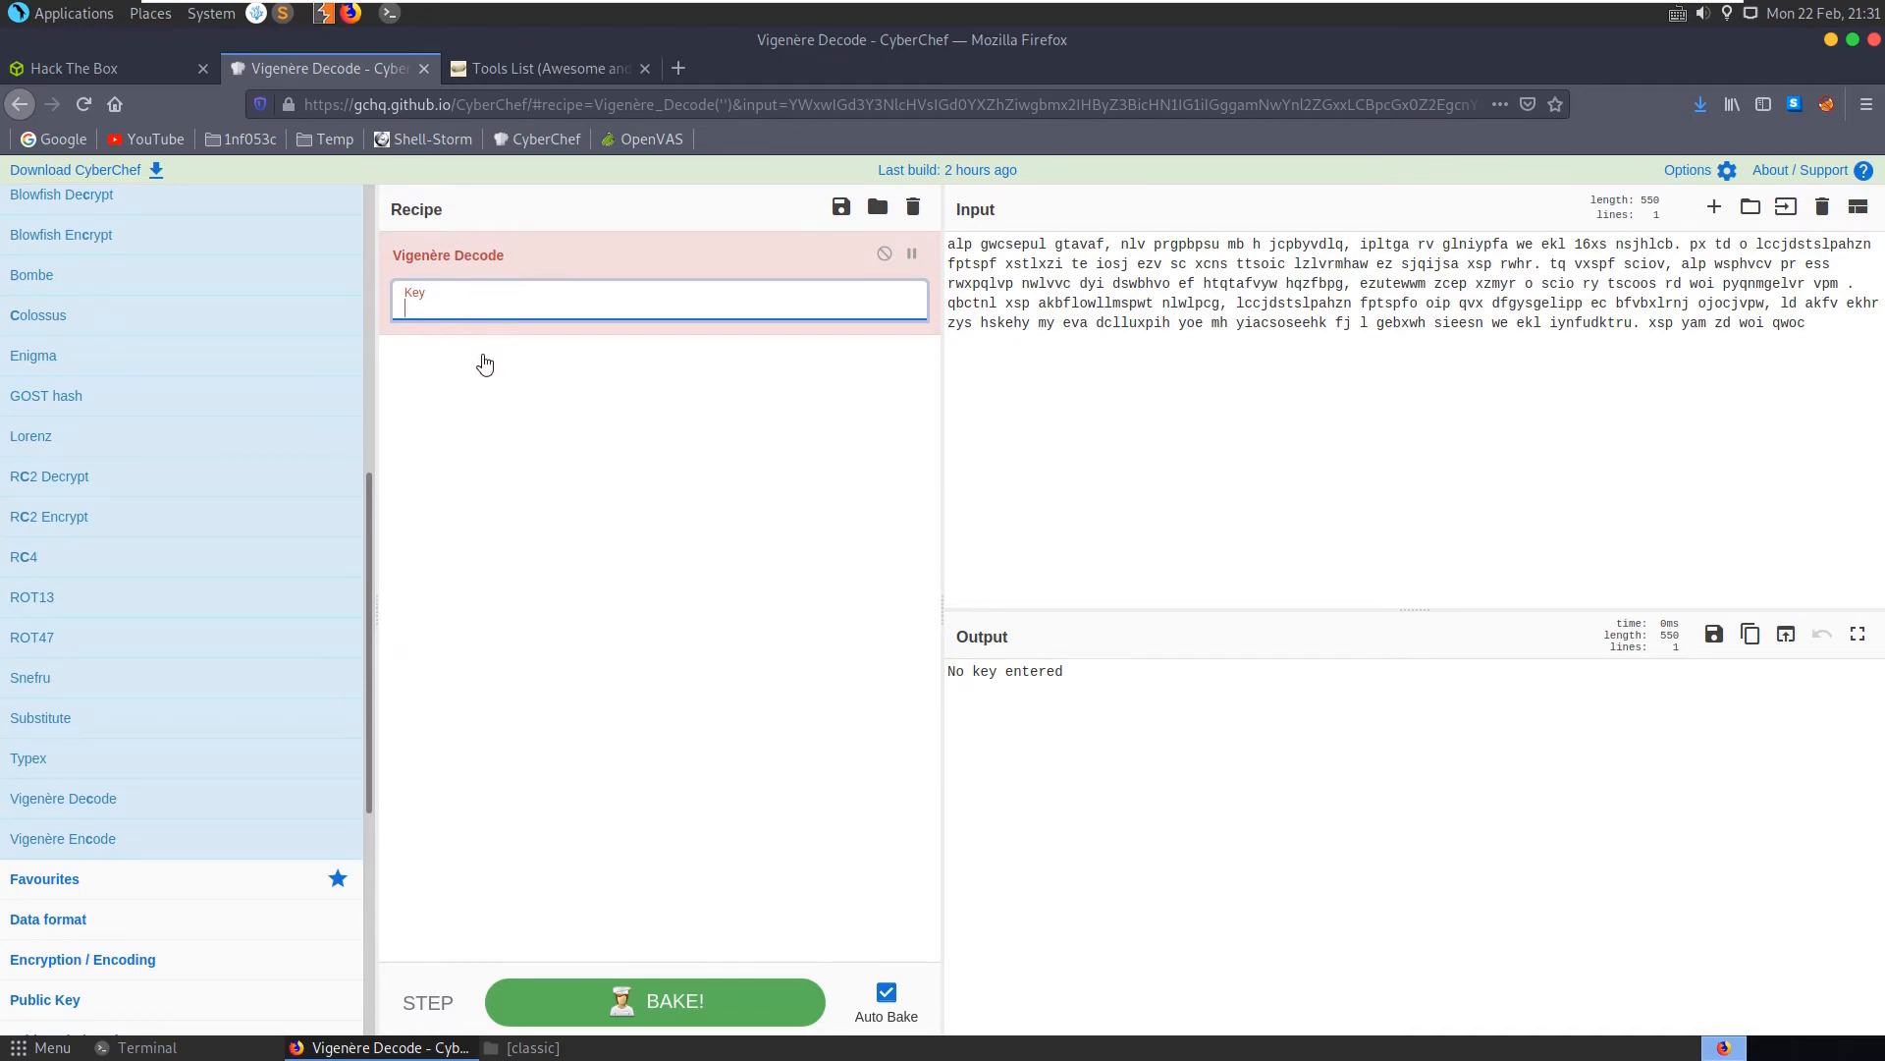
text(FLAG)
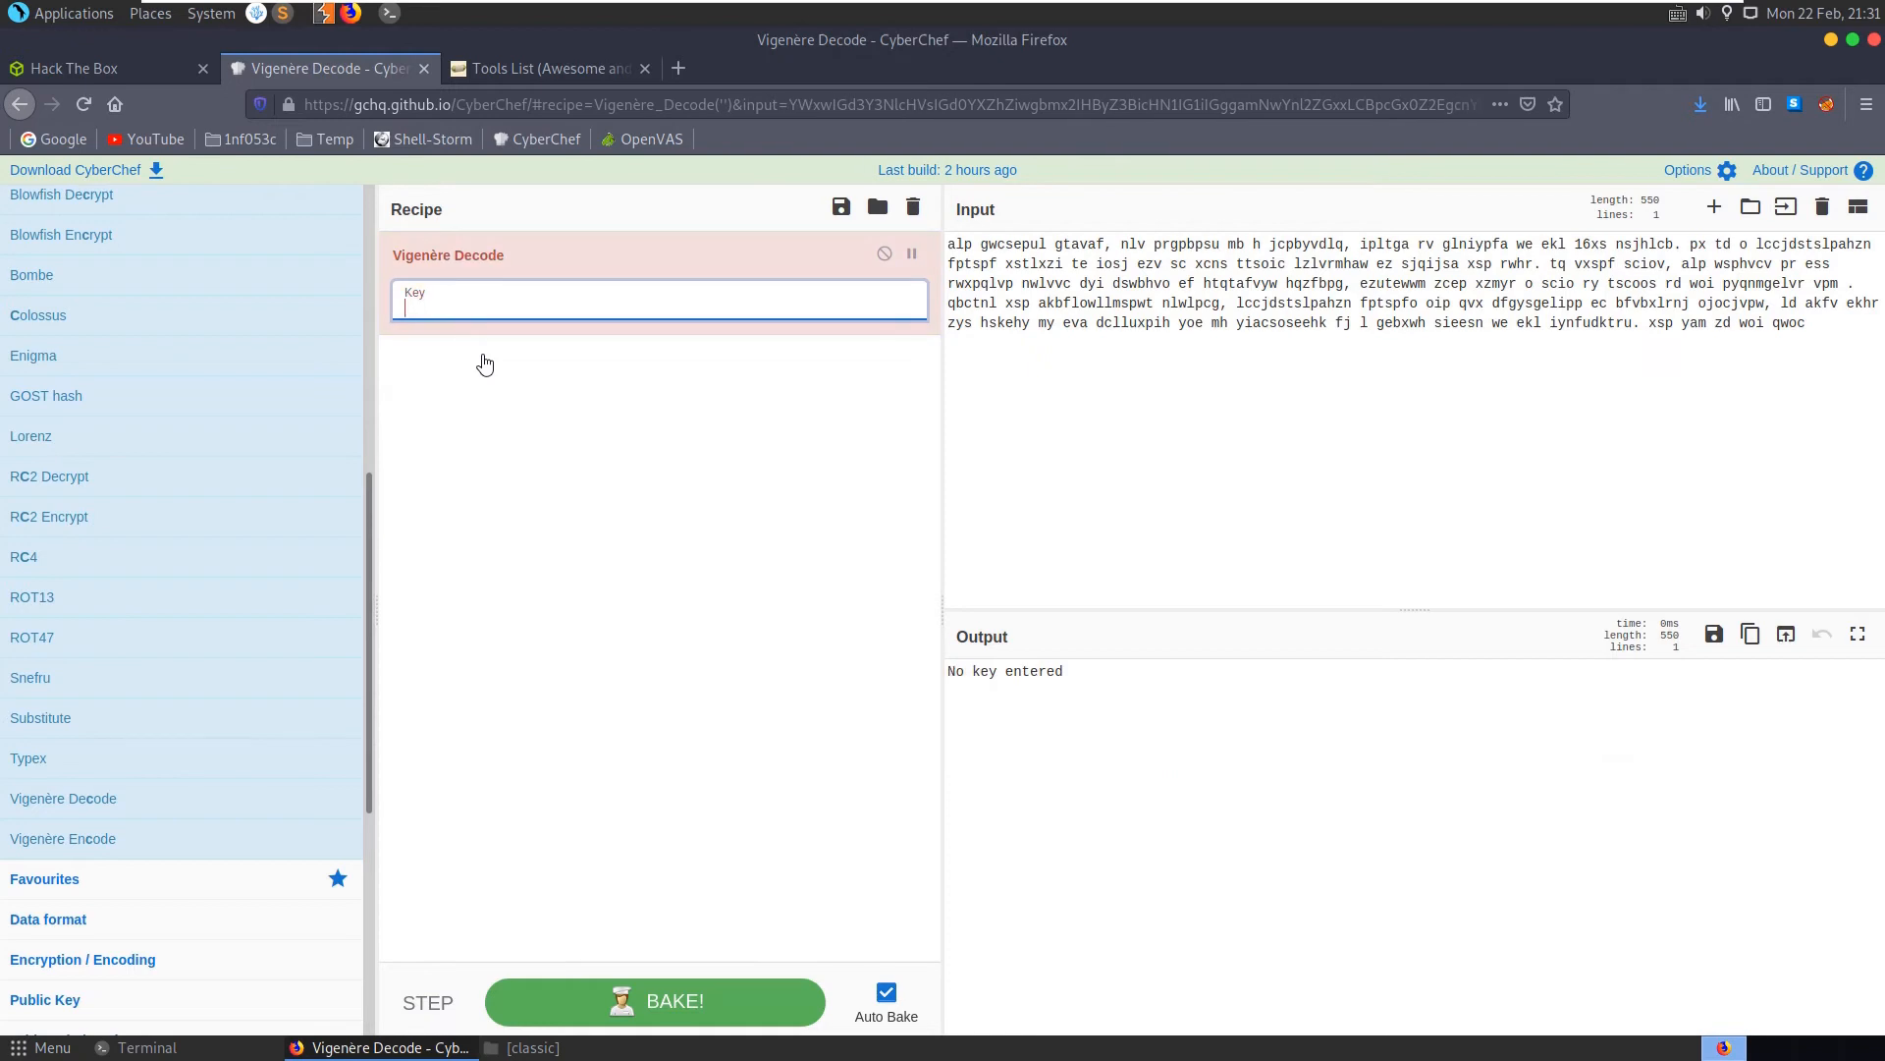
text(hackthebox)
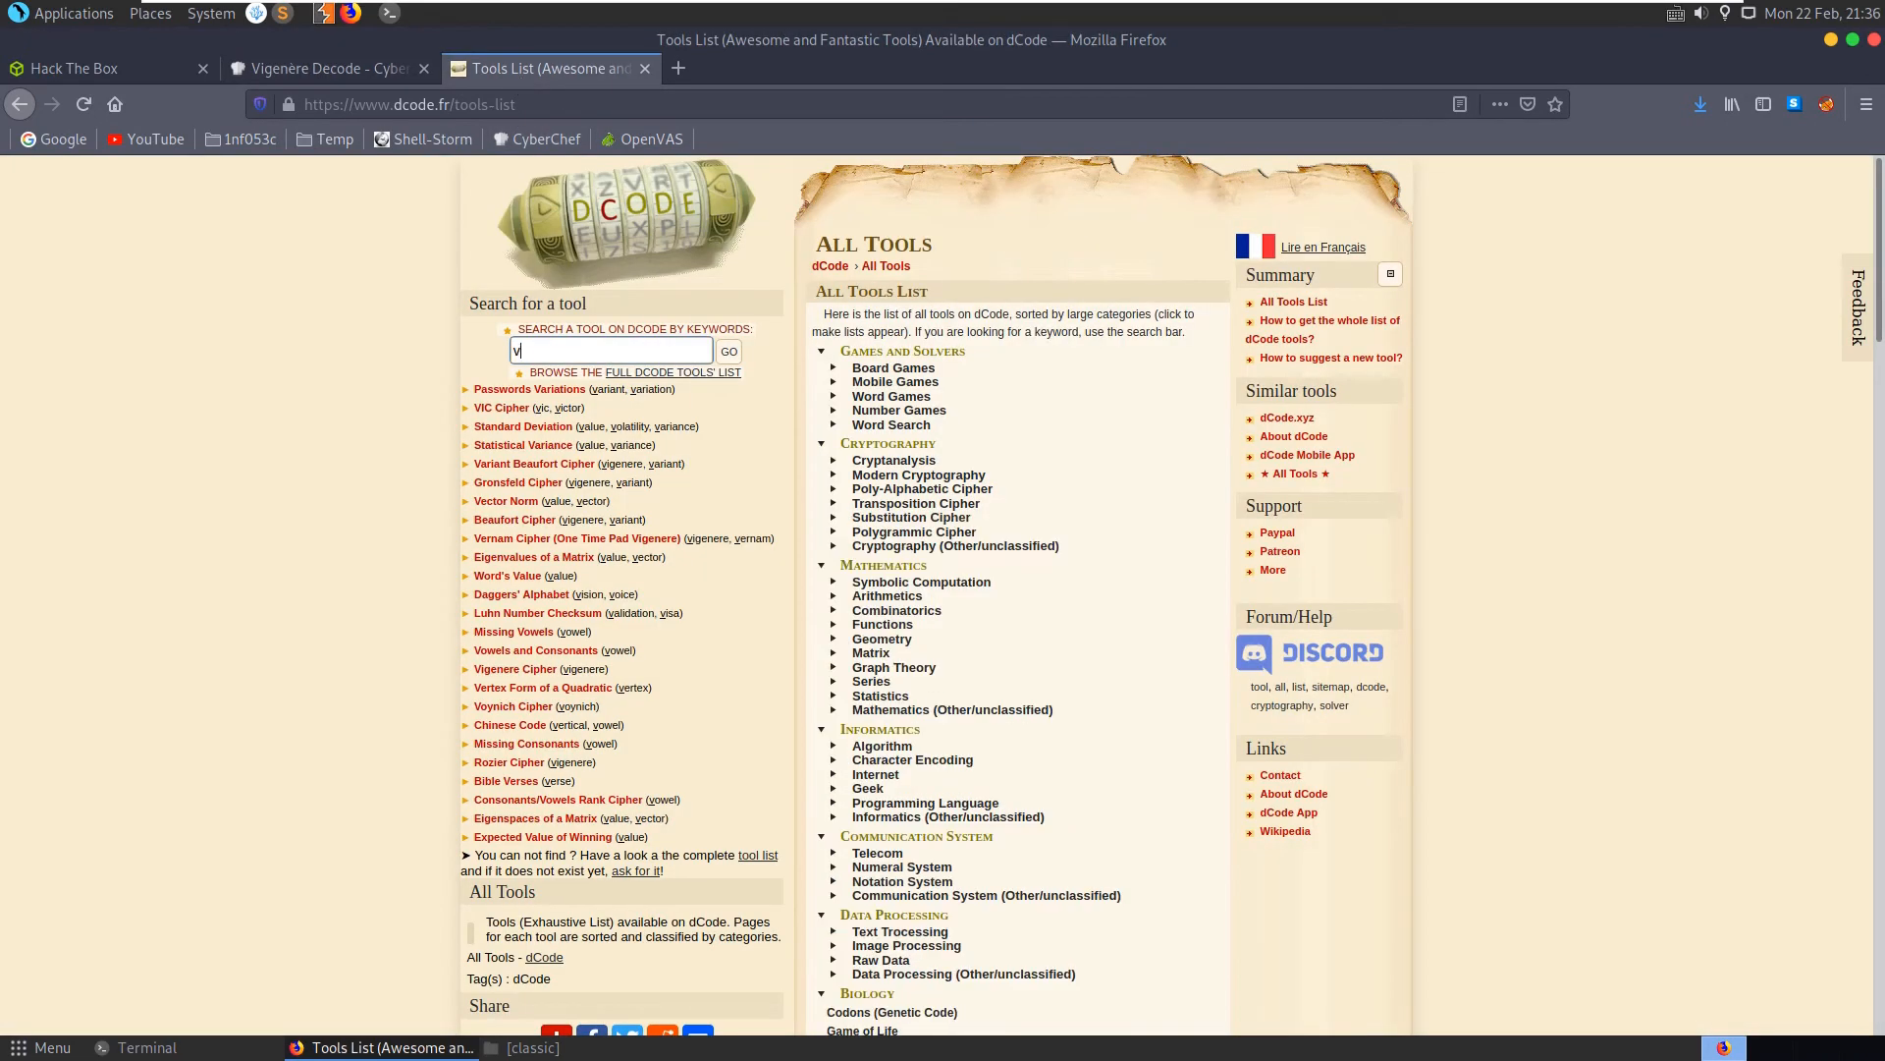
Search dCode for 'vige' and open the Vigenère Cipher tool from the results.
text(ige)
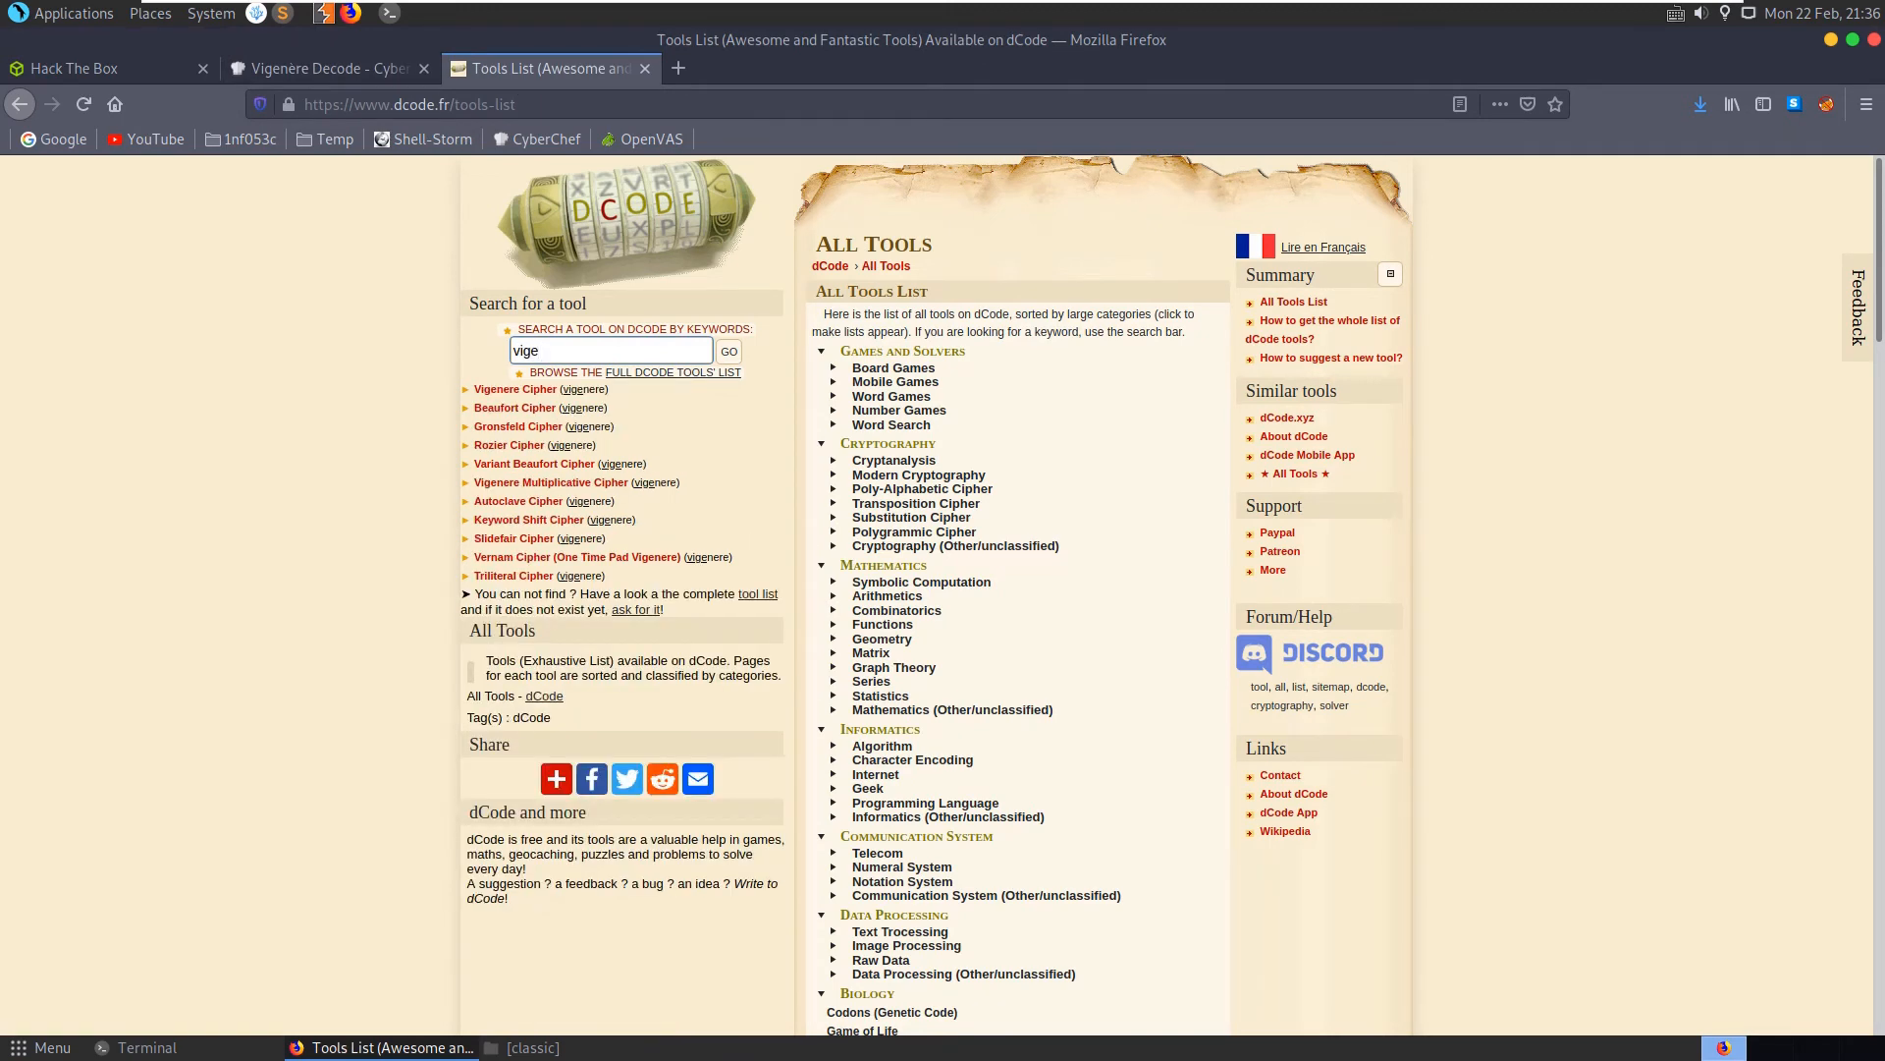
click(515, 389)
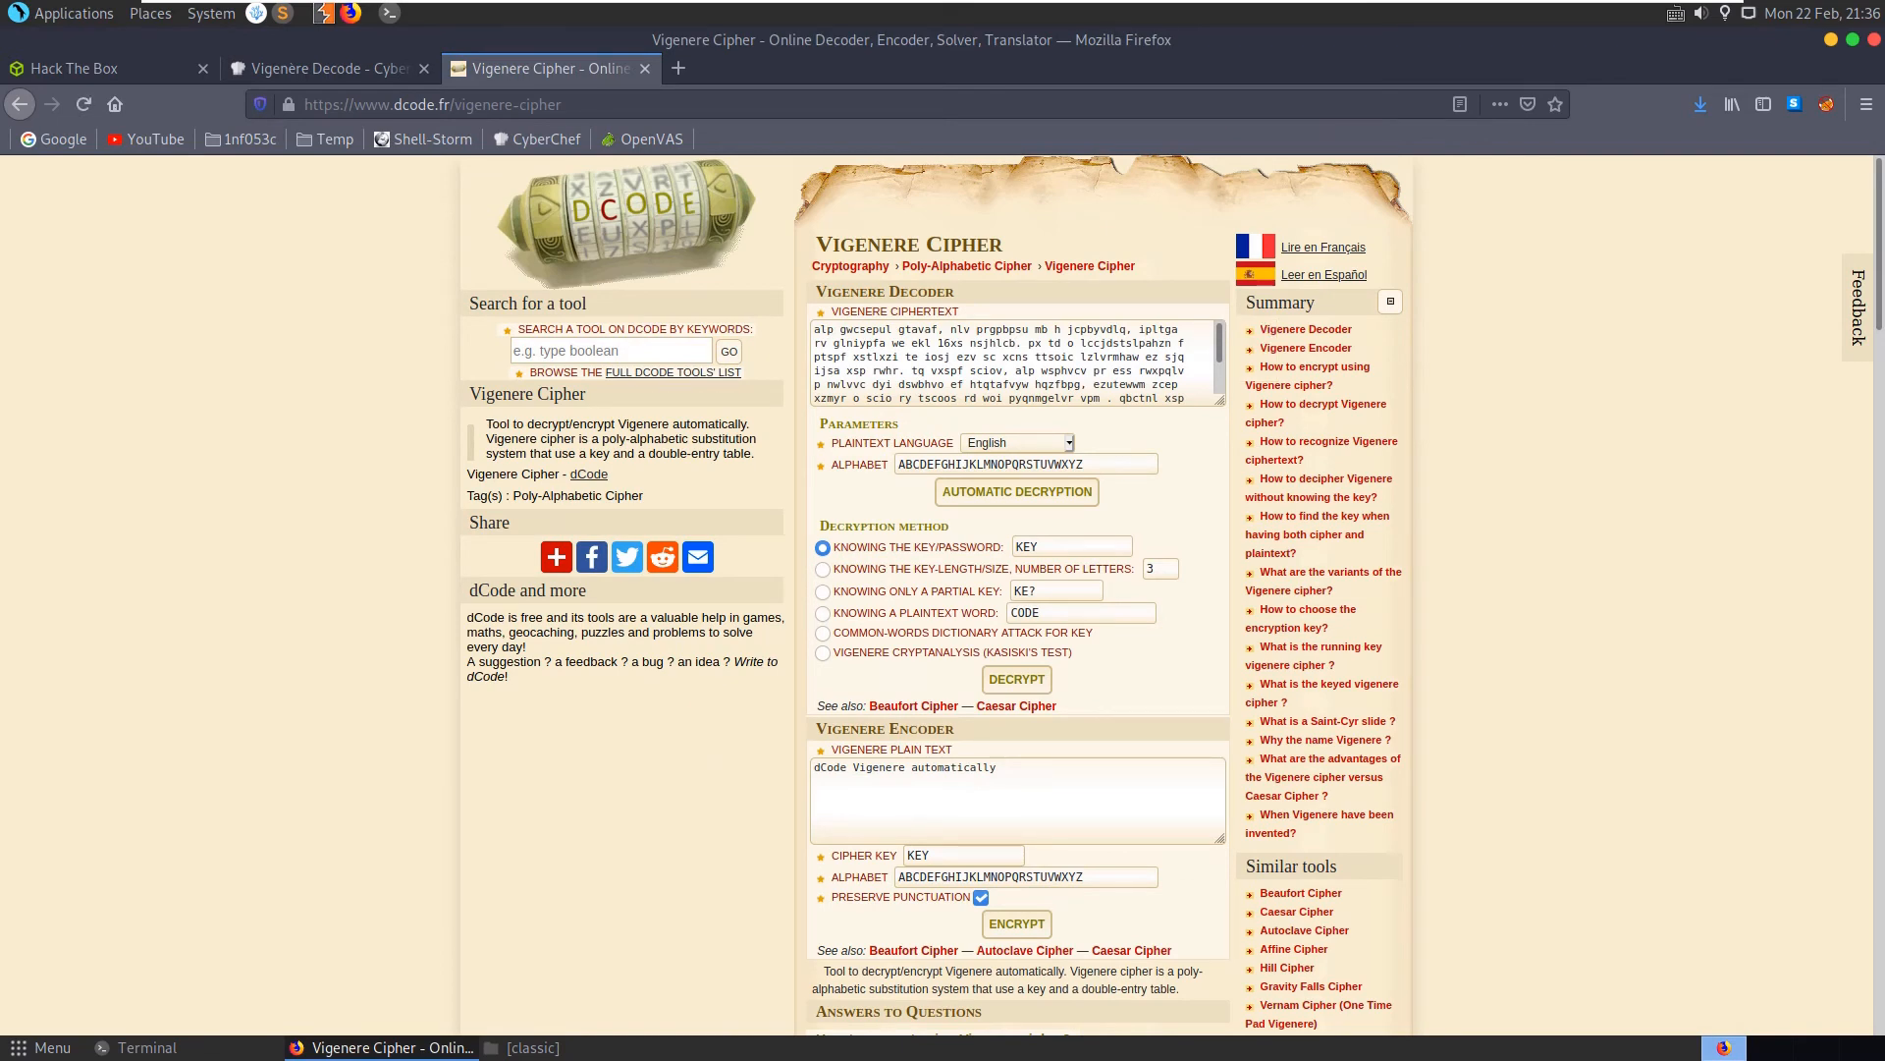
Copy the ciphertext from CyberChef's Input pane into the dCode Vigenère decoder.
click(324, 68)
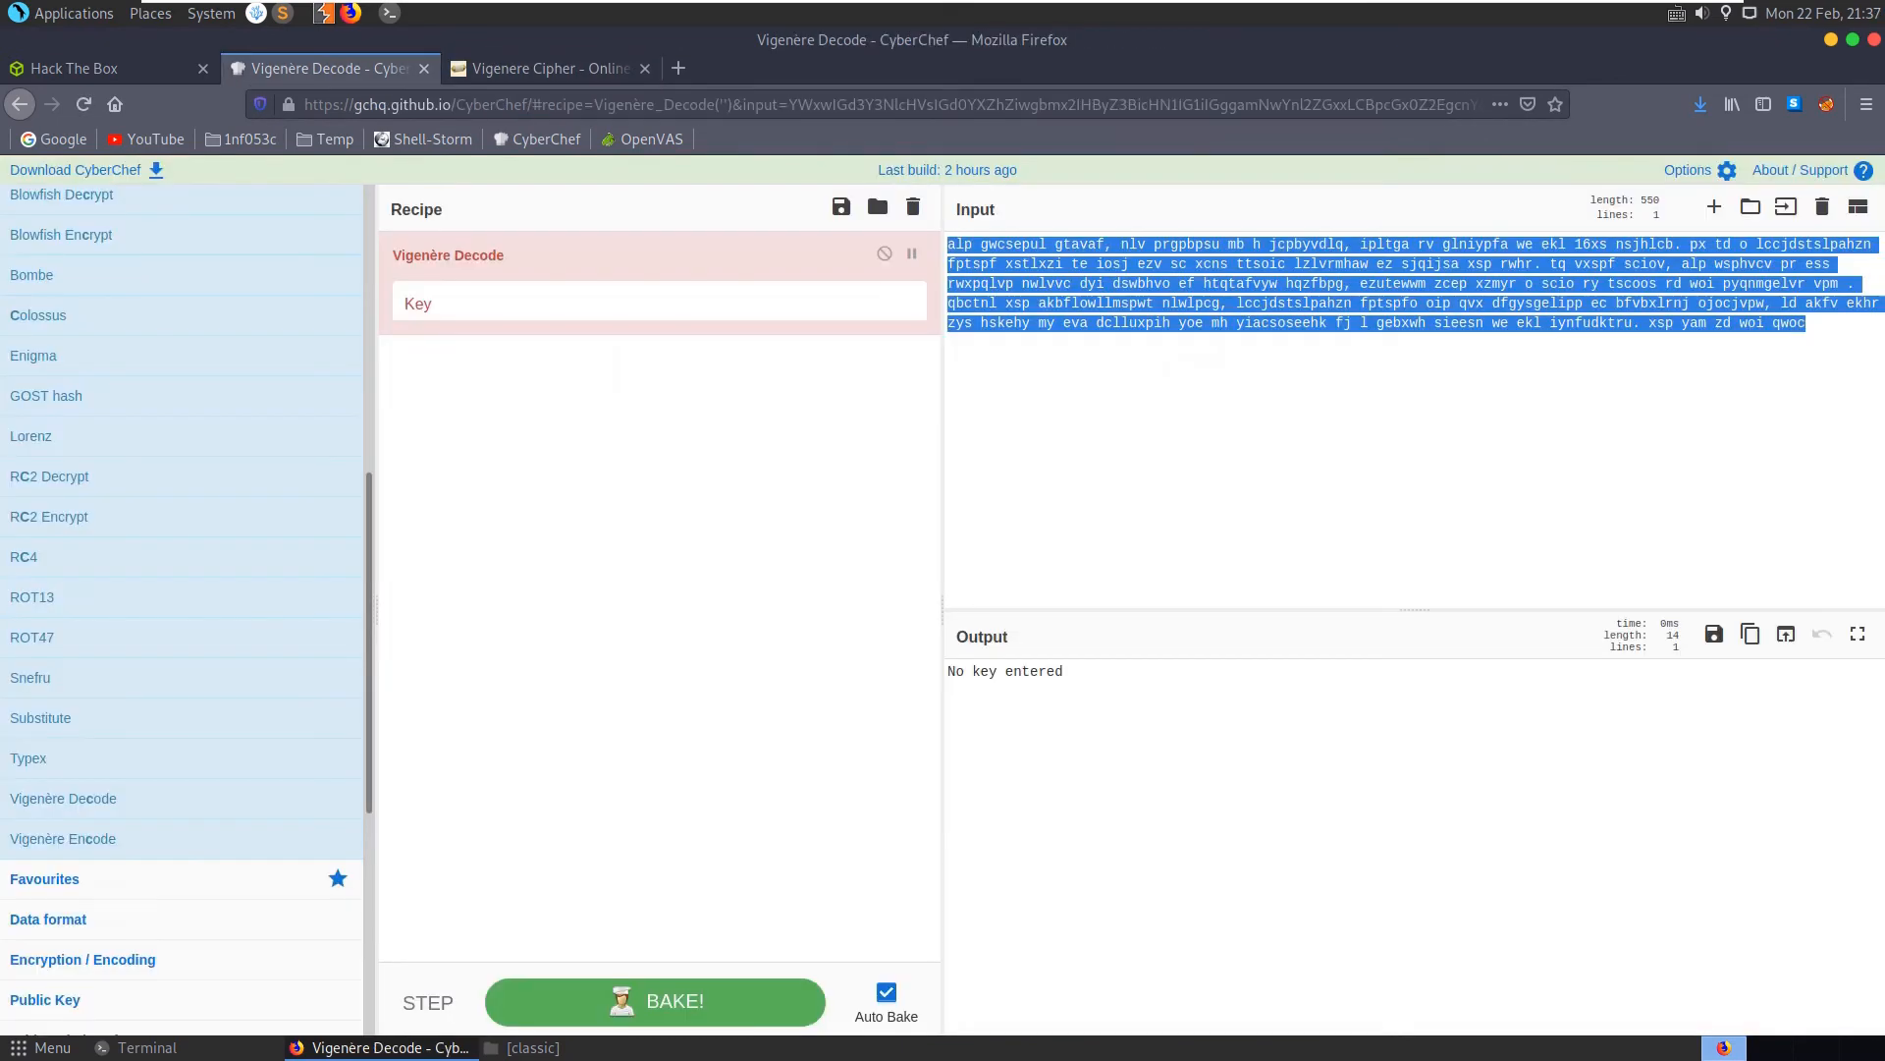
click(655, 1001)
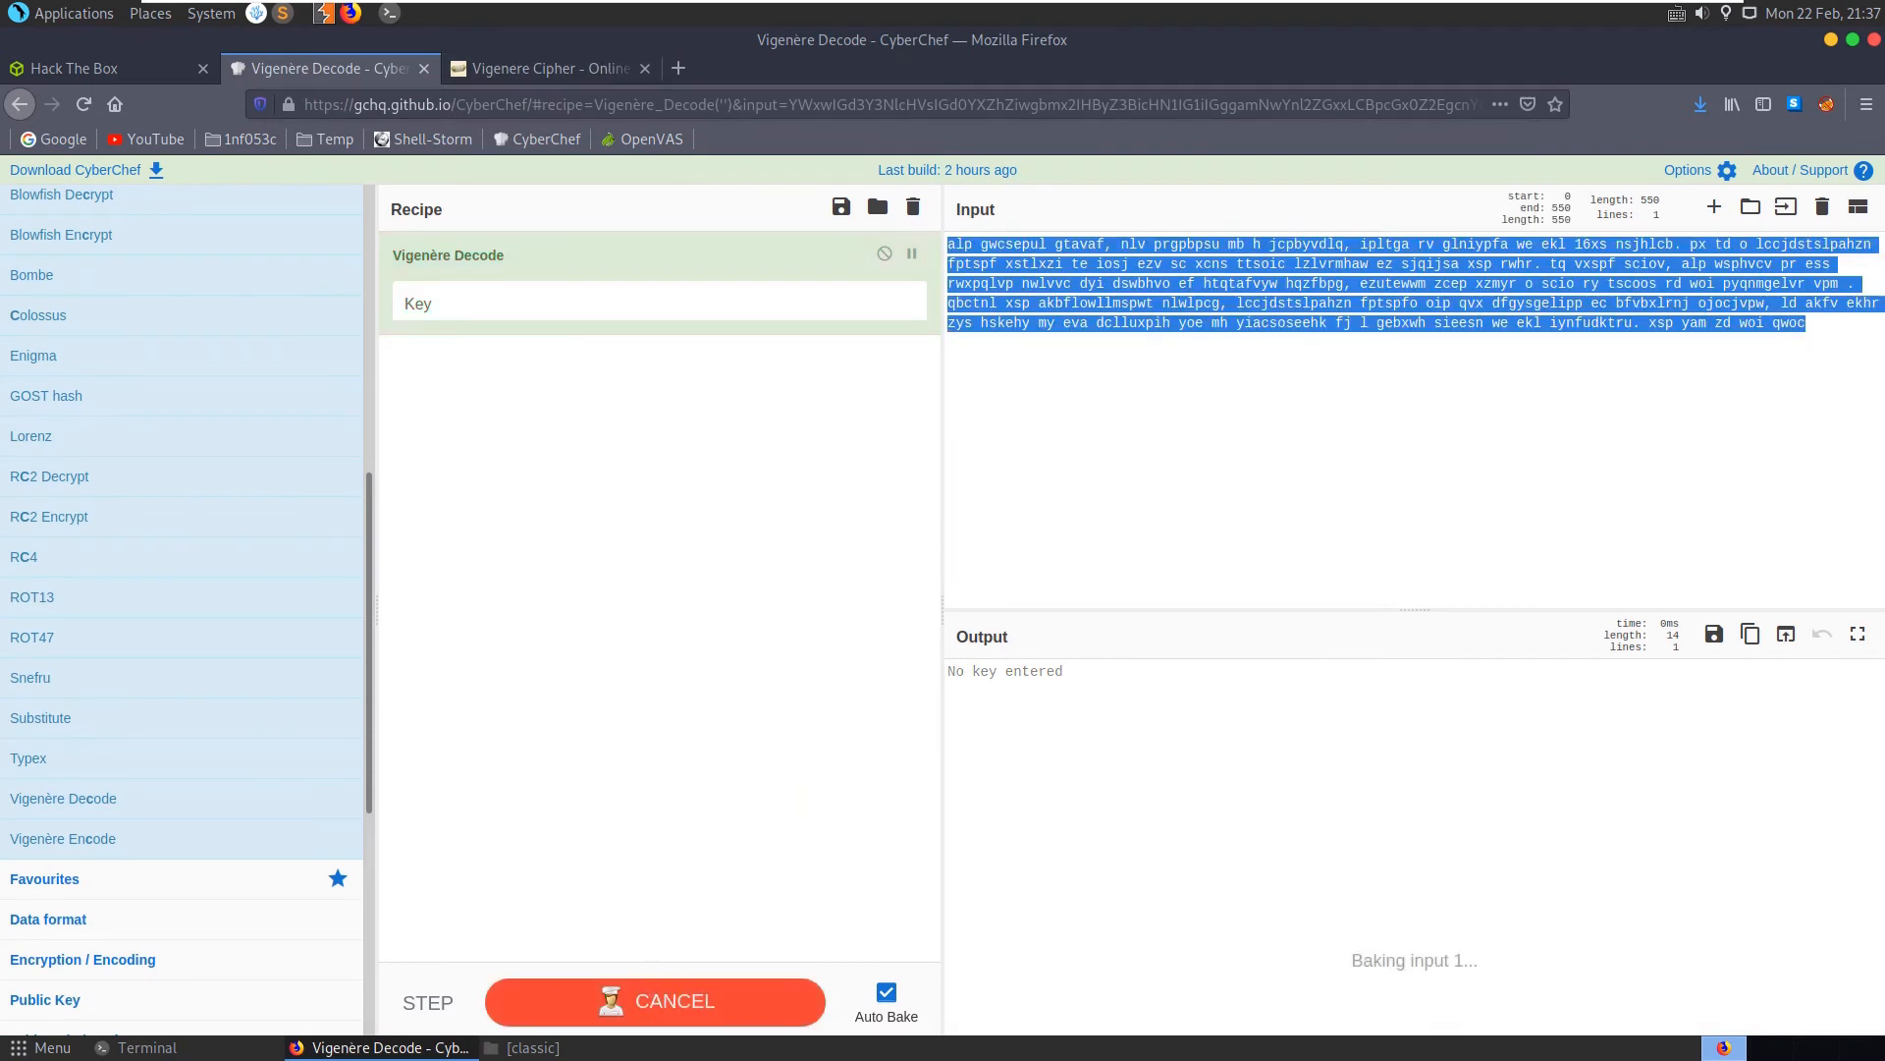
click(548, 67)
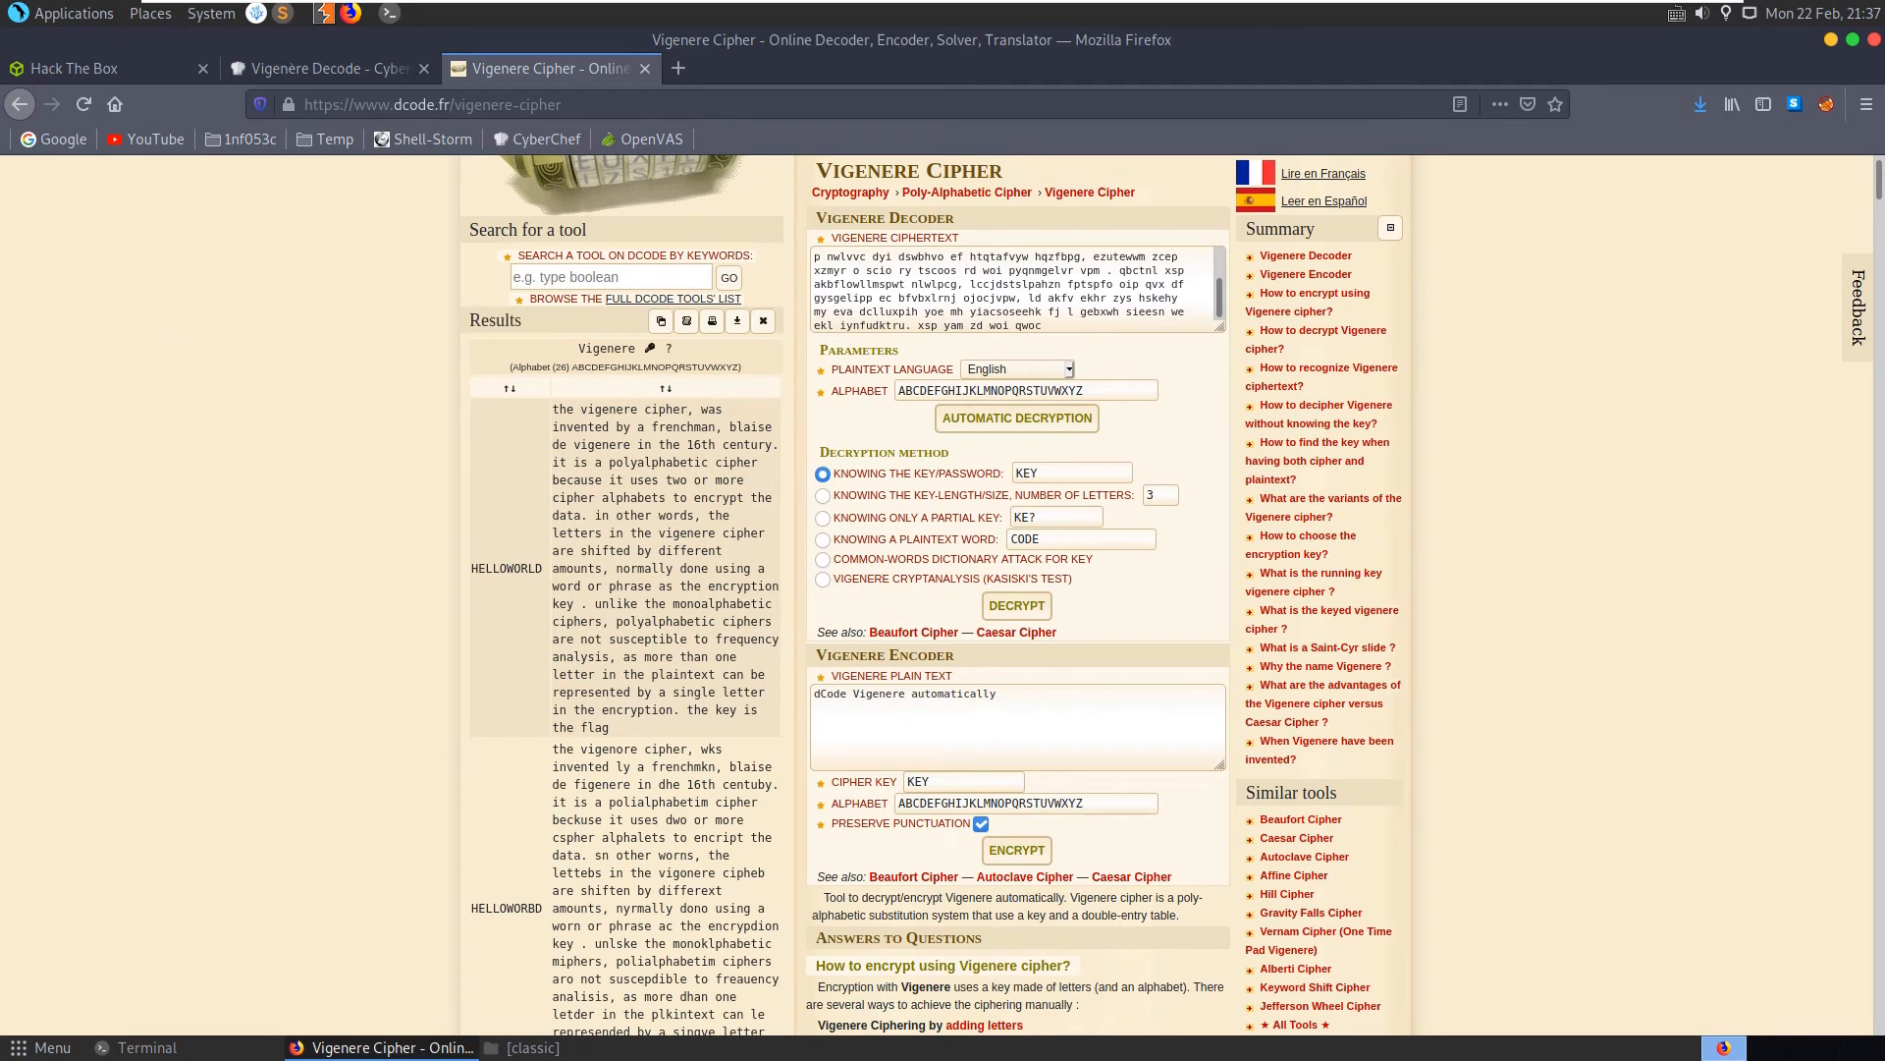
Run dCode's automatic decryption and select the recovered key HELLOWORLD in the results.
double_click(856, 391)
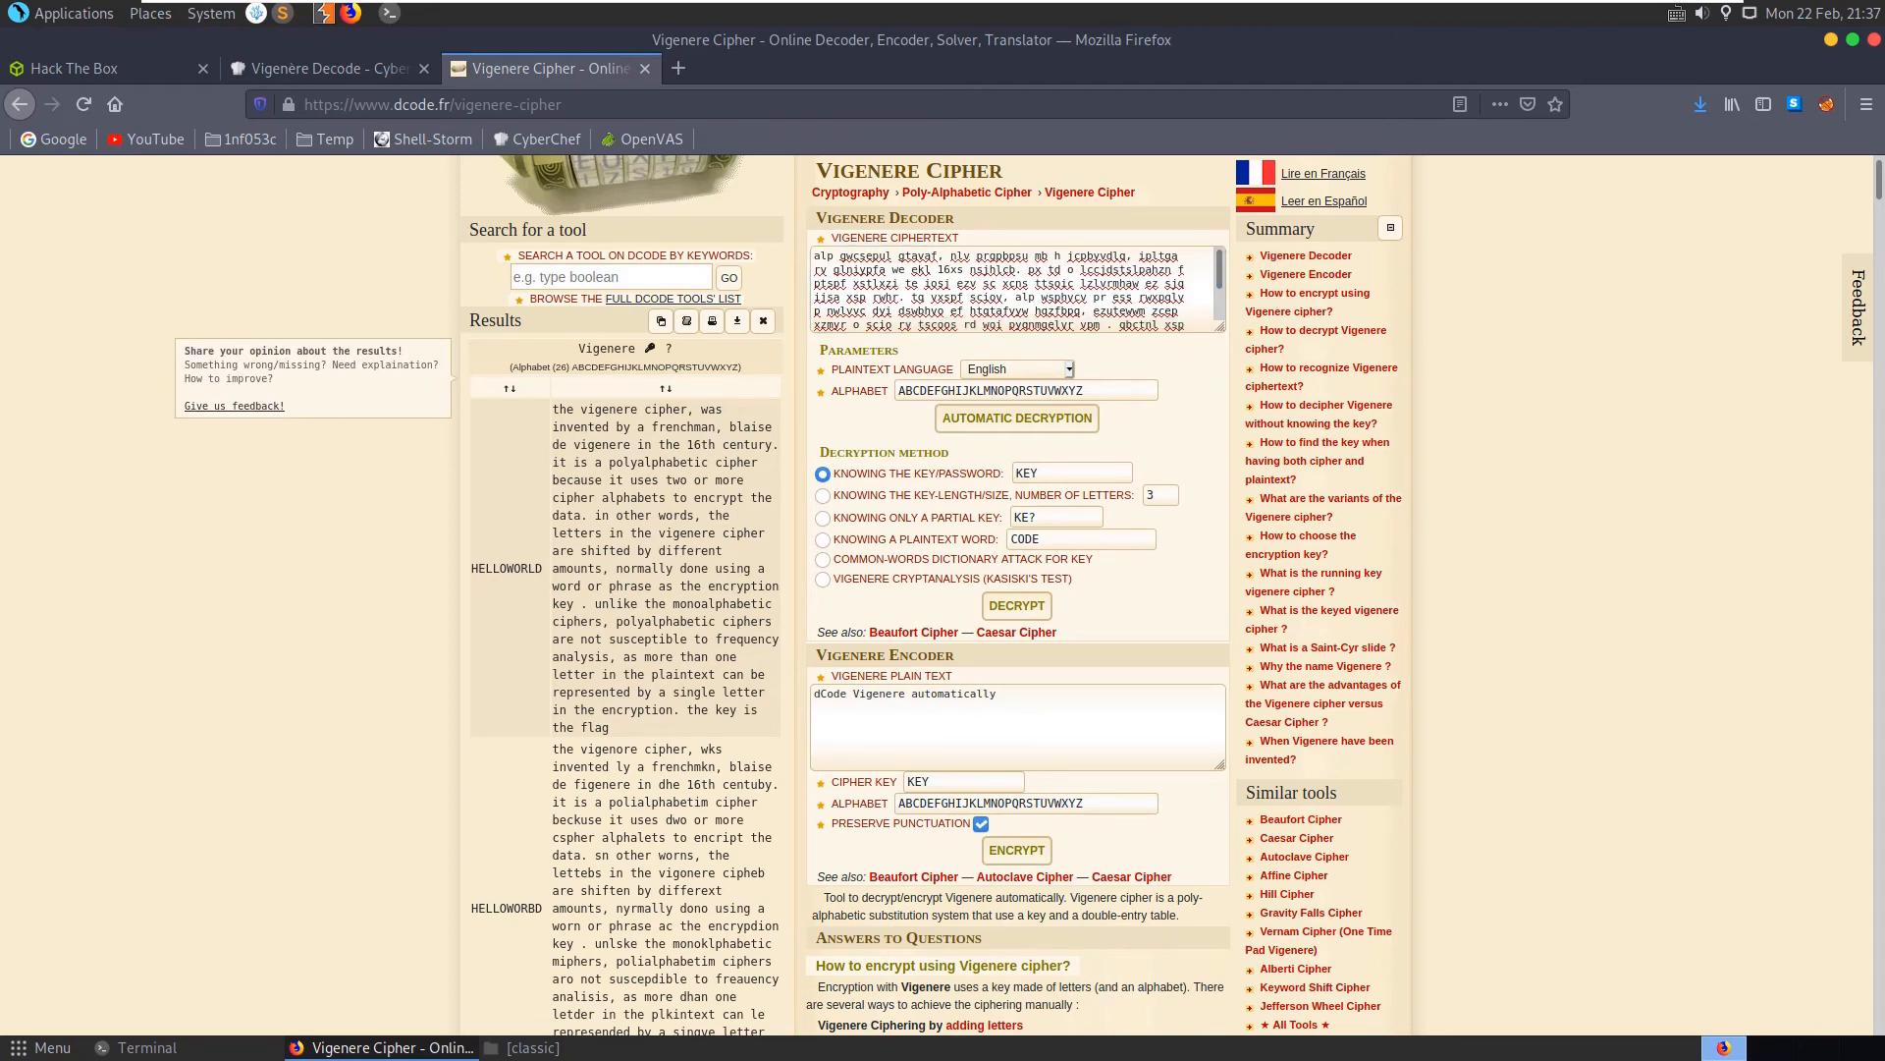
double_click(506, 568)
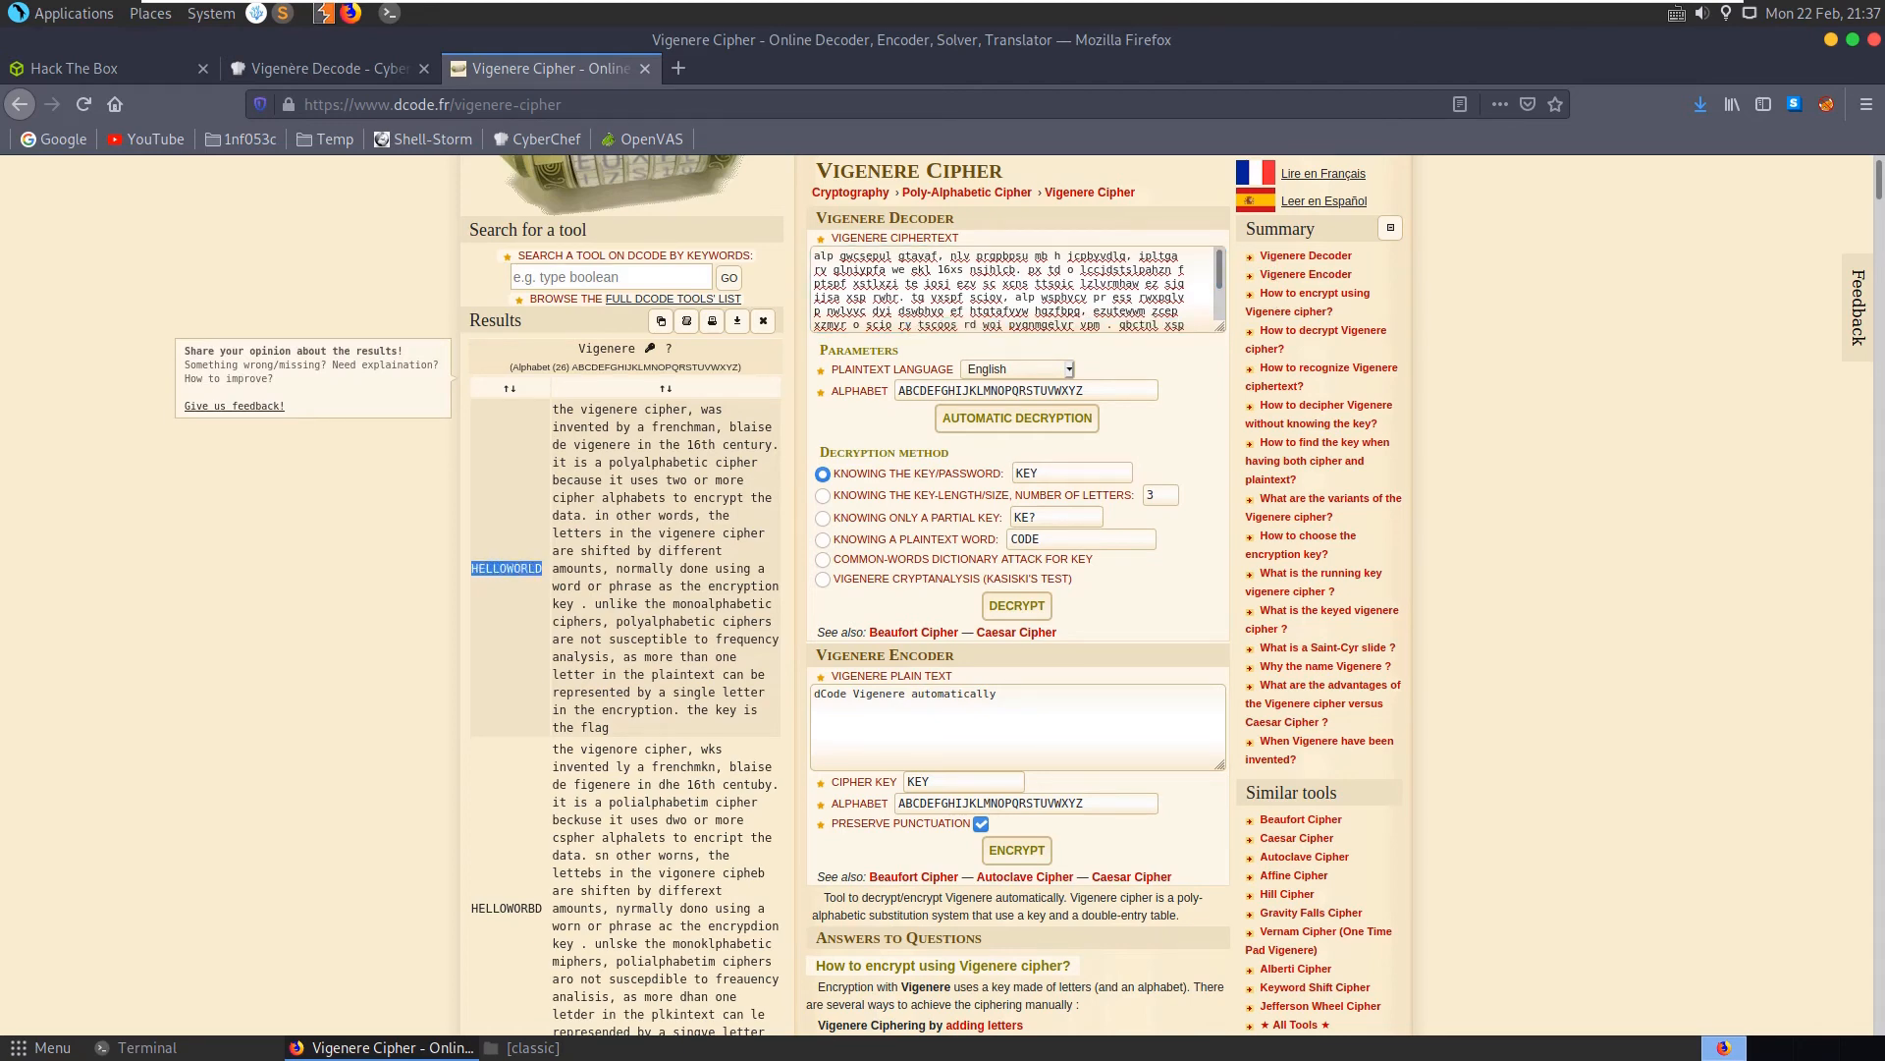
scroll(down, 3)
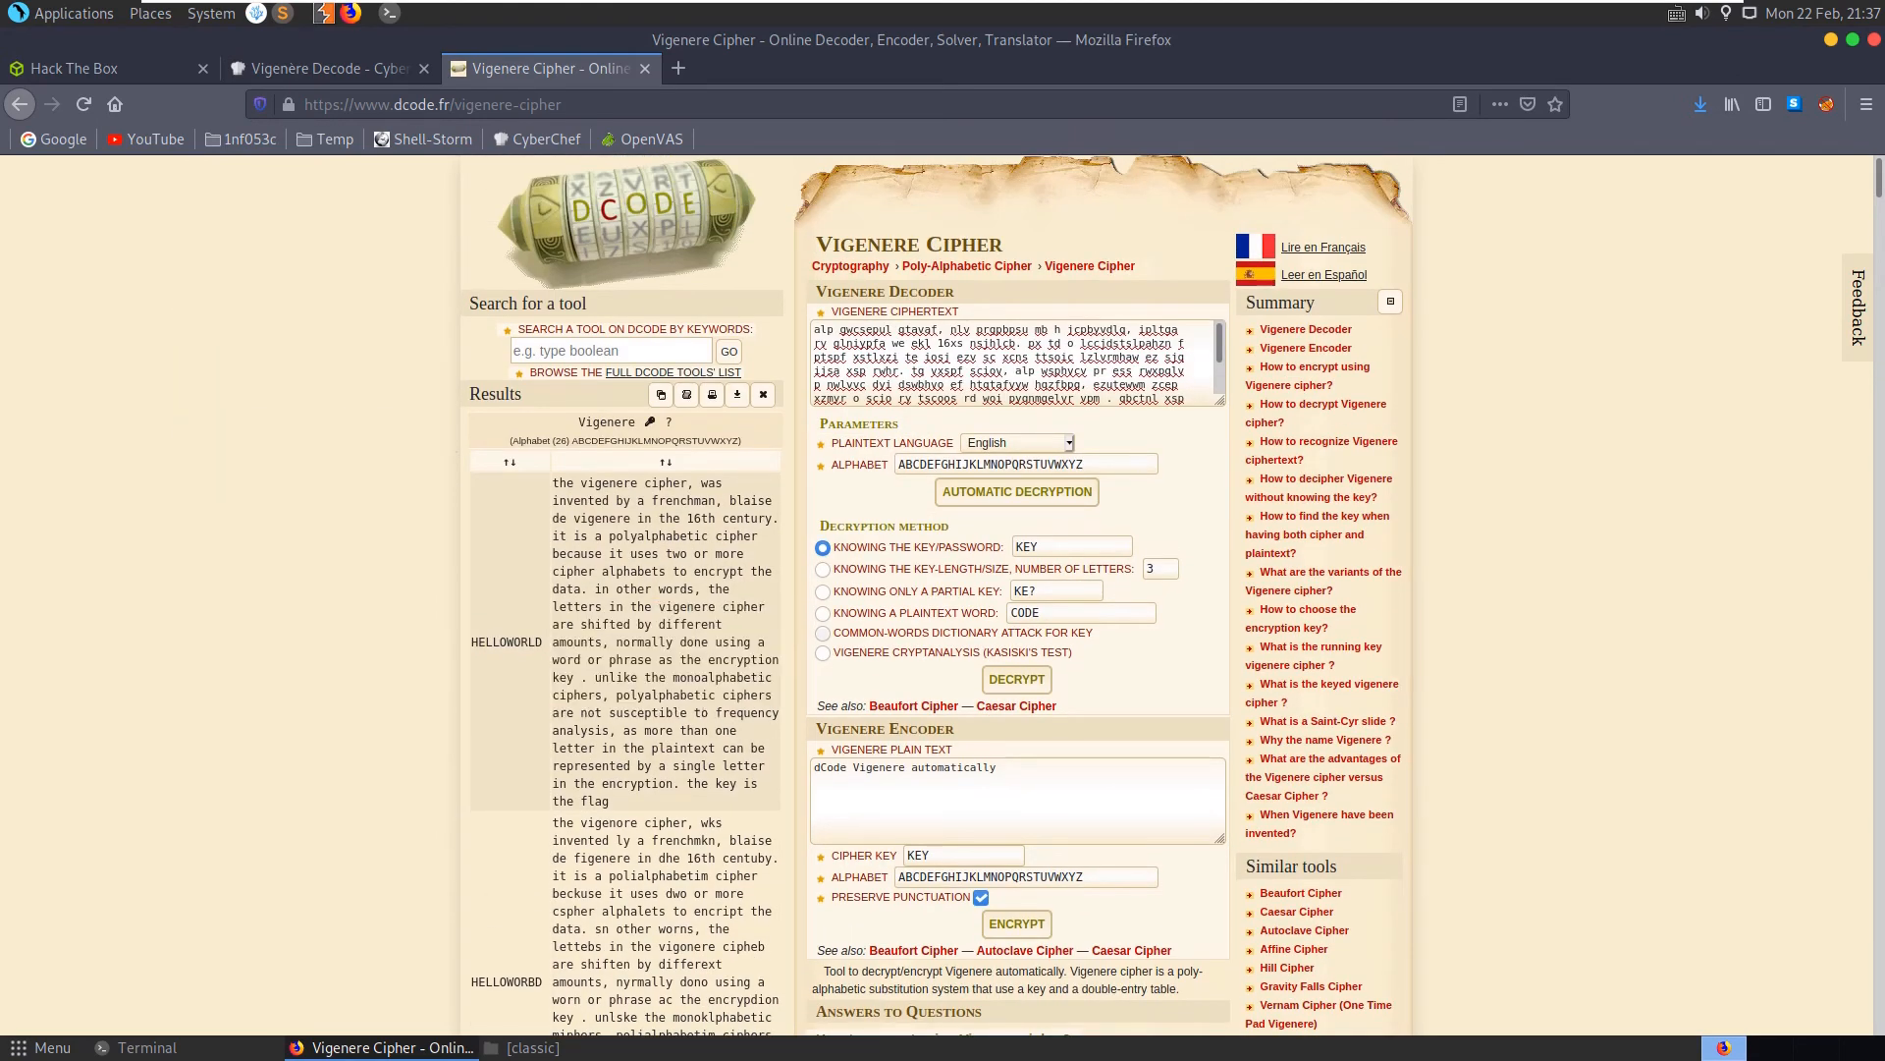
Decrypt the ciphertext using dCode's common-words dictionary attack method.
click(823, 634)
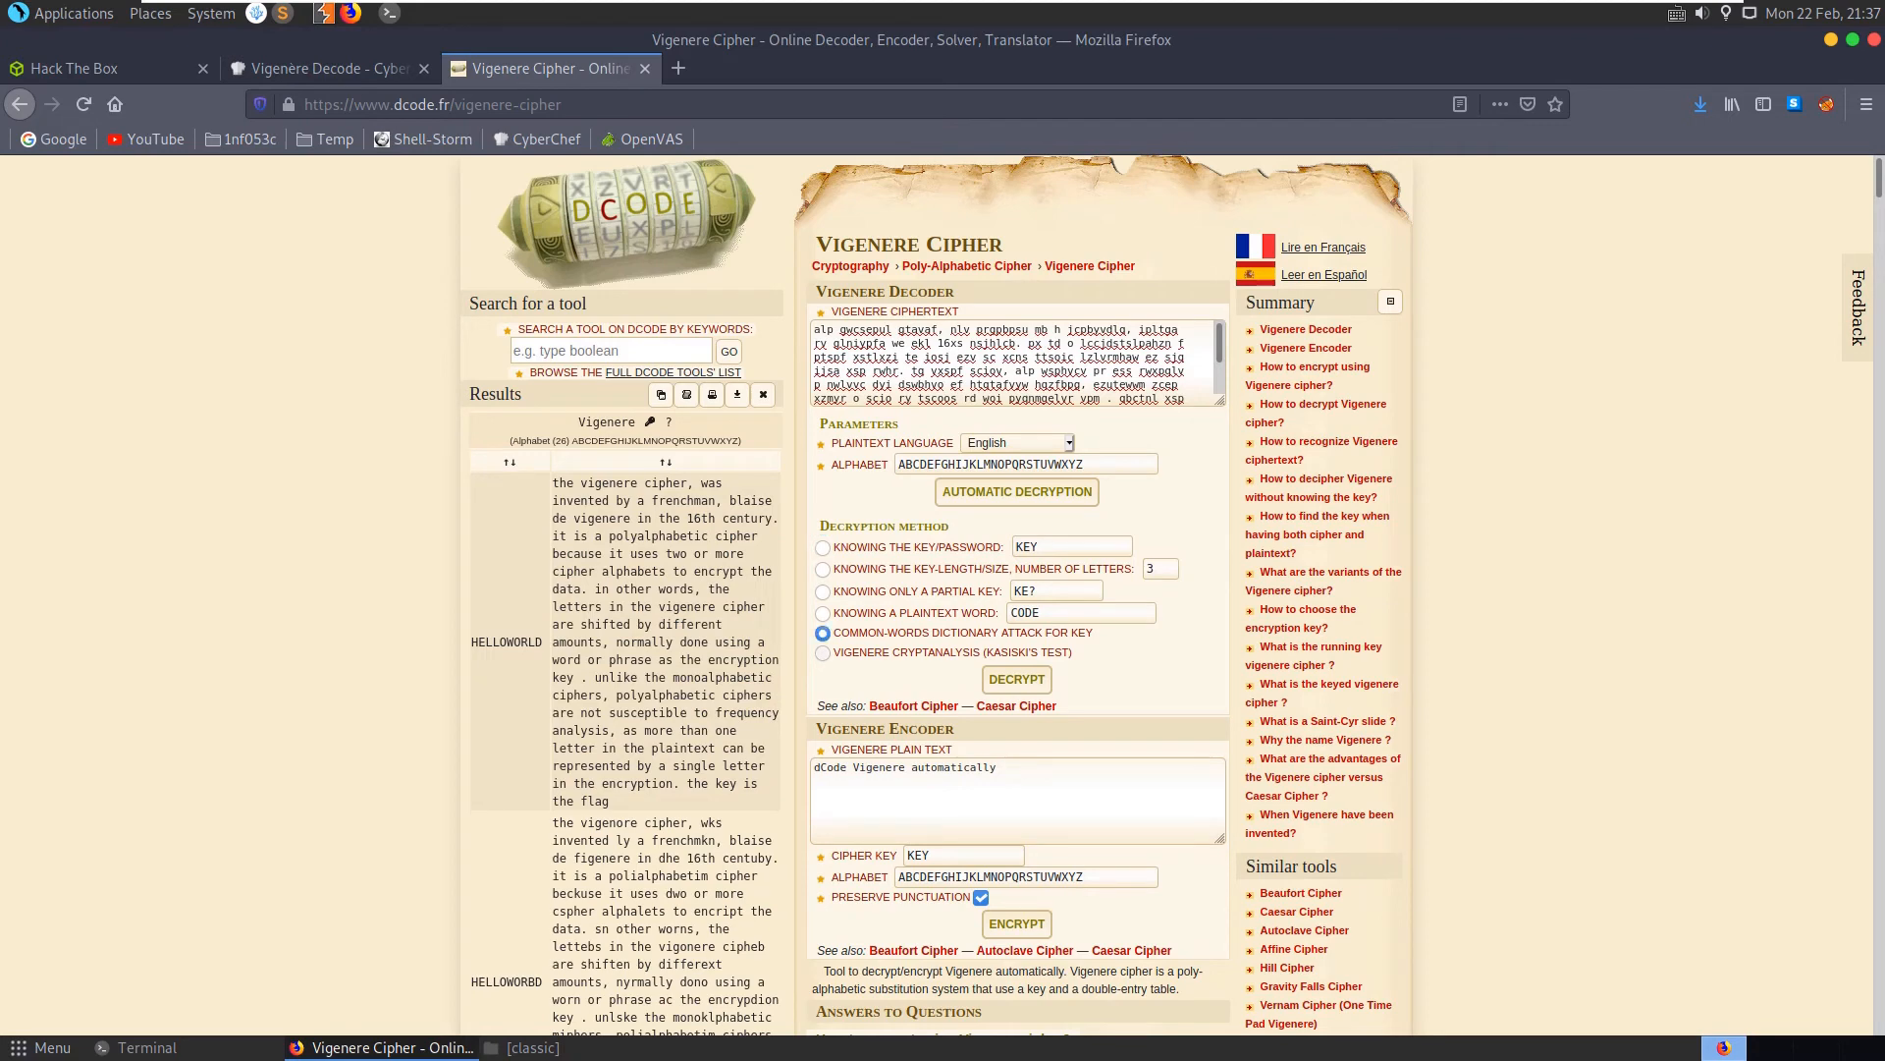
scroll(down, 3)
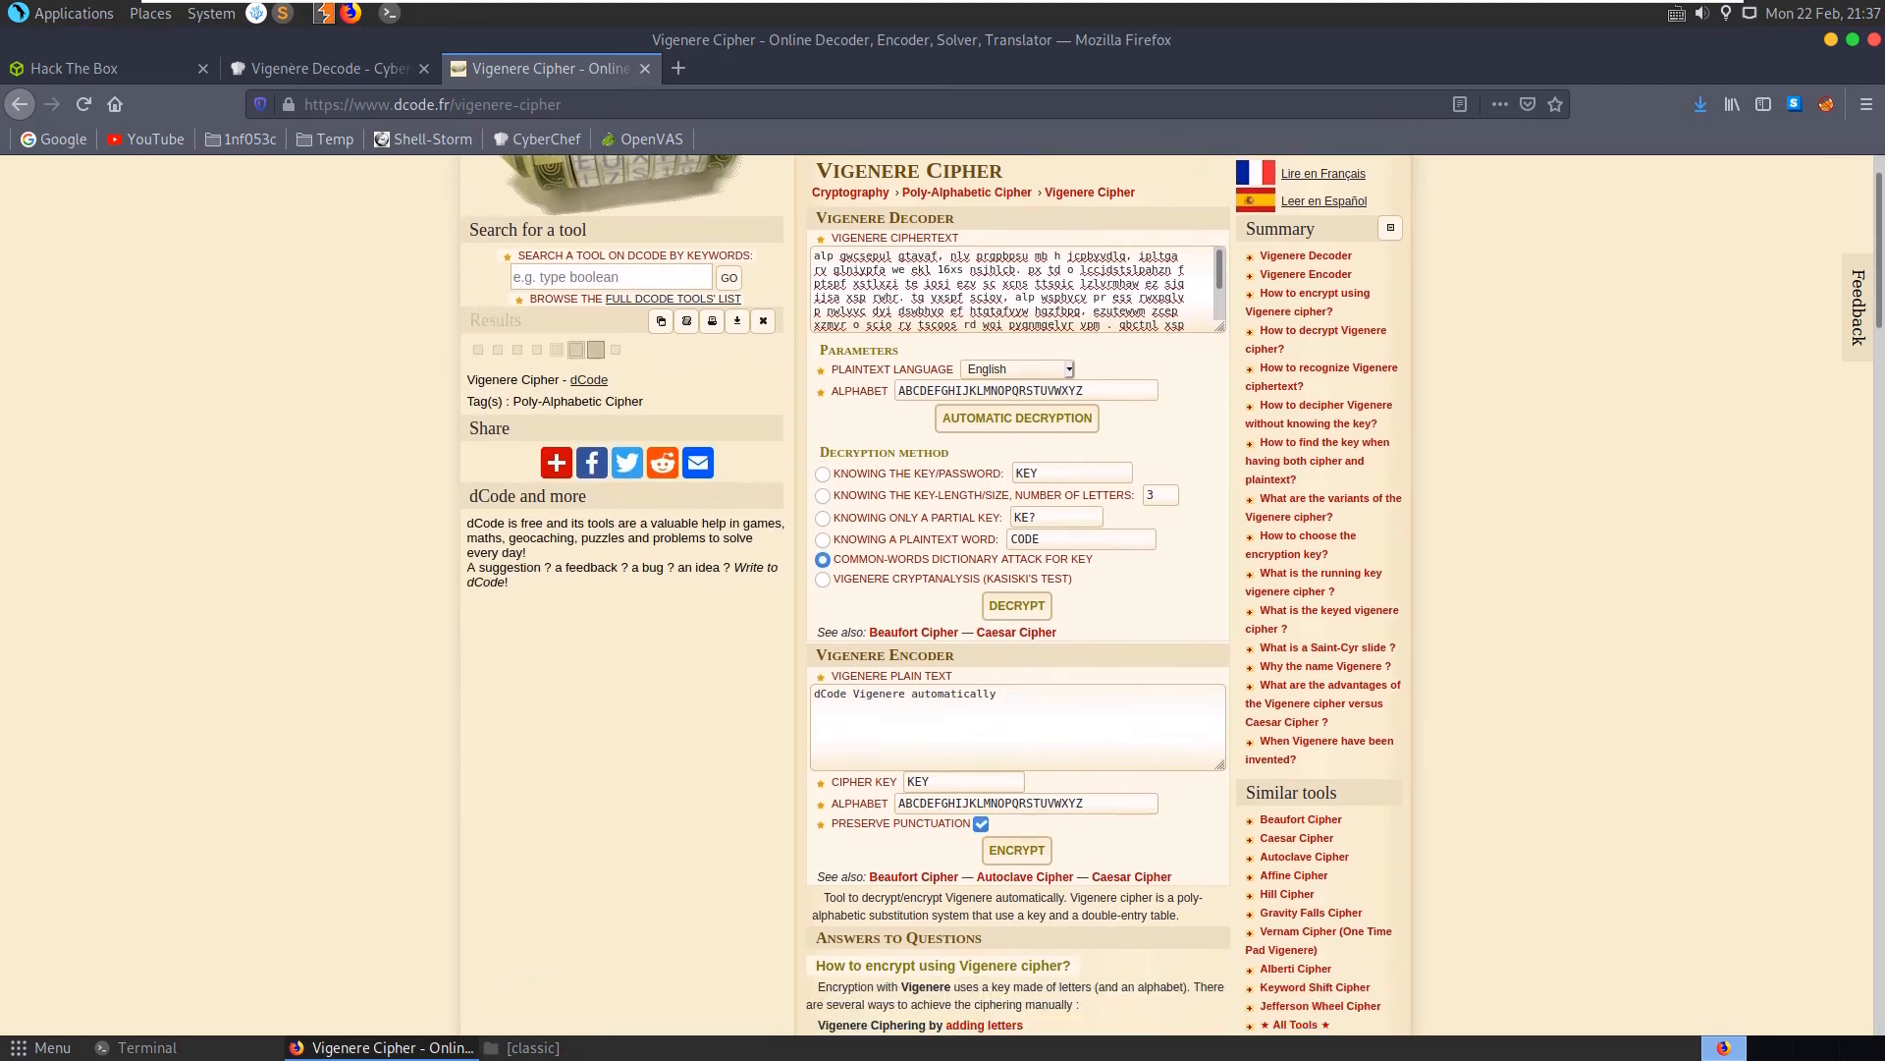
click(1016, 605)
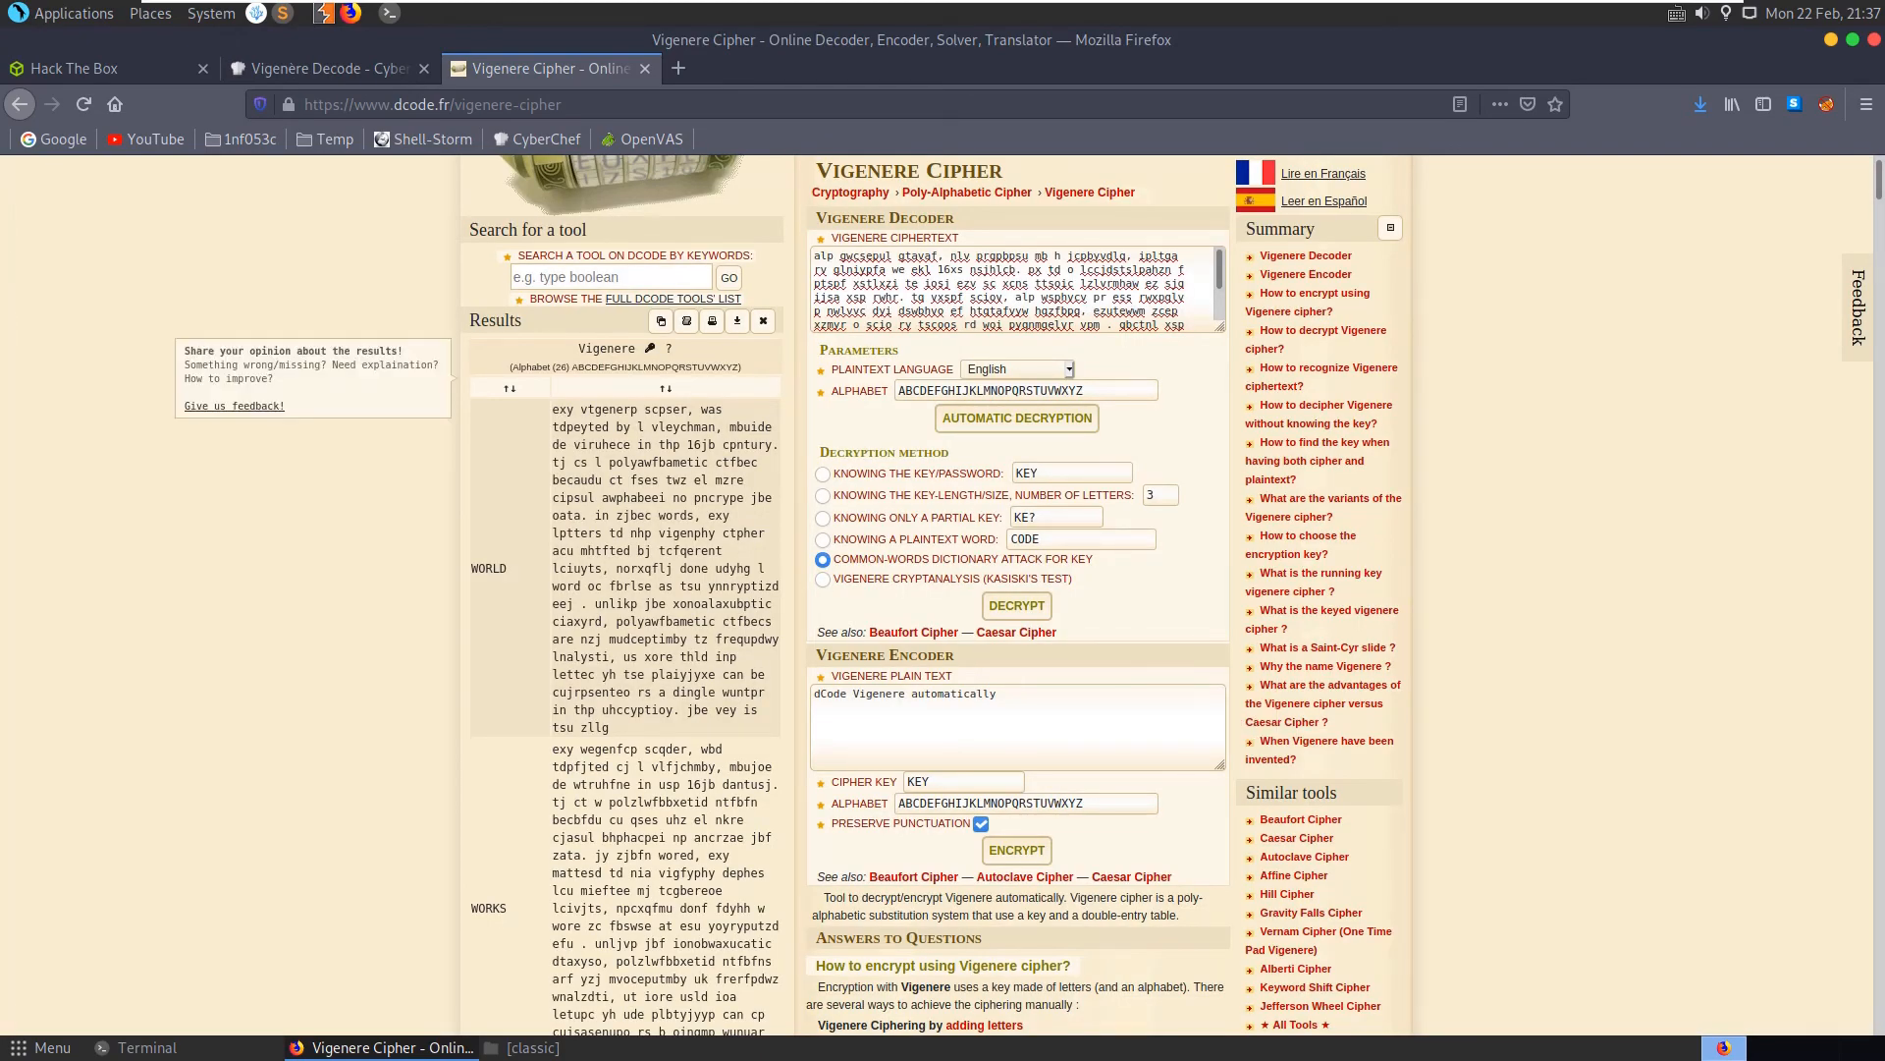
scroll(down, 3)
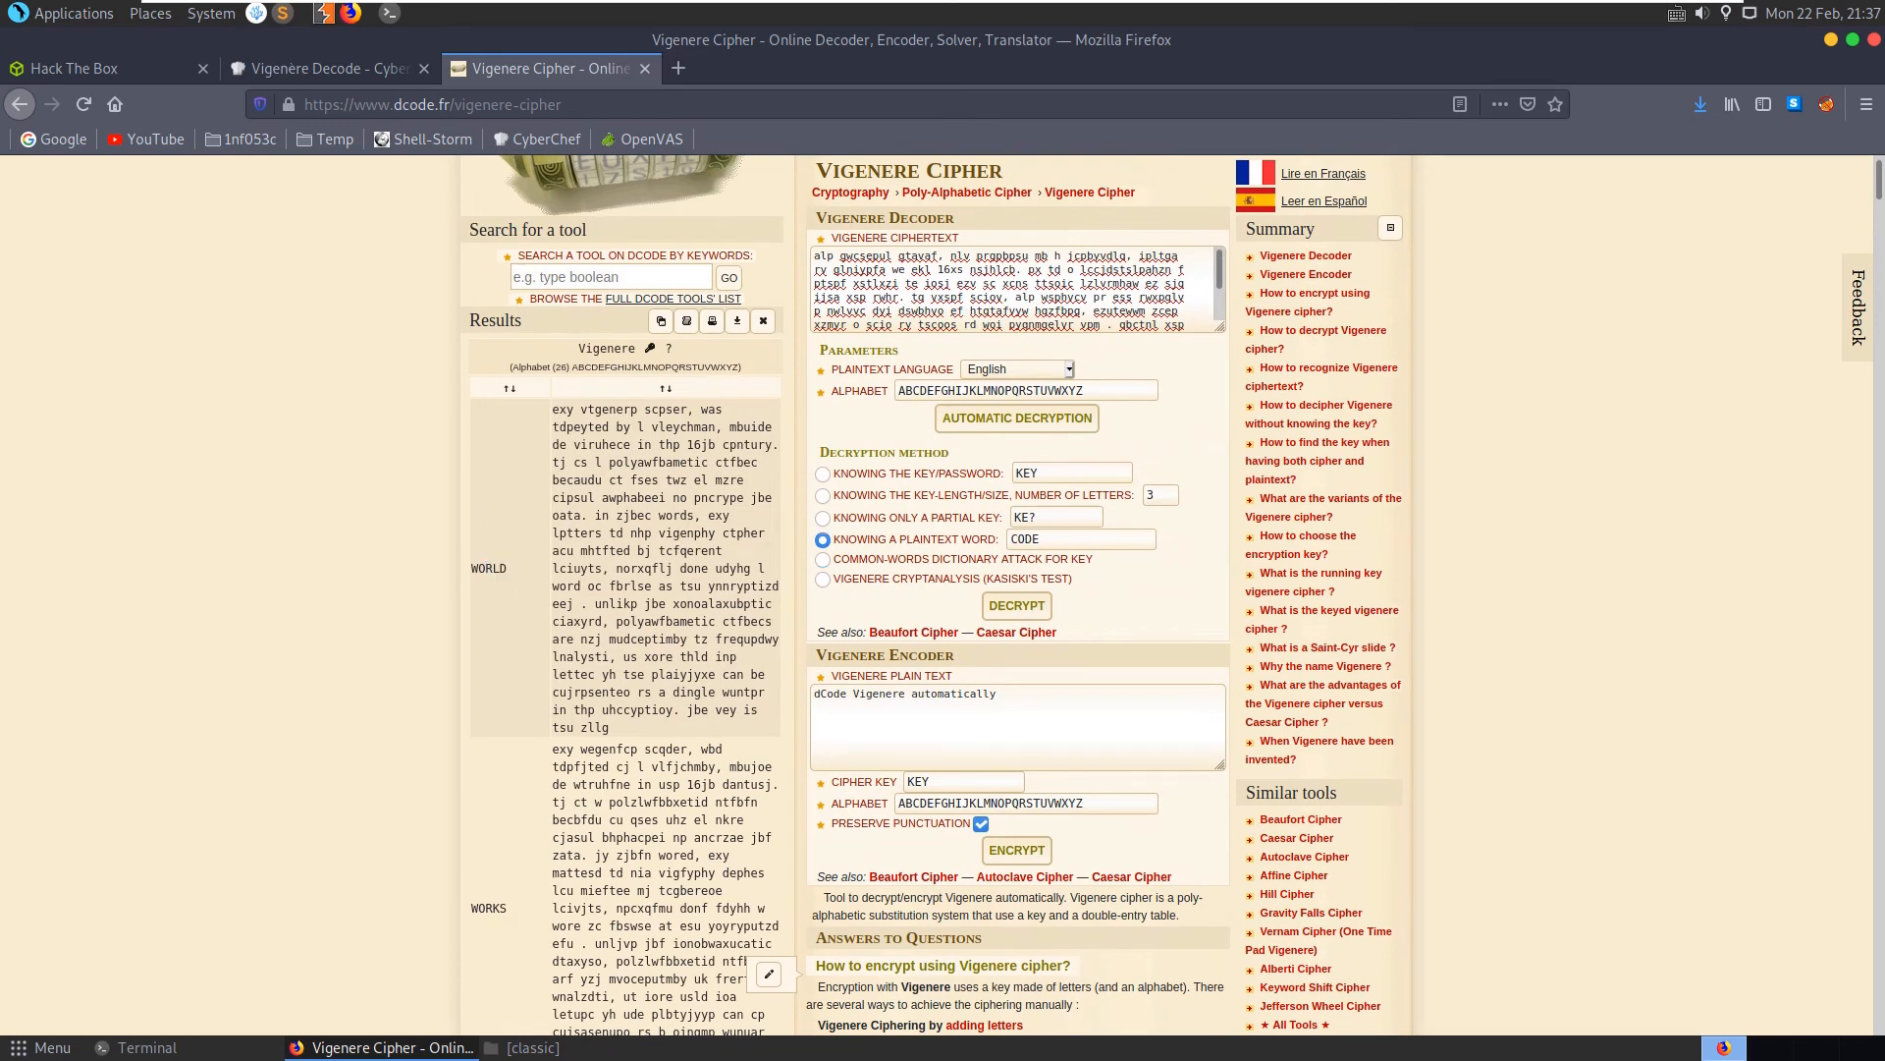
Decrypt with known plaintext words HELLO, then CENTURY, dismissing the ad-blocker notice.
double_click(1023, 539)
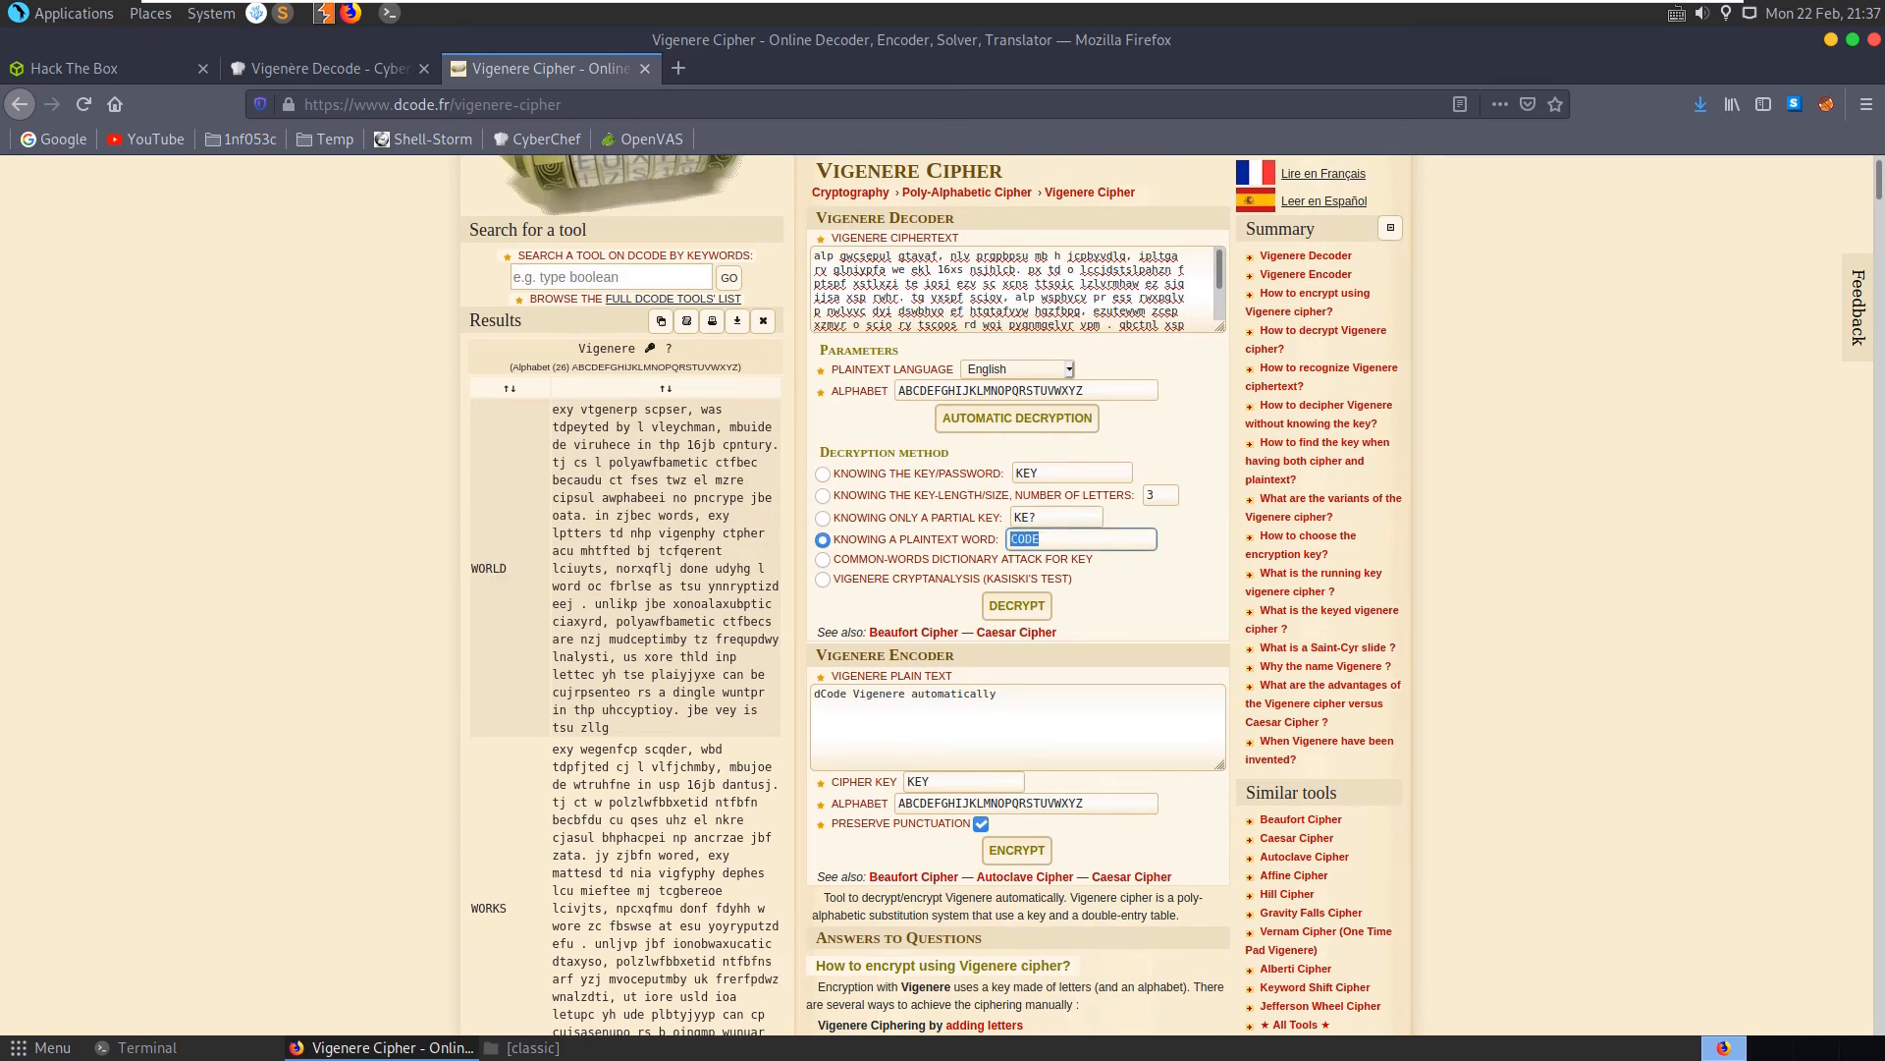
text(HELLO)
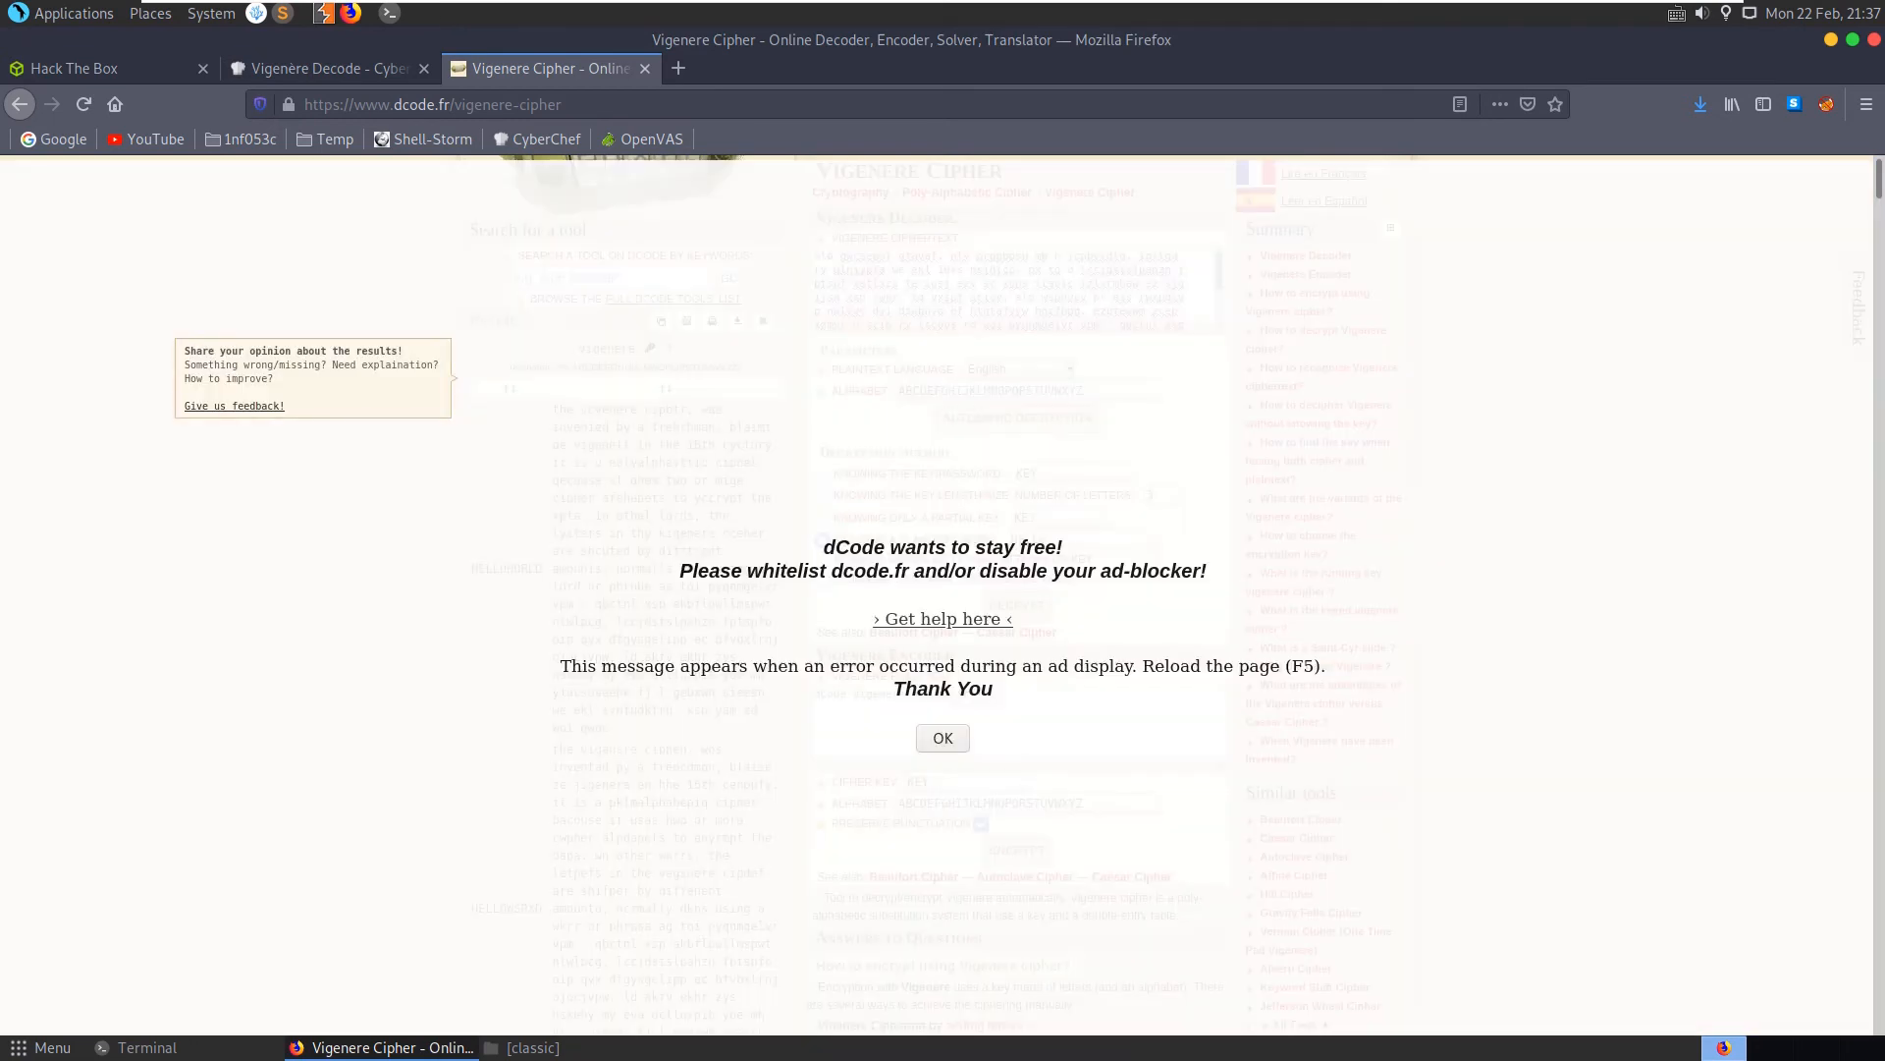
click(943, 738)
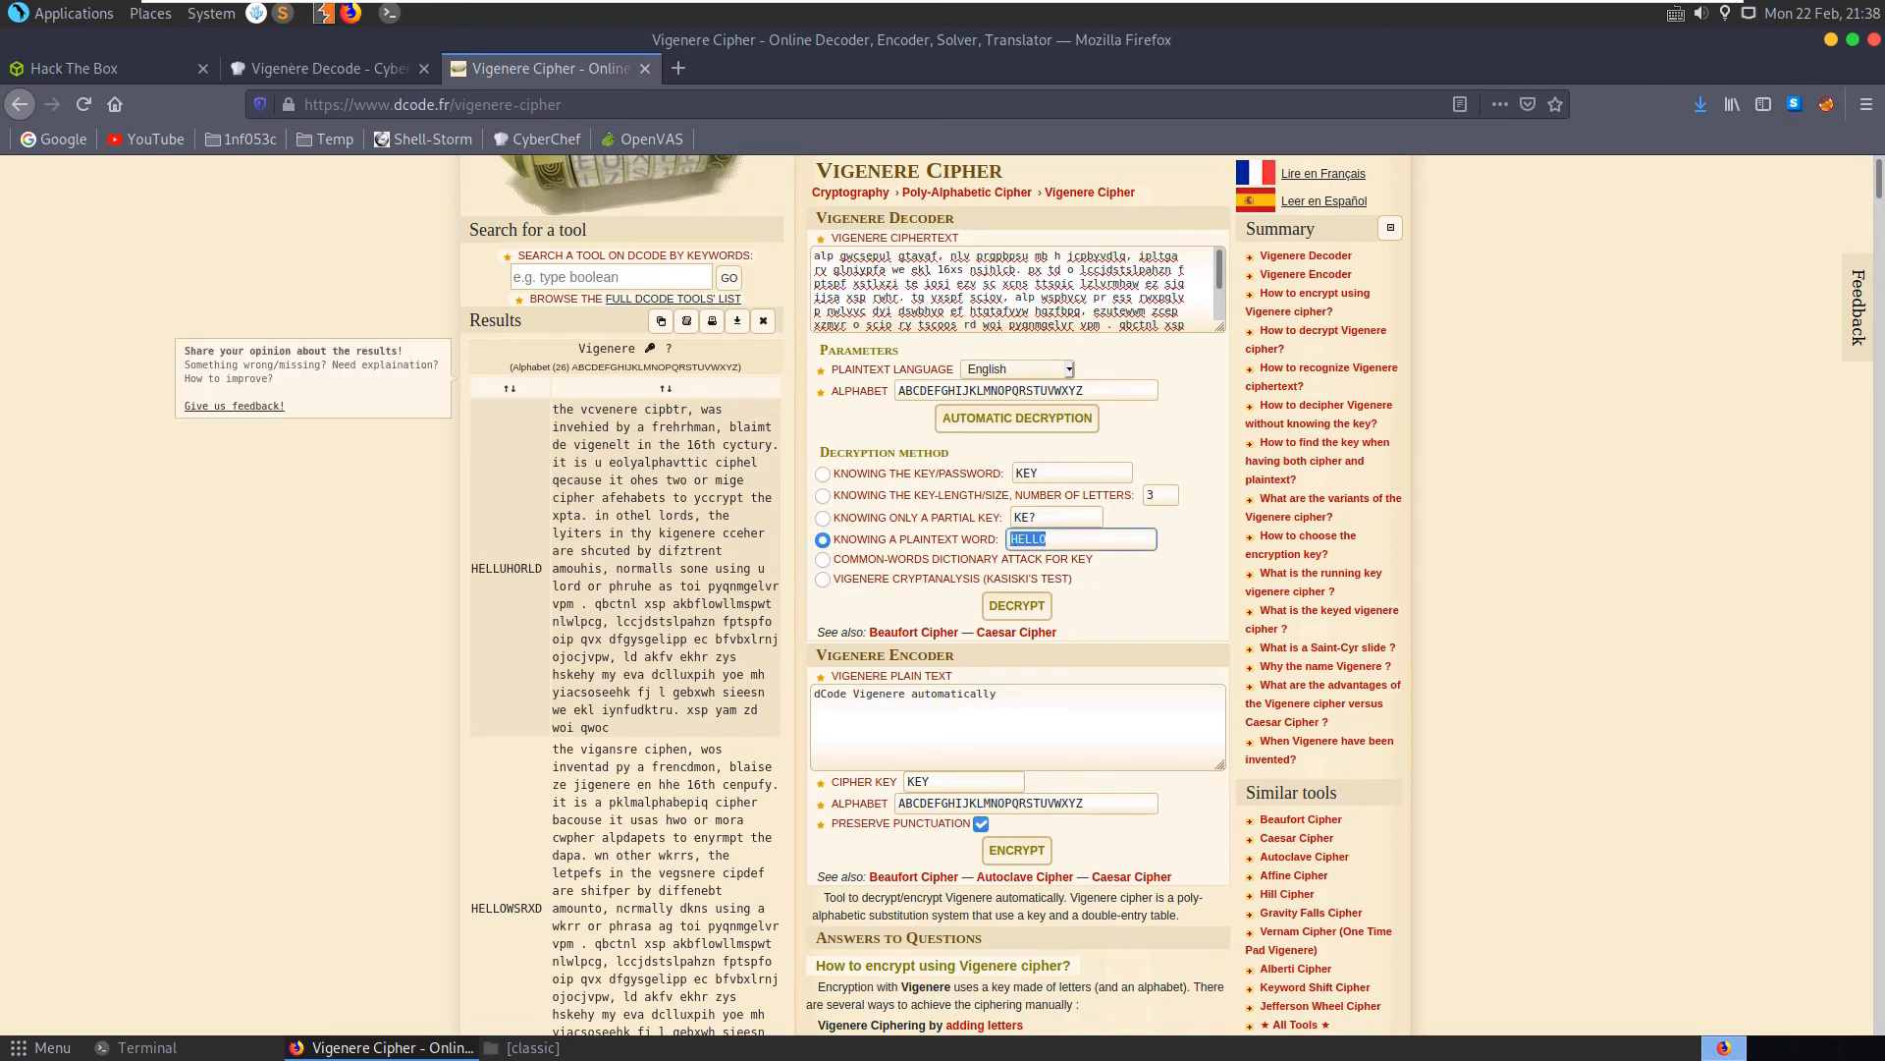
text(CENTURY)
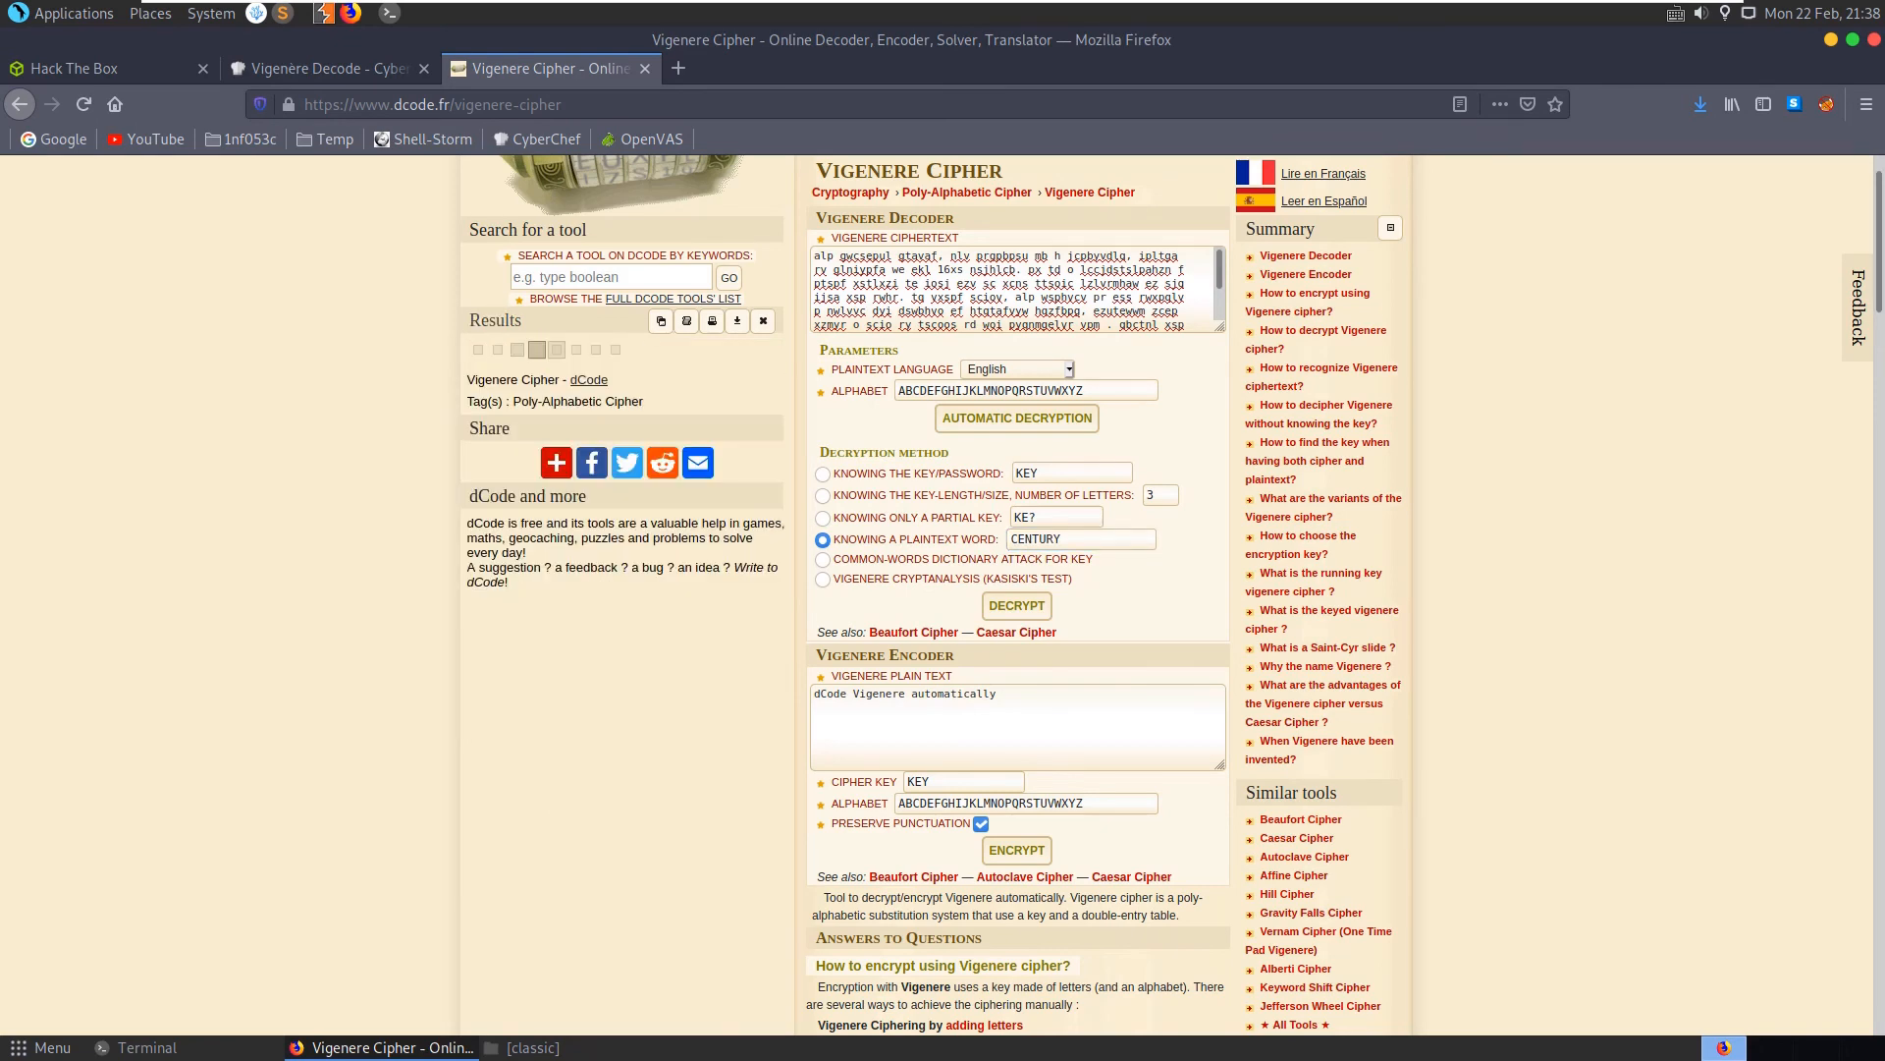
click(1016, 606)
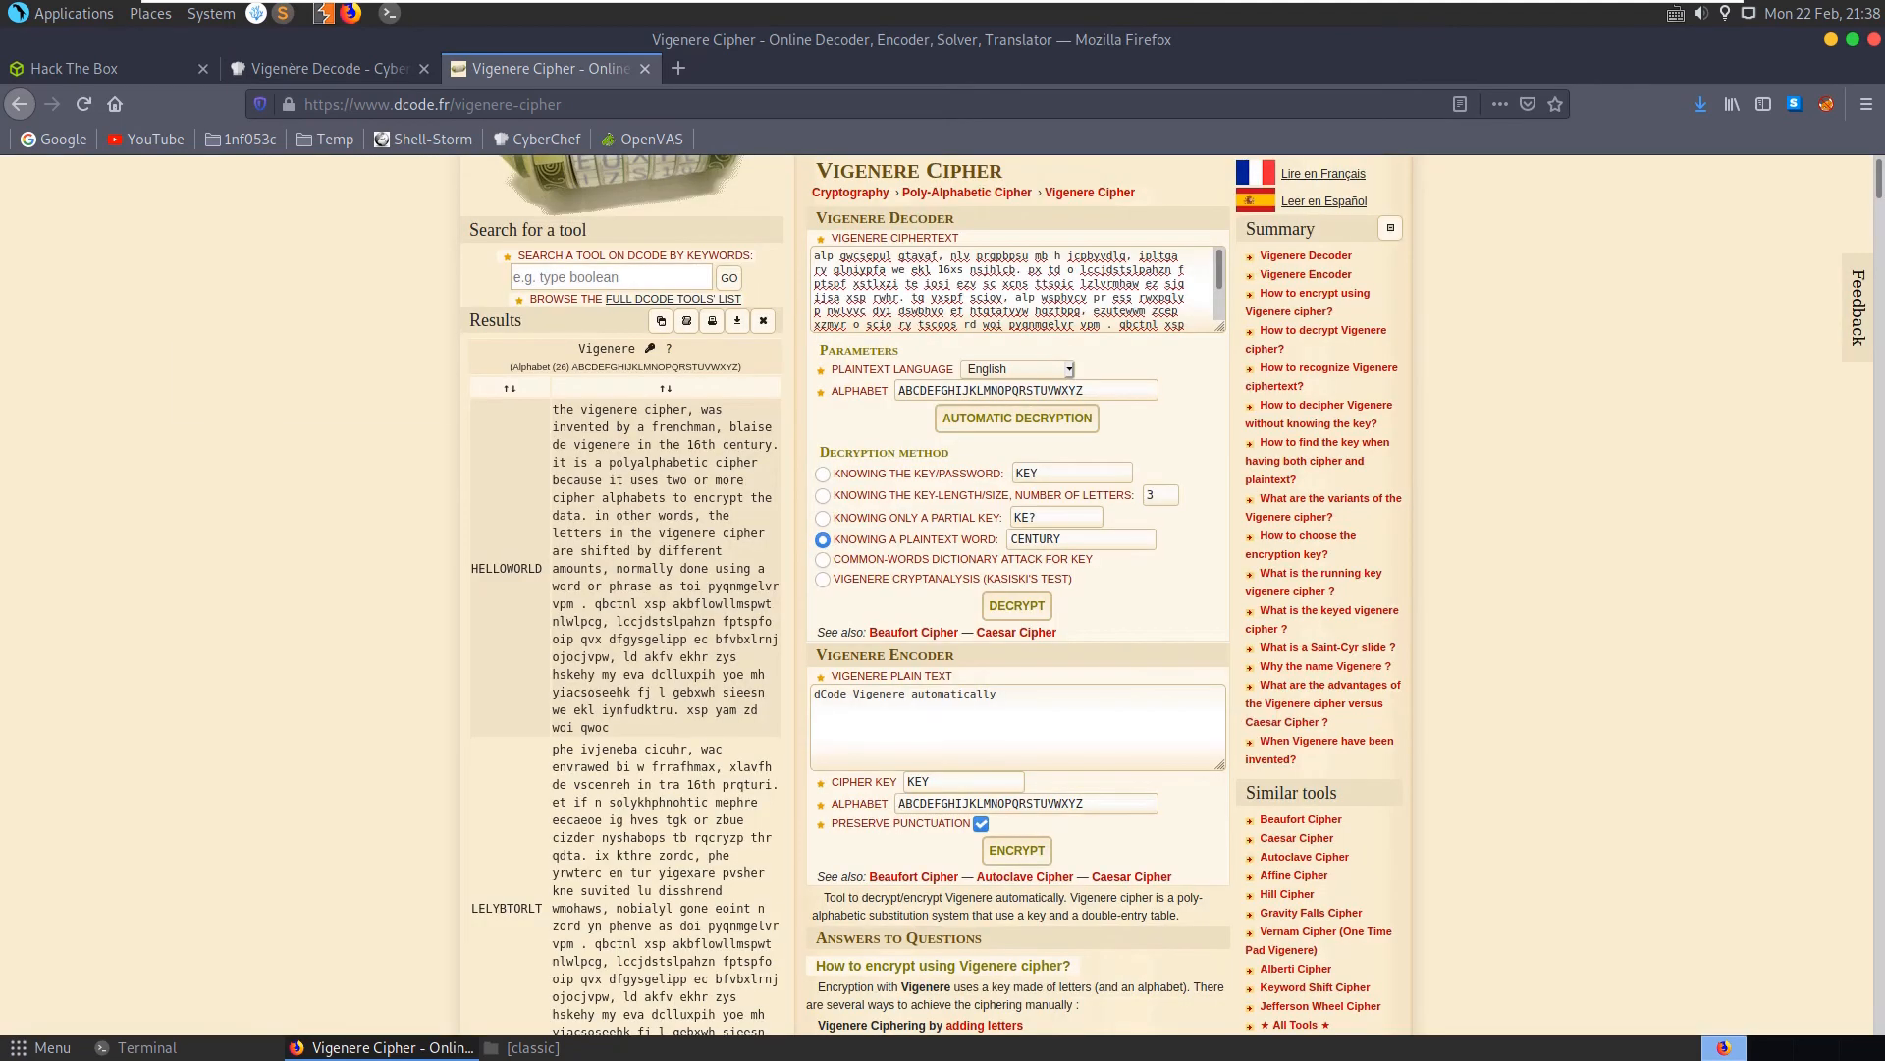
Run the Kasiski key-length test and review the results.
click(822, 559)
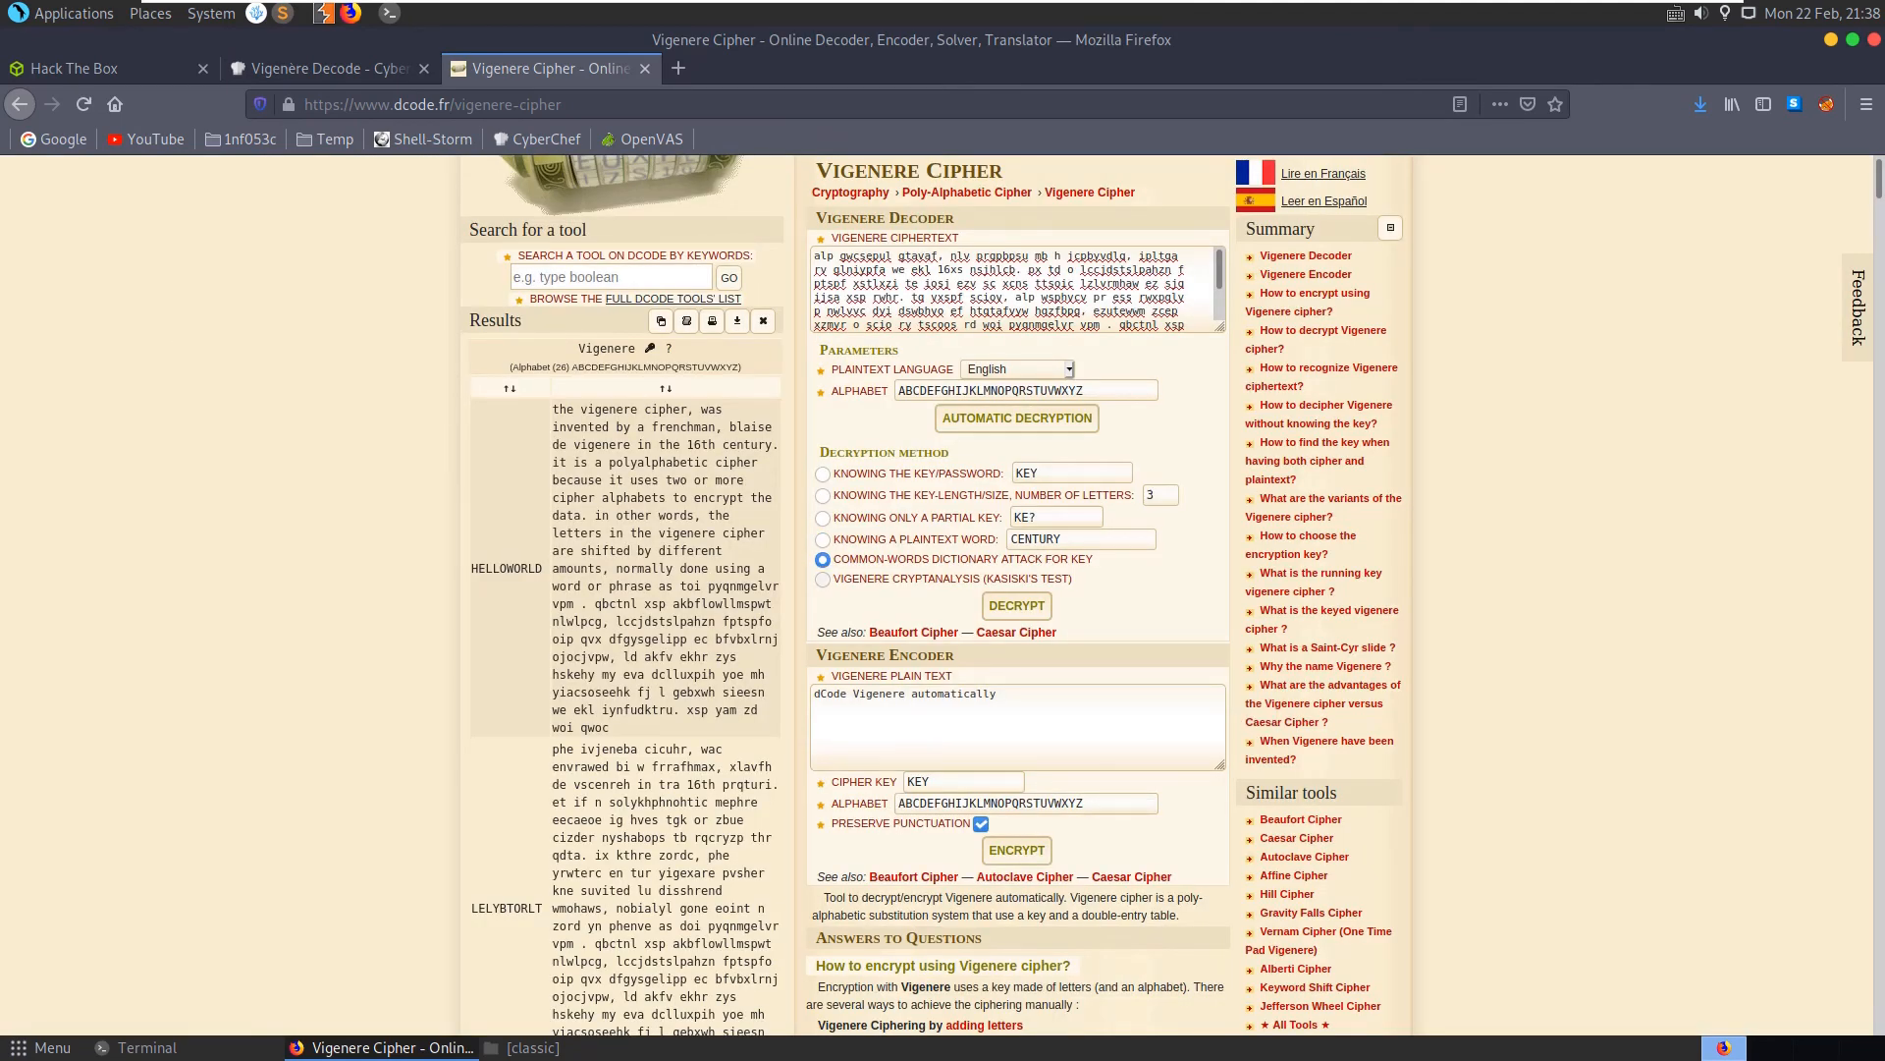
click(823, 579)
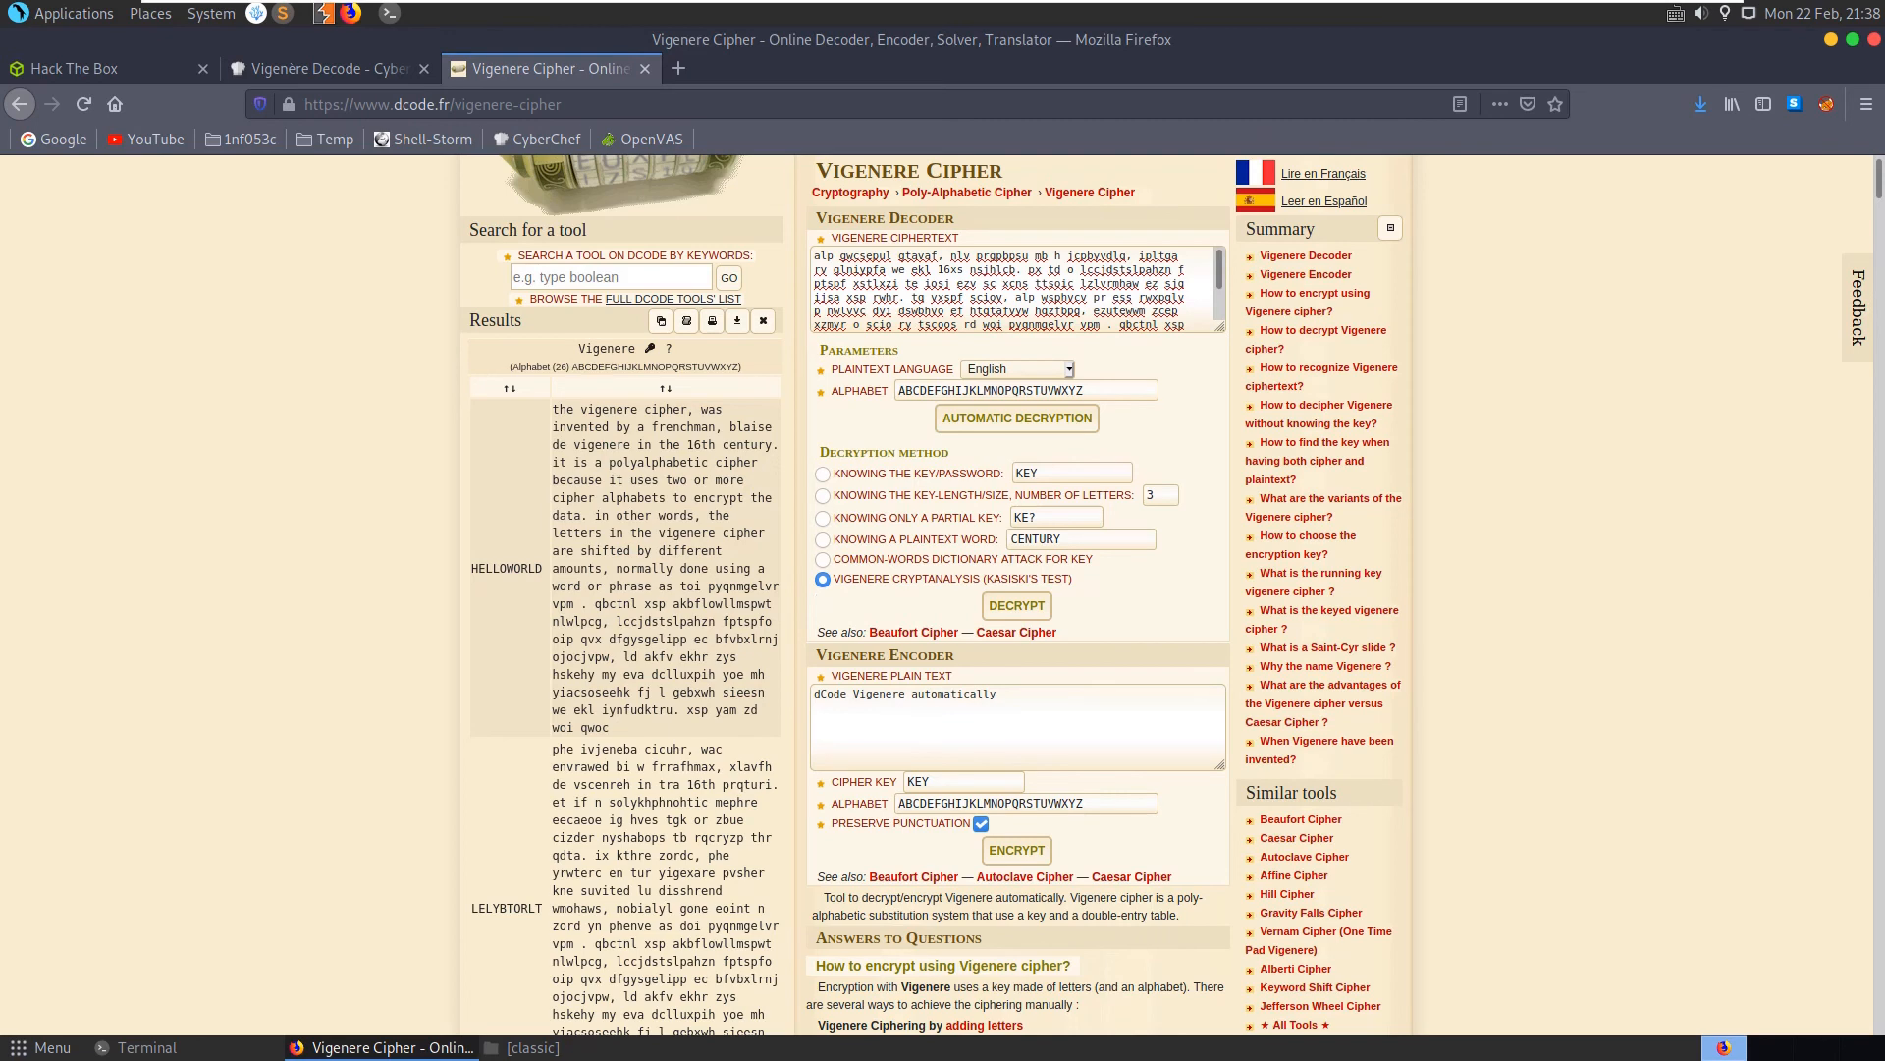
click(1016, 605)
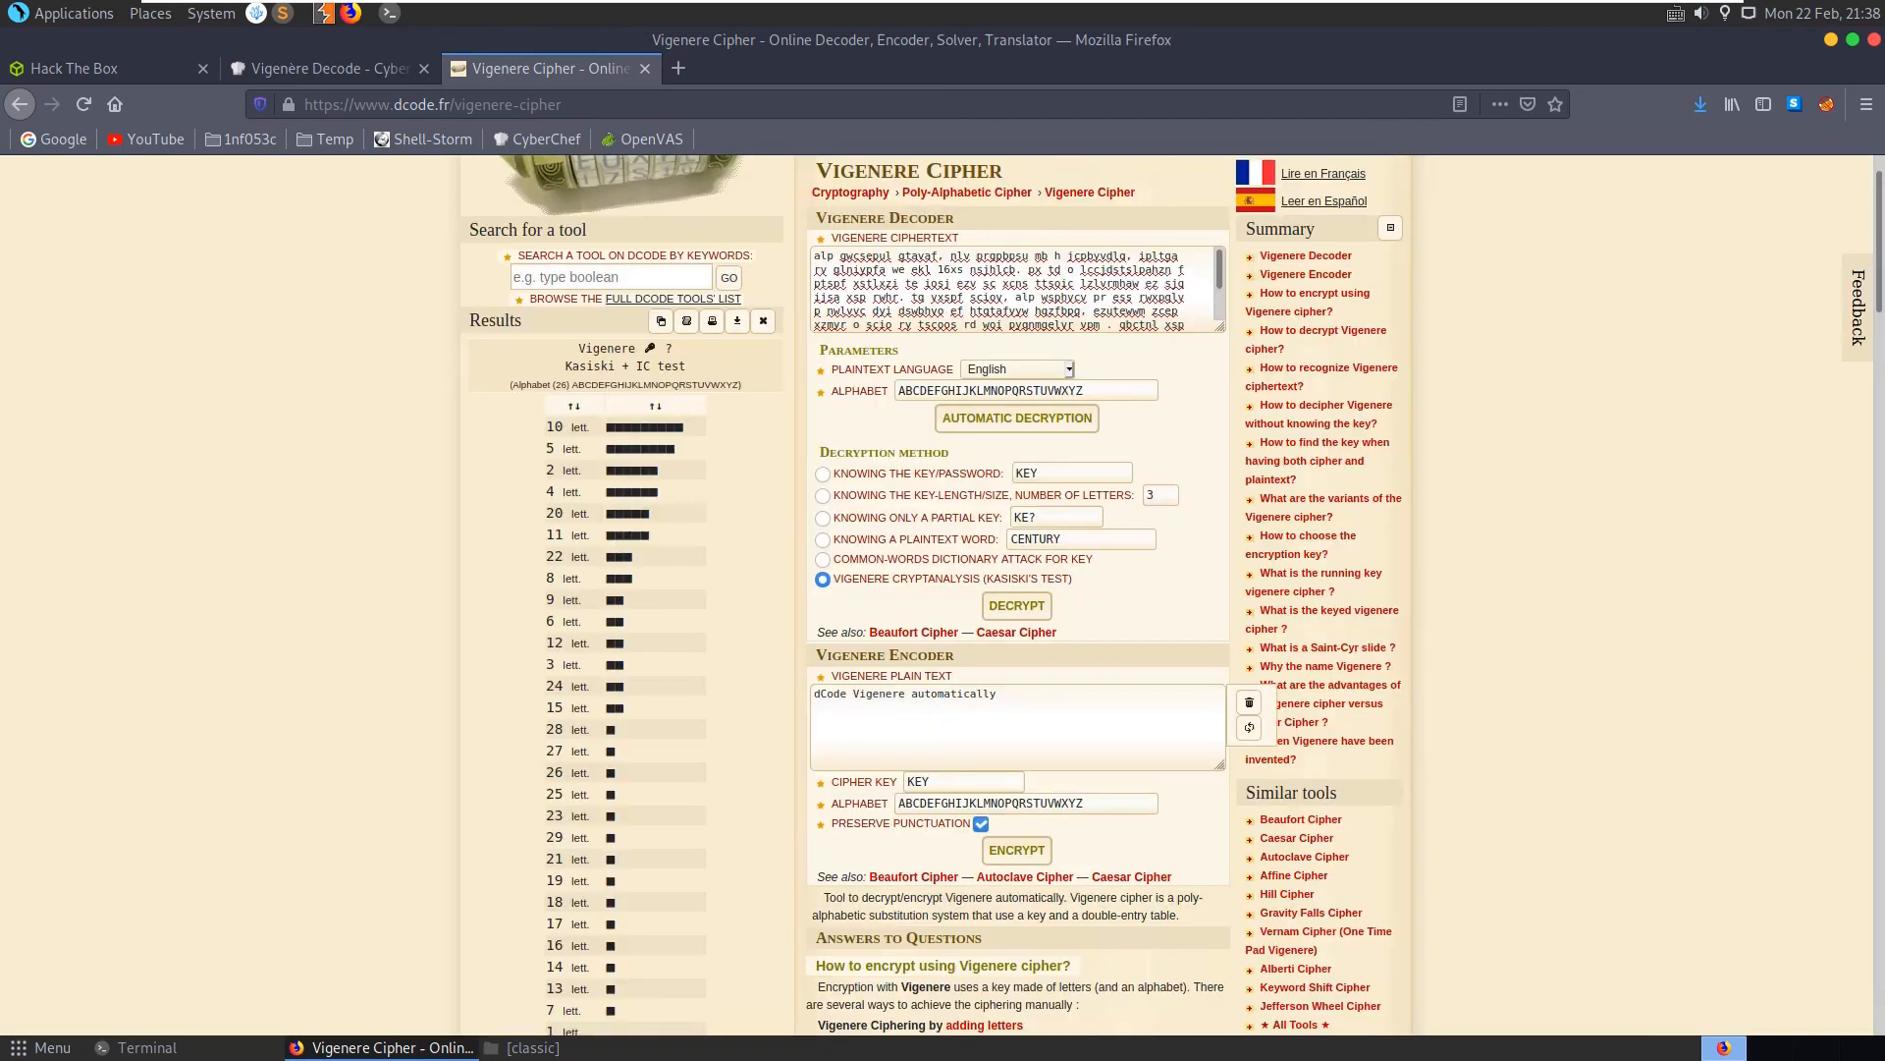
scroll(down, 3)
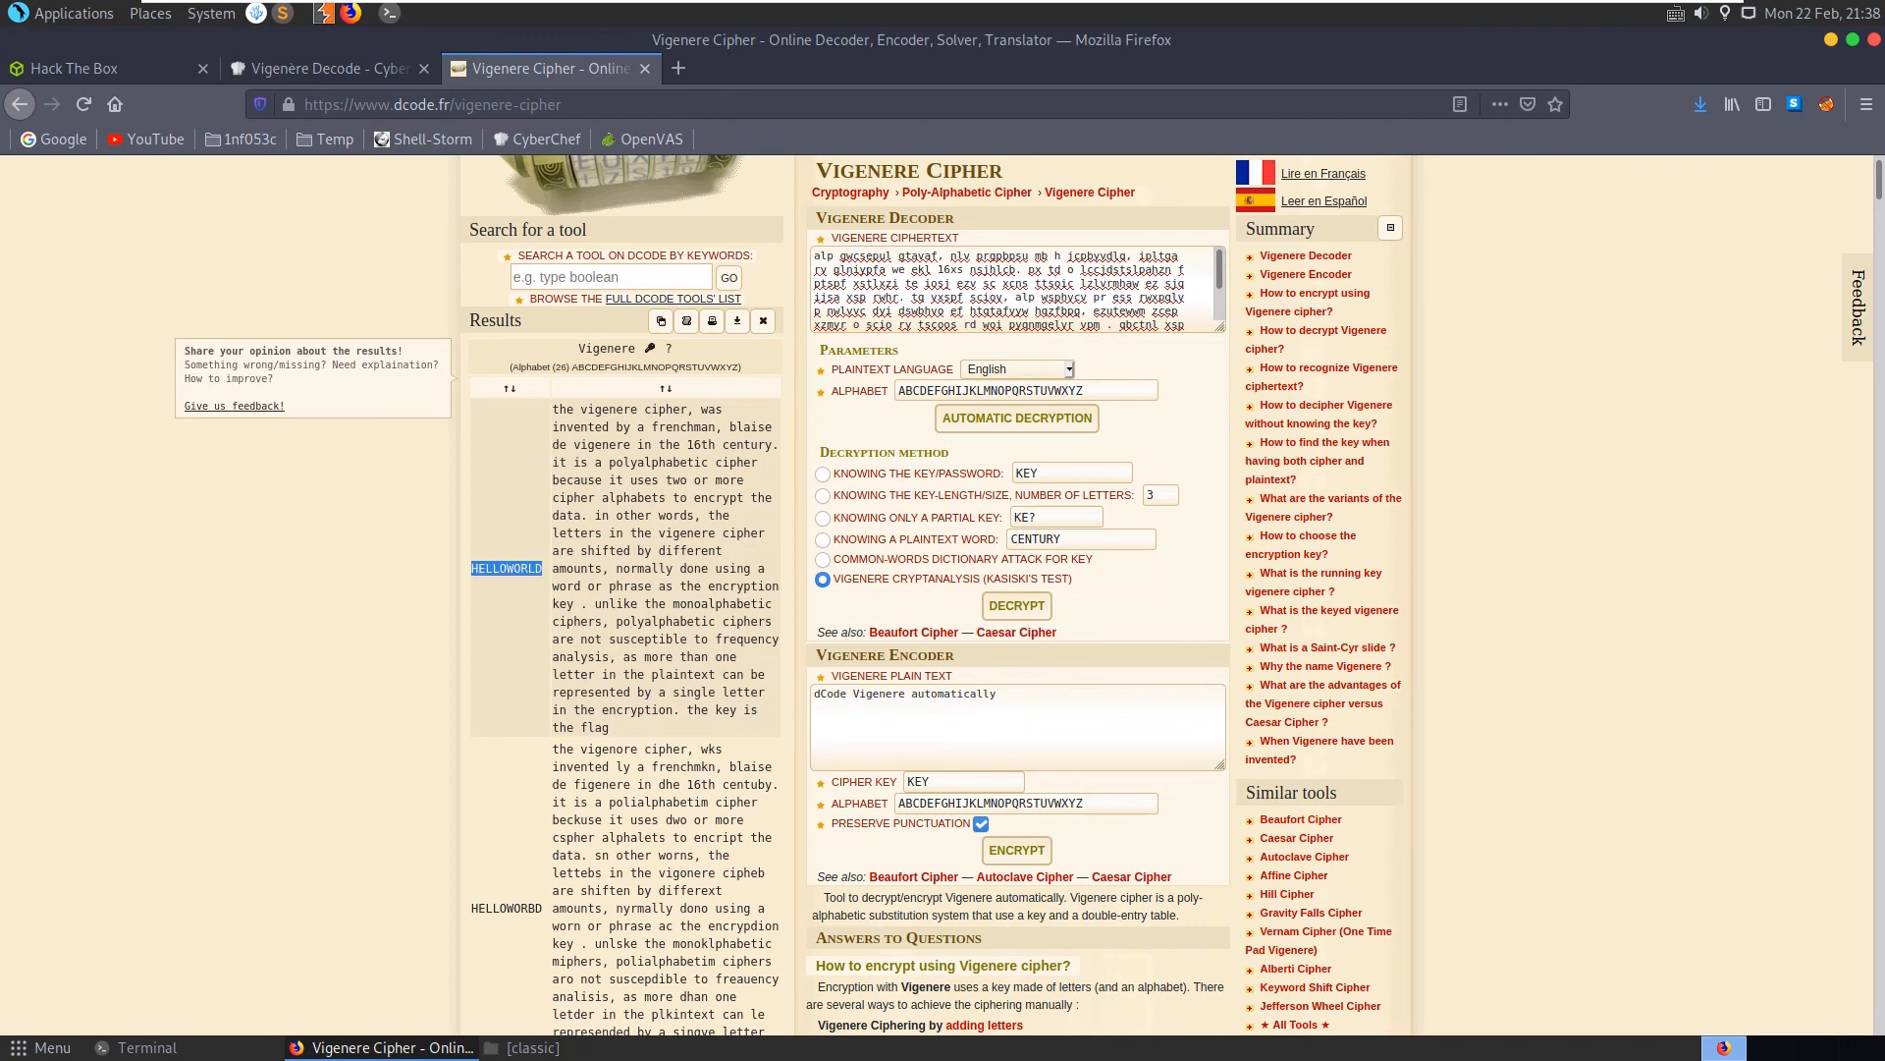
click(73, 68)
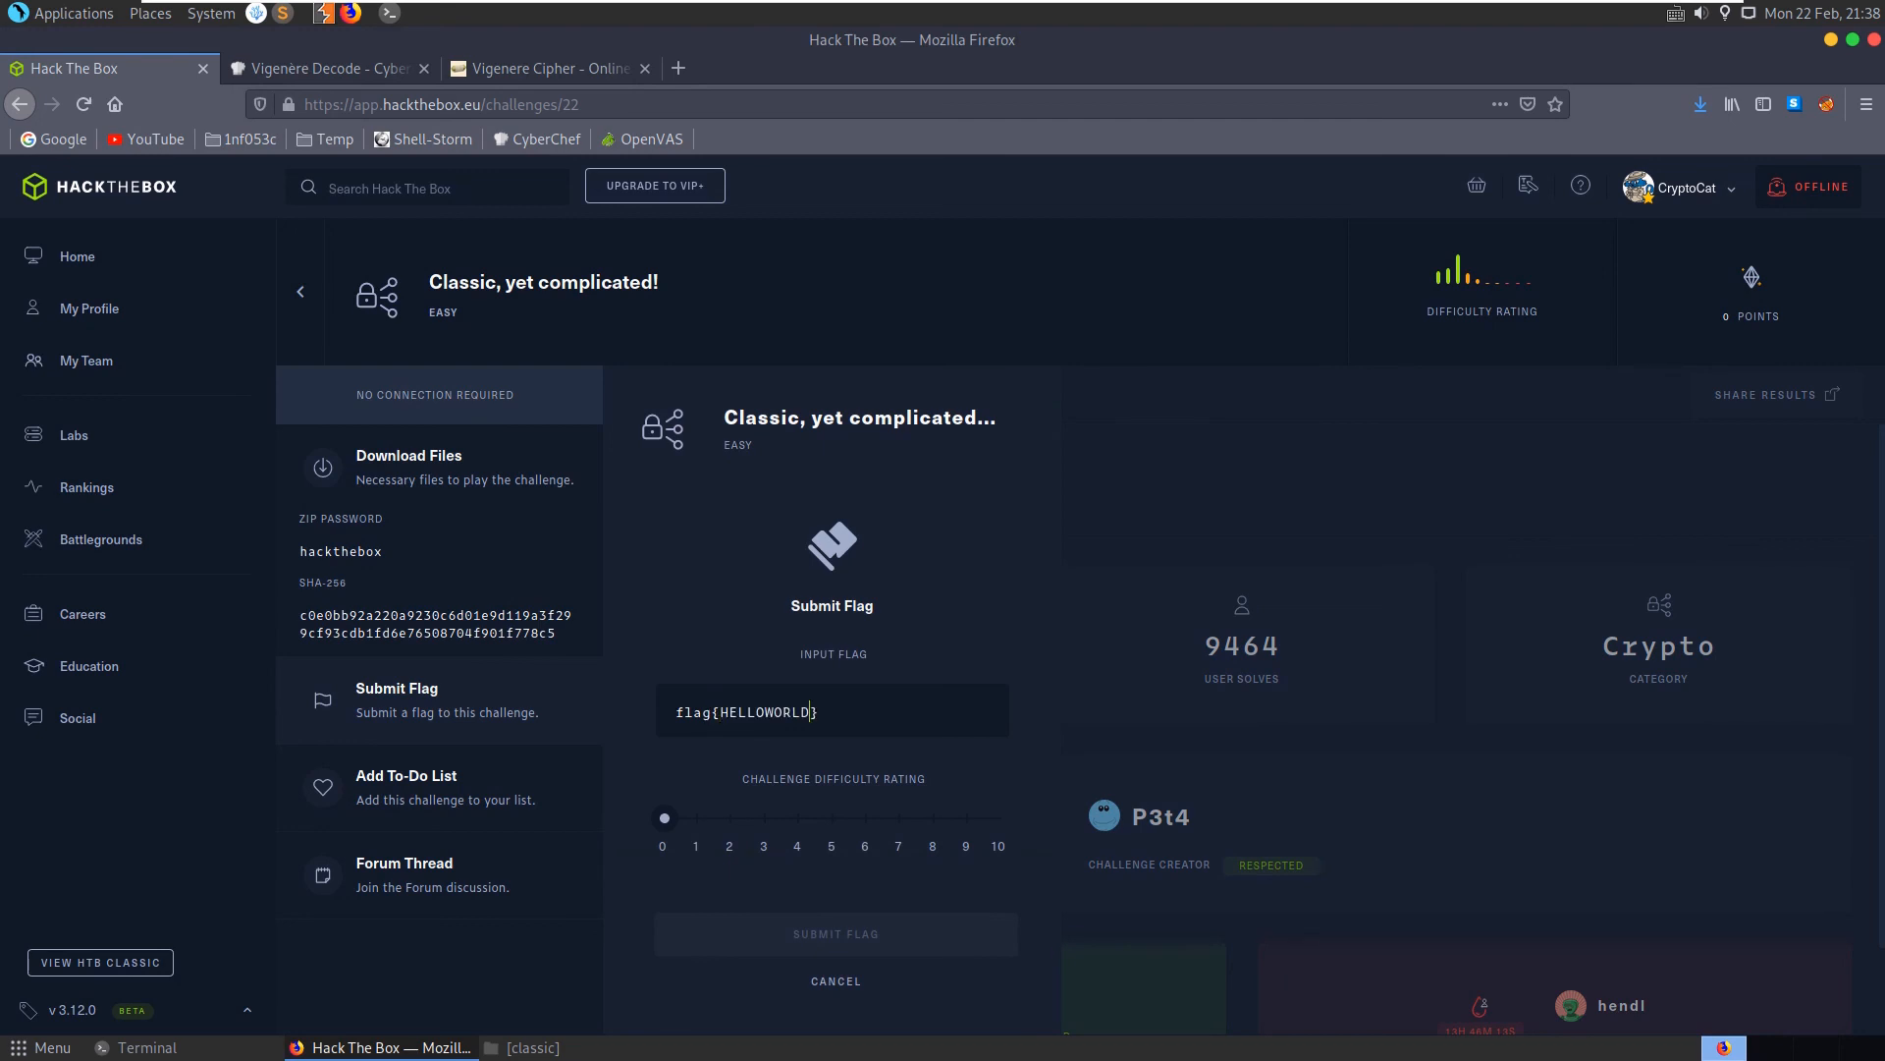
double_click(762, 712)
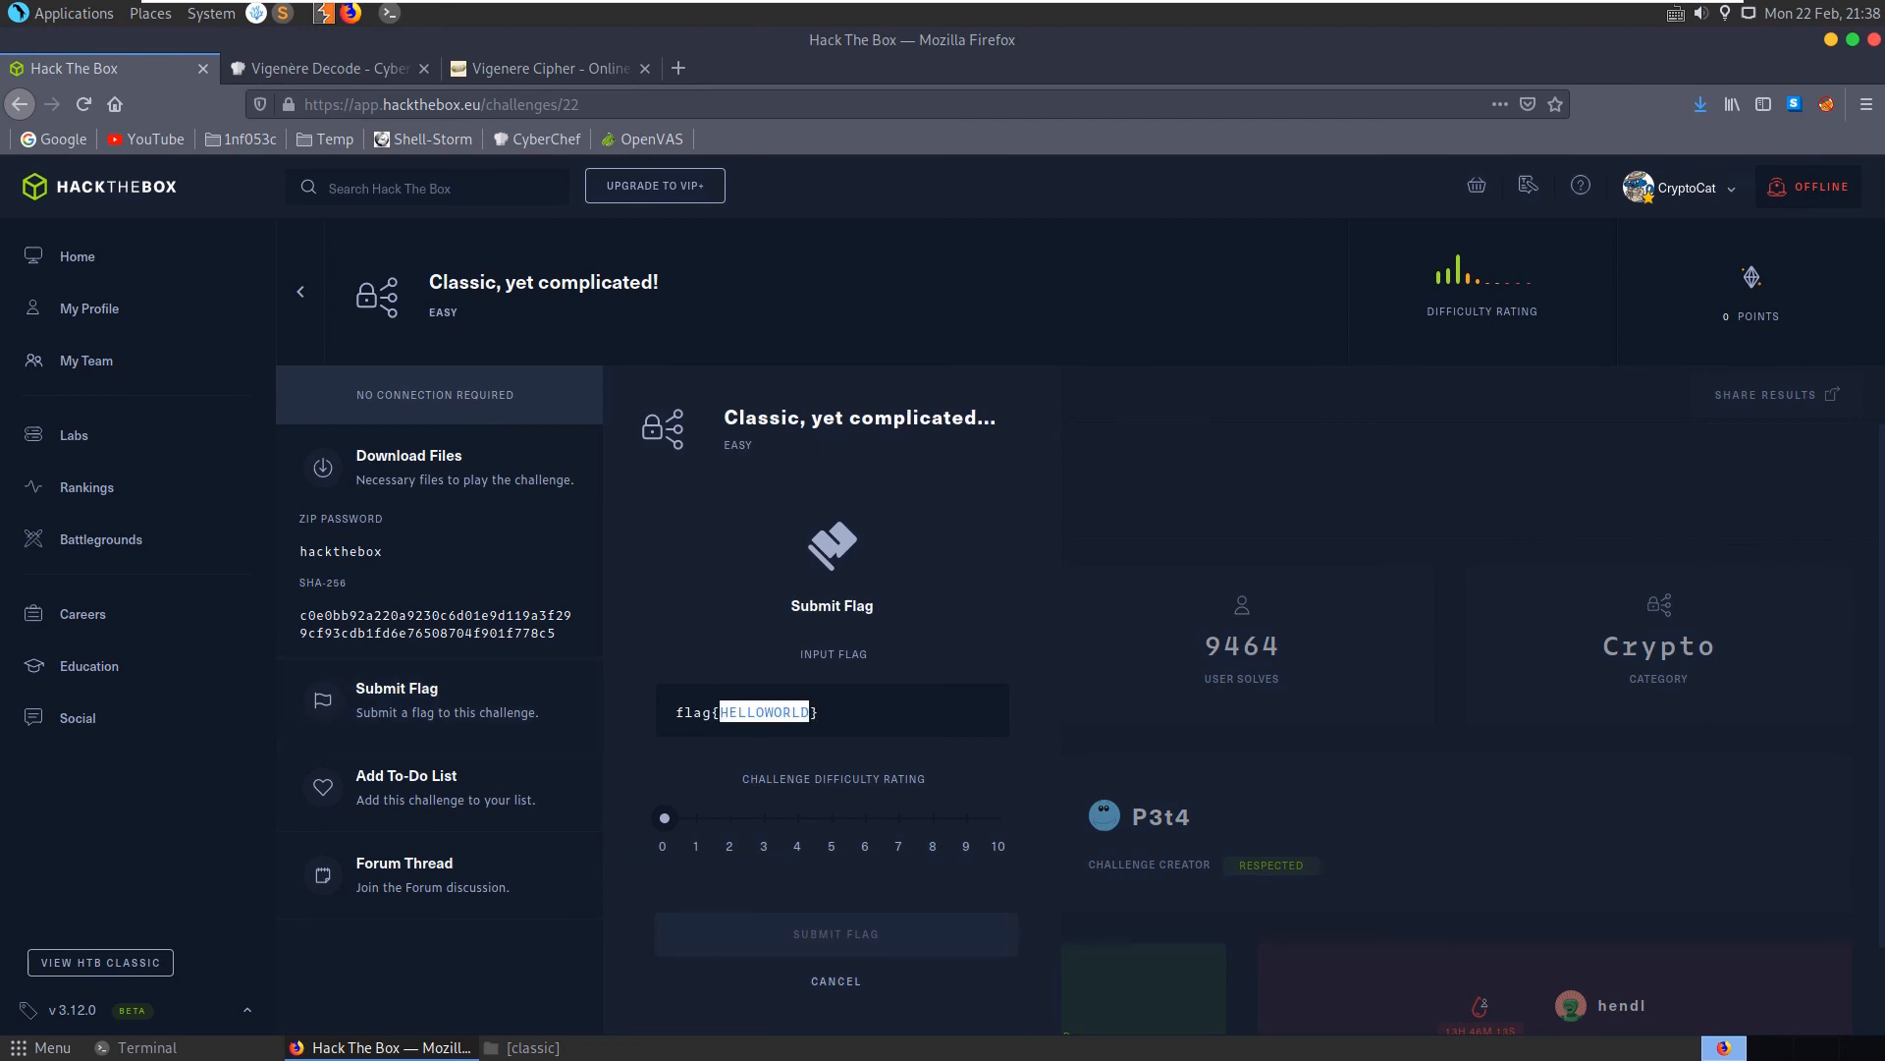
text(helloworld})
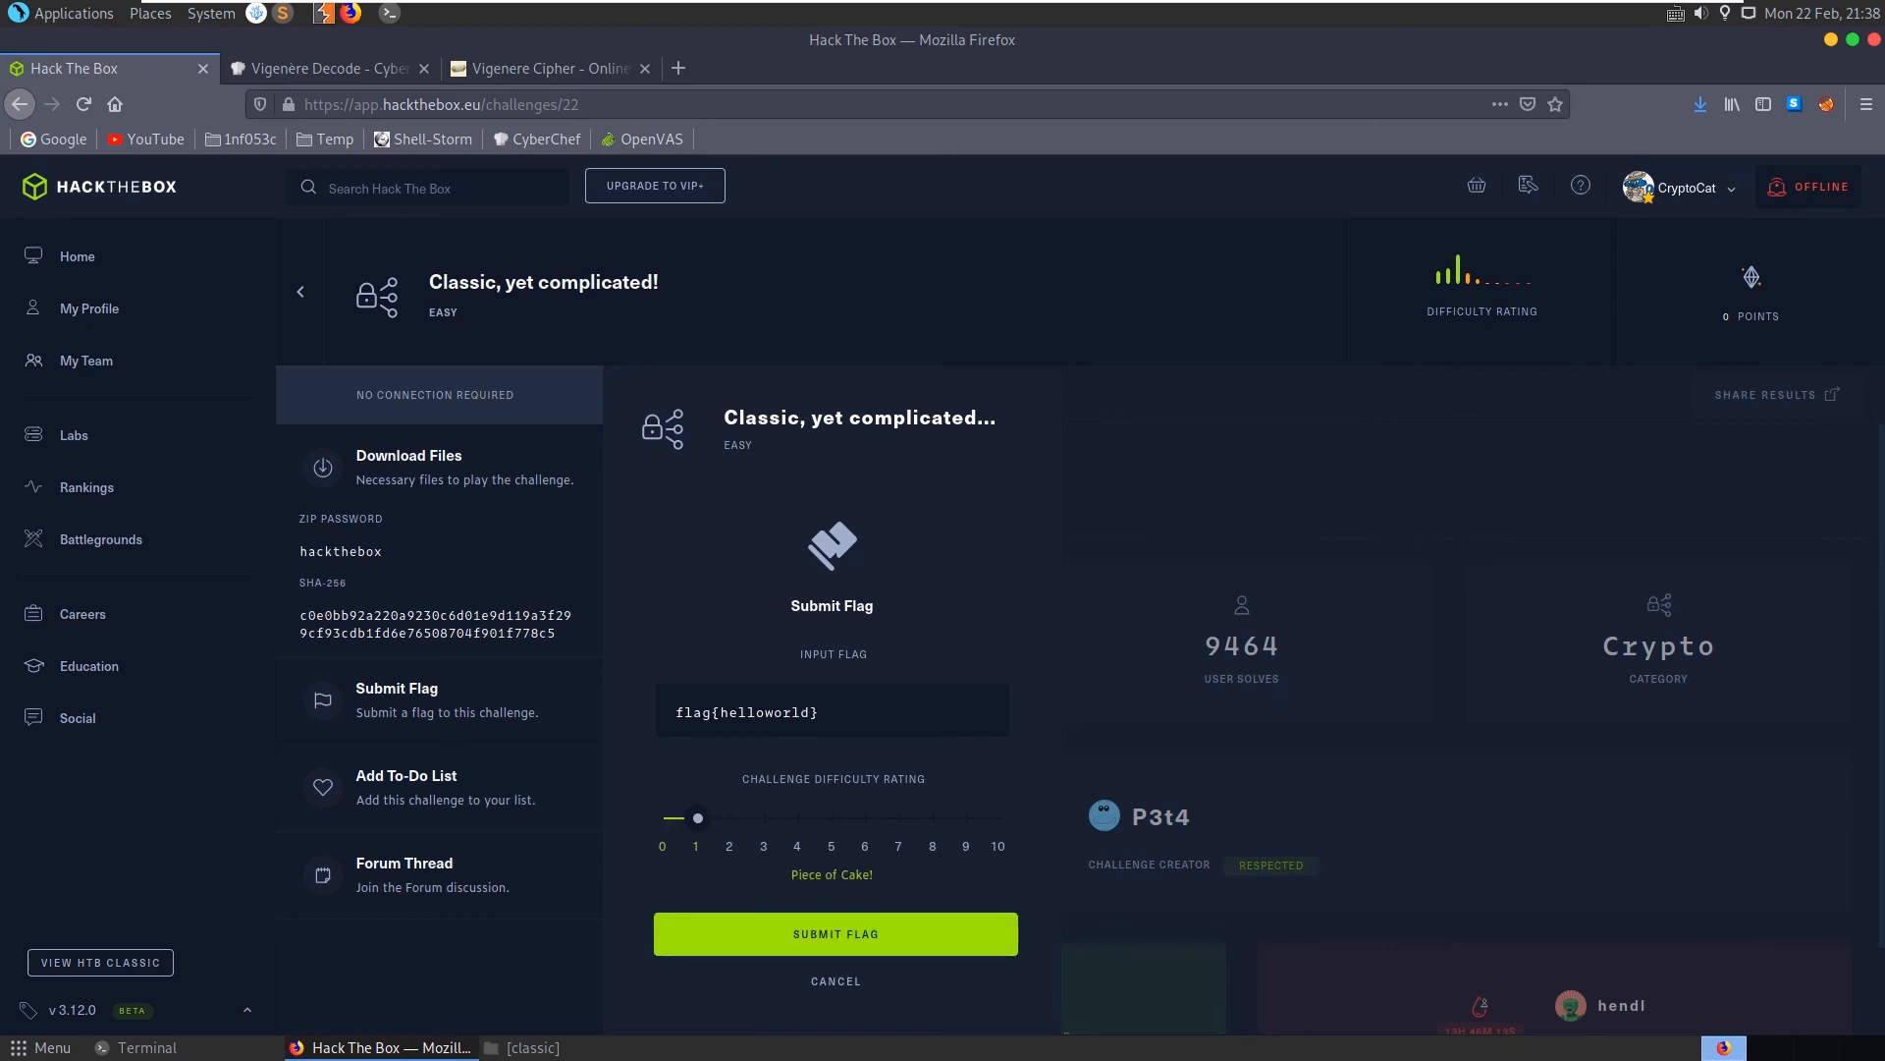
click(836, 934)
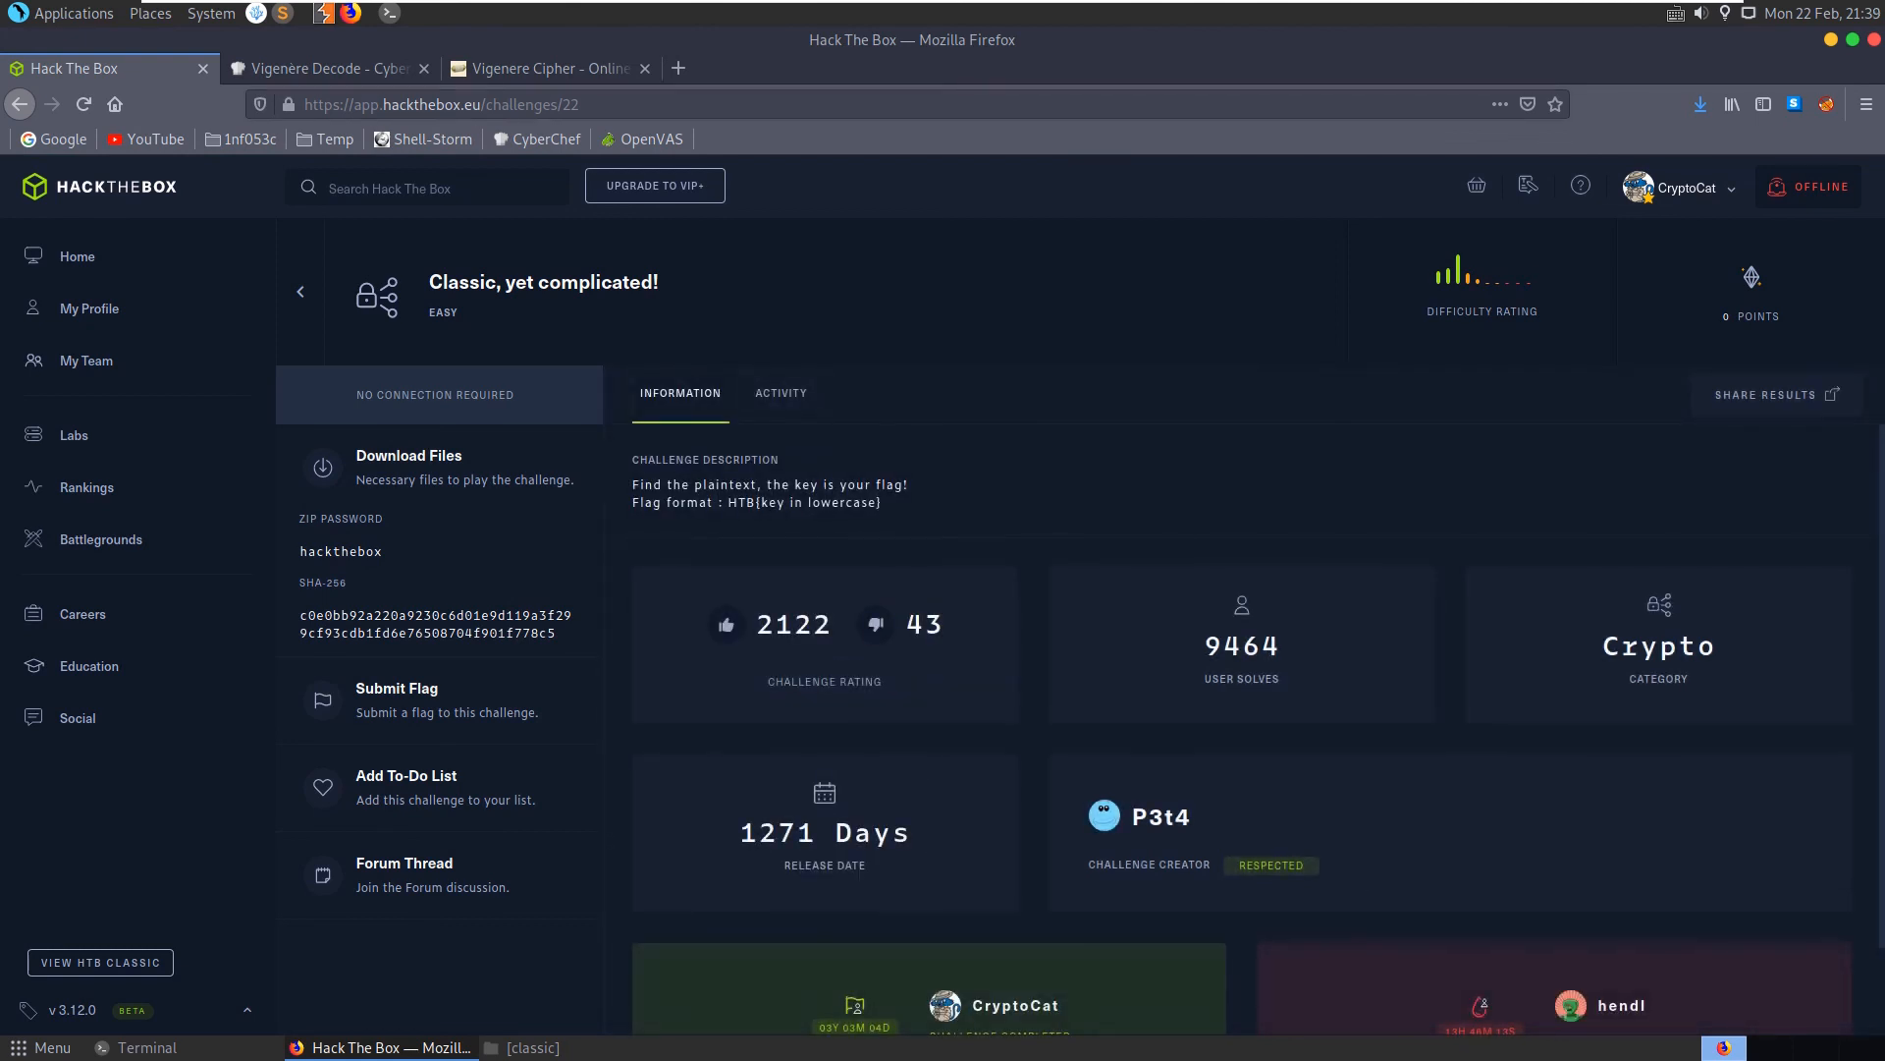
click(551, 68)
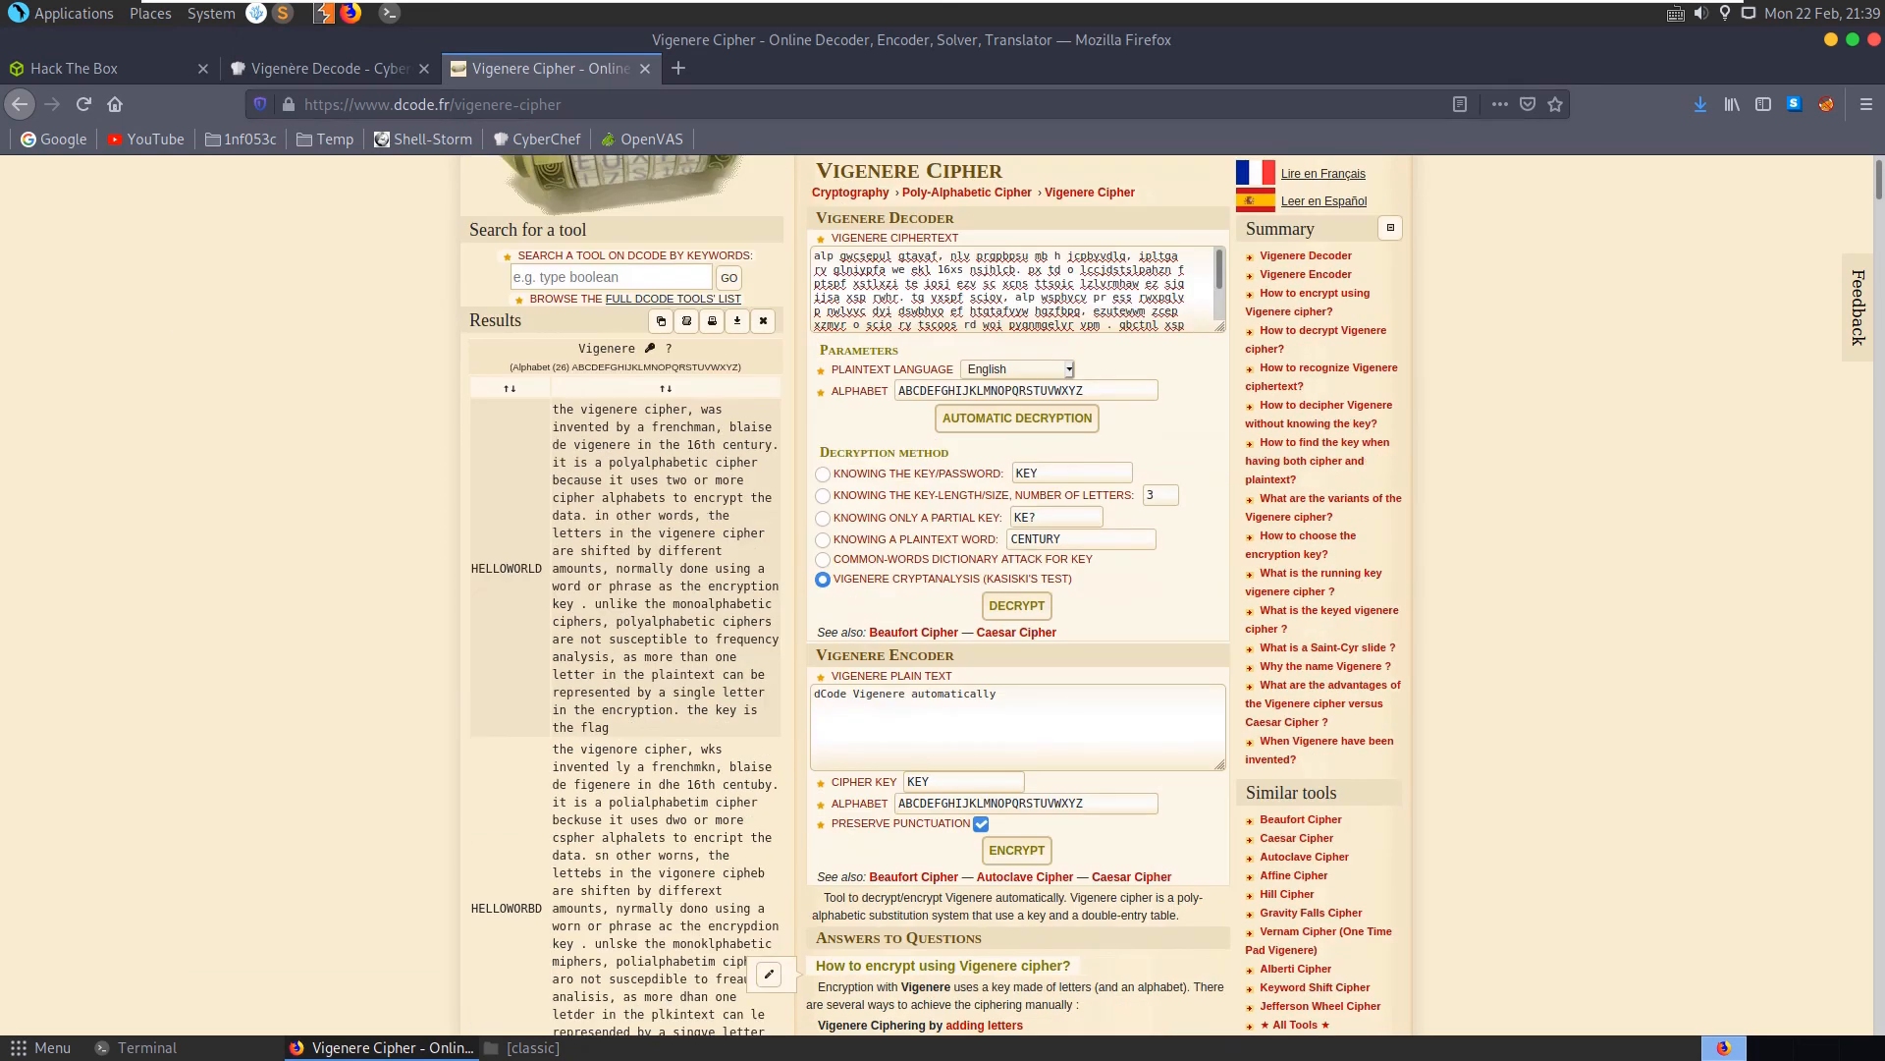
Switch back to the 'Vigenère Decode - CyberChef' tab with the ciphertext loaded.
click(325, 68)
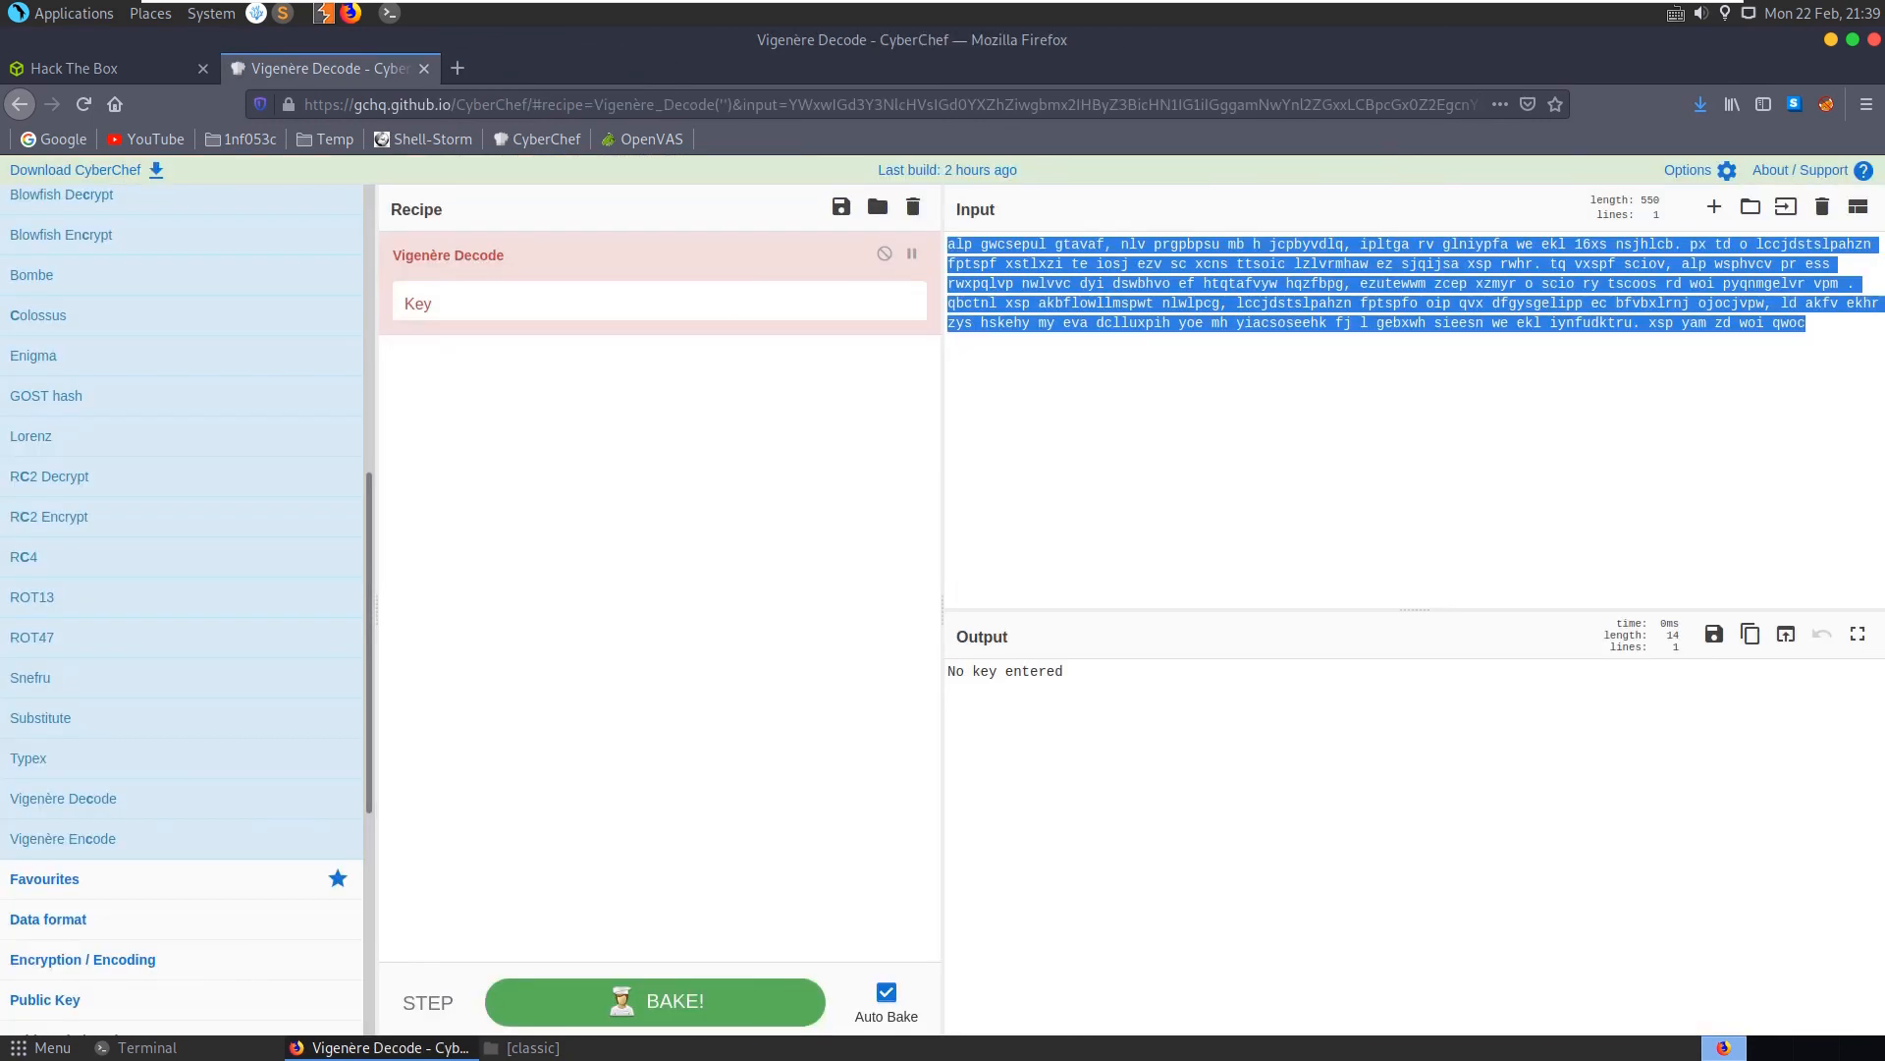